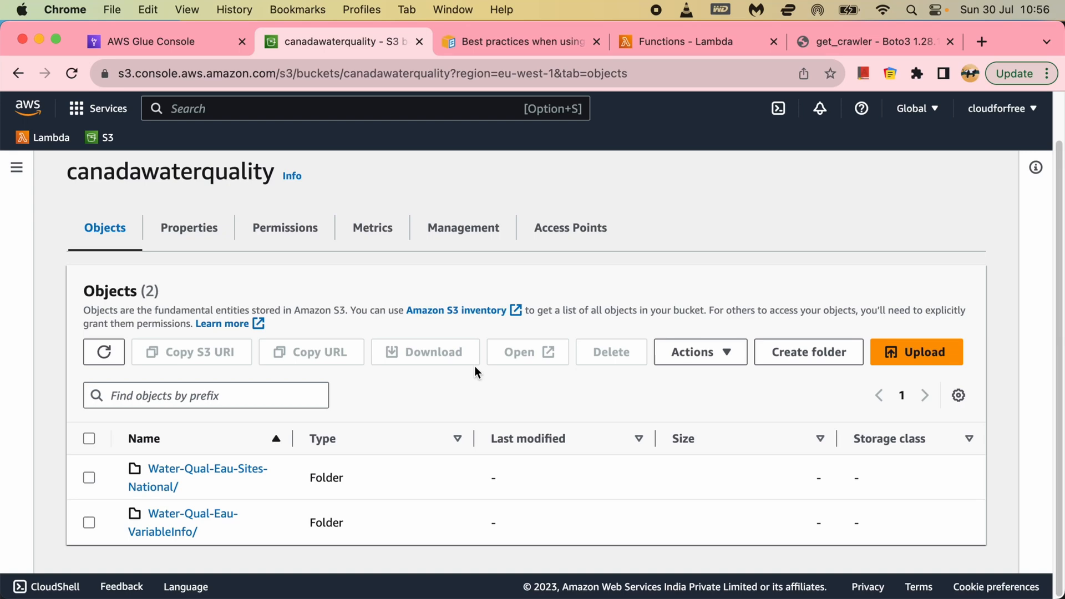
{"action": "mouse_move", "coordinate": [501, 346]}
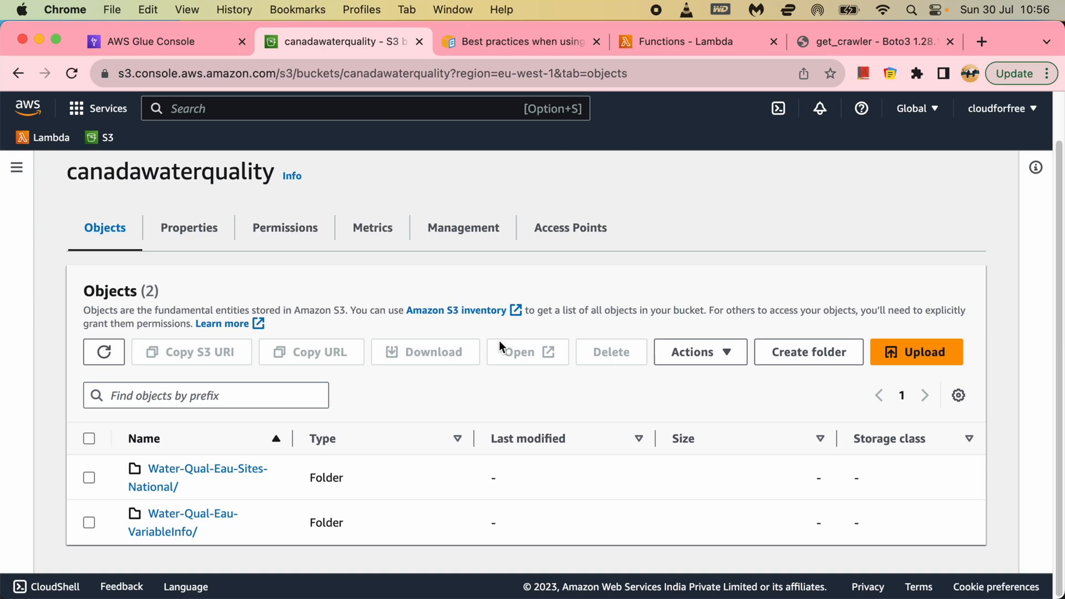
Step: Review the canadawaterquality bucket's folders and its lifecycle management settings
{"action": "left_click", "coordinate": [692, 42]}
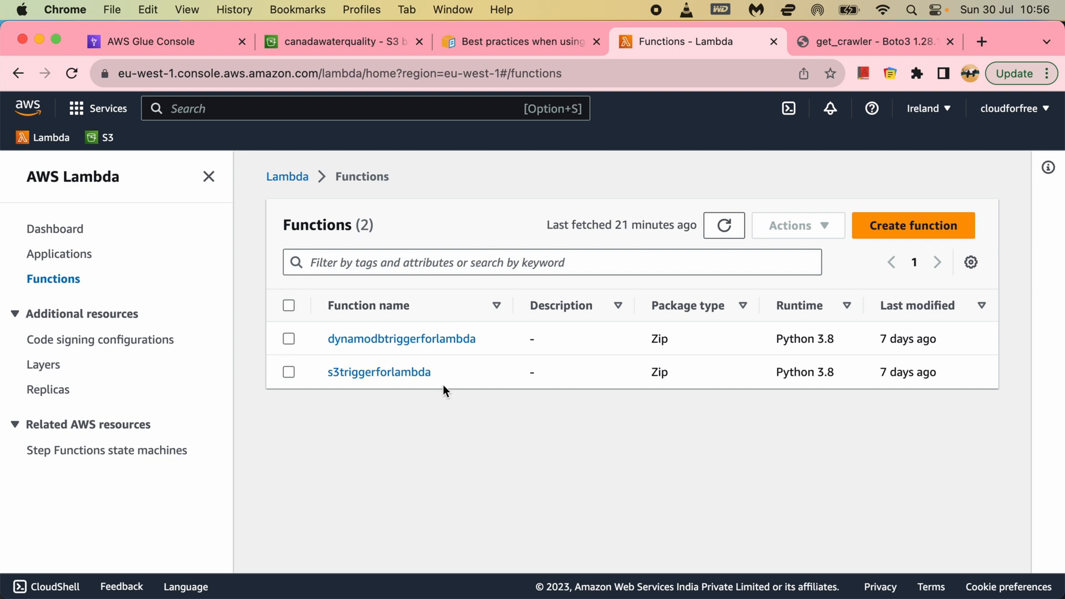
{"action": "mouse_move", "coordinate": [378, 372]}
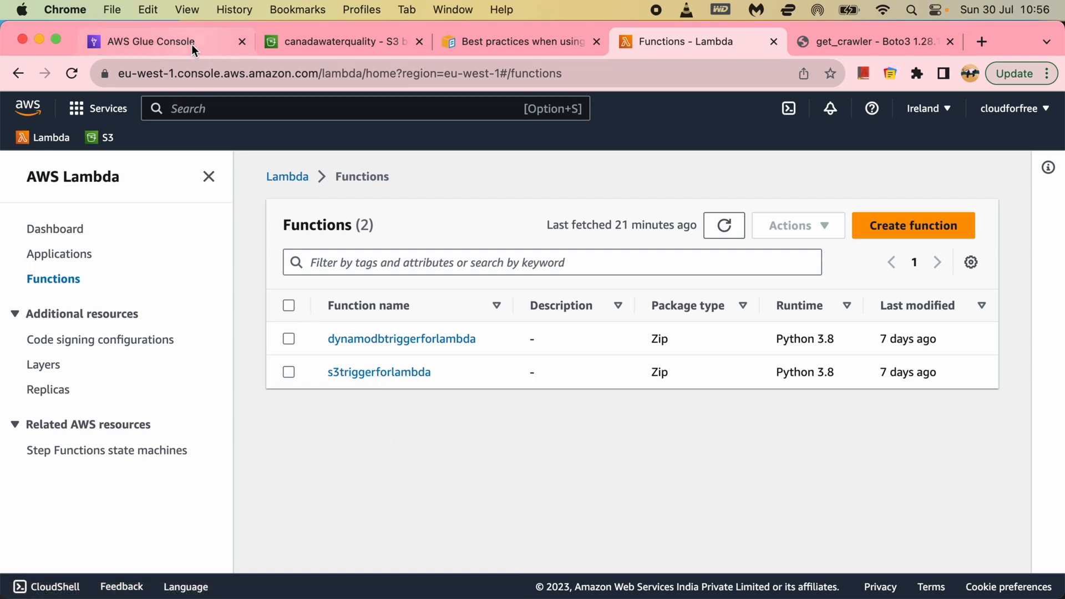
{"action": "left_click", "coordinate": [160, 41]}
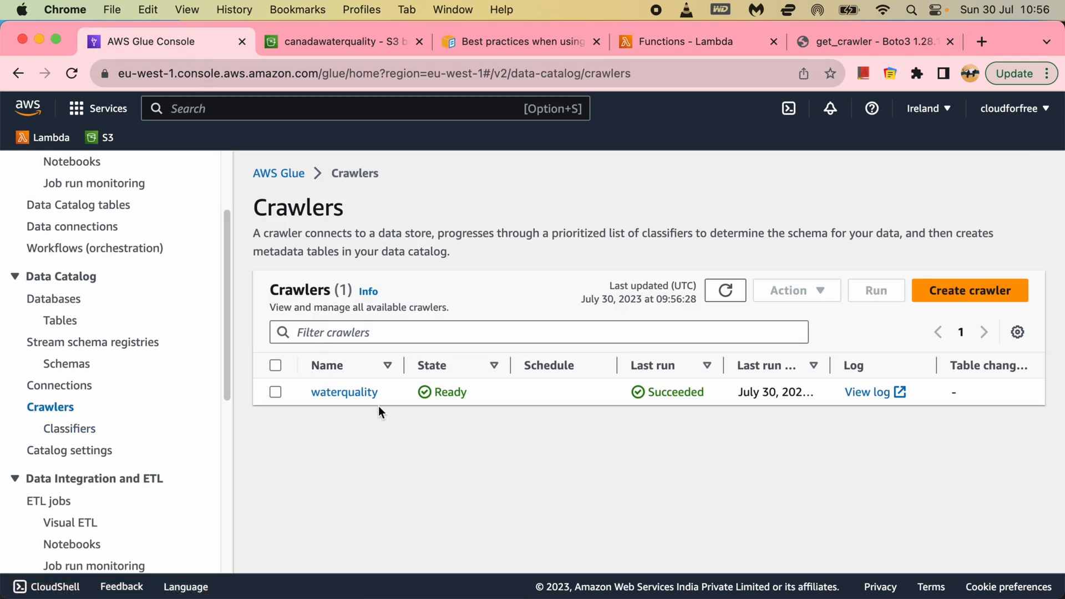
{"action": "mouse_move", "coordinate": [375, 408]}
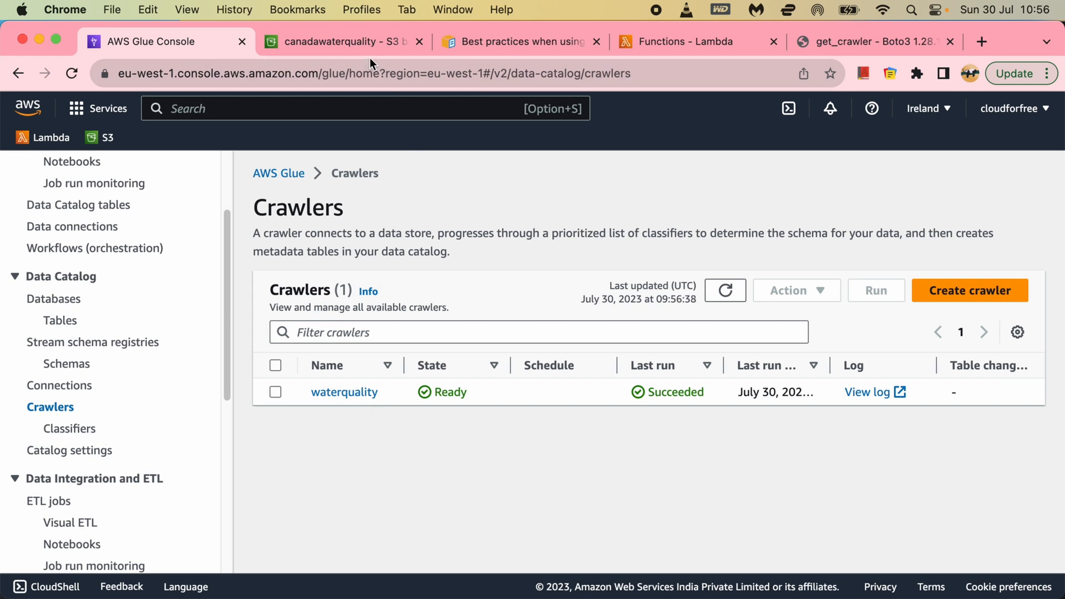
{"action": "mouse_move", "coordinate": [332, 436]}
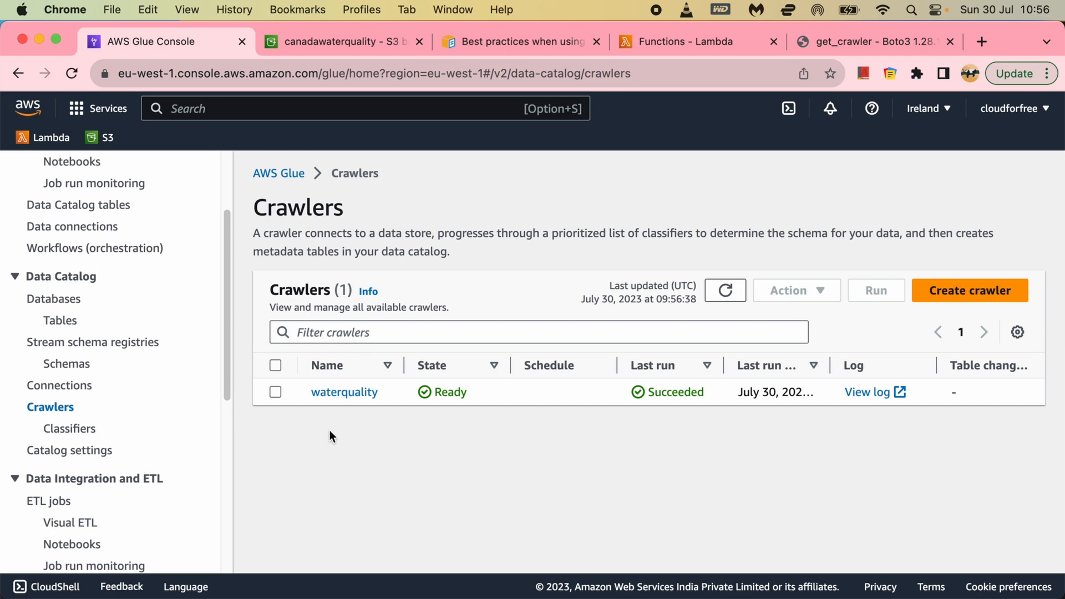
{"action": "left_click", "coordinate": [338, 41]}
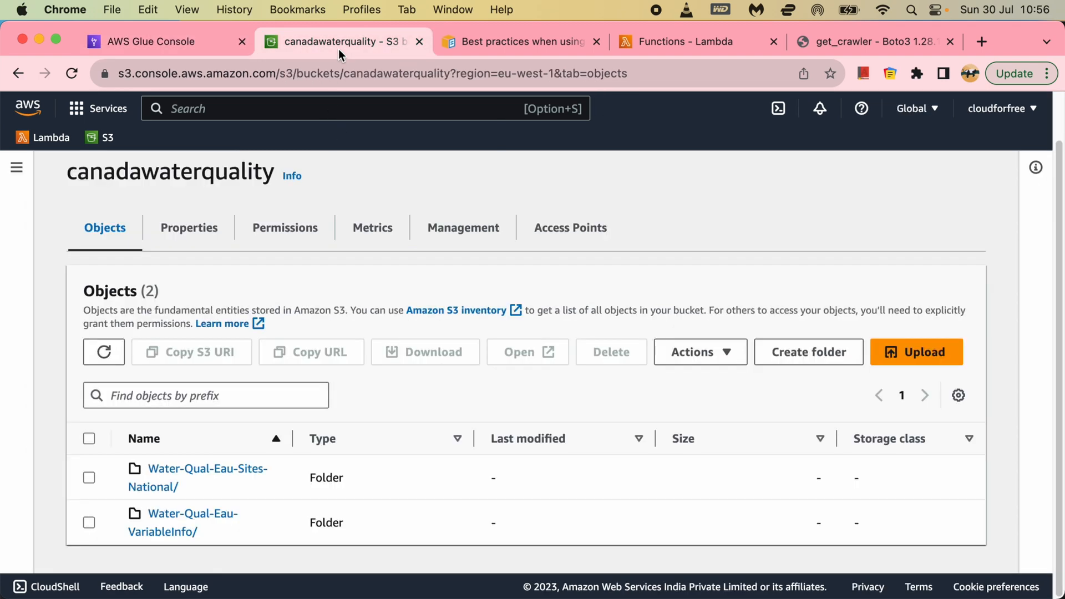
{"action": "mouse_move", "coordinate": [75, 178]}
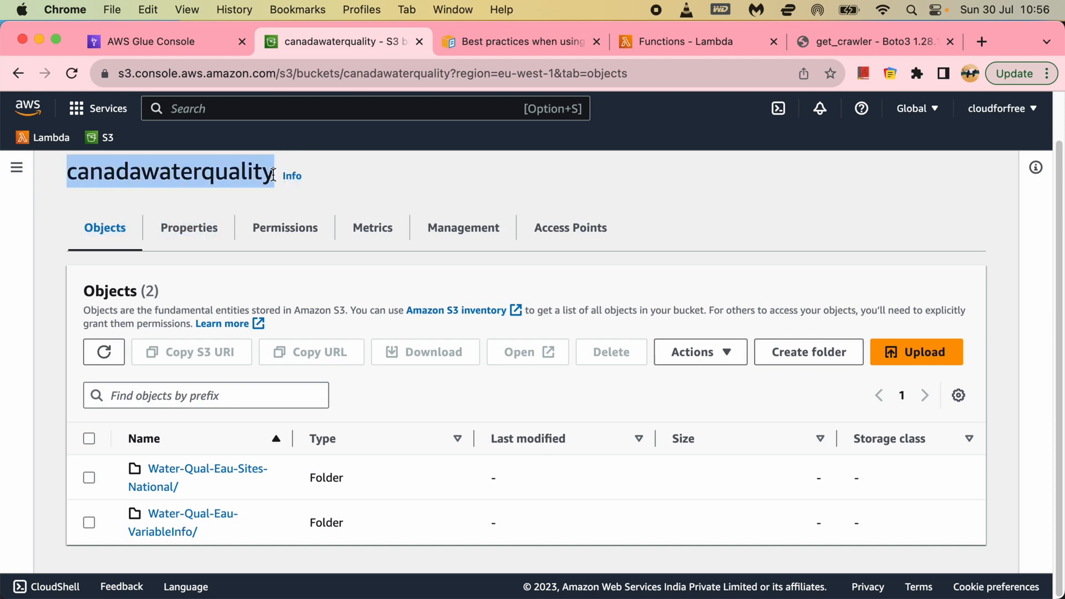
{"action": "left_click", "coordinate": [463, 227]}
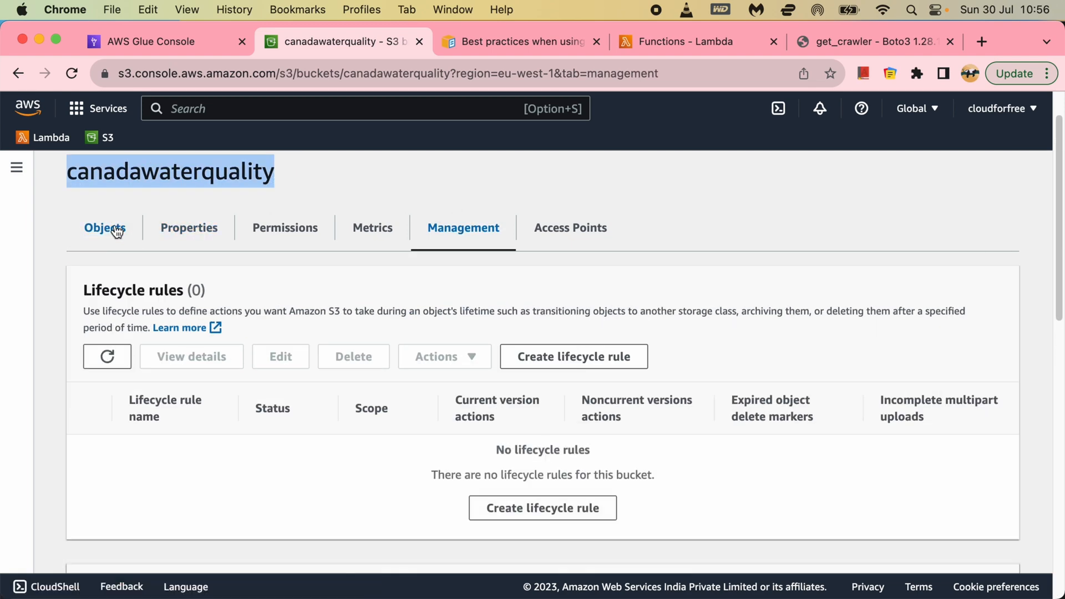
Step: Refresh the Glue crawlers list to confirm the waterquality crawler succeeded
{"action": "left_click", "coordinate": [688, 42]}
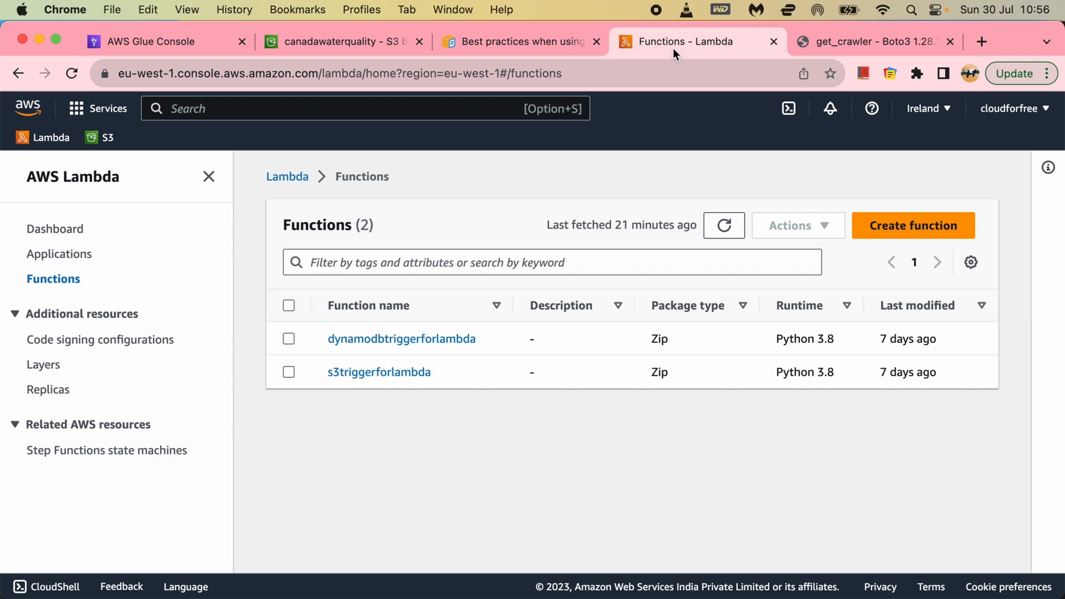
{"action": "left_click", "coordinate": [149, 42]}
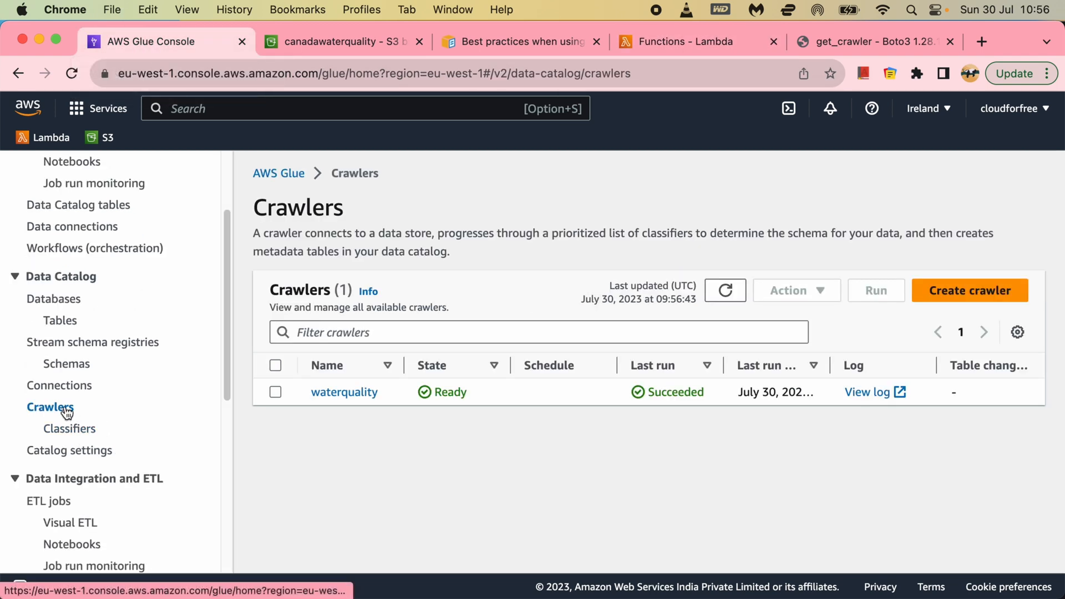
{"action": "left_click", "coordinate": [723, 290]}
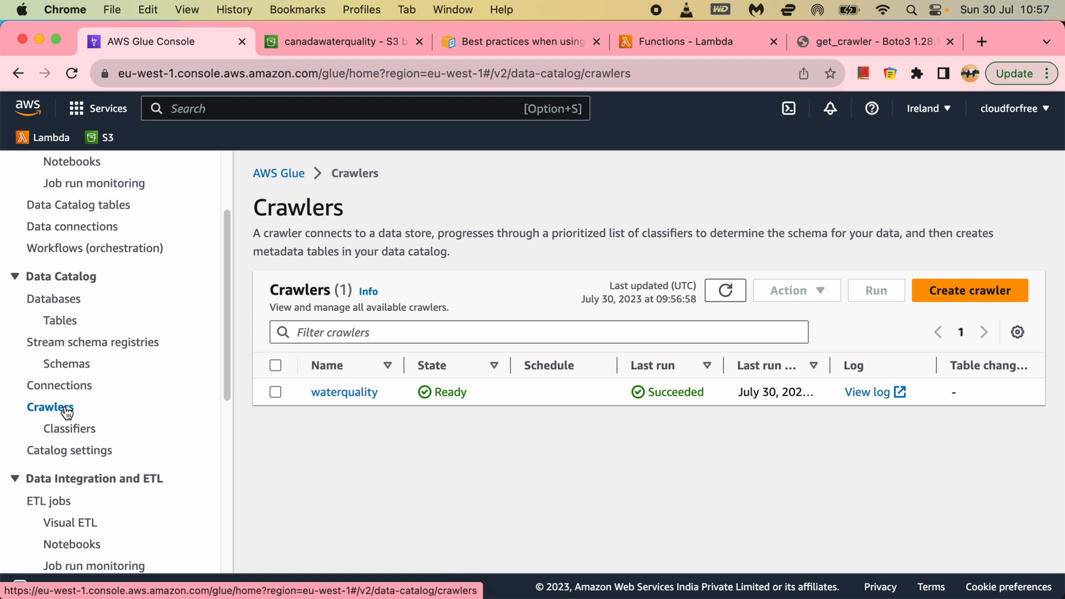
{"action": "left_click", "coordinate": [724, 290]}
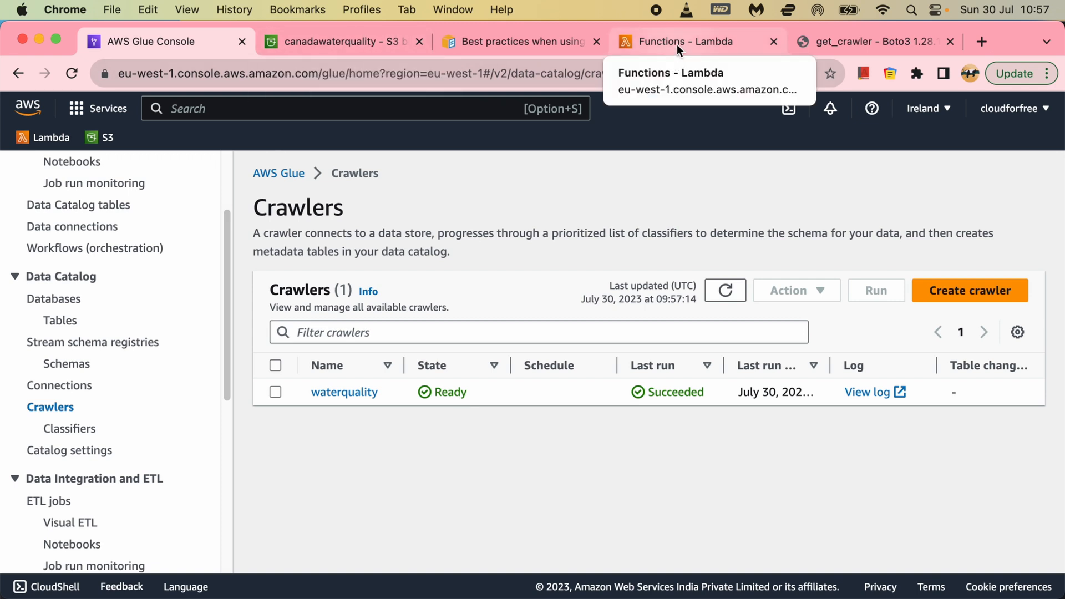
{"action": "left_click", "coordinate": [686, 41]}
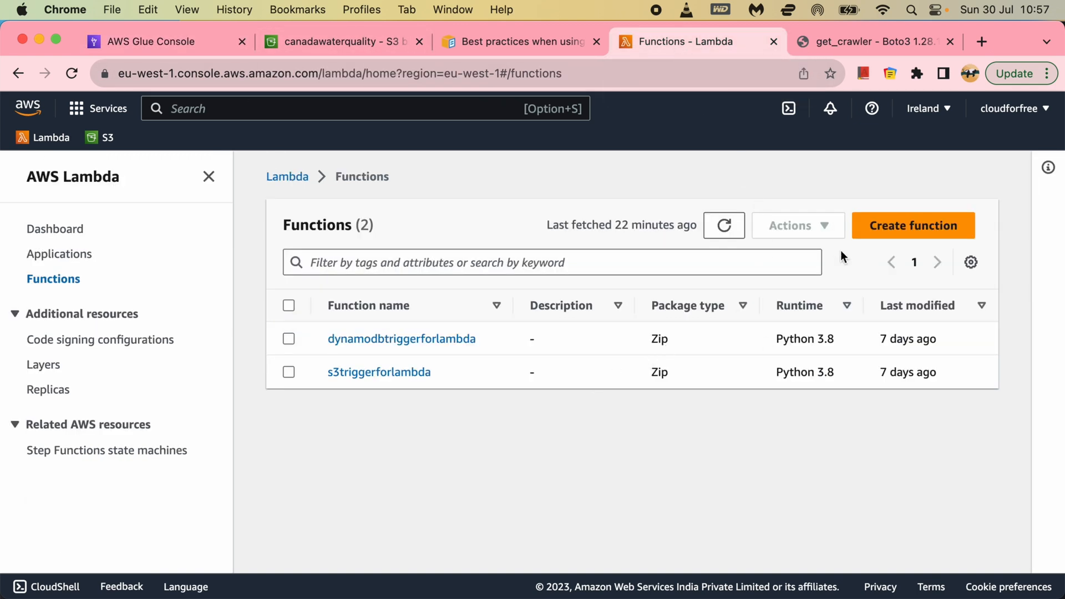
Step: Start a new Lambda function named waterqualitytrigger
{"action": "left_click", "coordinate": [913, 225]}
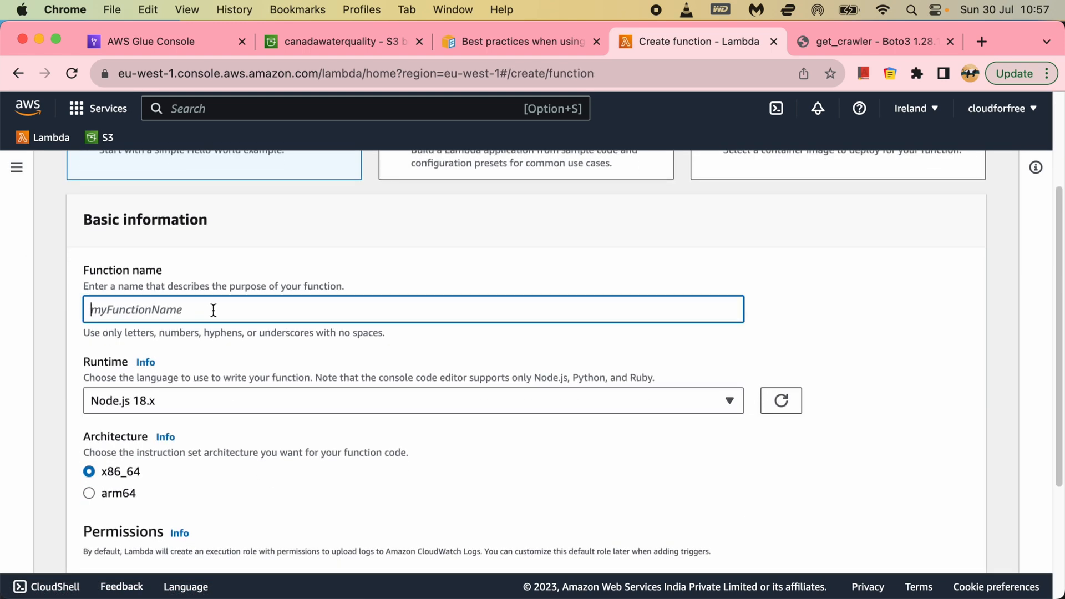
{"action": "type", "text": "water"}
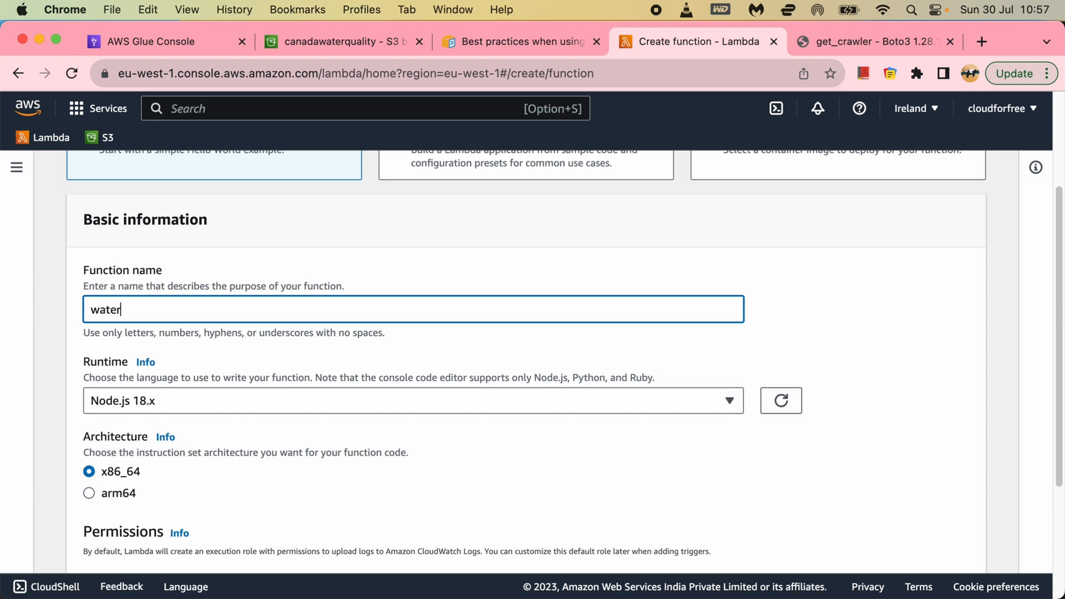
{"action": "type", "text": "qu"}
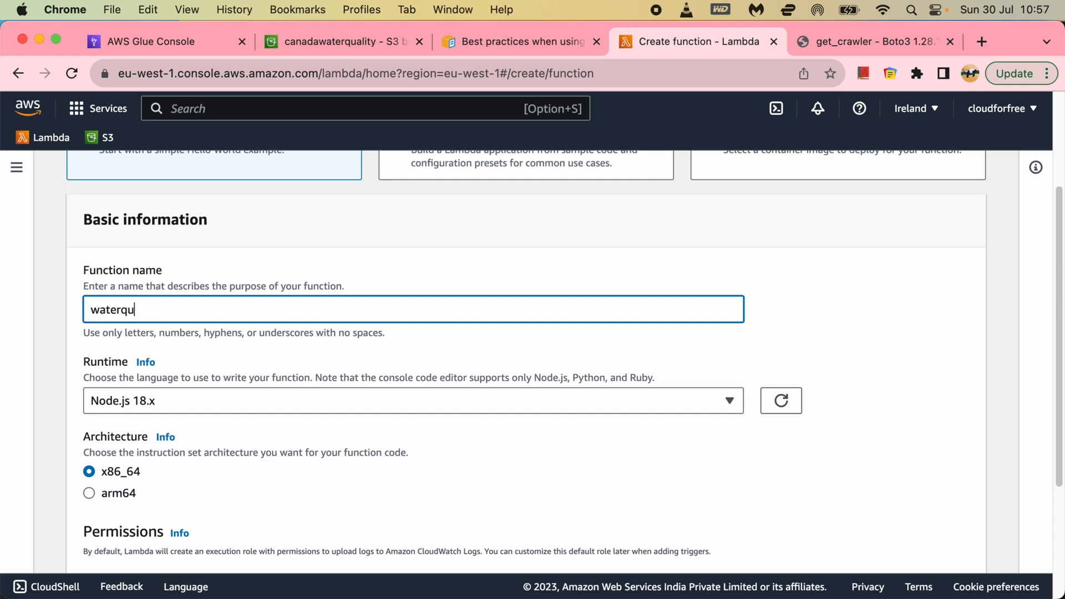
{"action": "type", "text": "alir"}
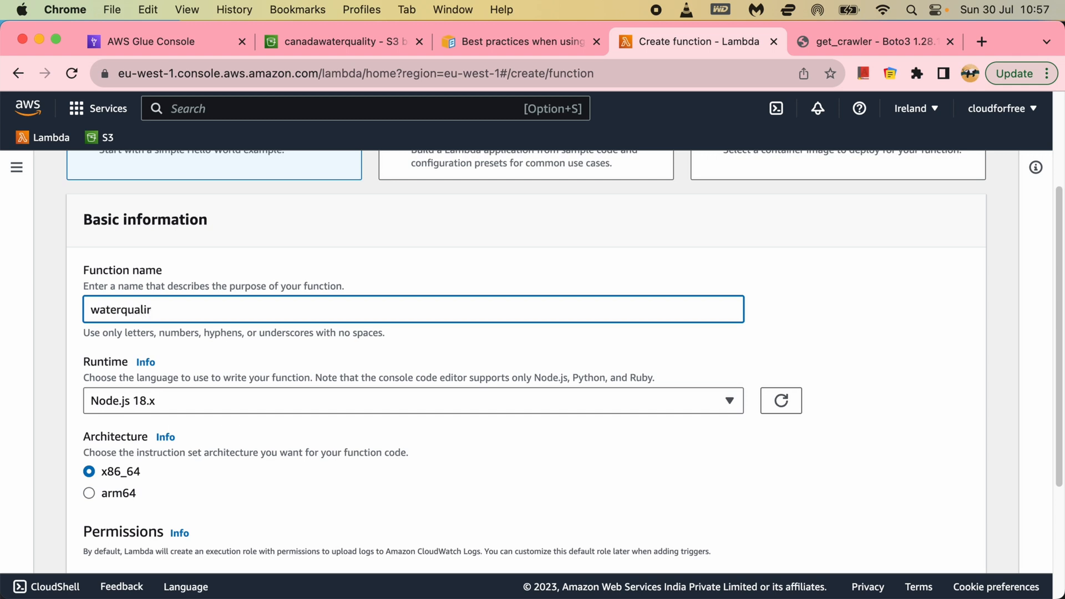
{"action": "key", "text": "Backspace"}
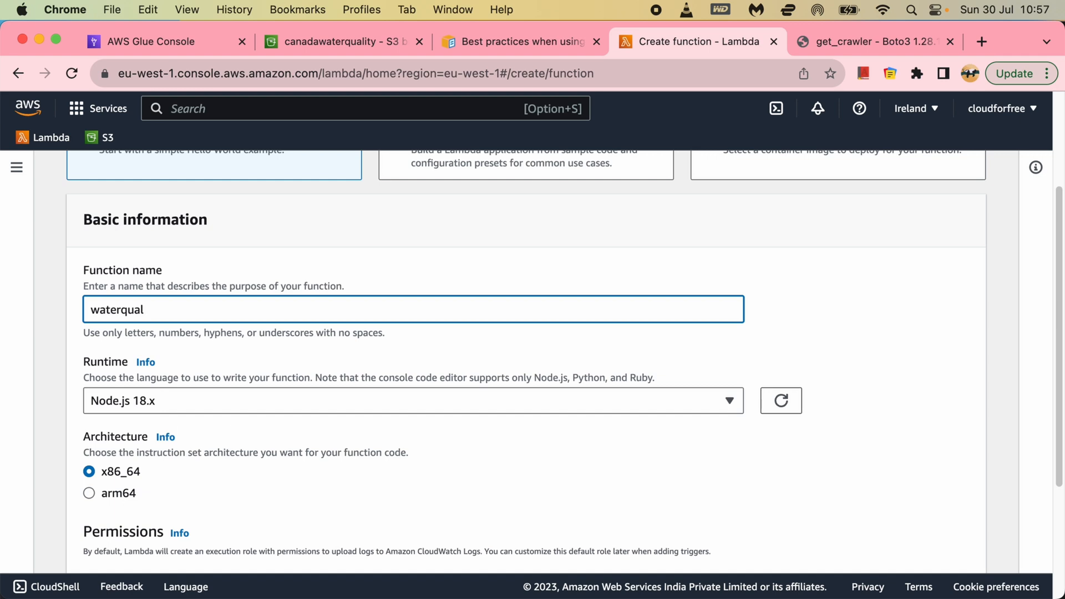
{"action": "type", "text": "ity"}
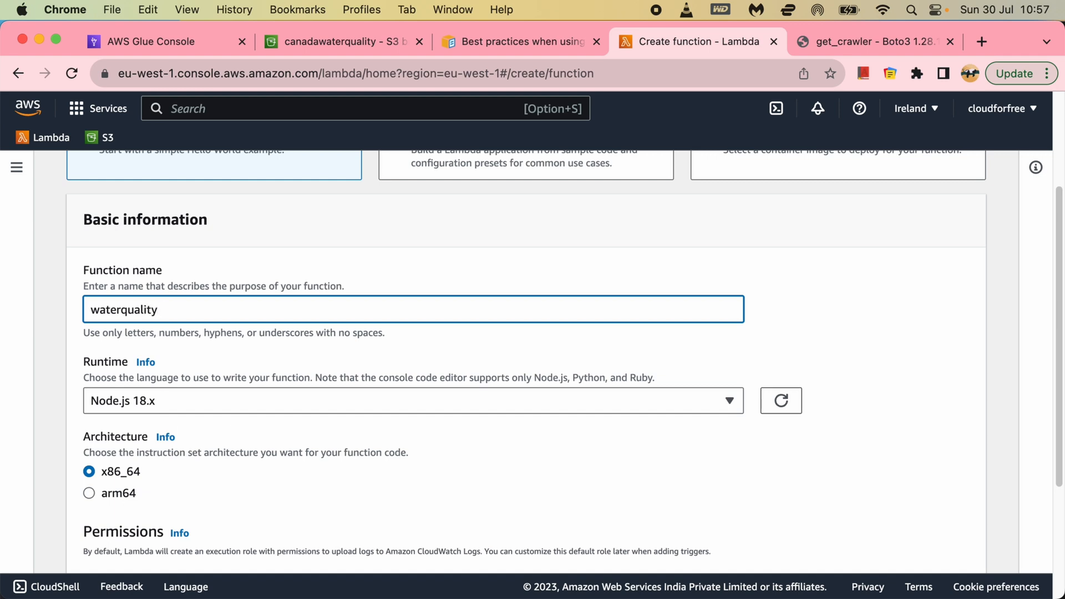
{"action": "type", "text": "trigger"}
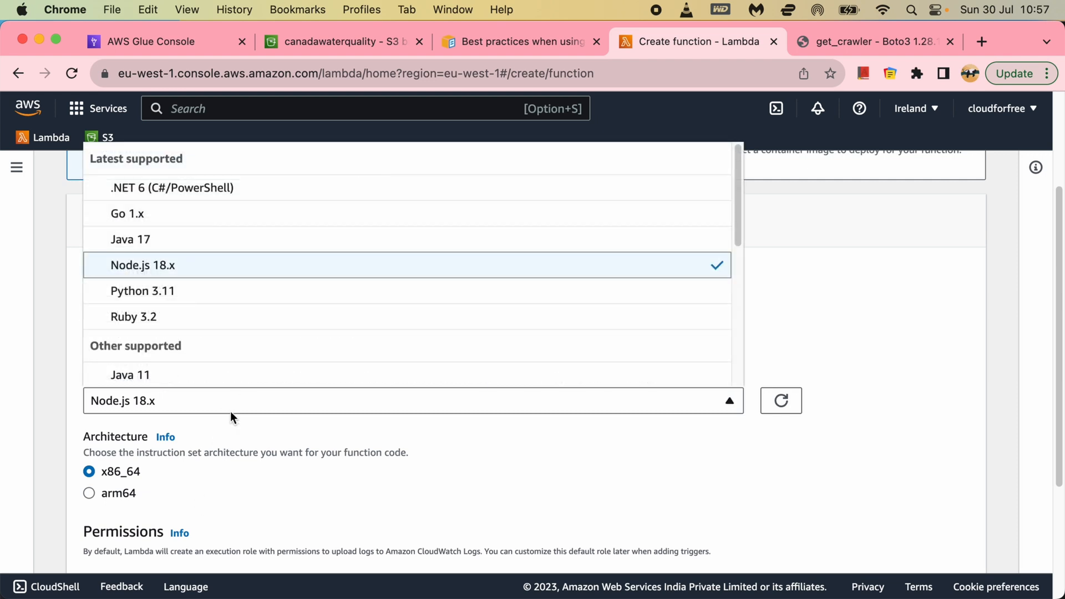
Step: Choose the Python 3.8 runtime with a new basic-permissions role and create the function
{"action": "scroll", "scroll_direction": "down", "scroll_amount": 3}
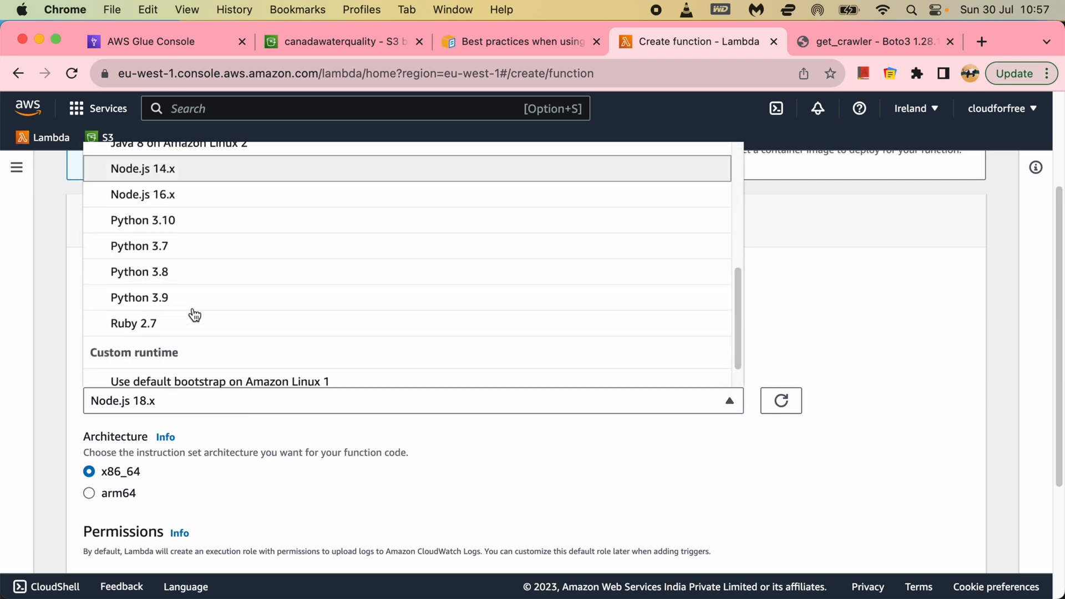
{"action": "left_click", "coordinate": [140, 271]}
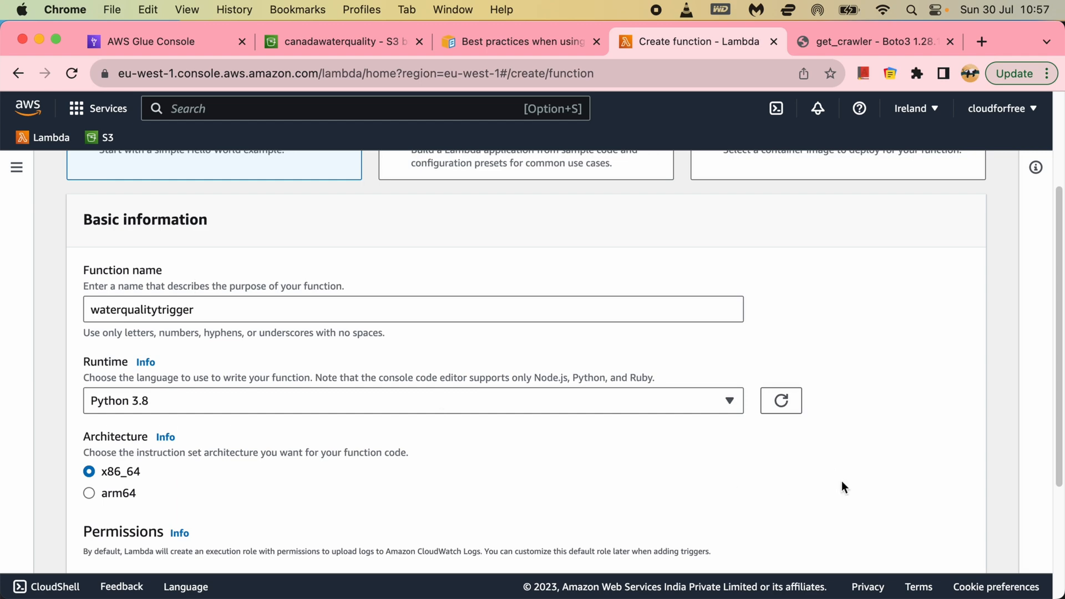
{"action": "scroll", "scroll_direction": "down", "scroll_amount": 3}
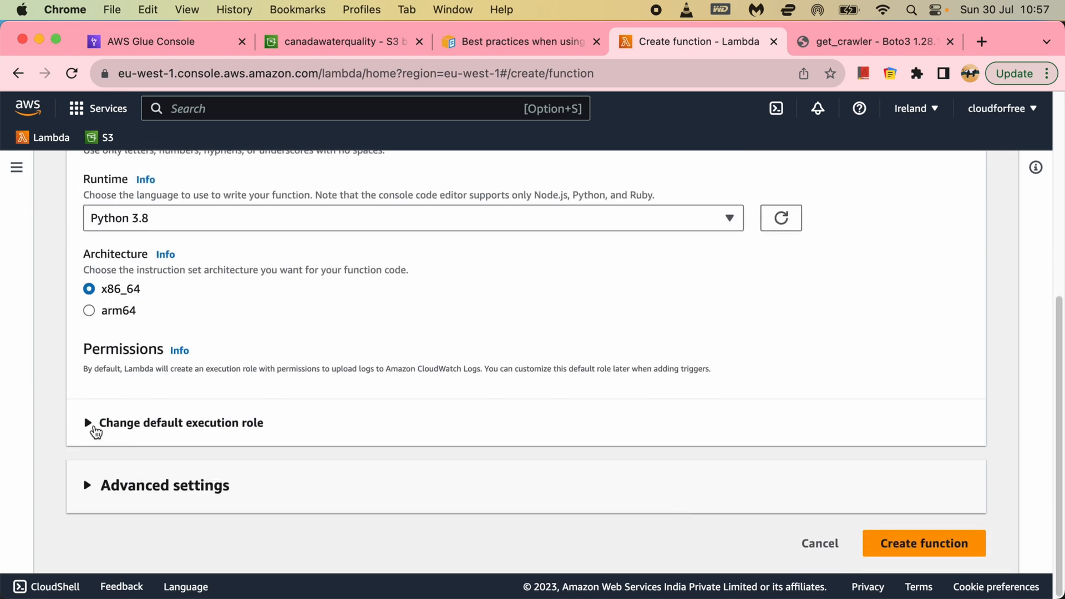
{"action": "left_click", "coordinate": [88, 422]}
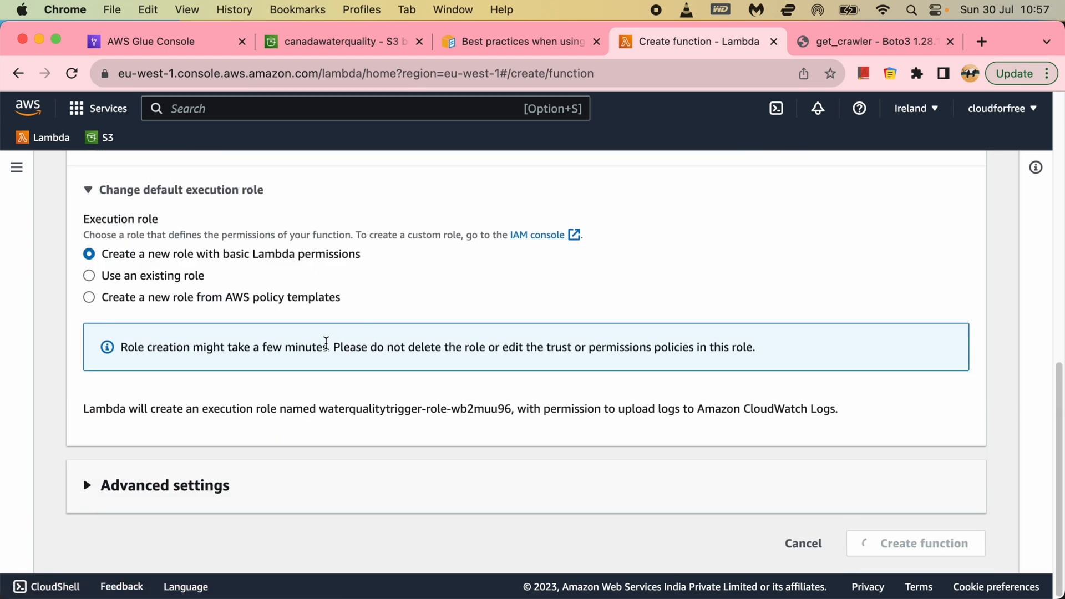
{"action": "left_click", "coordinate": [924, 543]}
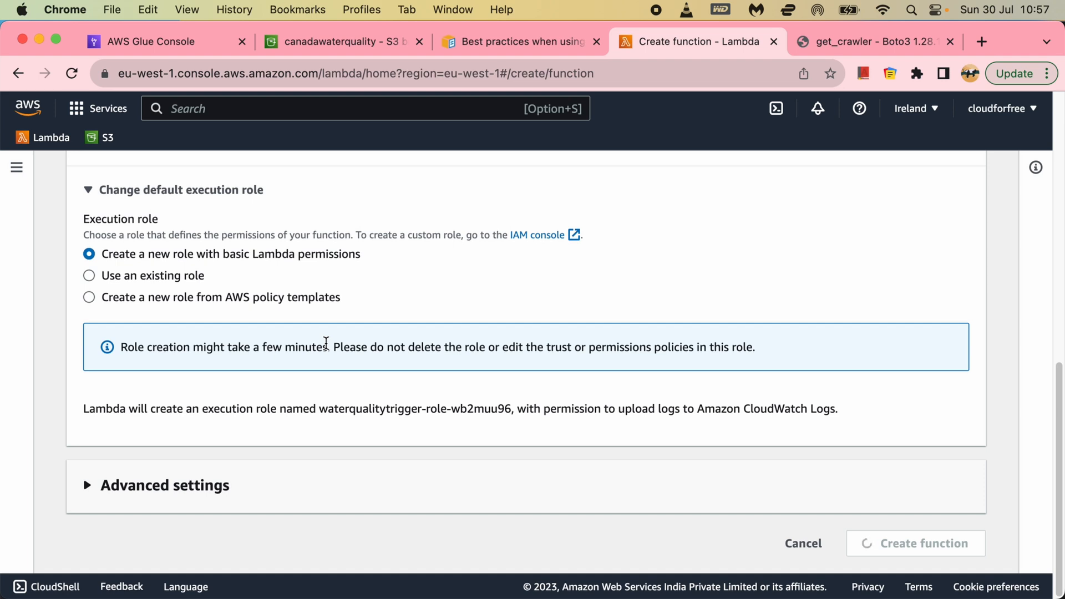
{"action": "left_click", "coordinate": [914, 543]}
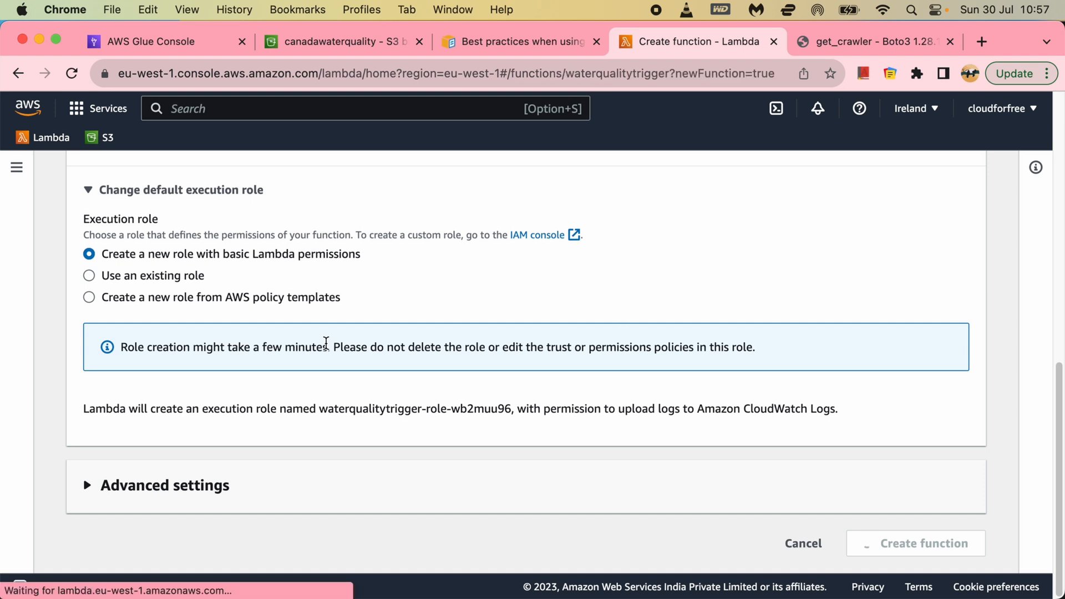
{"action": "left_click", "coordinate": [923, 543]}
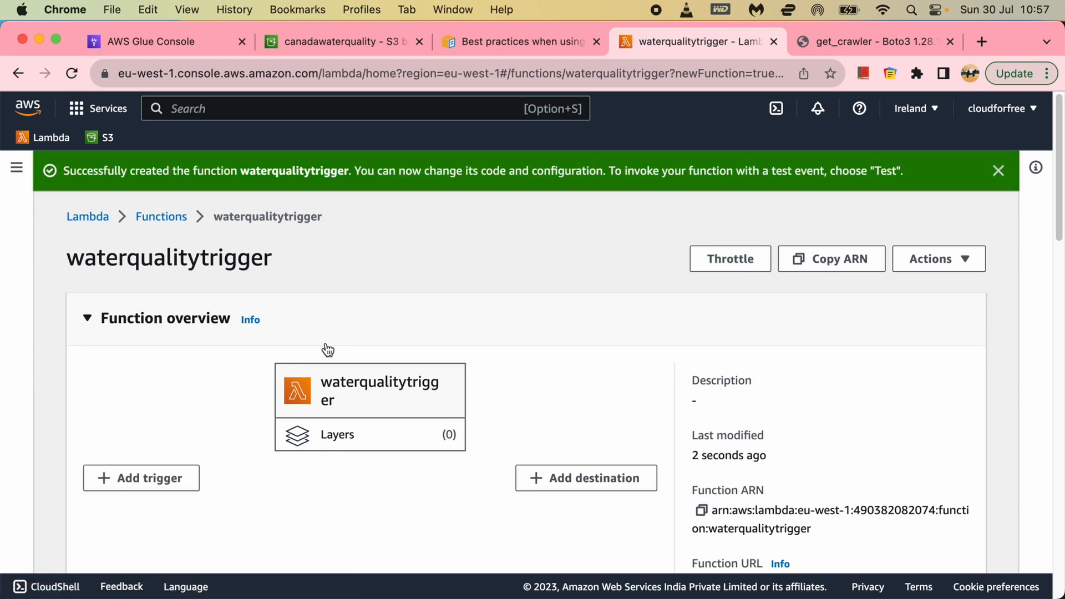
{"action": "mouse_move", "coordinate": [612, 349]}
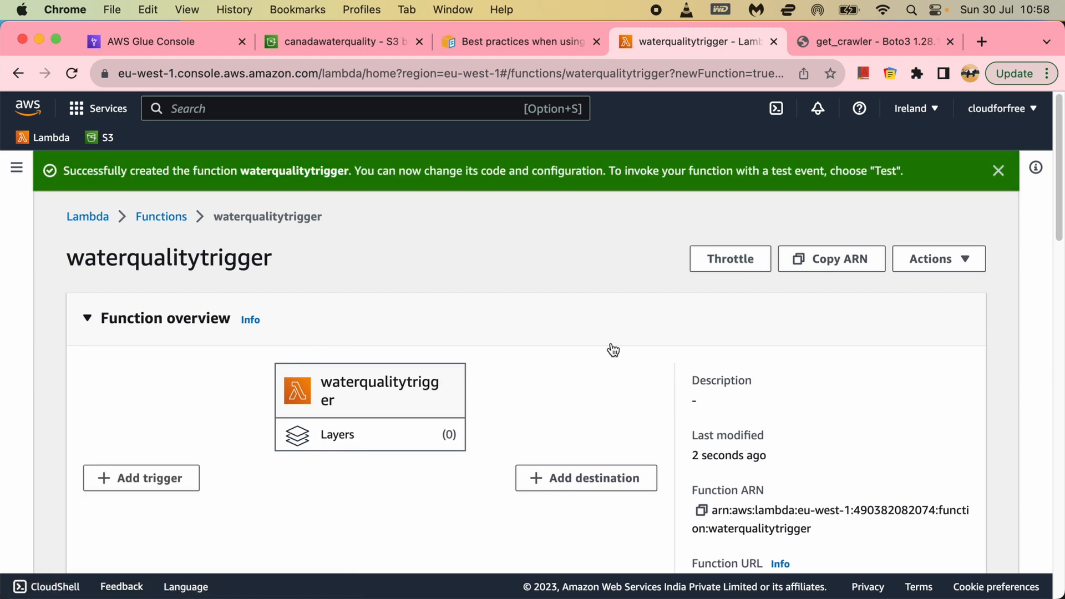
{"action": "scroll", "scroll_direction": "down", "scroll_amount": 3}
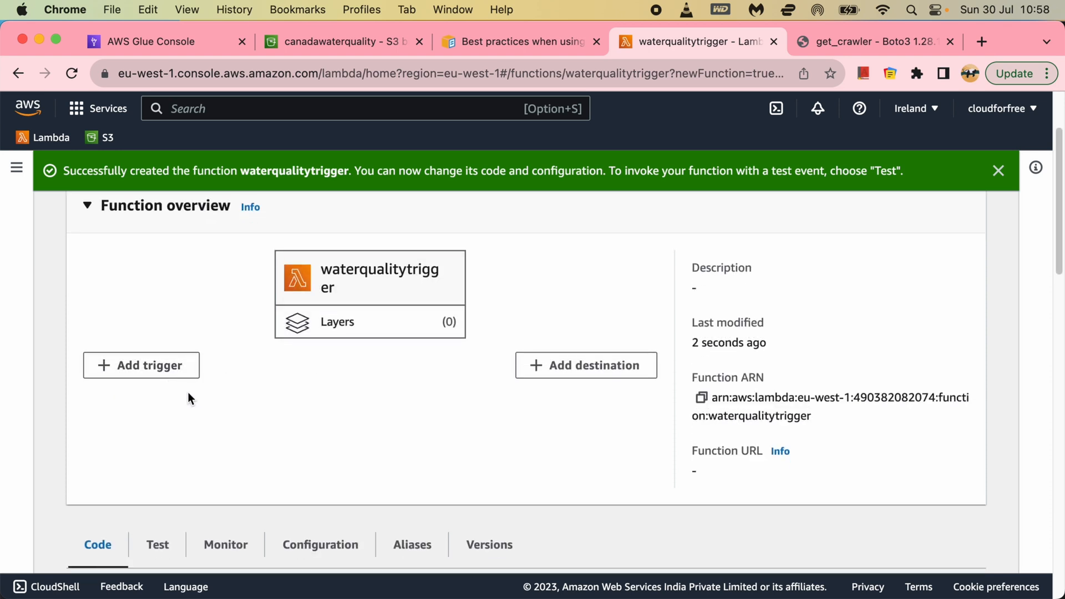
Step: Add an S3 trigger on bucket canadawaterquality and open its event types
{"action": "left_click", "coordinate": [140, 365]}
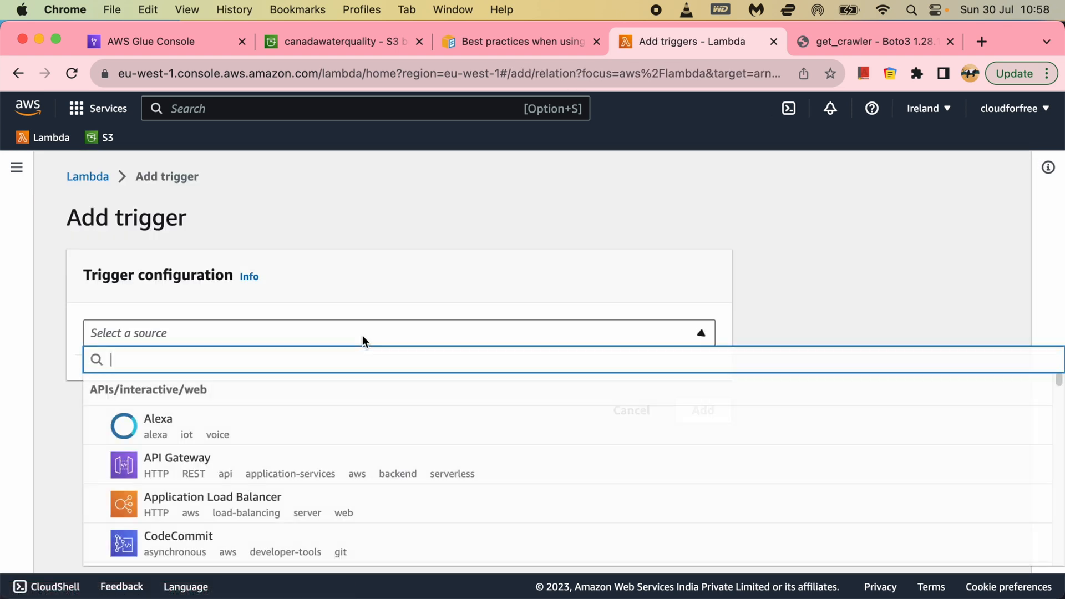
{"action": "type", "text": "s3"}
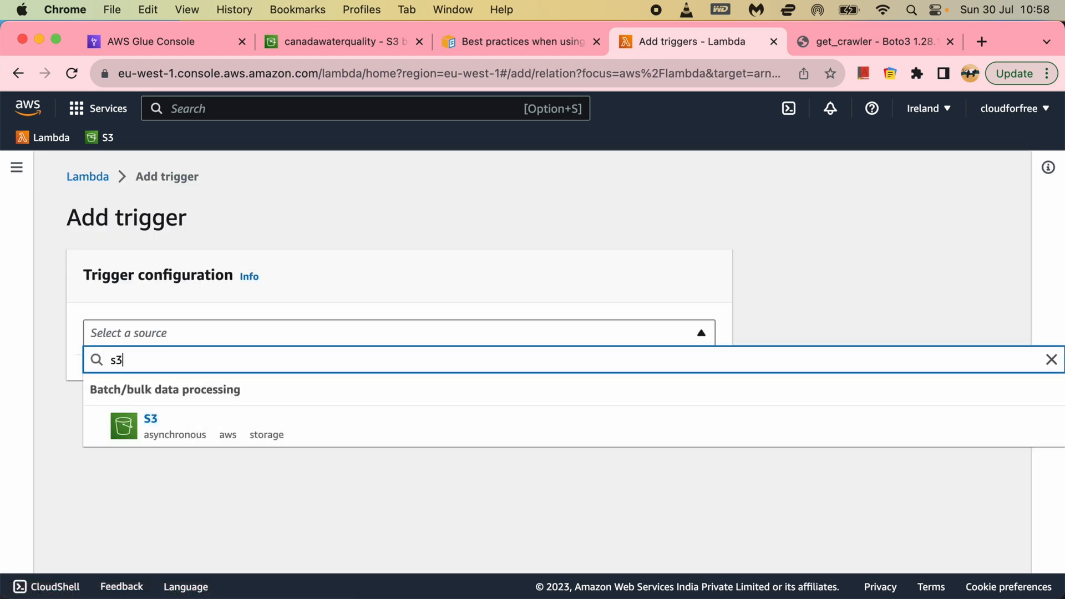
{"action": "left_click", "coordinate": [151, 418]}
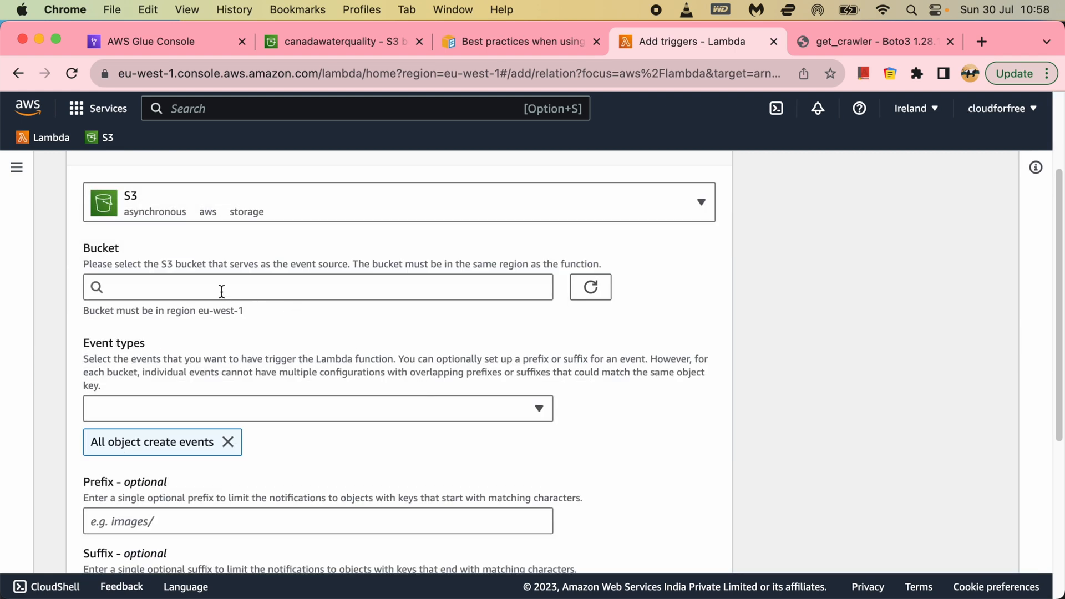
{"action": "type", "text": "s3/canadawaterquality"}
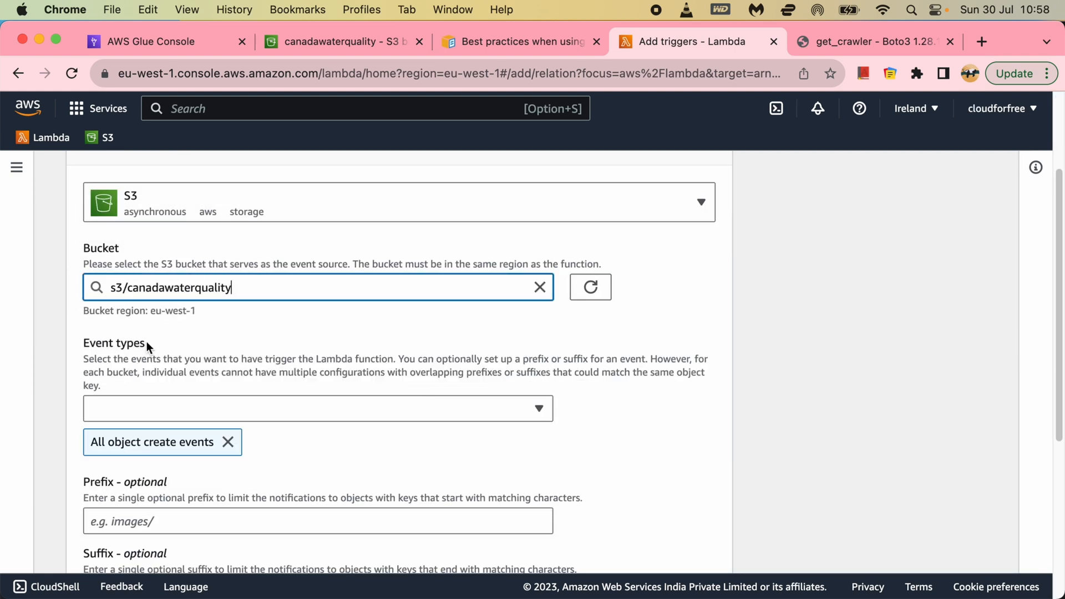
{"action": "left_click", "coordinate": [317, 409]}
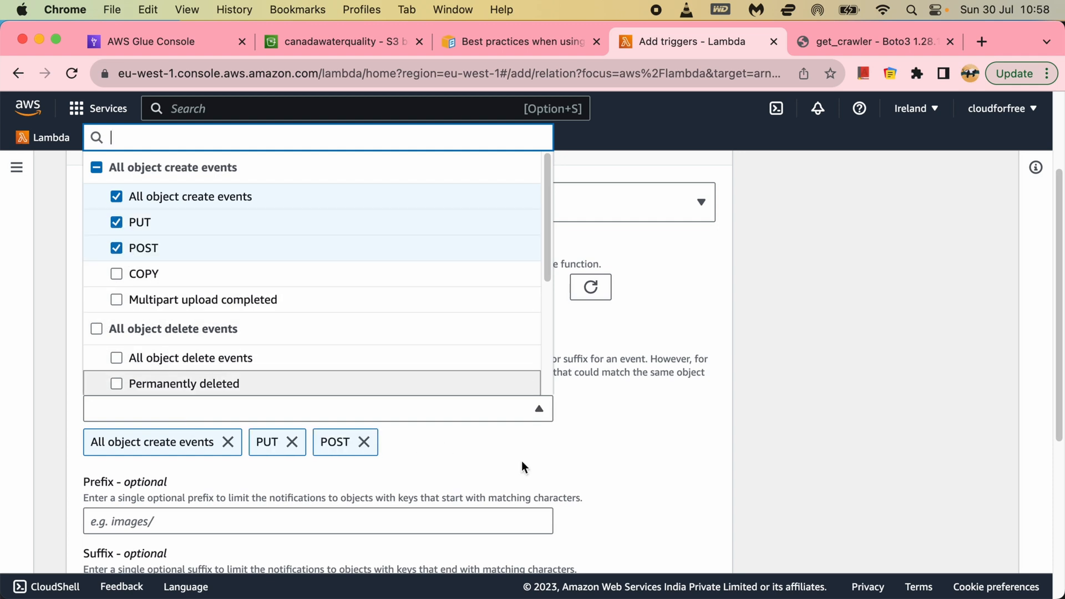
{"action": "mouse_move", "coordinate": [180, 311]}
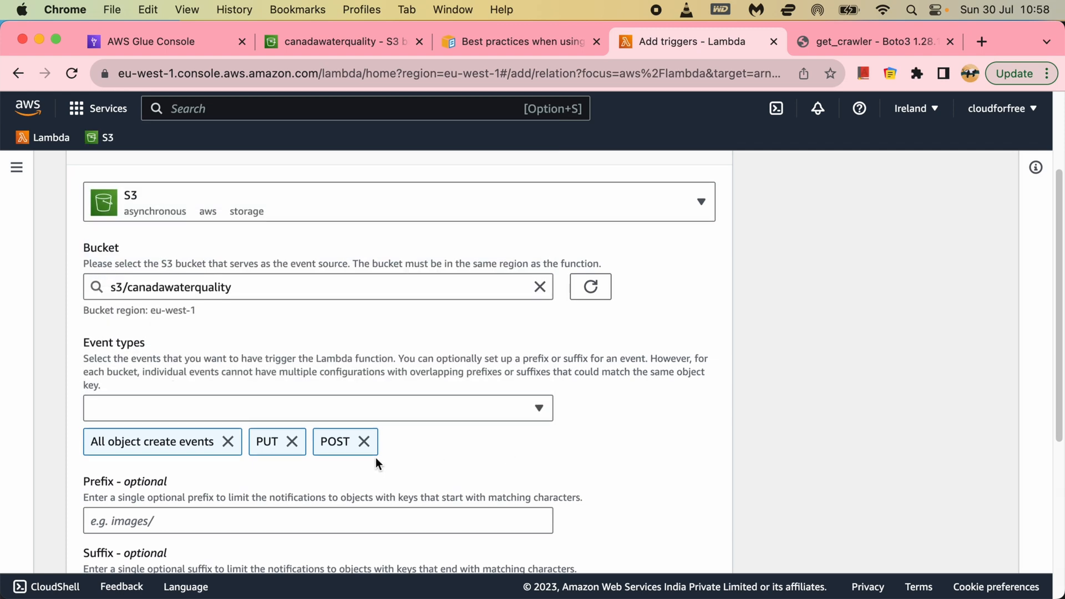
Step: Filter the trigger to prefix Water-Qual-Eau-Sites-National/ and suffix .tsv, then save it
{"action": "scroll", "scroll_direction": "down", "scroll_amount": 3}
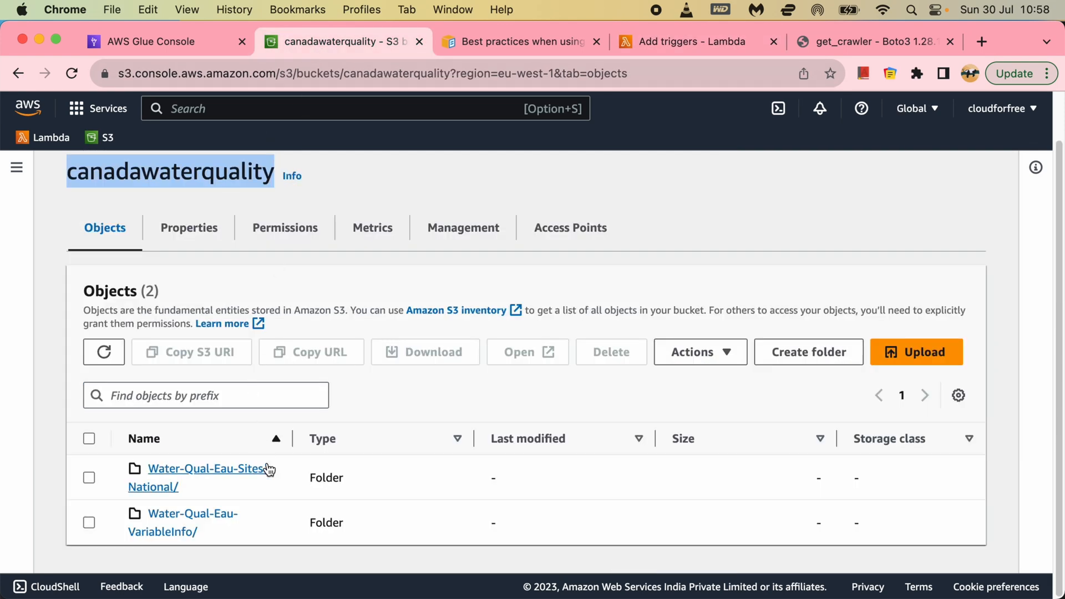
{"action": "left_click", "coordinate": [206, 469]}
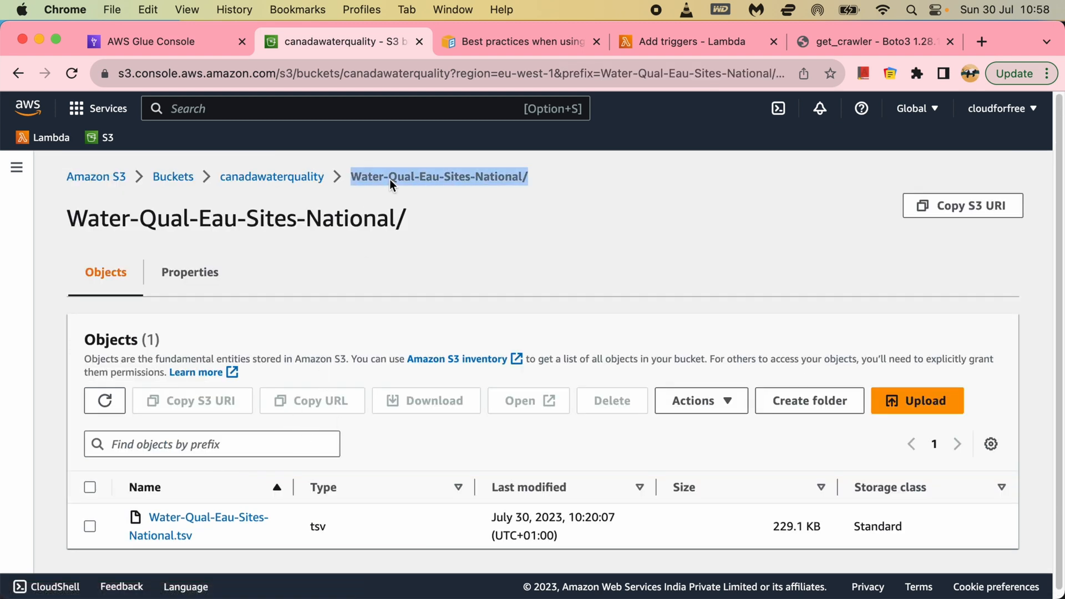
{"action": "mouse_move", "coordinate": [183, 64]}
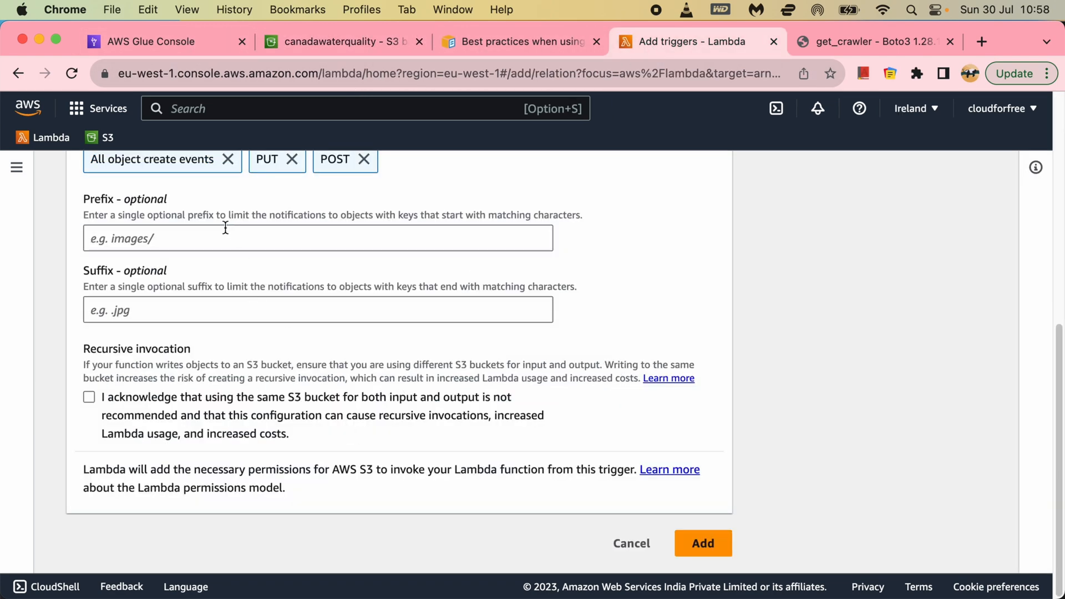
{"action": "type", "text": "Water-Qual-Eau-Sites-National/"}
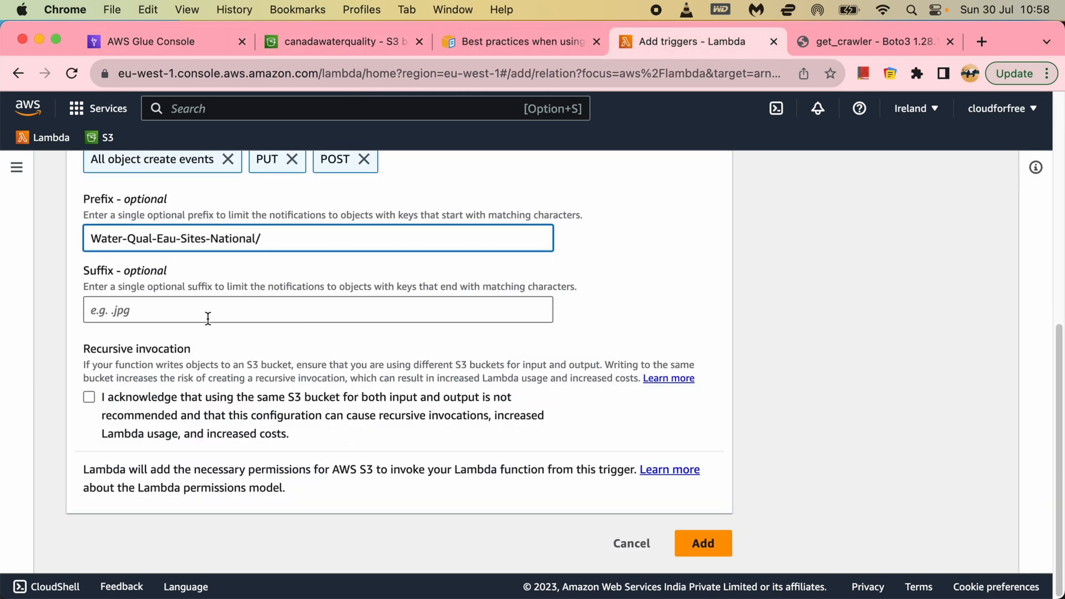
{"action": "type", "text": ".t"}
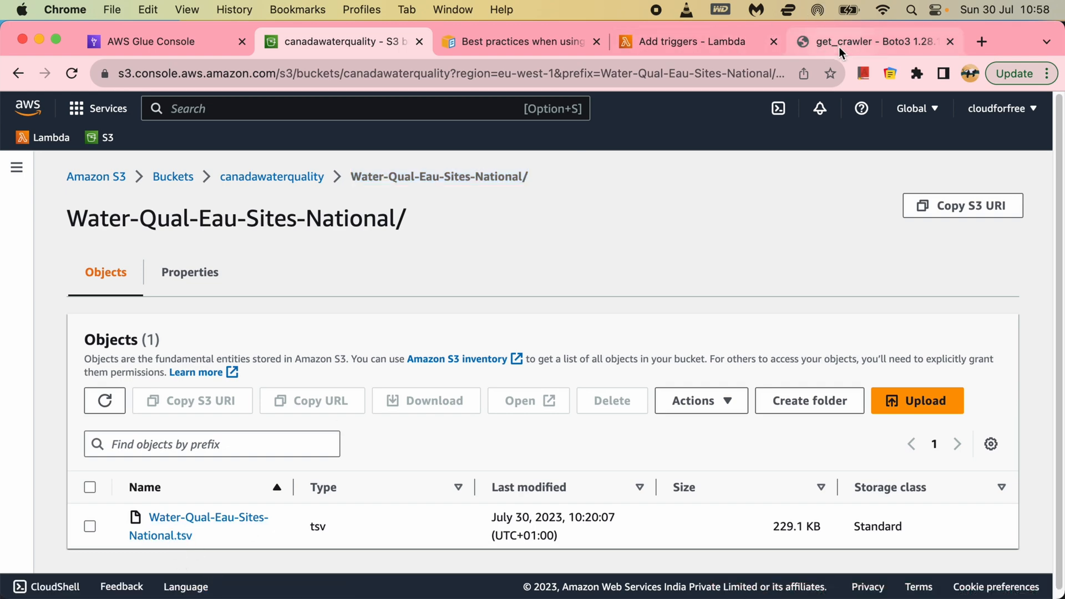
{"action": "left_click", "coordinate": [689, 41]}
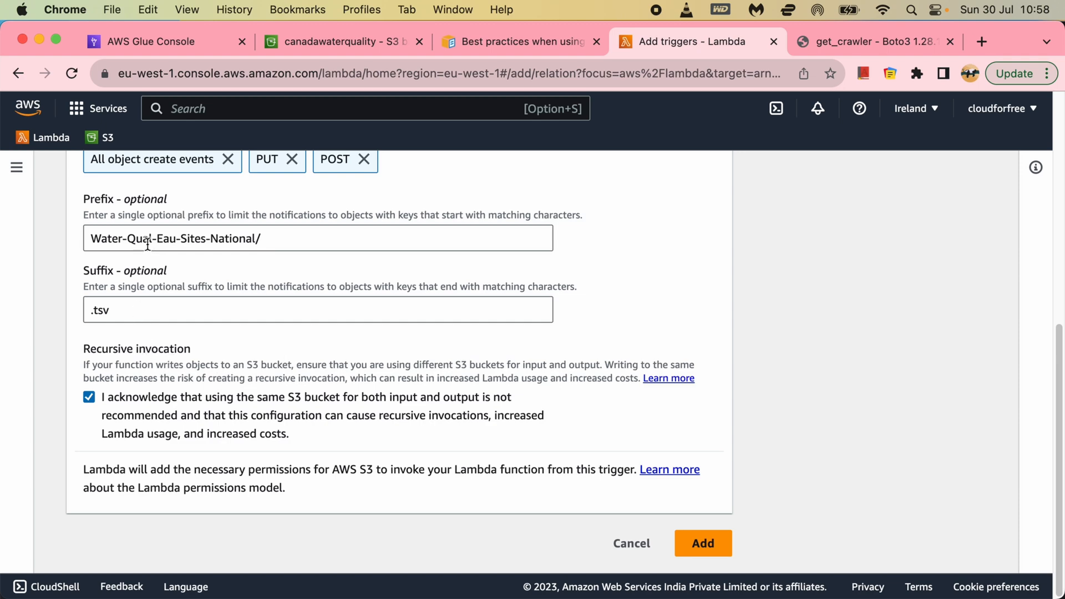
{"action": "left_click", "coordinate": [702, 542]}
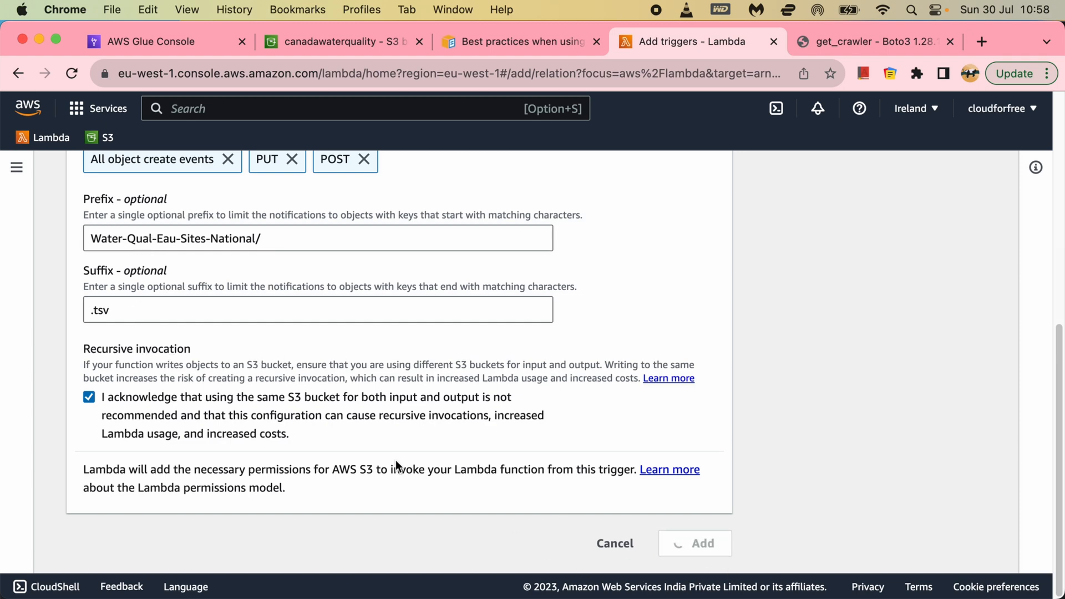
{"action": "left_click", "coordinate": [693, 542]}
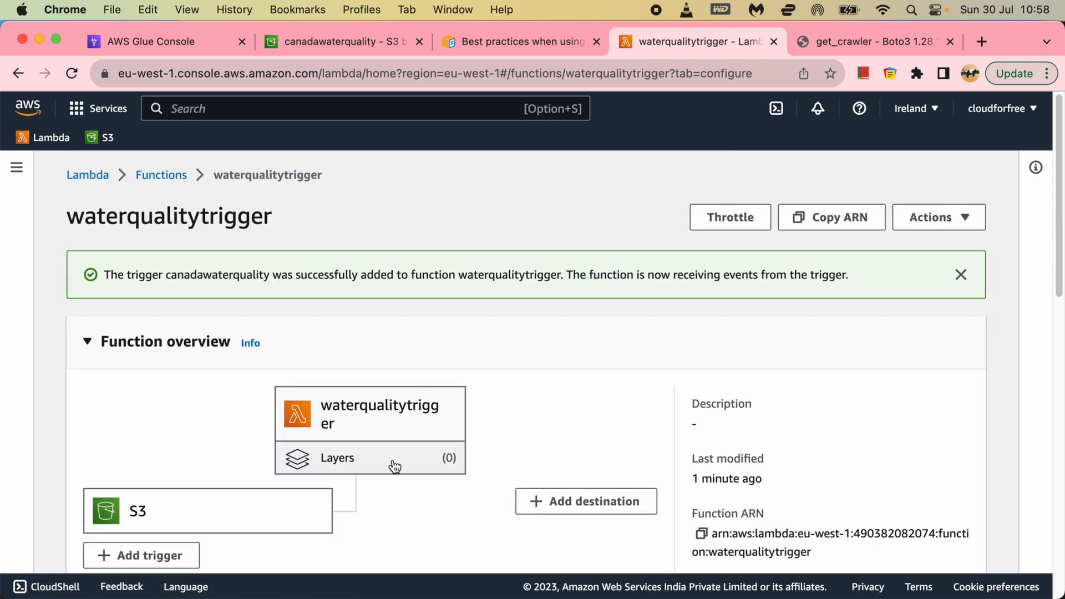
Step: Start a second S3 trigger with PUT and POST events, checking the folder name in S3
{"action": "left_click", "coordinate": [140, 556]}
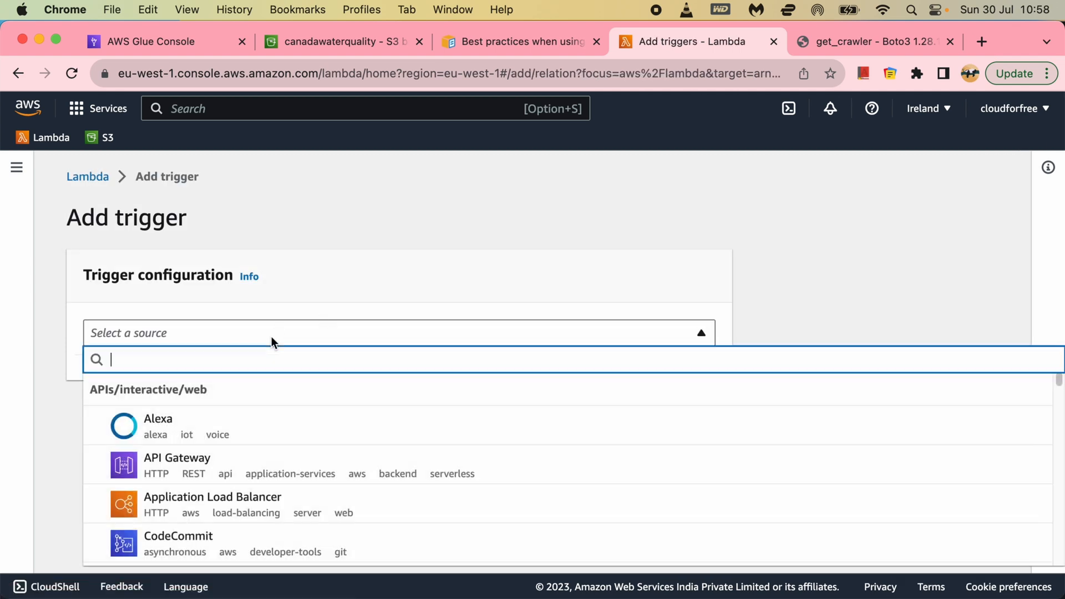
{"action": "type", "text": "s3"}
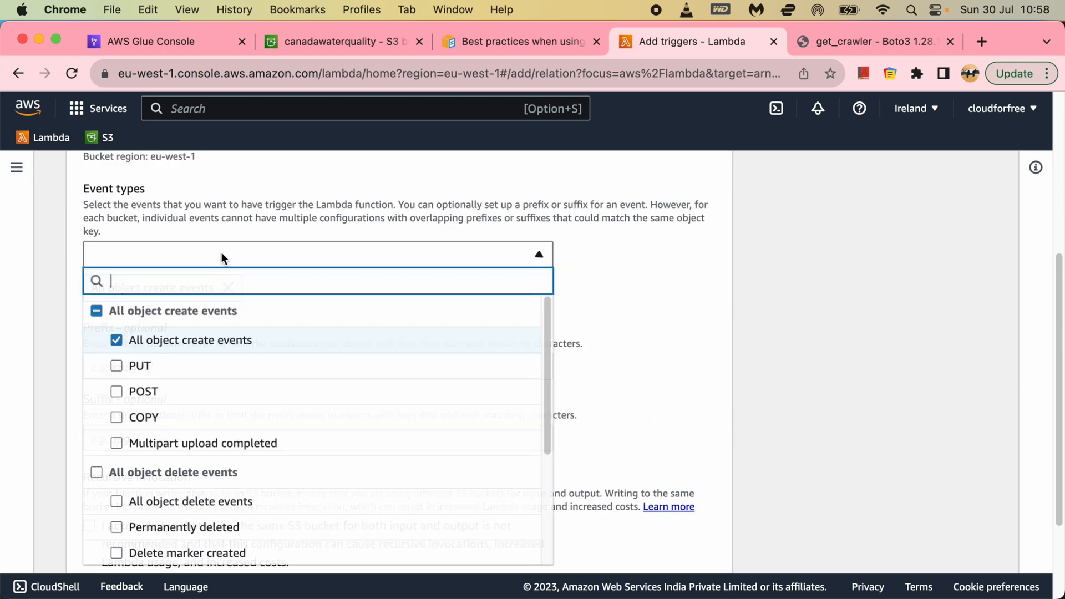
{"action": "left_click", "coordinate": [116, 391]}
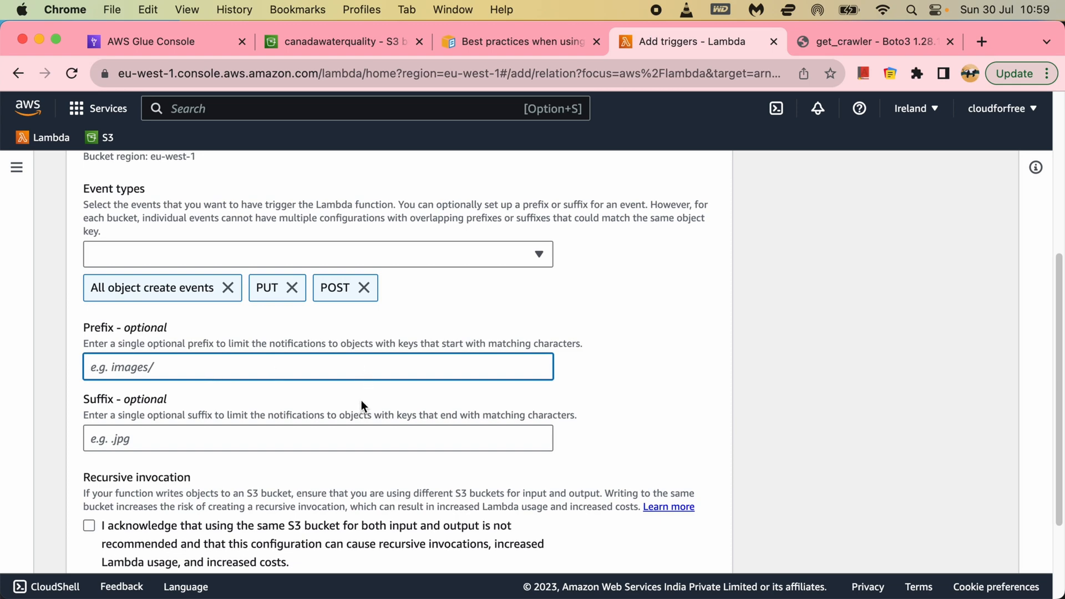
{"action": "left_click", "coordinate": [337, 42]}
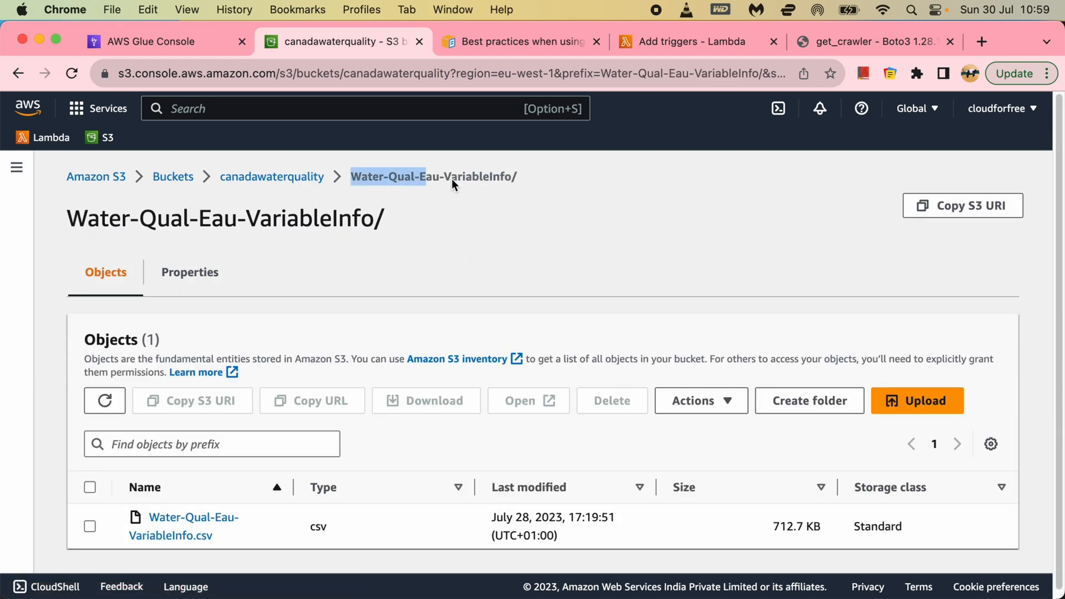
{"action": "left_click", "coordinate": [689, 42]}
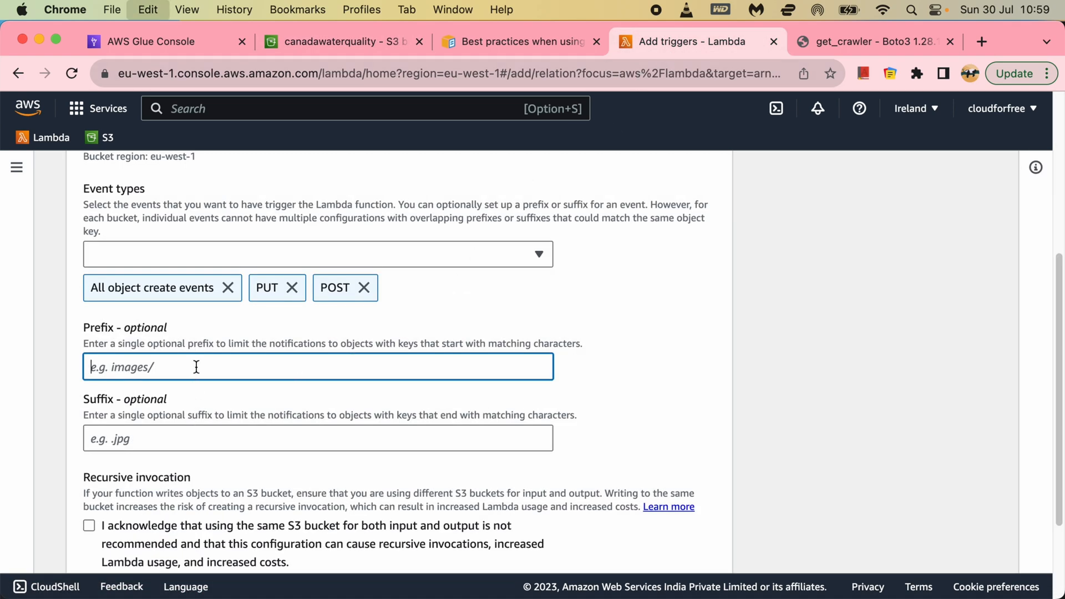
Step: Set prefix Water-Qual-Eau-VariableInfo/ and suffix .csv, acknowledge the warning, and save
{"action": "type", "text": "Water-Qual-Eau-VariableInfo/"}
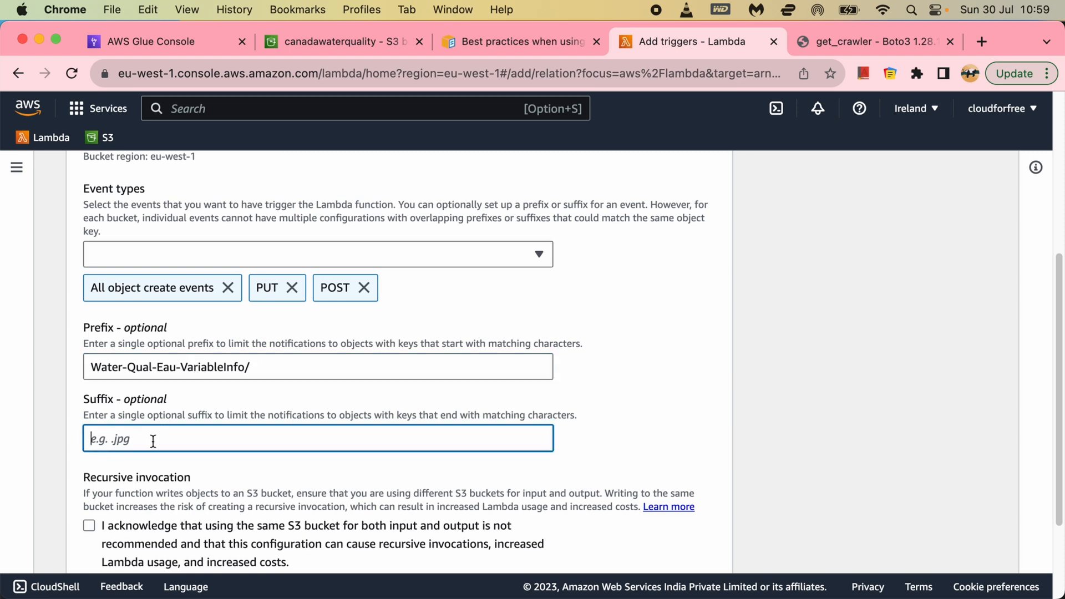
{"action": "type", "text": ".csv"}
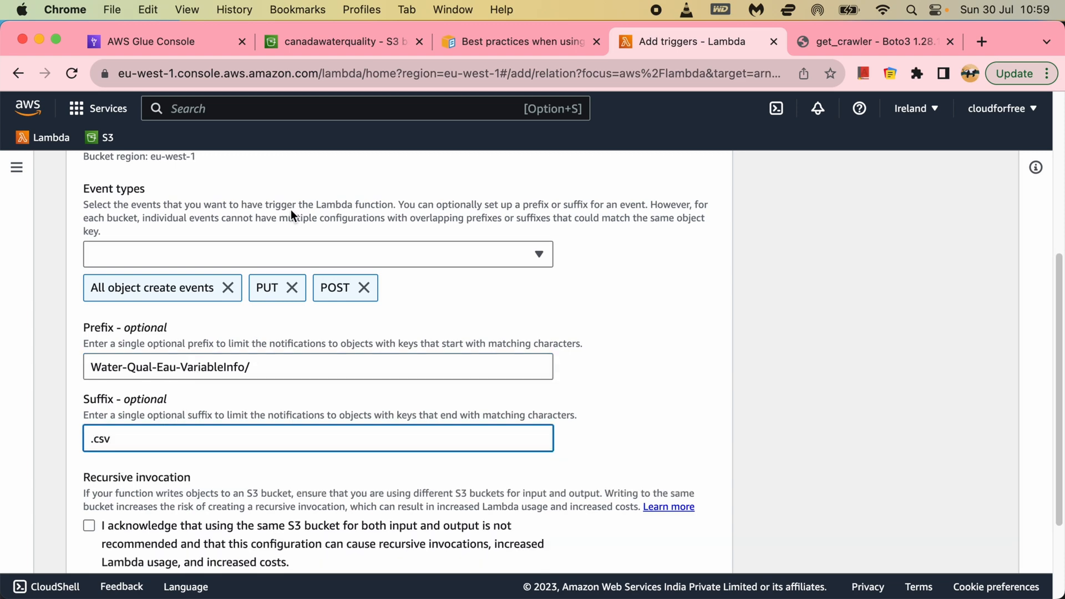
{"action": "left_click", "coordinate": [332, 41]}
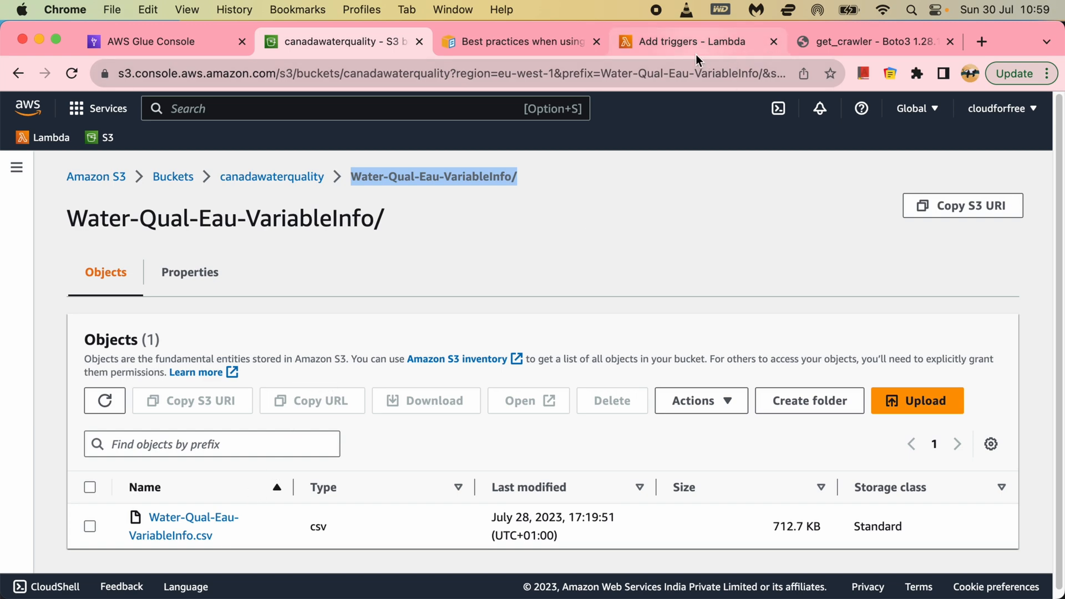
{"action": "left_click", "coordinate": [696, 41]}
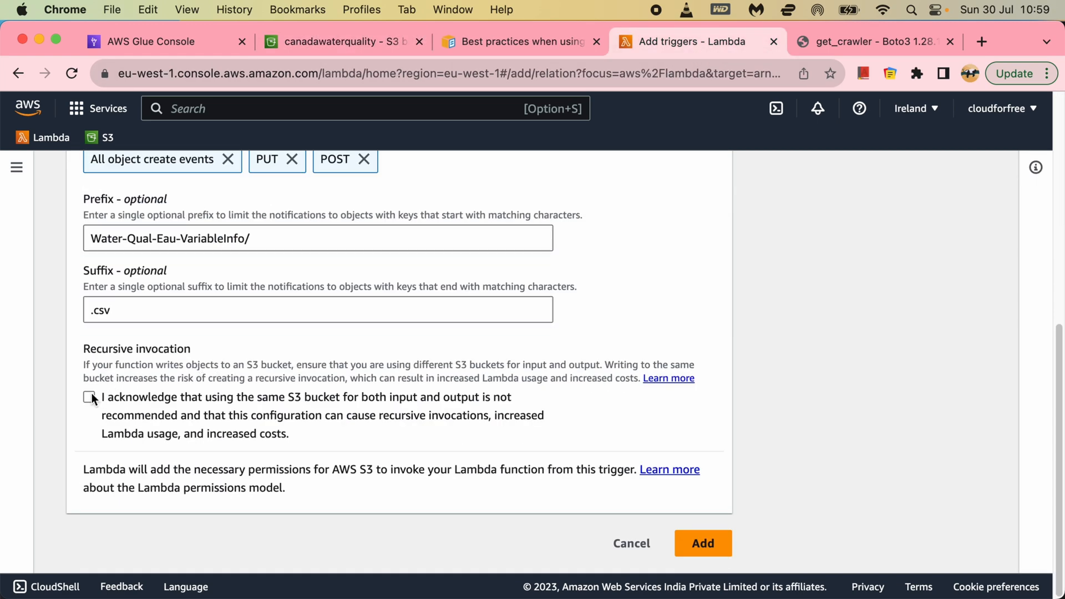
{"action": "left_click", "coordinate": [88, 397]}
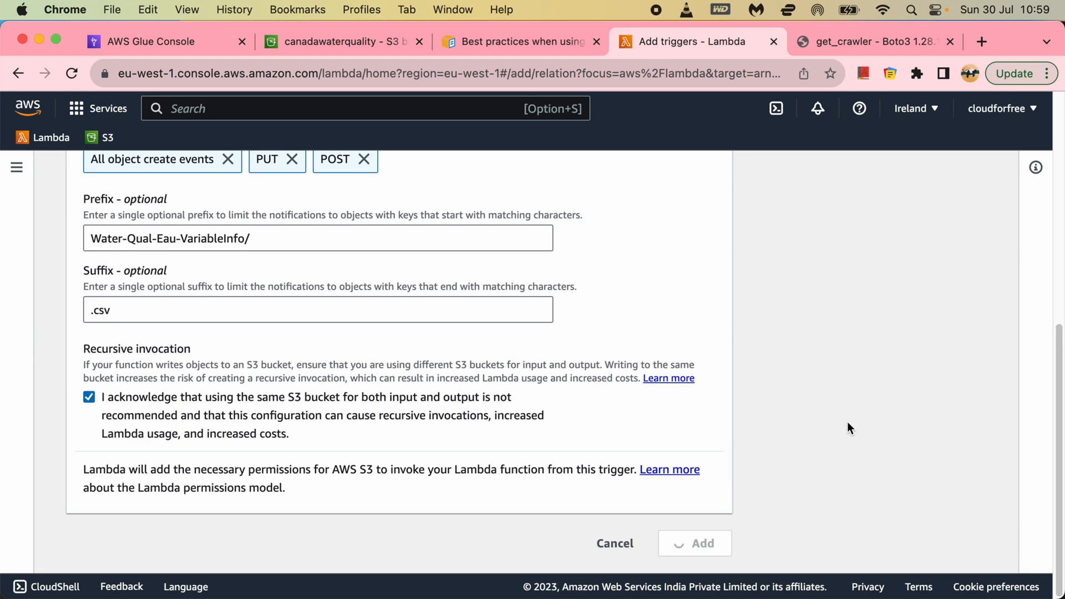
{"action": "left_click", "coordinate": [703, 543]}
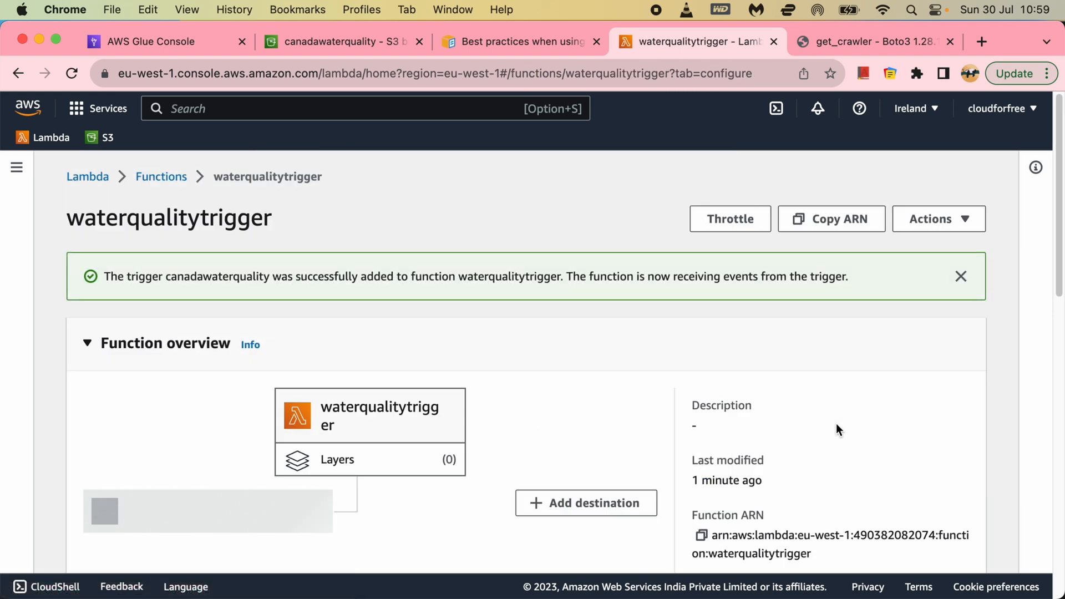
Step: Scroll past both S3 triggers to the default Hello from Lambda handler code
{"action": "scroll", "scroll_direction": "down", "scroll_amount": 3}
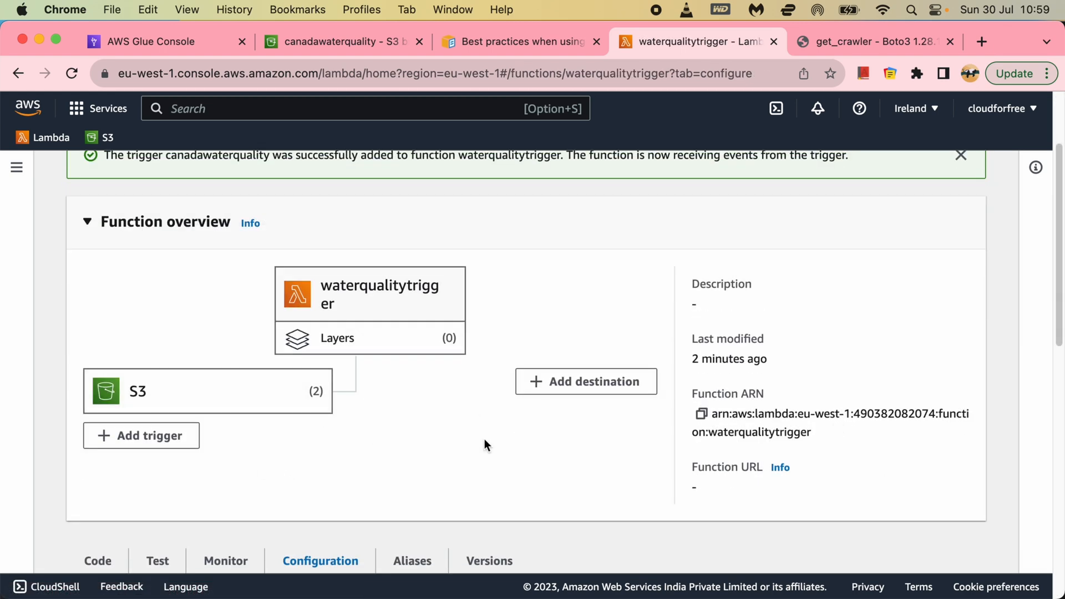
{"action": "scroll", "scroll_direction": "down", "scroll_amount": 3}
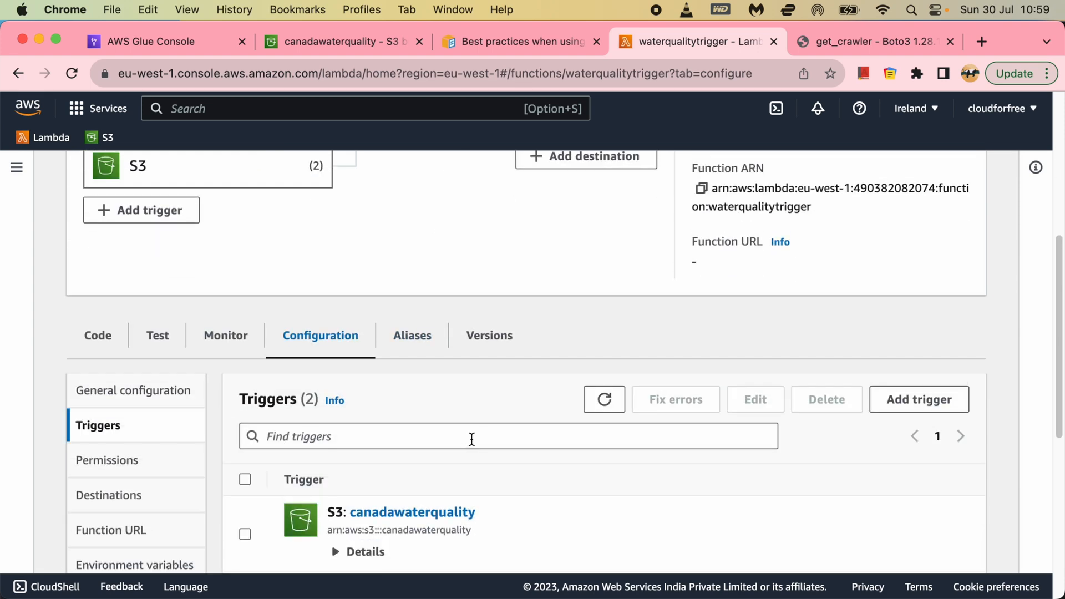
{"action": "left_click", "coordinate": [97, 335]}
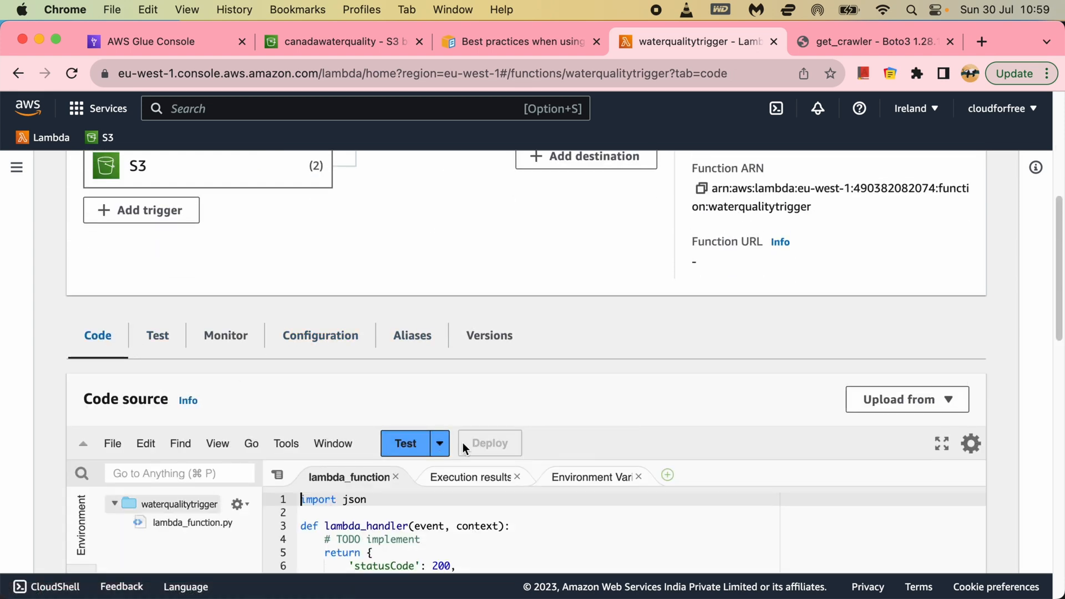
{"action": "scroll", "scroll_direction": "down", "scroll_amount": 3}
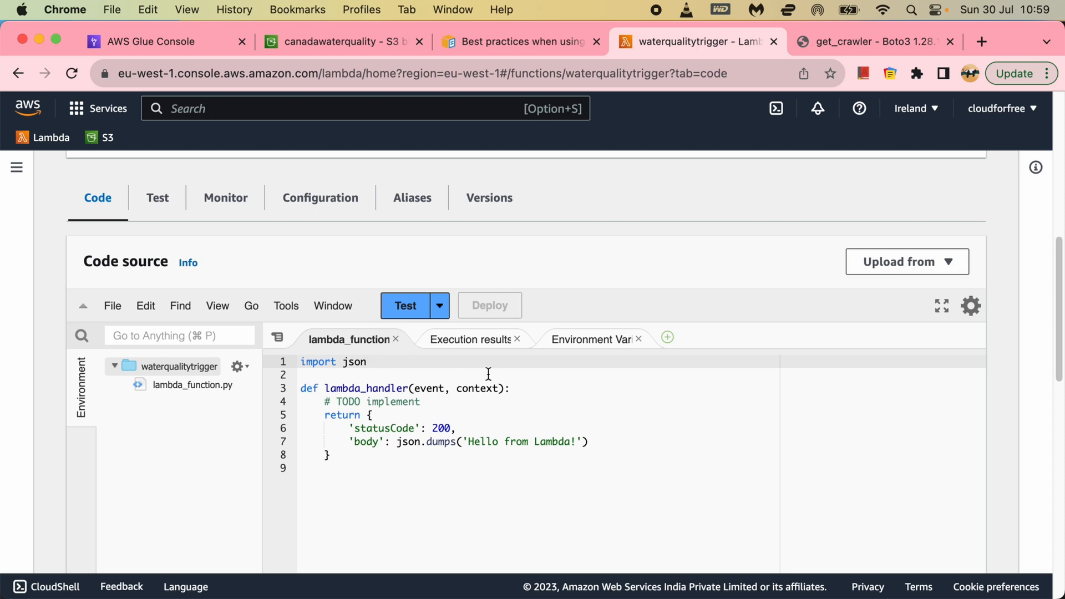
Step: Copy the import boto3 and Glue client snippet from the Boto3 Glue docs
{"action": "left_click", "coordinate": [871, 42]}
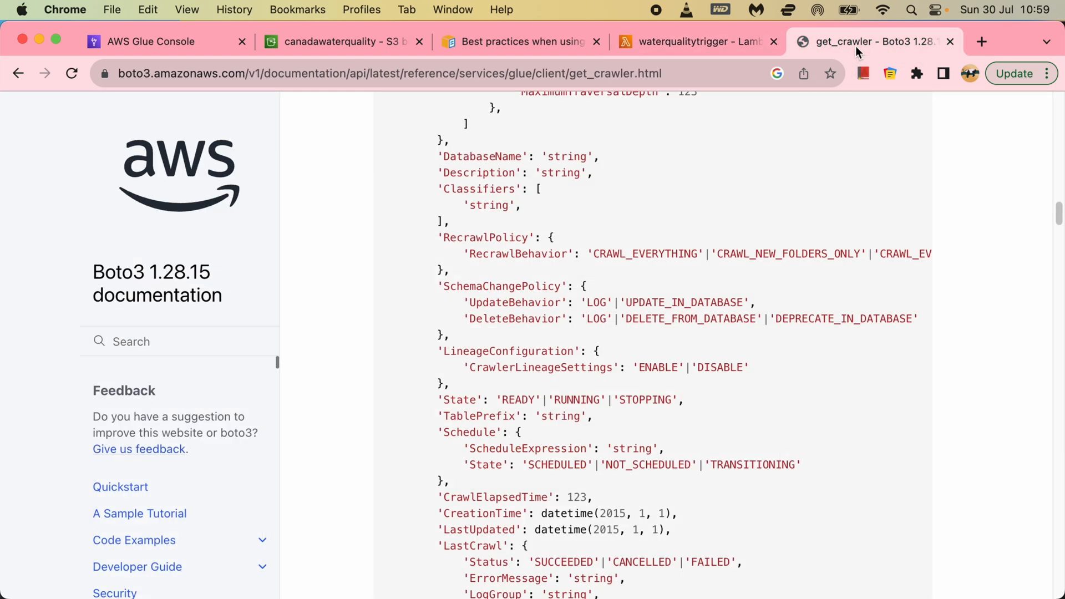
{"action": "scroll", "scroll_direction": "up", "scroll_amount": 3}
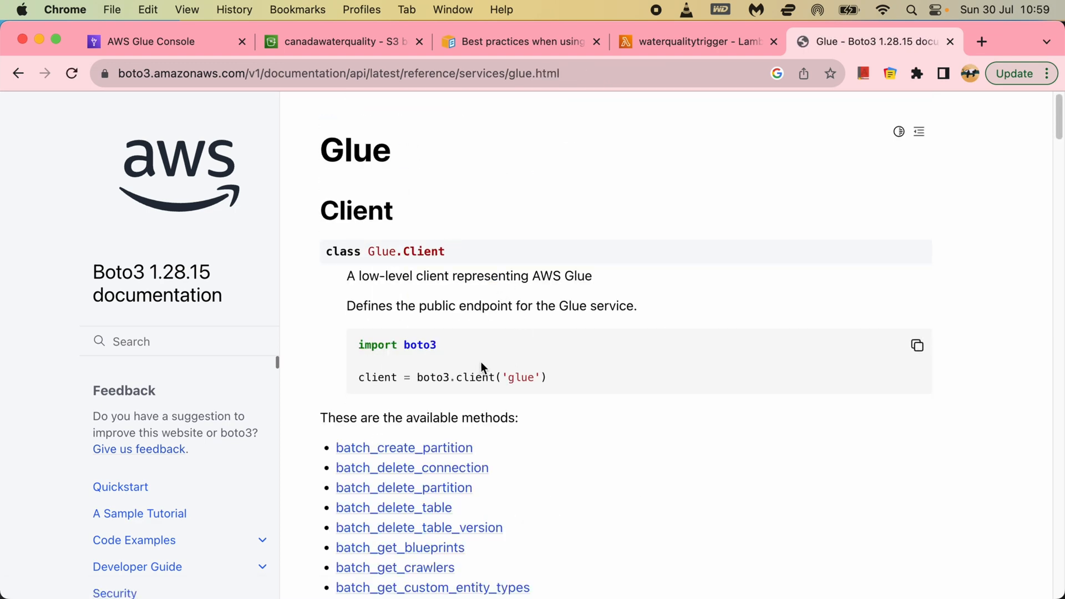
{"action": "left_click_drag", "start_coordinate": [358, 344], "coordinate": [547, 378]}
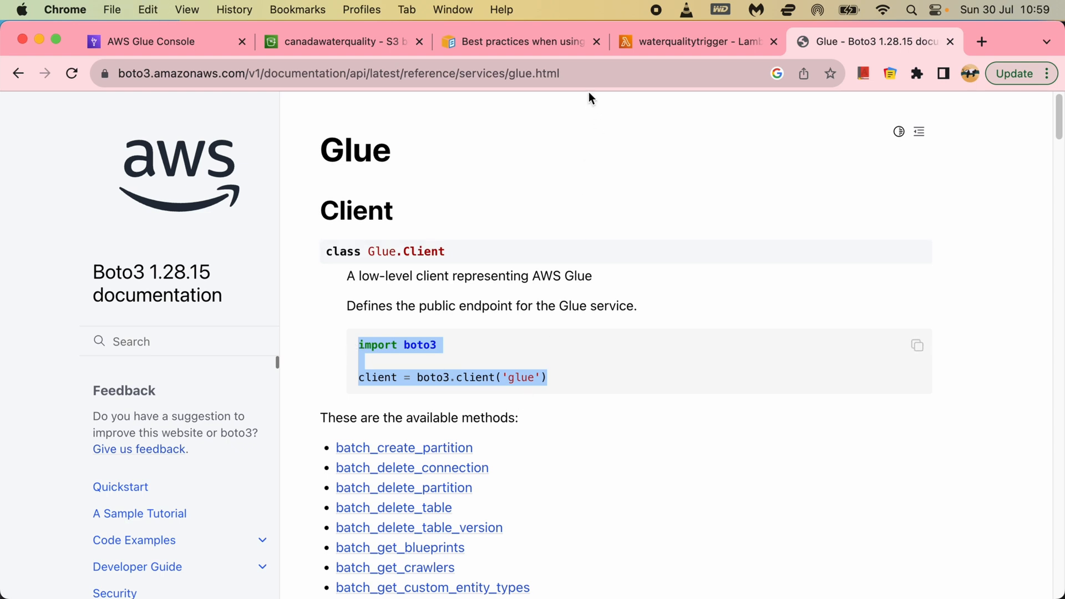
{"action": "left_click", "coordinate": [693, 41]}
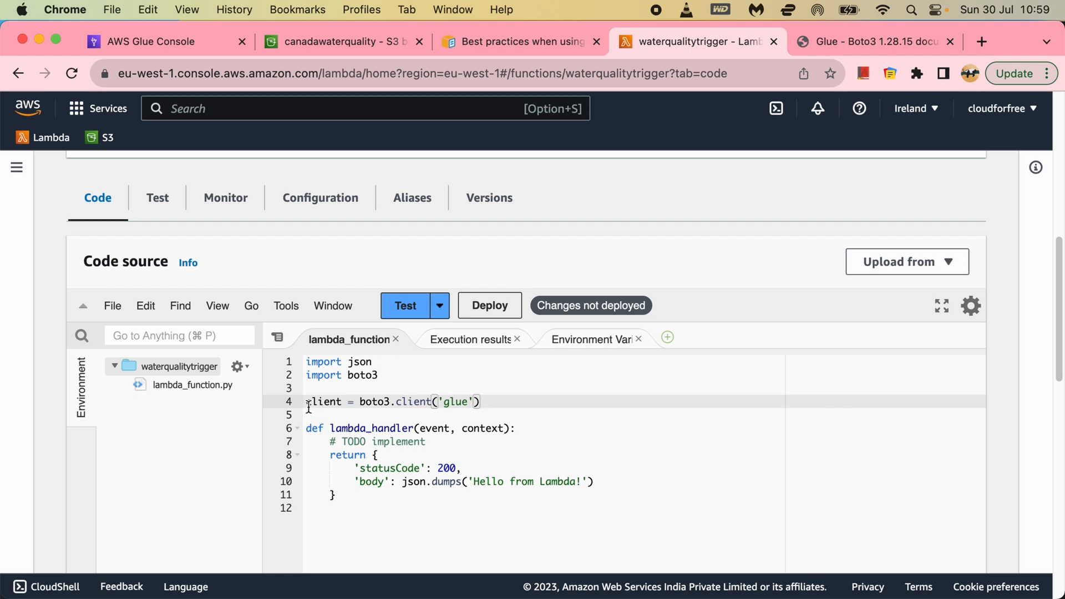
Step: Rename the client to glue_client and begin typing response = glue_client.start_crawler
{"action": "type", "text": "glue_"}
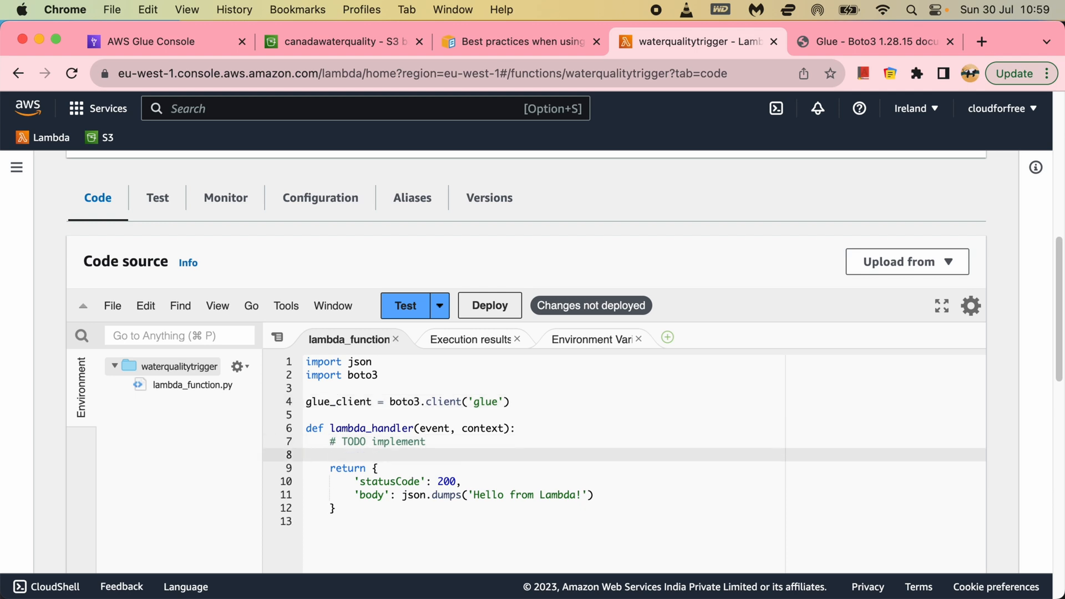
{"action": "type", "text": "respon"}
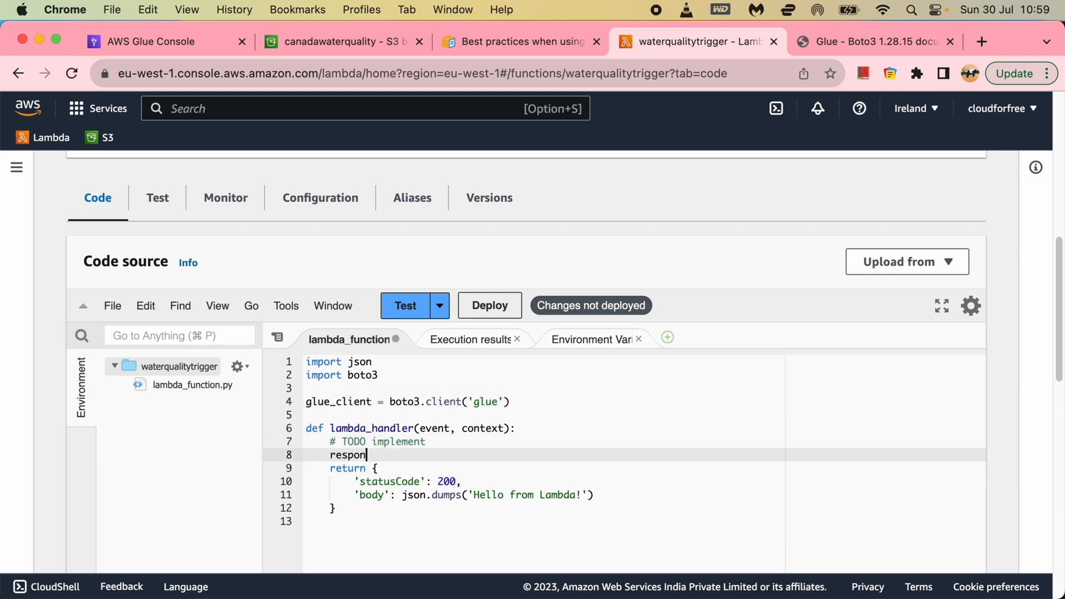
{"action": "type", "text": "se ="}
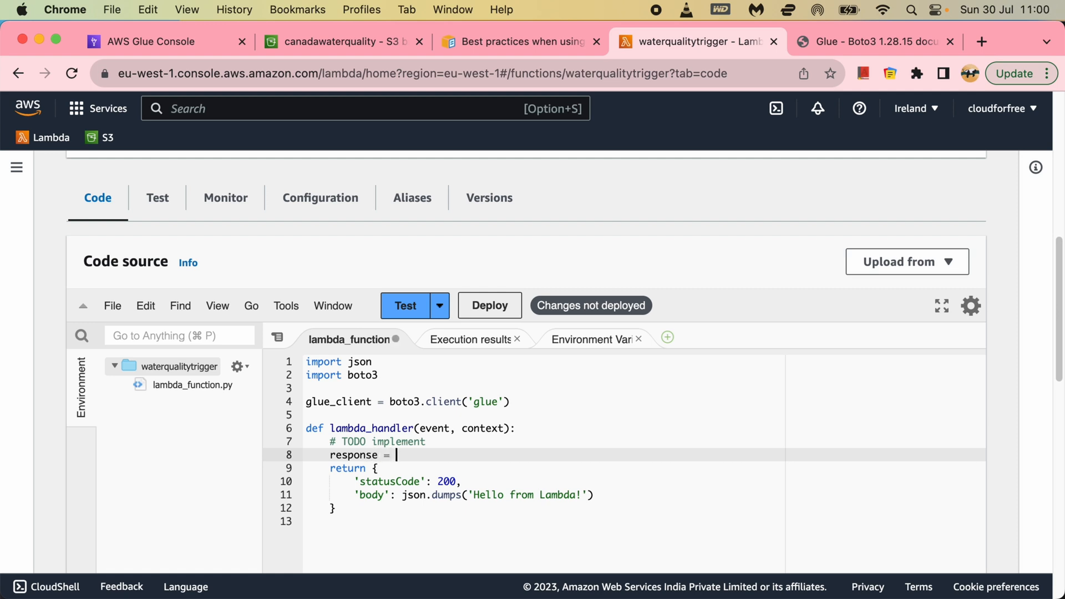
{"action": "type", "text": "glu"}
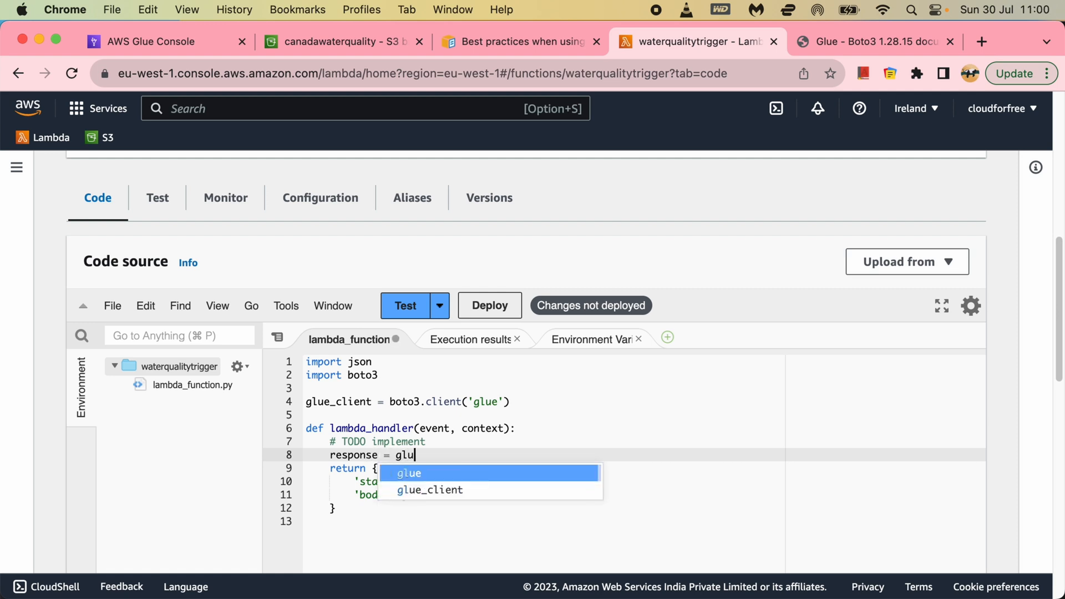
{"action": "left_click", "coordinate": [439, 489]}
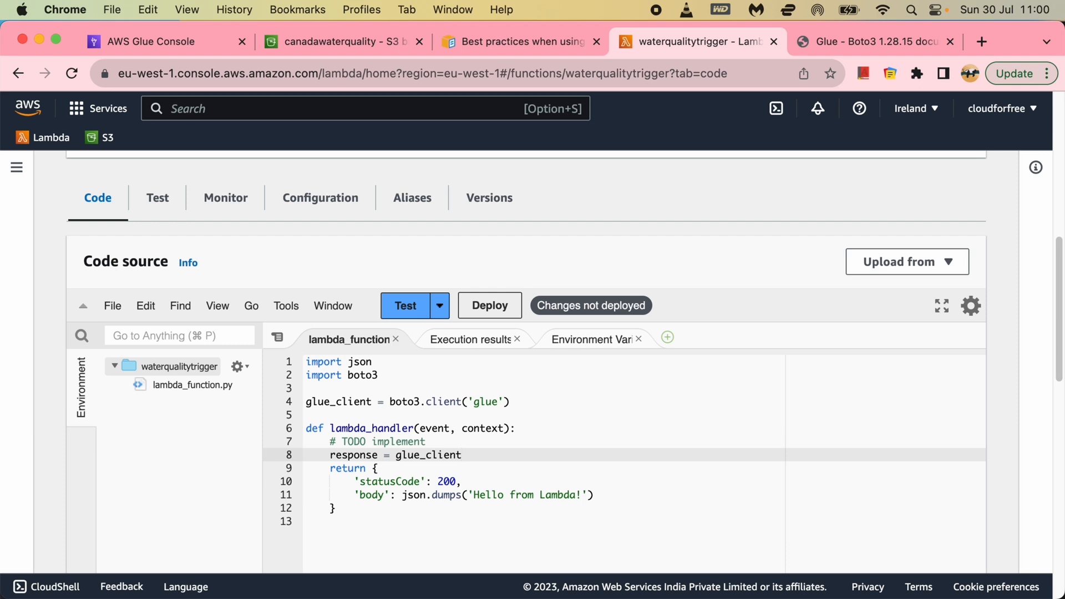
{"action": "type", "text": "."}
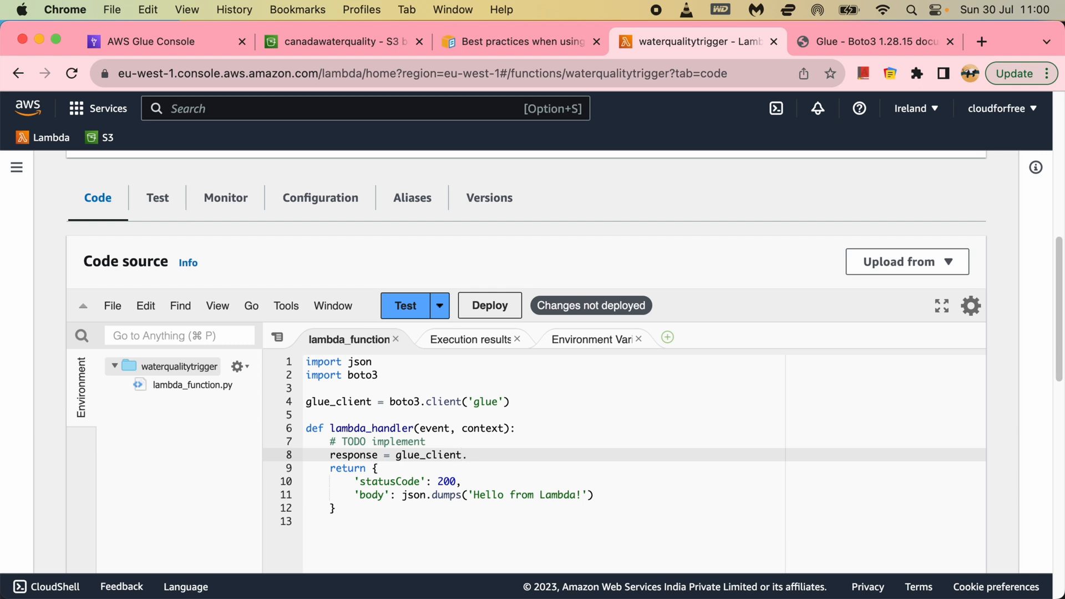
{"action": "type", "text": "start"}
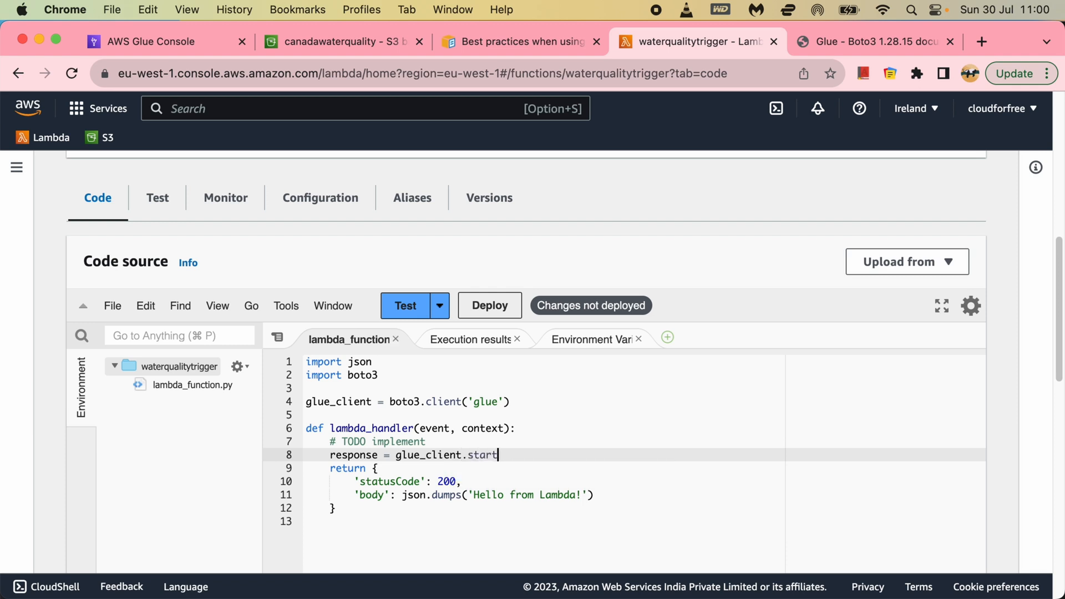
{"action": "key", "text": "Backspace"}
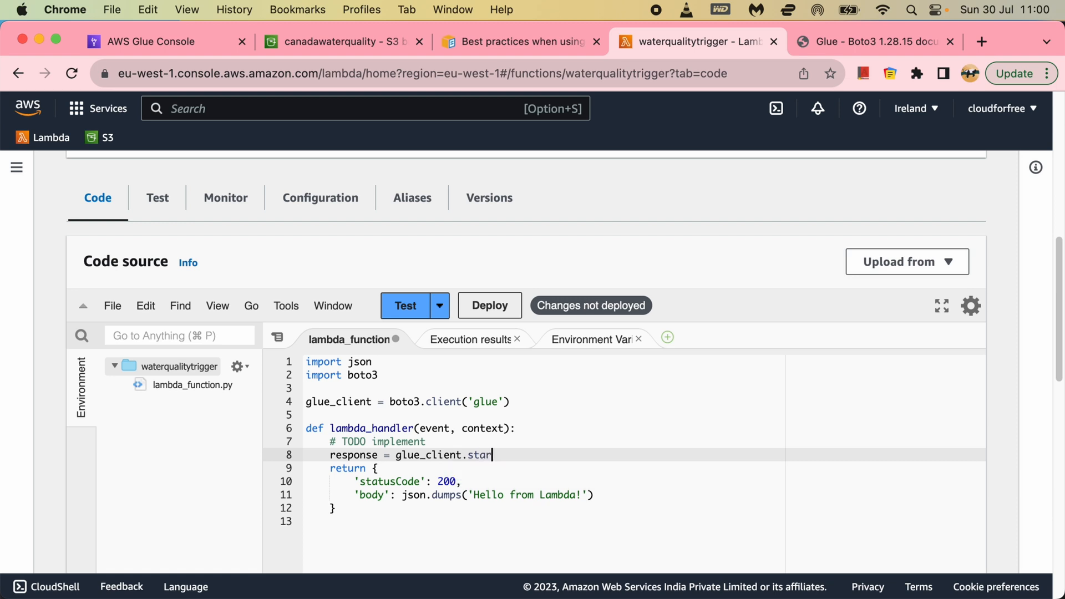
Step: Finish typing start_crawler and open its reference in the Boto3 Glue docs
{"action": "type", "text": "t_cr"}
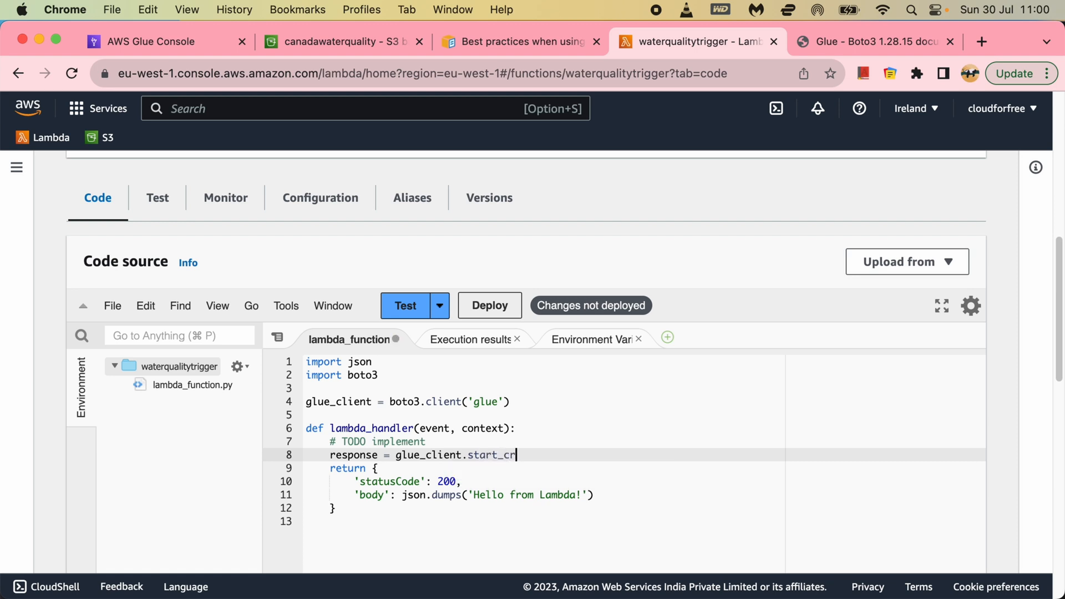
{"action": "type", "text": "awler"}
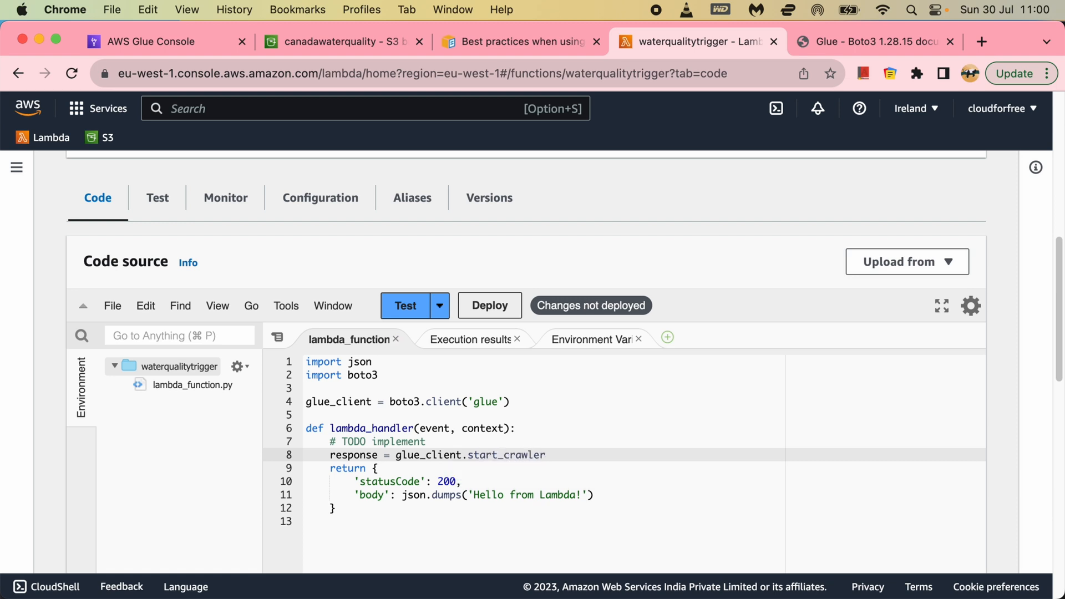
{"action": "left_click", "coordinate": [870, 41]}
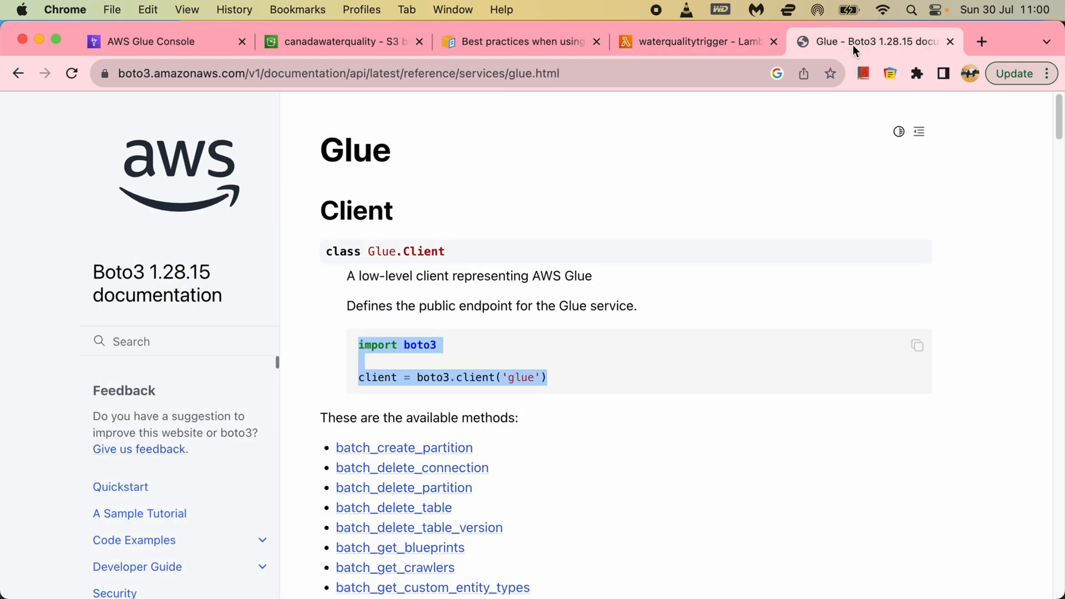
{"action": "scroll", "scroll_direction": "down", "scroll_amount": 3}
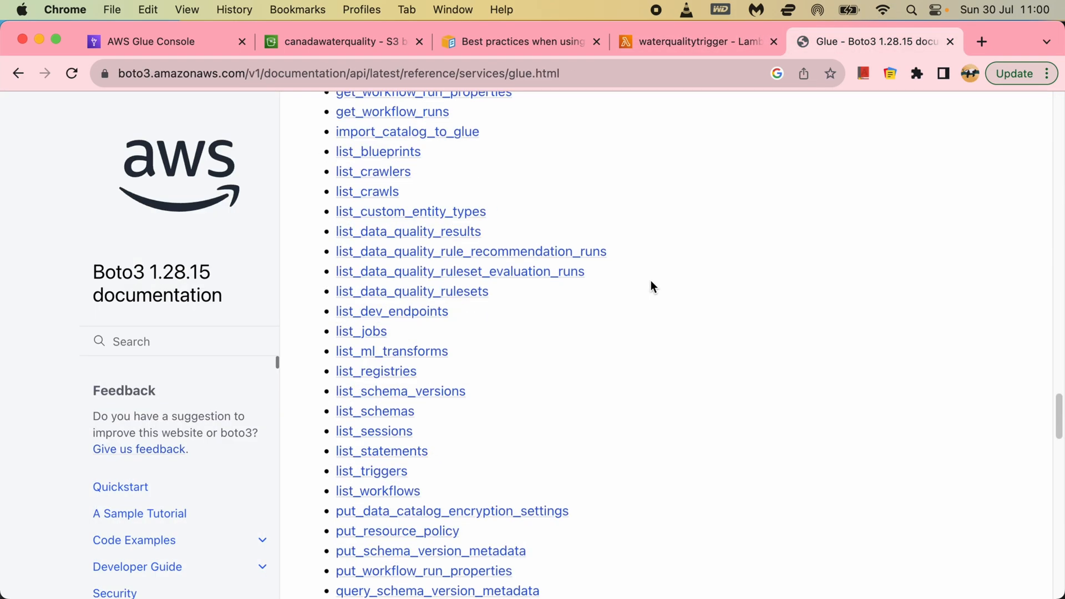
{"action": "scroll", "scroll_direction": "down", "scroll_amount": 3}
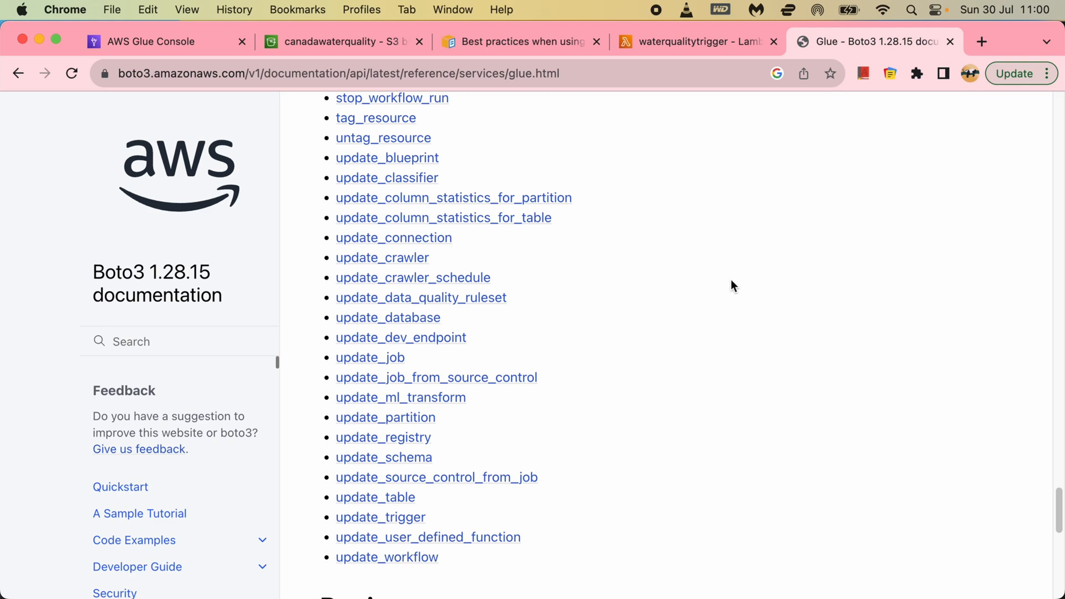
{"action": "scroll", "scroll_direction": "down", "scroll_amount": 3}
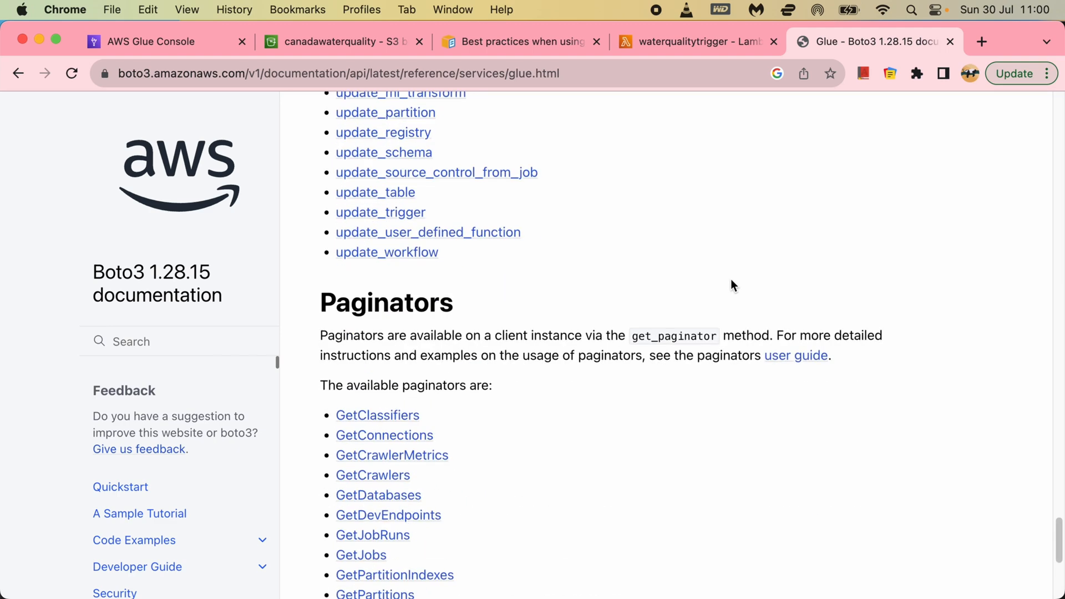
{"action": "scroll", "scroll_direction": "up", "scroll_amount": 3}
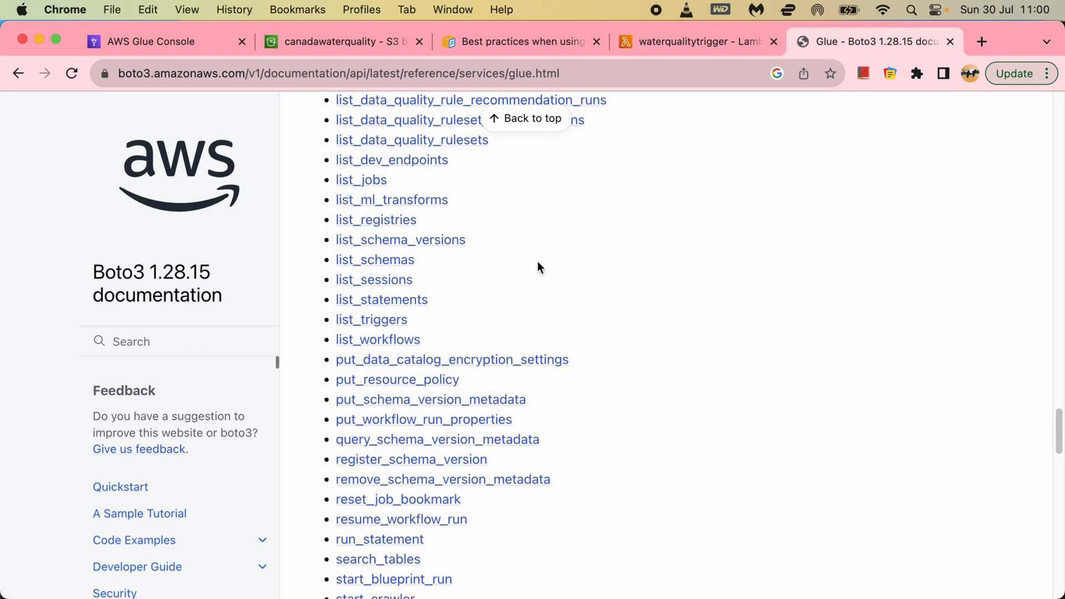
{"action": "scroll", "scroll_direction": "down", "scroll_amount": 3}
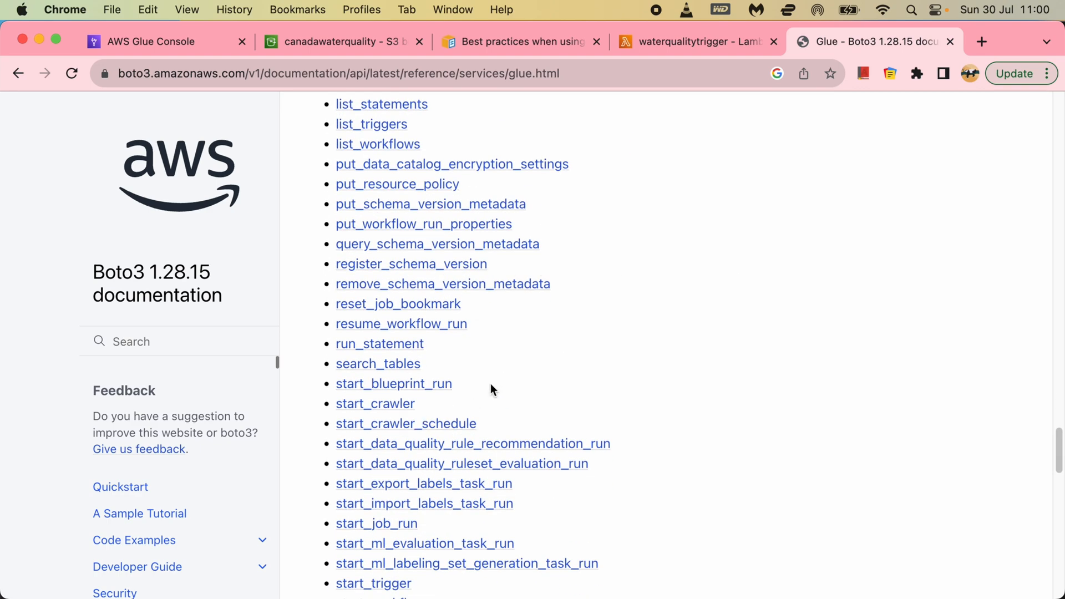
{"action": "left_click", "coordinate": [374, 404]}
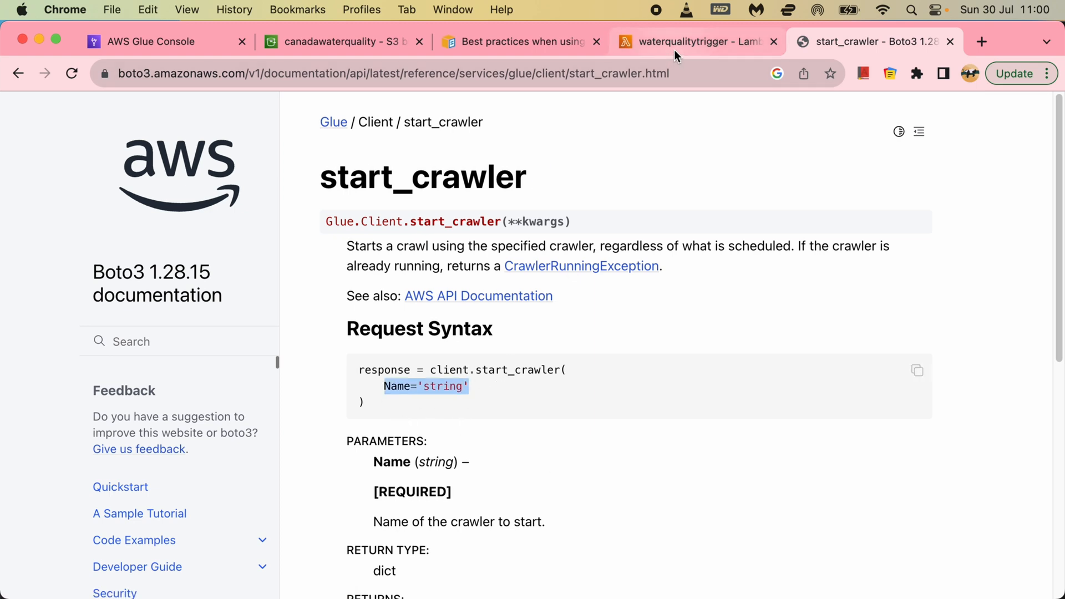
Step: Add a Name='string' parameter to the start_crawler call
{"action": "left_click", "coordinate": [692, 41]}
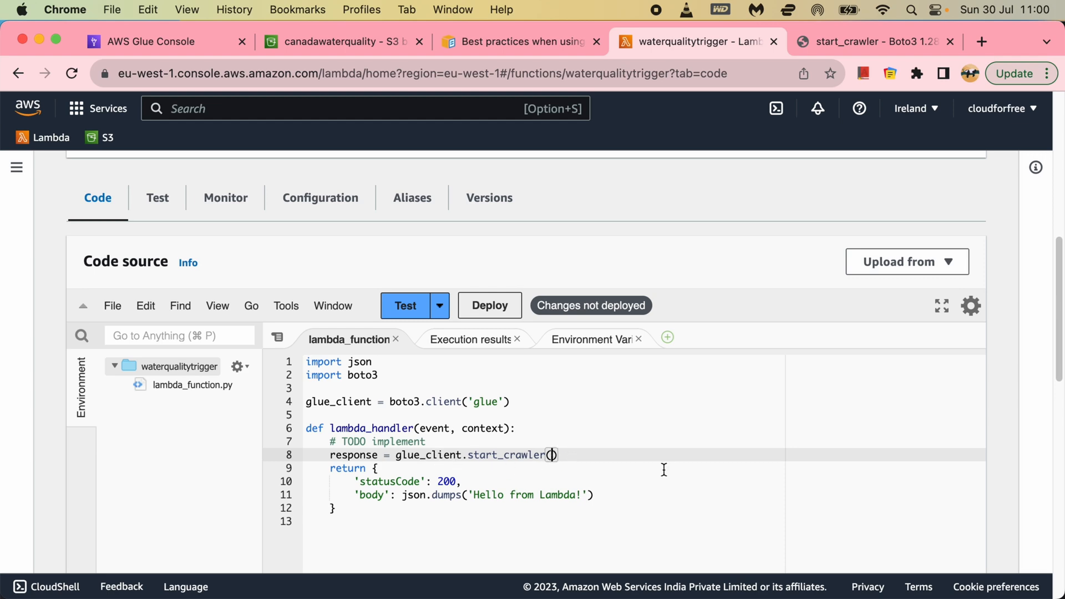
{"action": "type", "text": "Name='string')"}
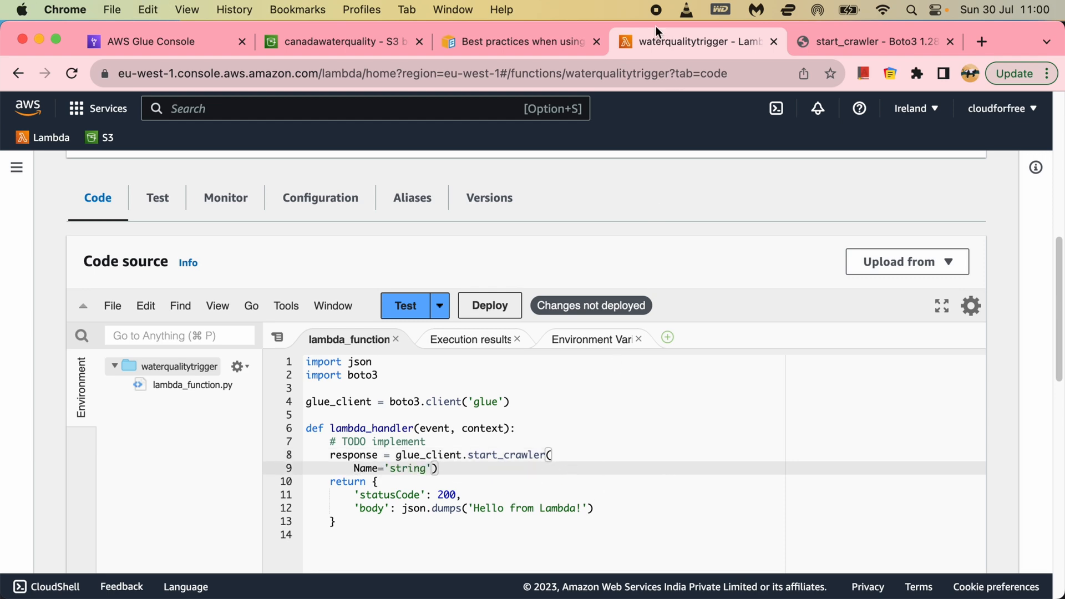
{"action": "left_click", "coordinate": [157, 41]}
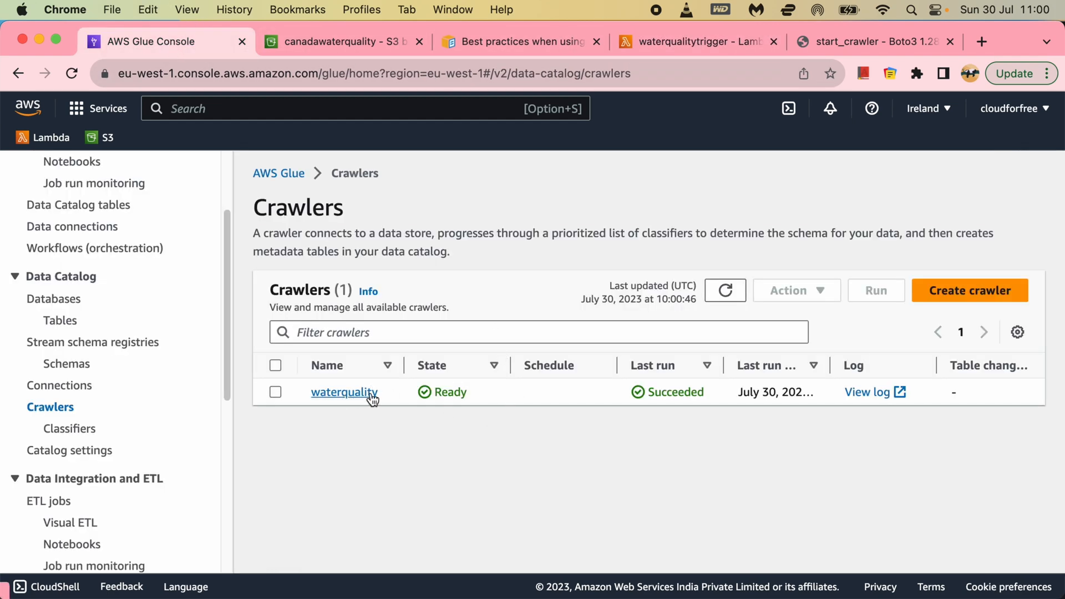
{"action": "mouse_move", "coordinate": [383, 405]}
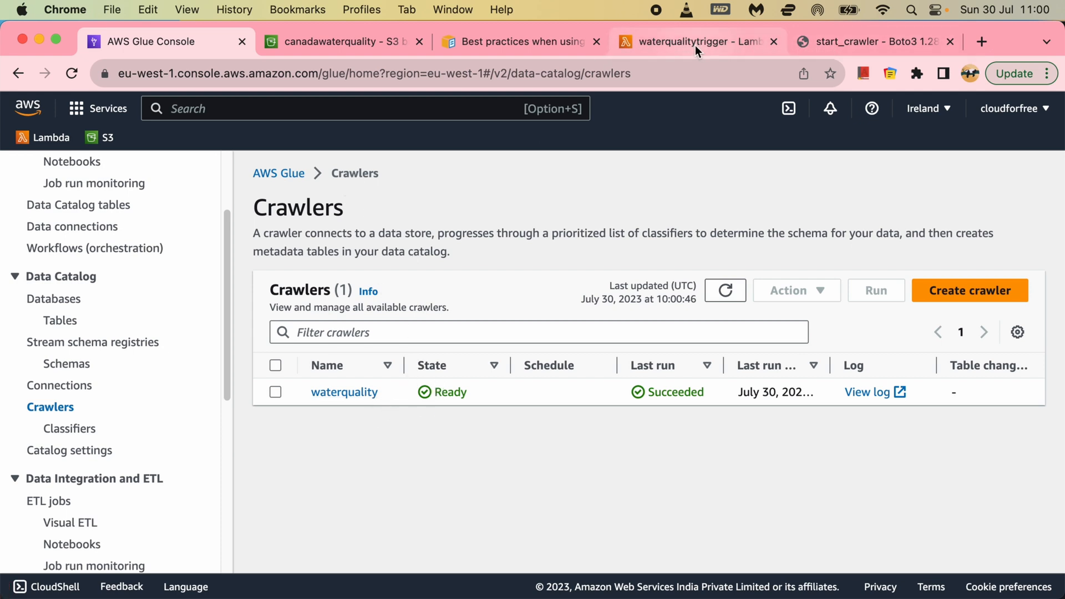
Step: Change the Name argument to 'waterquality' and deploy the function code
{"action": "left_click", "coordinate": [696, 41]}
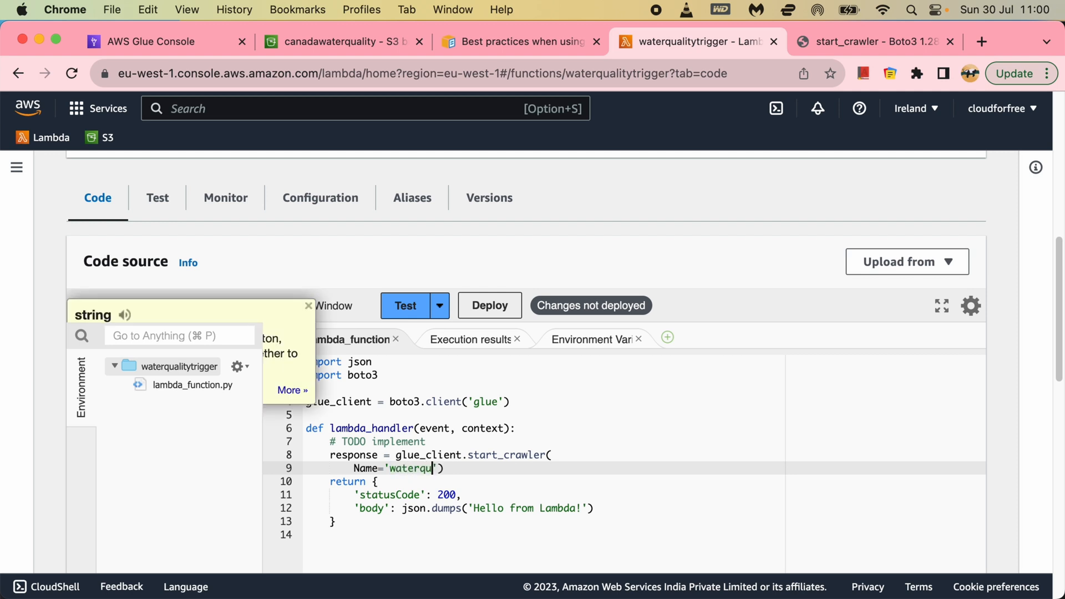
{"action": "type", "text": "ality"}
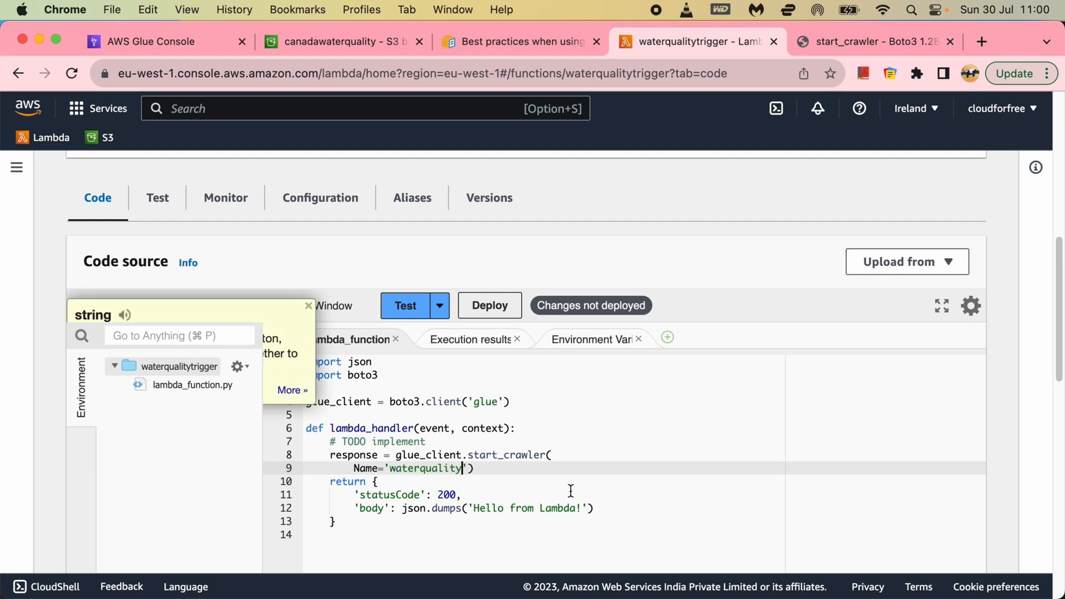
{"action": "left_click", "coordinate": [488, 305]}
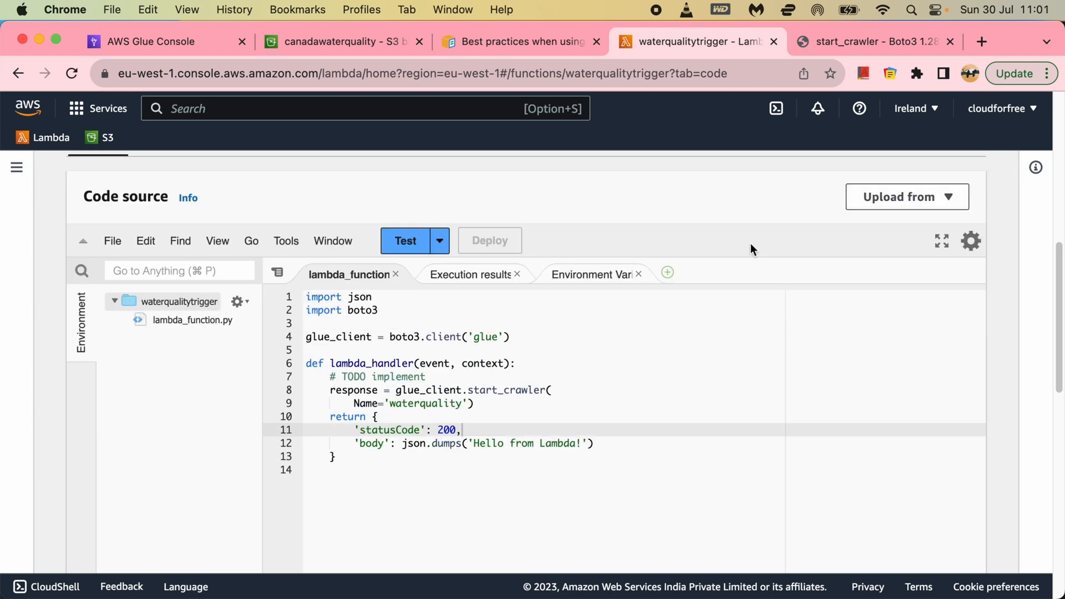
{"action": "left_click", "coordinate": [590, 274]}
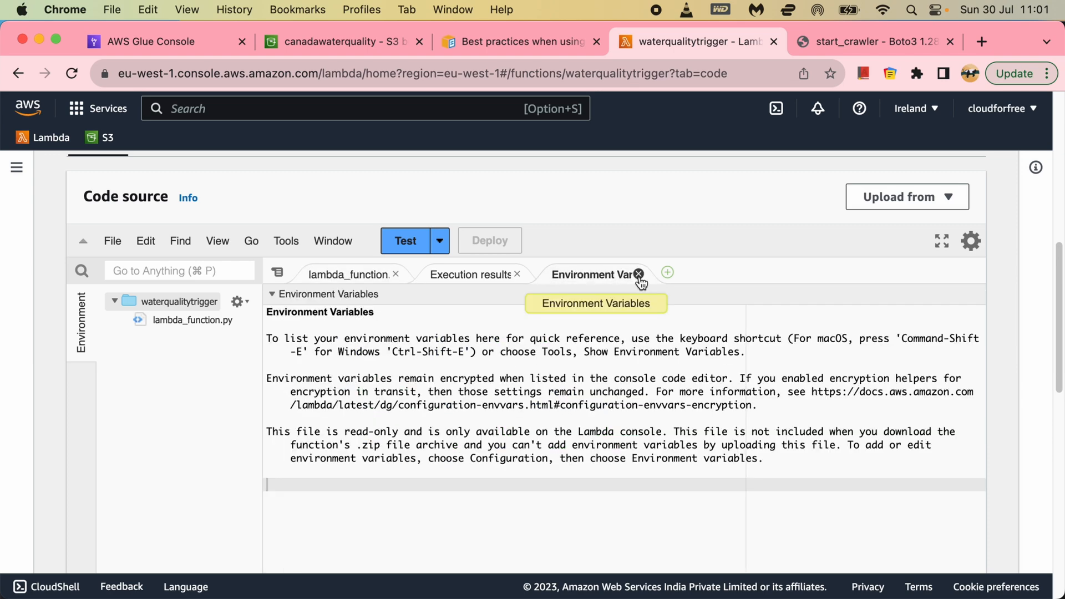
{"action": "left_click", "coordinate": [638, 274]}
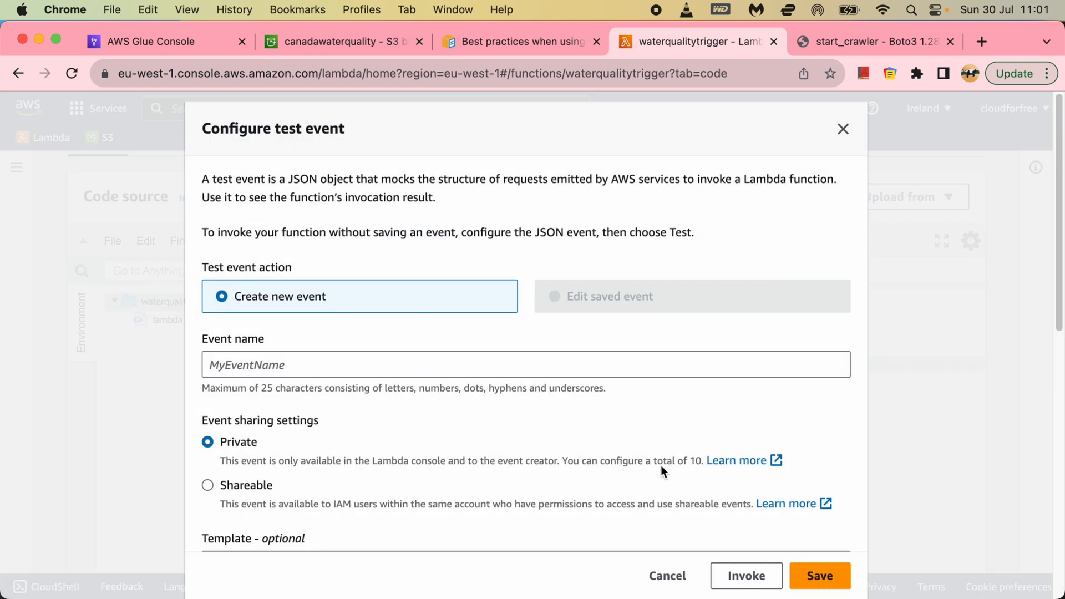
Step: Save test event 'me' and run it, exposing an AccessDeniedException on StartCrawler
{"action": "left_click", "coordinate": [346, 365]}
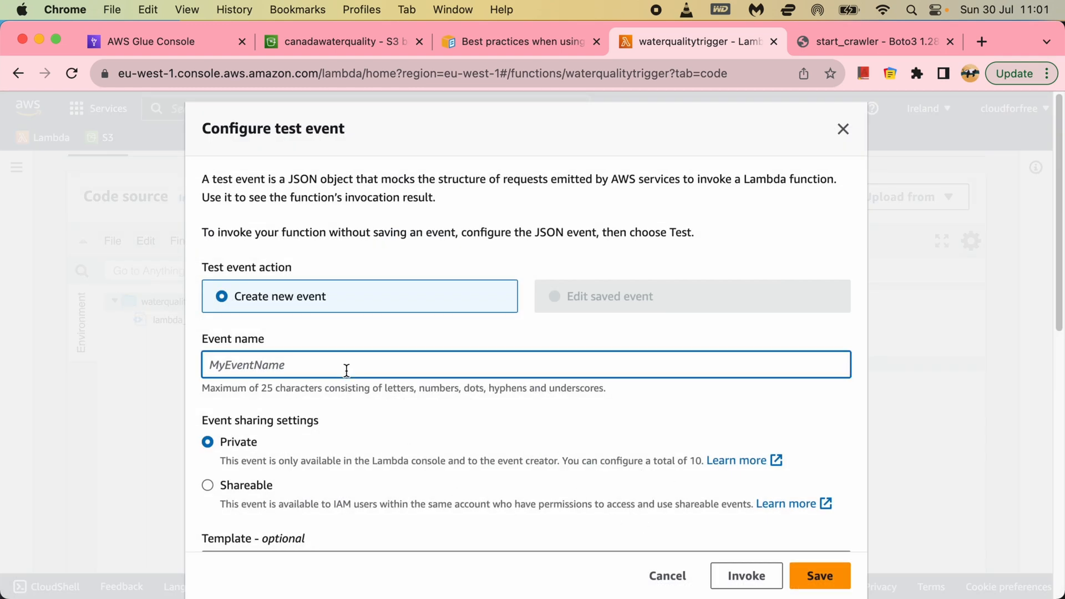
{"action": "type", "text": "me"}
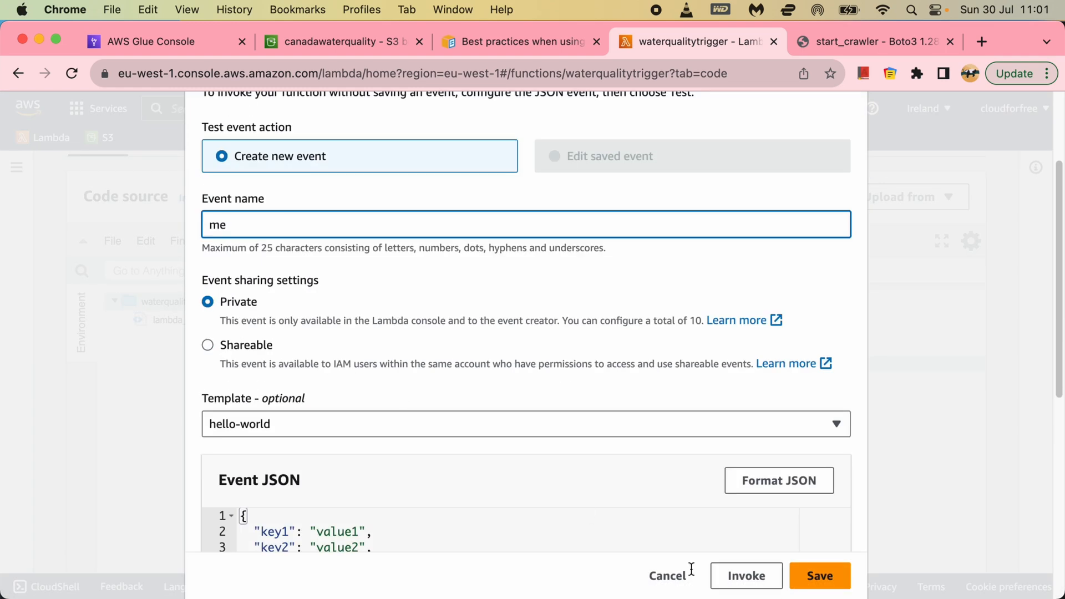
{"action": "left_click", "coordinate": [819, 575]}
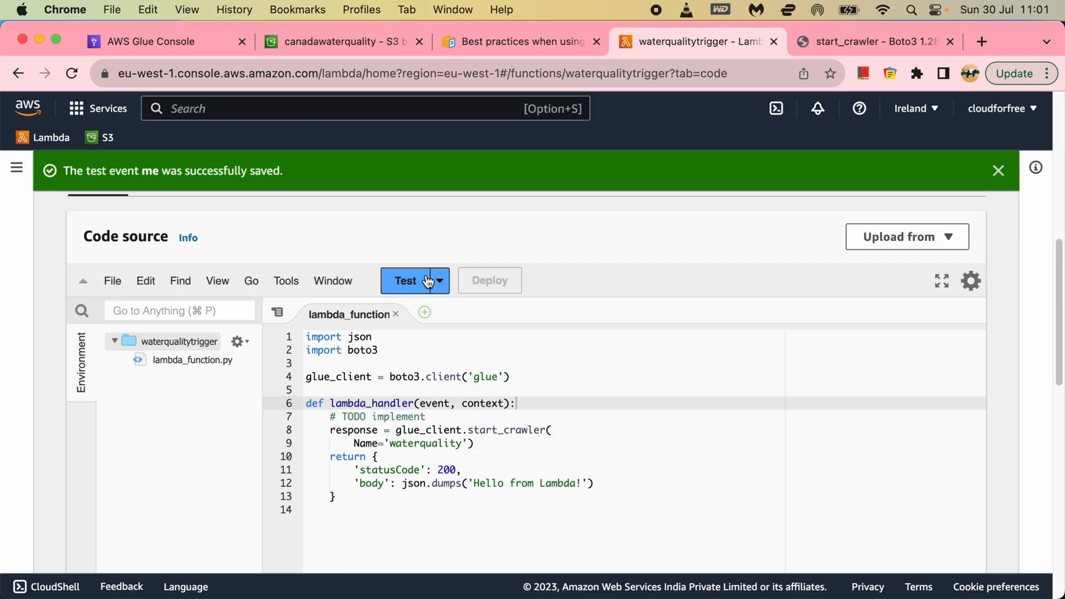
{"action": "left_click", "coordinate": [404, 279]}
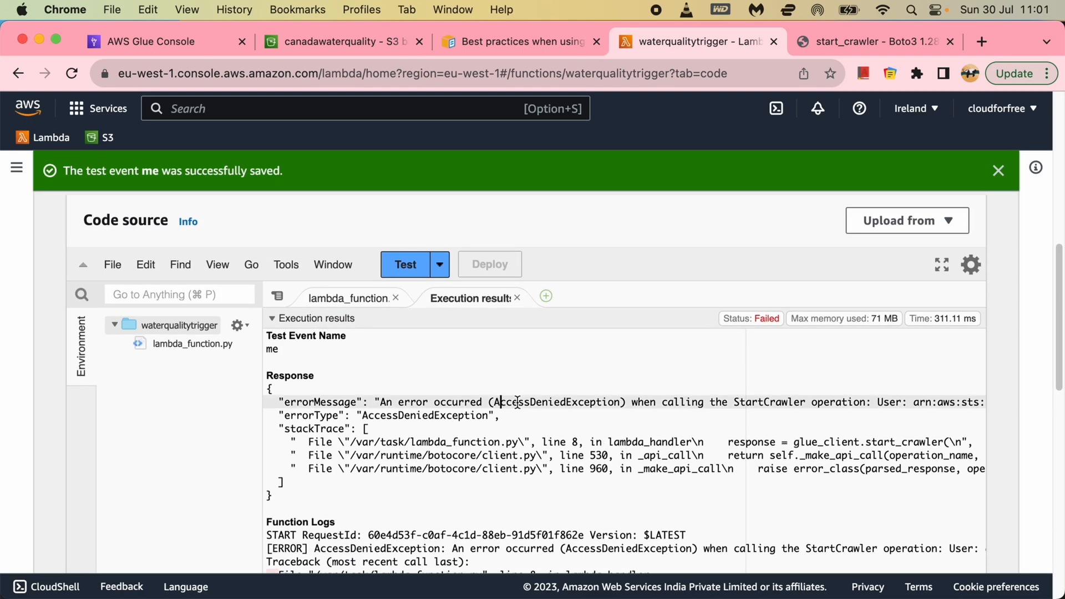
{"action": "double_click", "coordinate": [557, 402]}
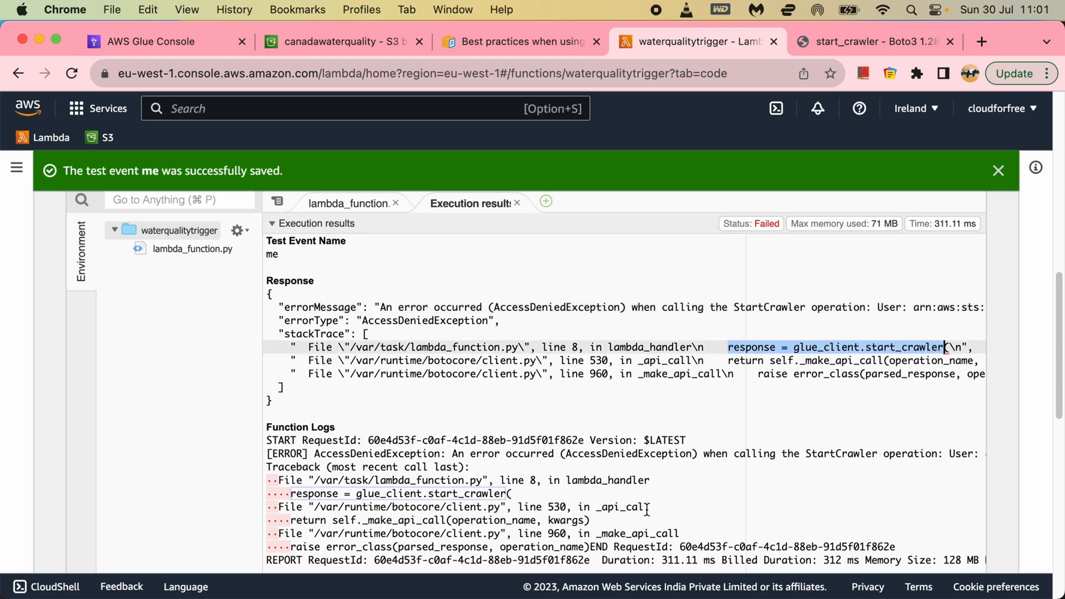
Step: Show the waterqualitytrigger function's Configuration > Permissions page with its execution role
{"action": "scroll", "scroll_direction": "down", "scroll_amount": 3}
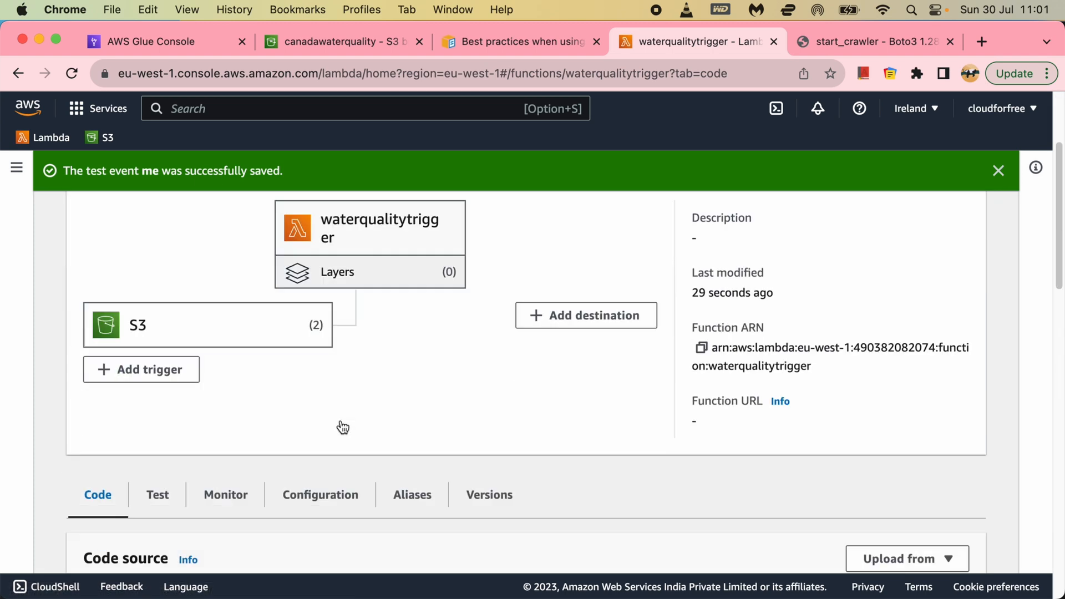
{"action": "left_click", "coordinate": [320, 494]}
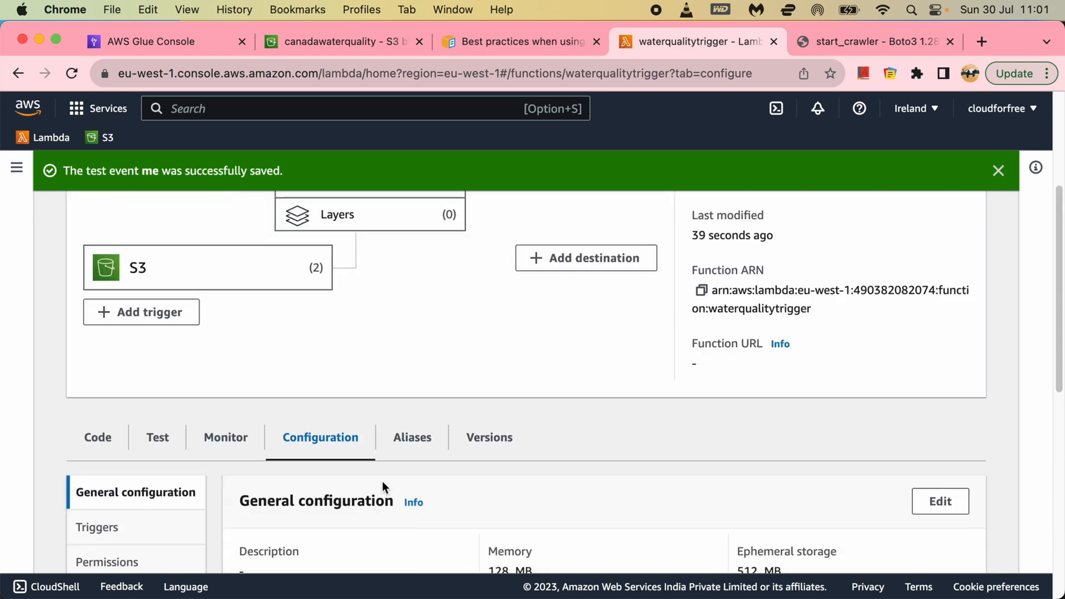
{"action": "scroll", "scroll_direction": "down", "scroll_amount": 3}
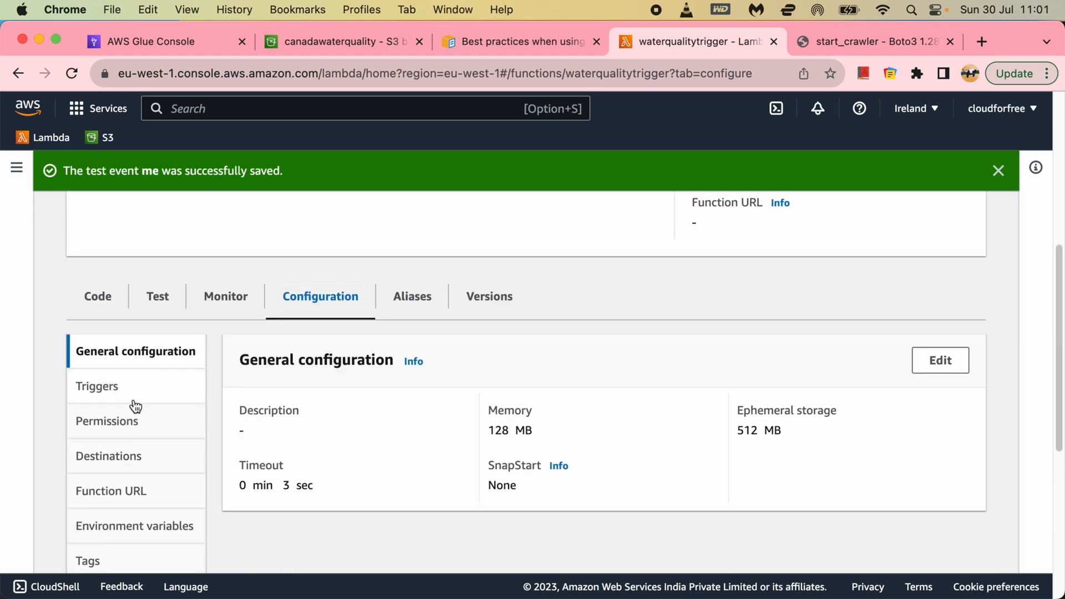
{"action": "left_click", "coordinate": [984, 41]}
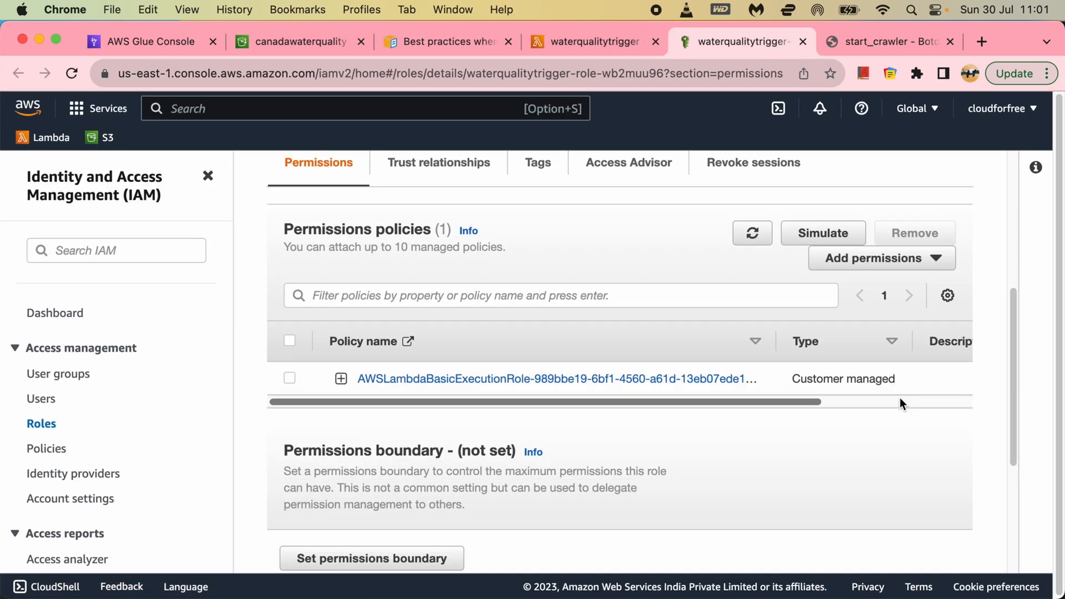
Step: Filter policies by 'glue' and attach AWSGlueServiceRole to the waterqualitytrigger role
{"action": "left_click", "coordinate": [873, 258]}
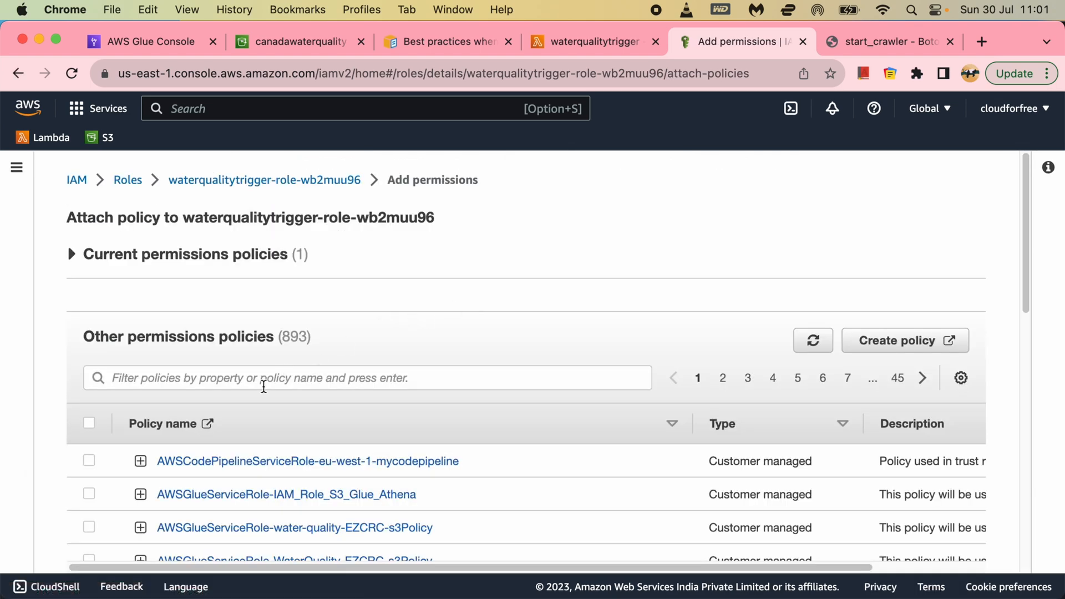
{"action": "type", "text": "gl"}
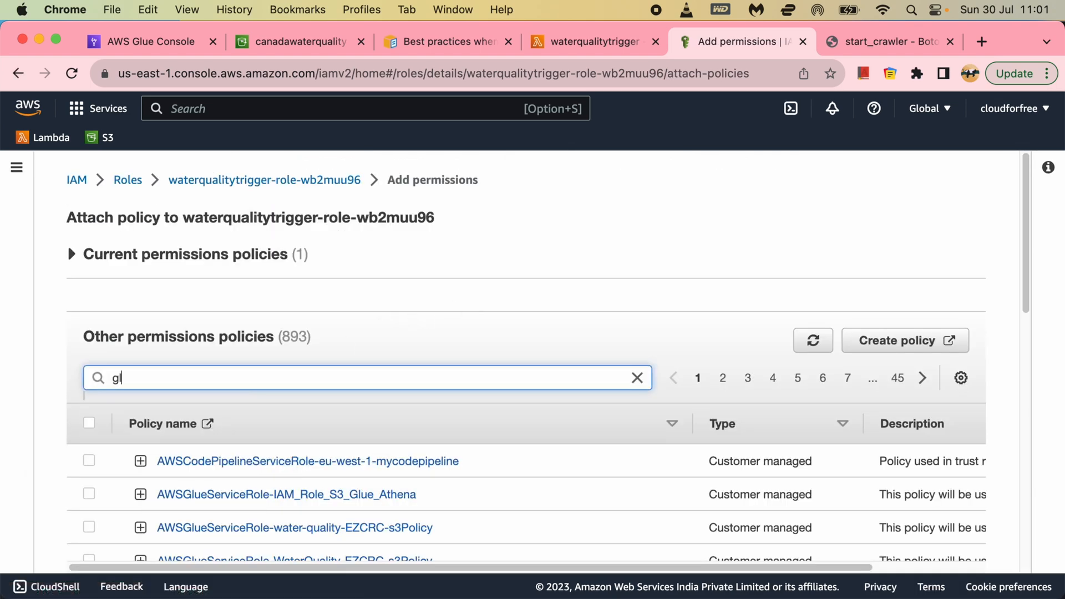
{"action": "scroll", "scroll_direction": "down", "scroll_amount": 3}
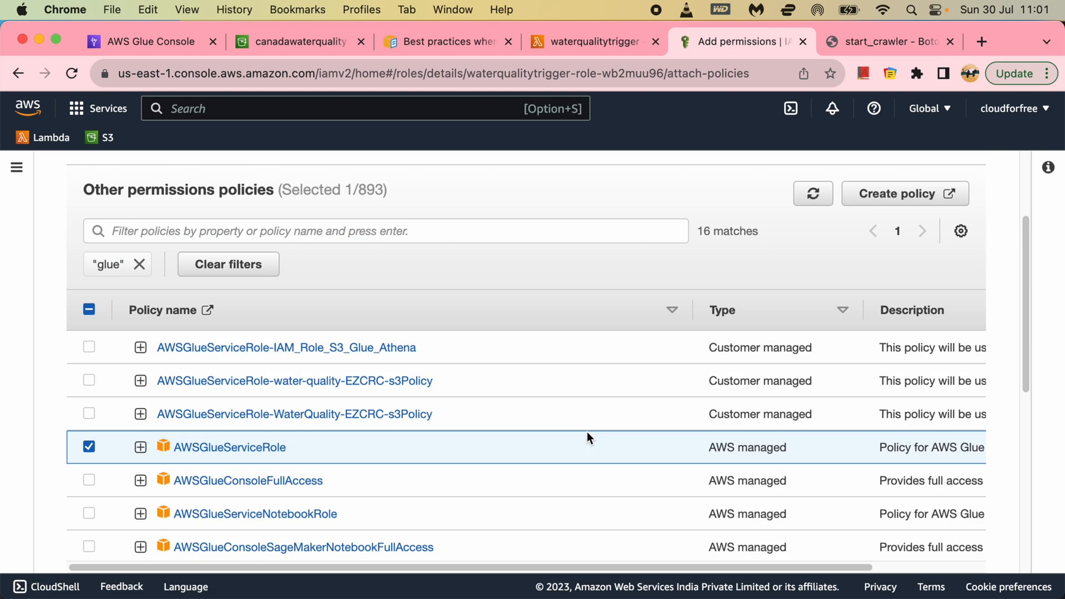
{"action": "scroll", "scroll_direction": "down", "scroll_amount": 3}
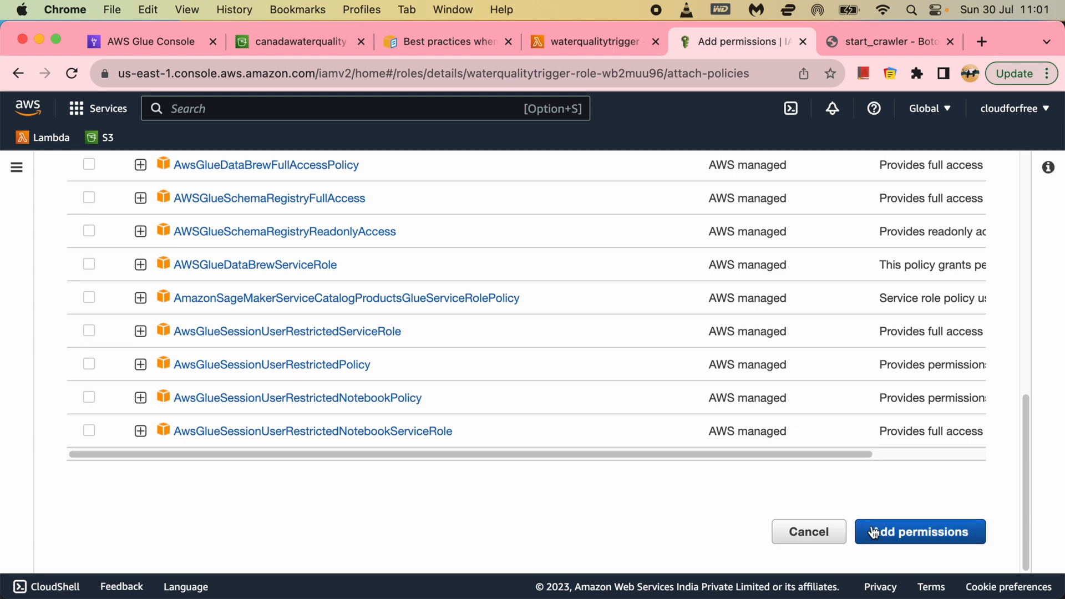
{"action": "left_click", "coordinate": [918, 531]}
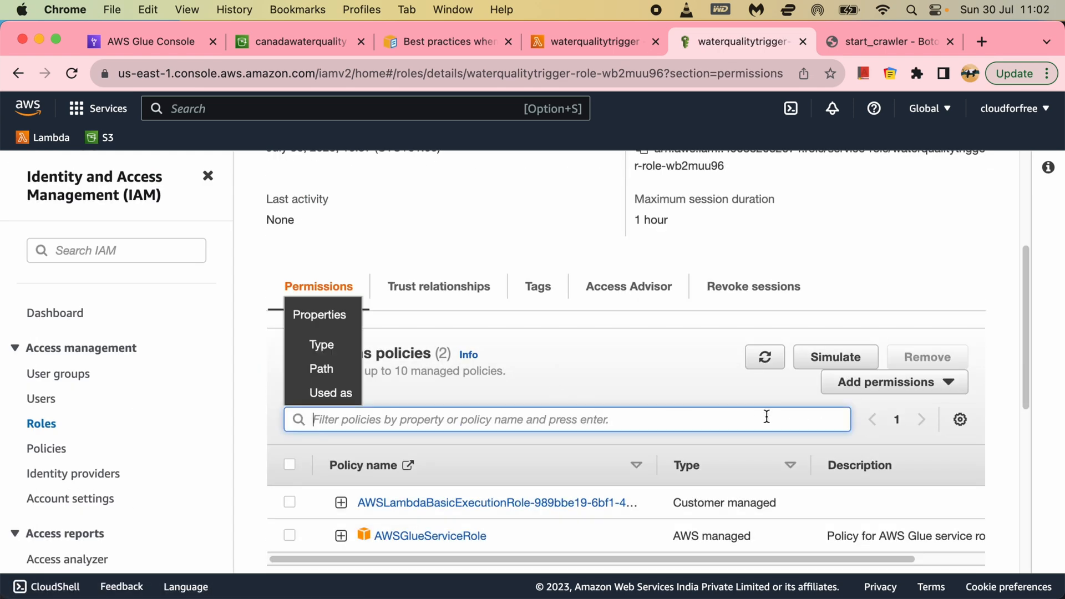
Step: Filter policies by 's3' and attach AmazonS3ObjectLambdaExecutionRolePolicy to the role
{"action": "type", "text": "s3"}
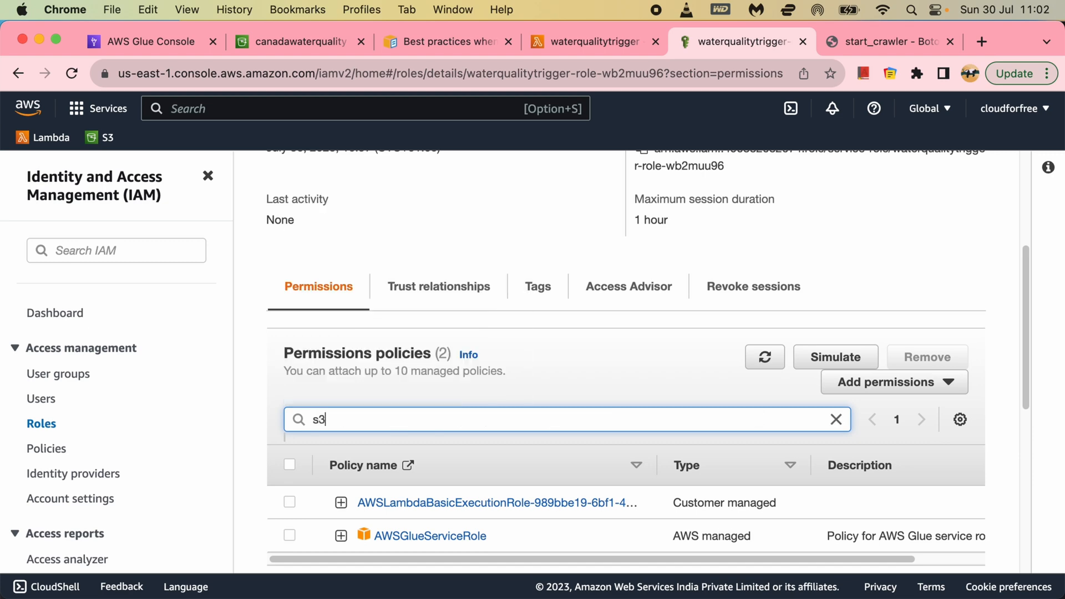
{"action": "left_click", "coordinate": [894, 381]}
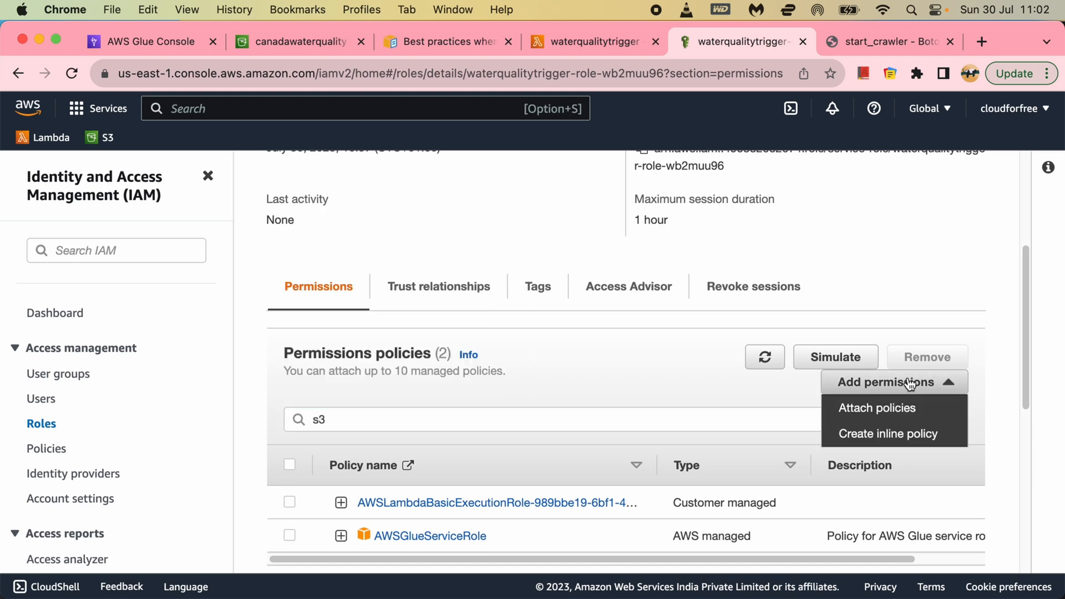
{"action": "left_click", "coordinate": [877, 408]}
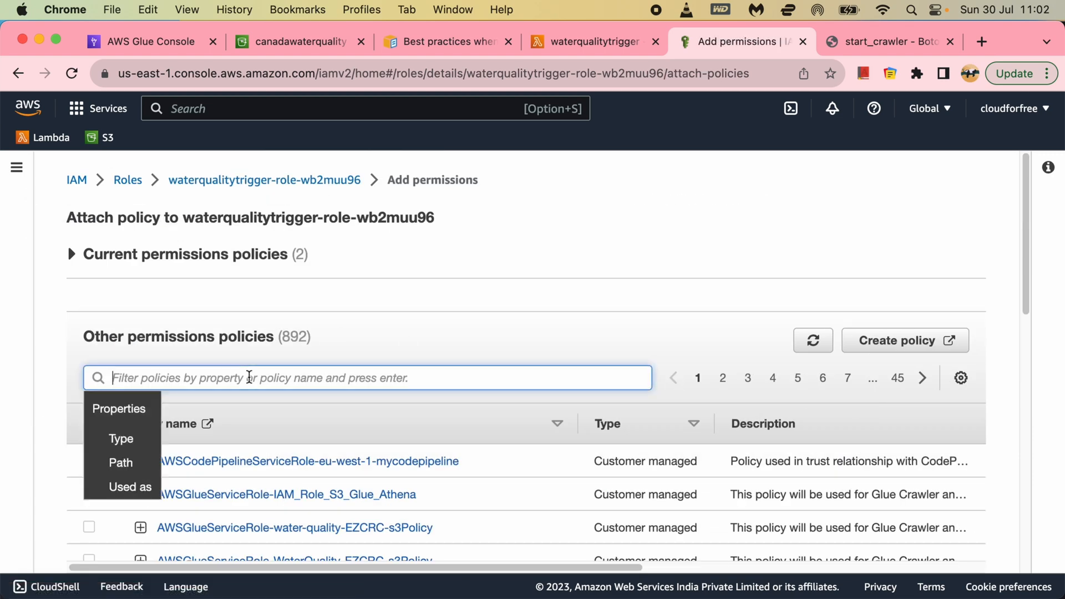
{"action": "type", "text": "s3"}
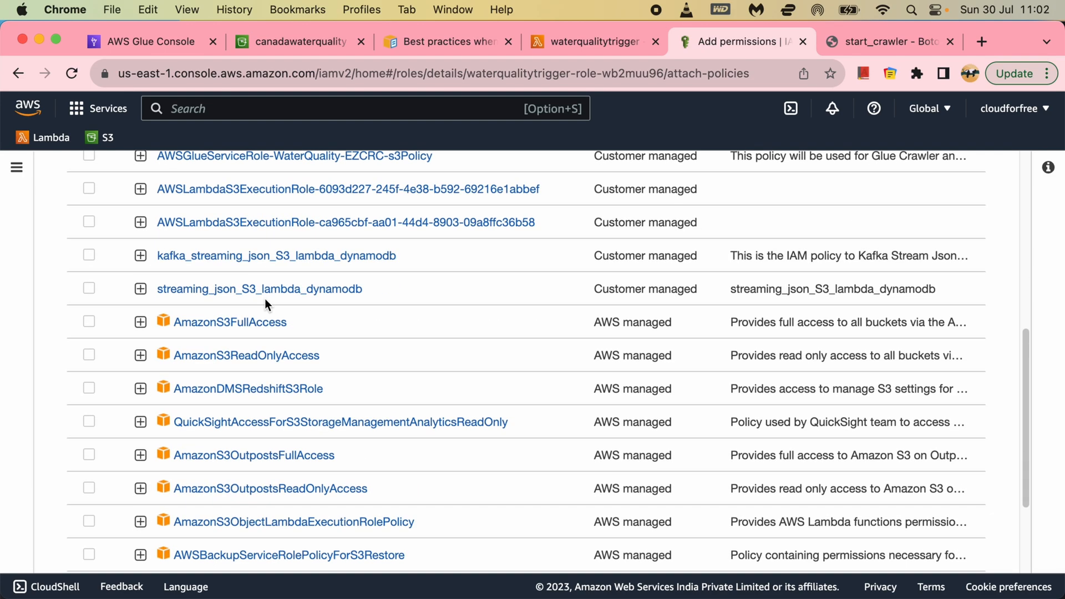
{"action": "scroll", "scroll_direction": "down", "scroll_amount": 3}
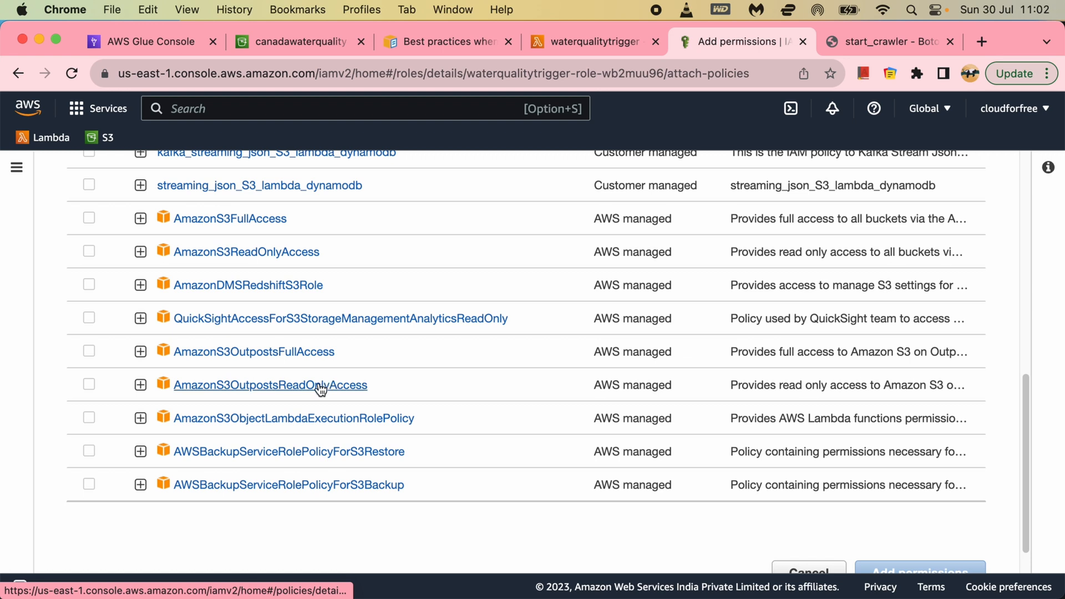
{"action": "mouse_move", "coordinate": [310, 421]}
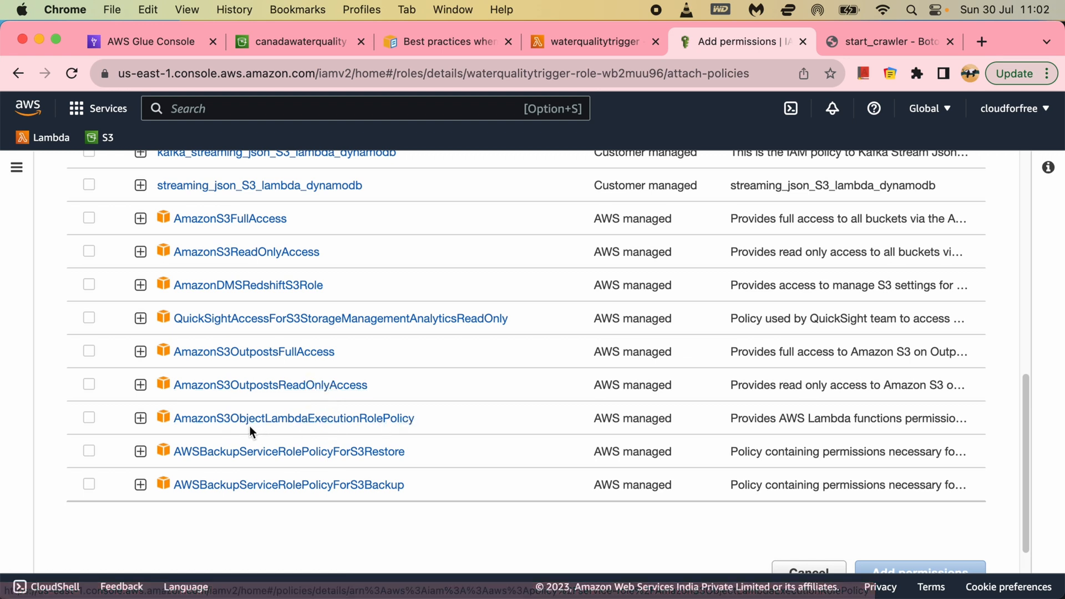
{"action": "left_click", "coordinate": [89, 417]}
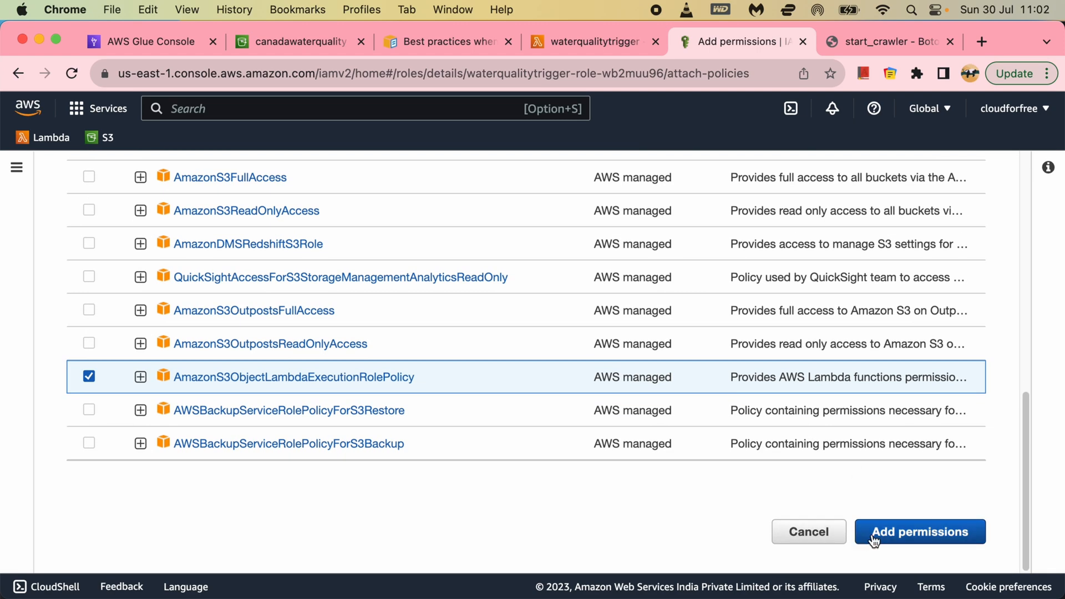
{"action": "left_click", "coordinate": [919, 531]}
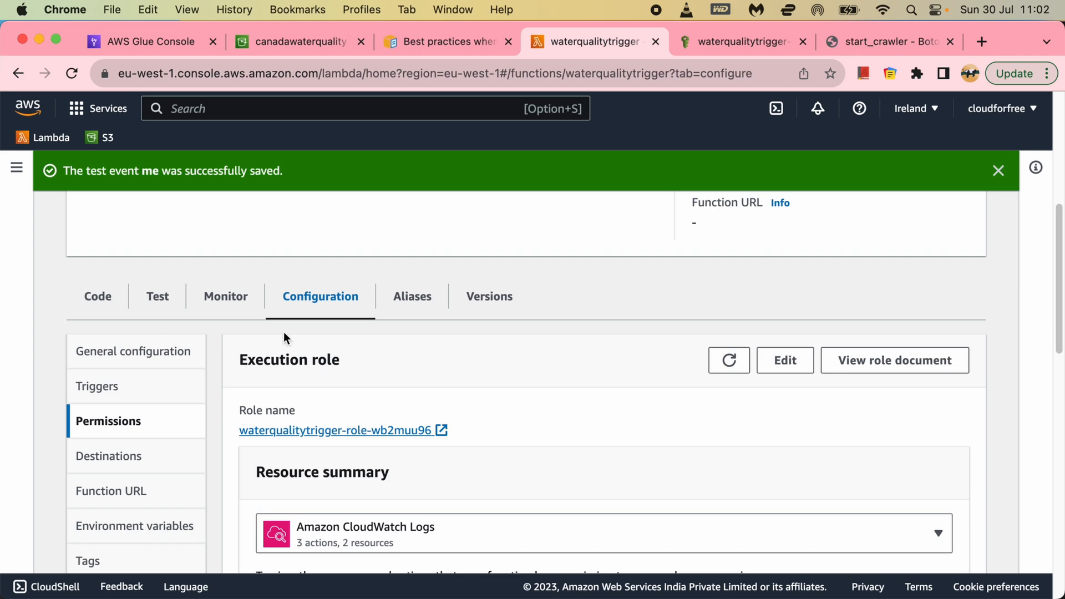
Step: Rerun the 'me' test from the Code tab, now succeeding with status 200
{"action": "left_click", "coordinate": [97, 296]}
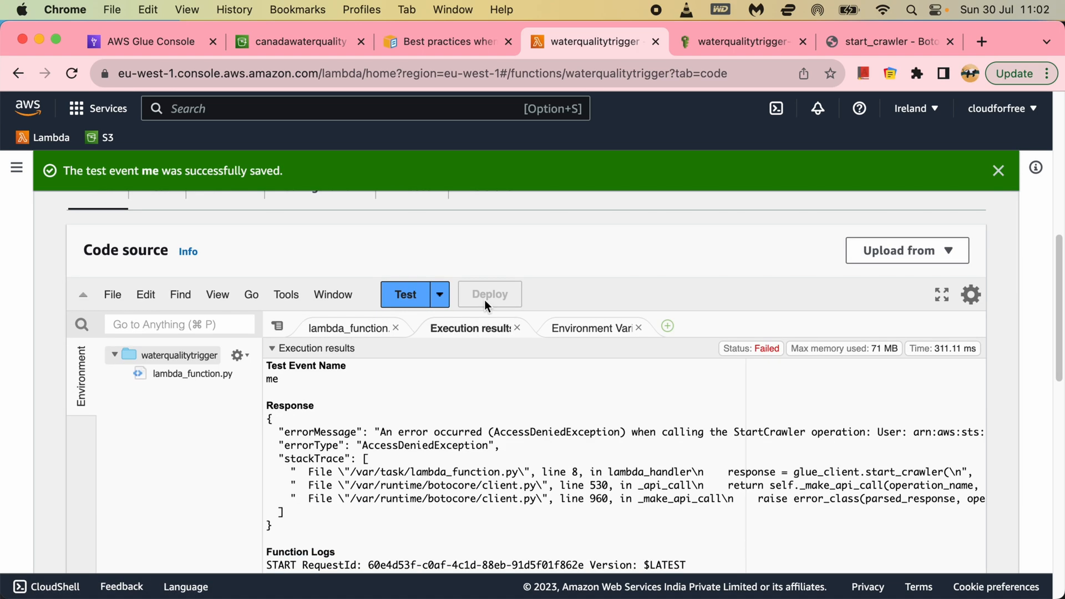
{"action": "left_click", "coordinate": [405, 294]}
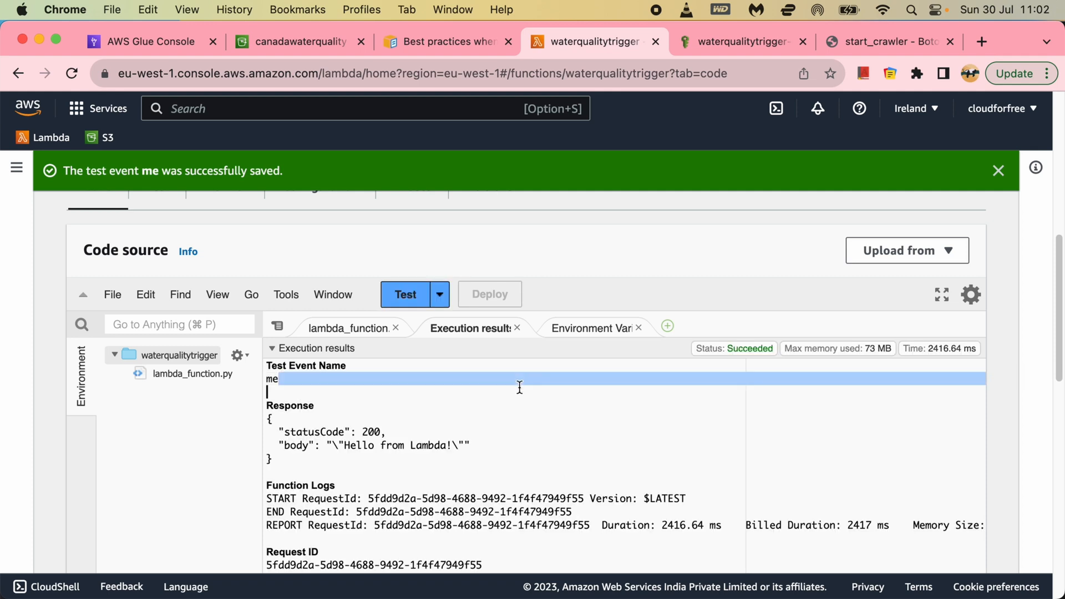
{"action": "left_click", "coordinate": [150, 41]}
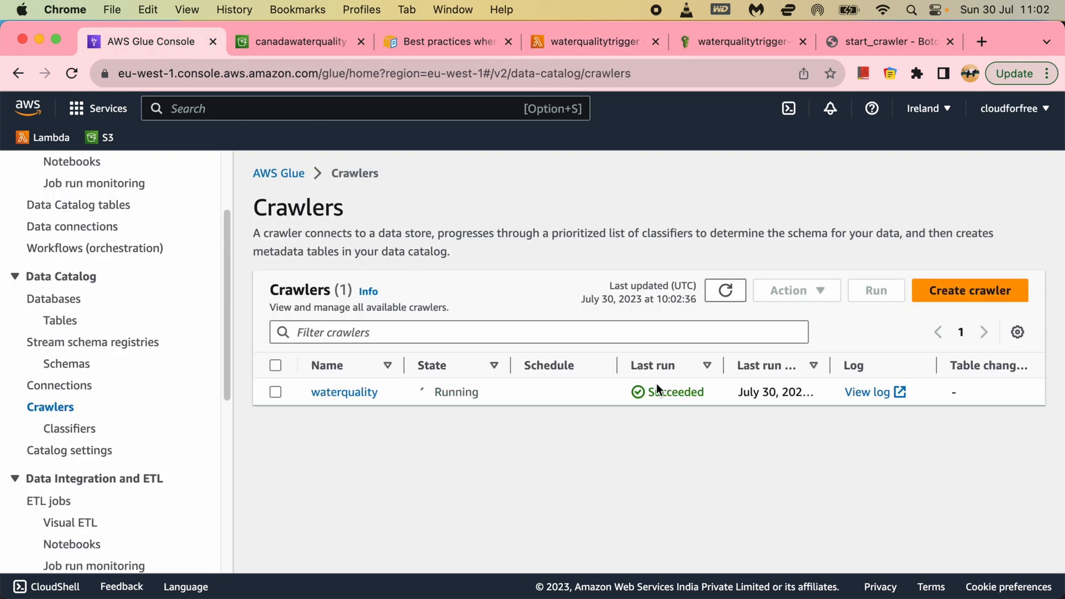
{"action": "mouse_move", "coordinate": [448, 427]}
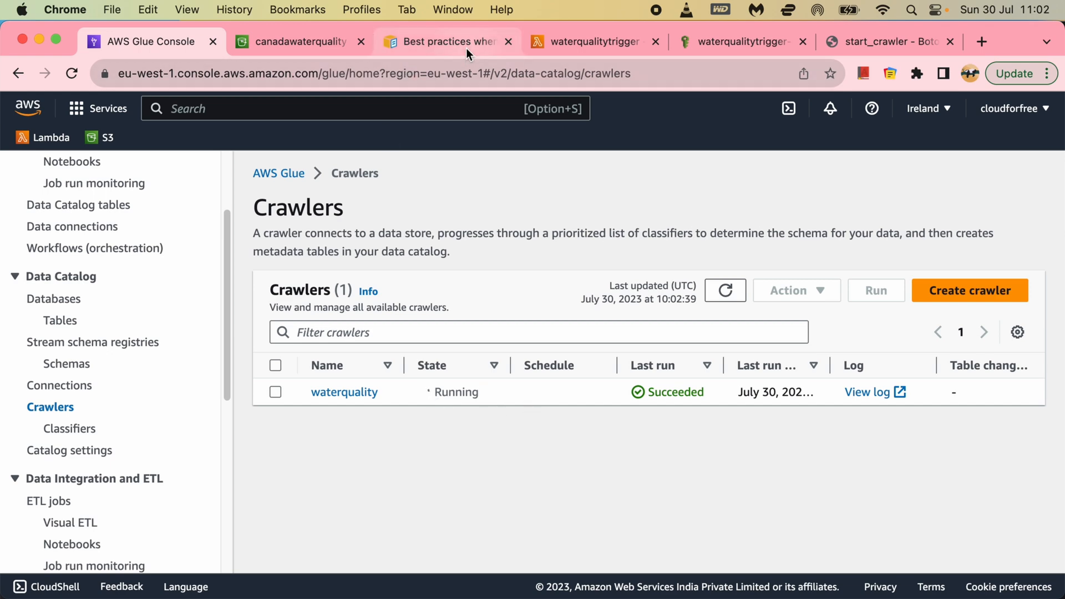
Step: Refresh the Glue crawler list to confirm waterquality is running, then view the S3 folder
{"action": "left_click", "coordinate": [592, 42]}
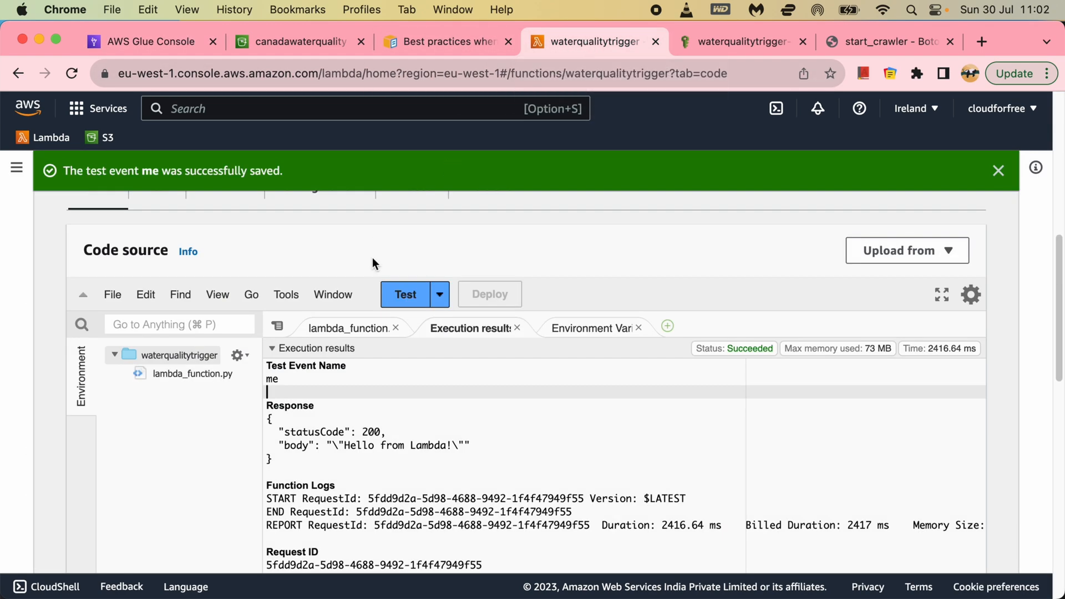
{"action": "left_click", "coordinate": [591, 328]}
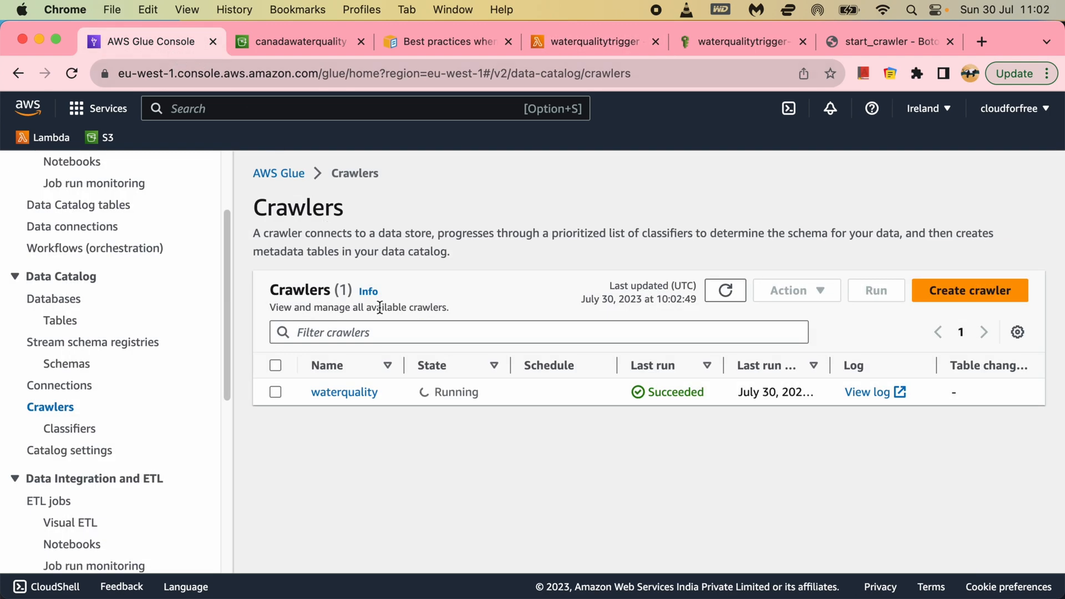
{"action": "left_click", "coordinate": [724, 290]}
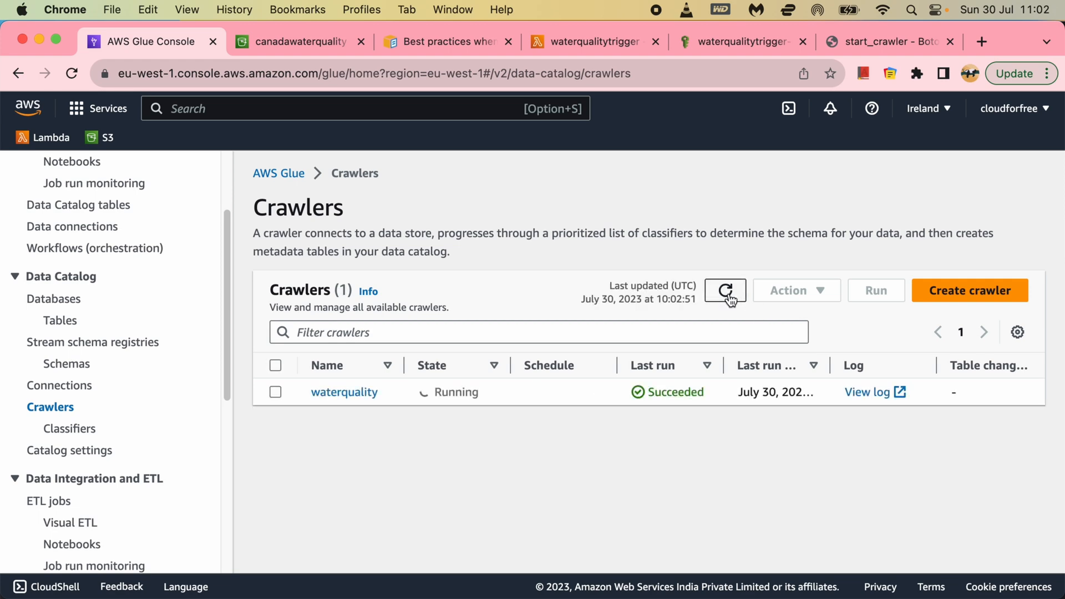
{"action": "left_click", "coordinate": [299, 42]}
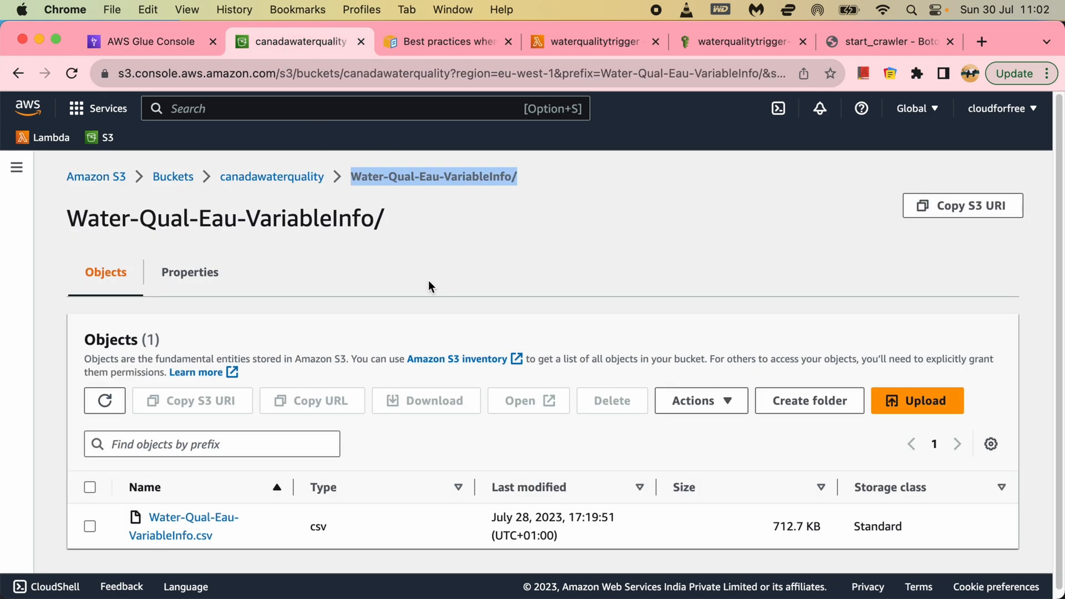
Step: Run the 'me' test again, which fails with CrawlerRunningException
{"action": "left_click", "coordinate": [592, 41]}
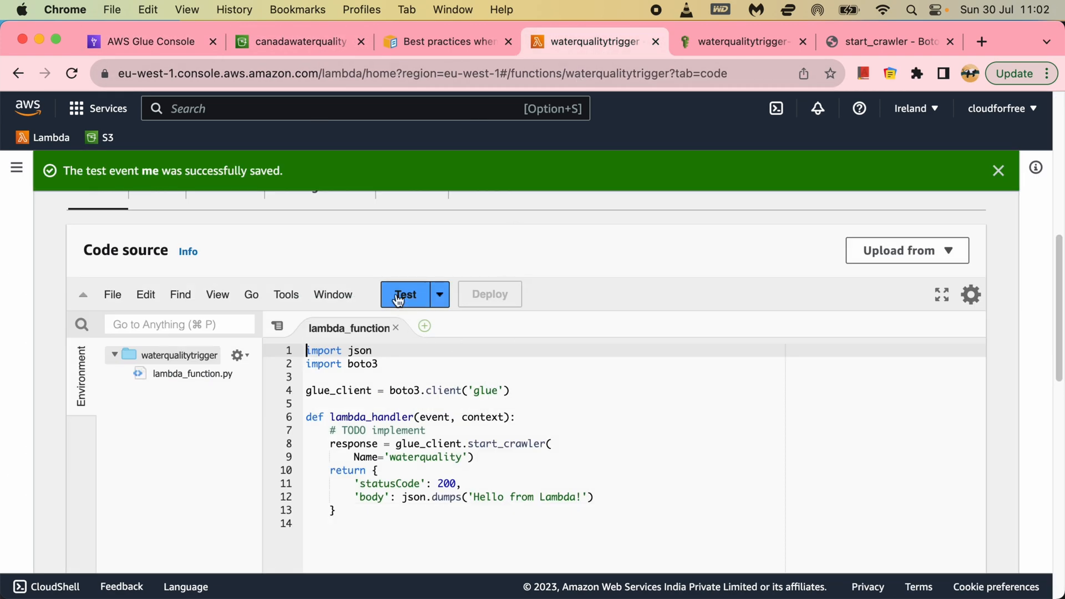
{"action": "left_click", "coordinate": [404, 294]}
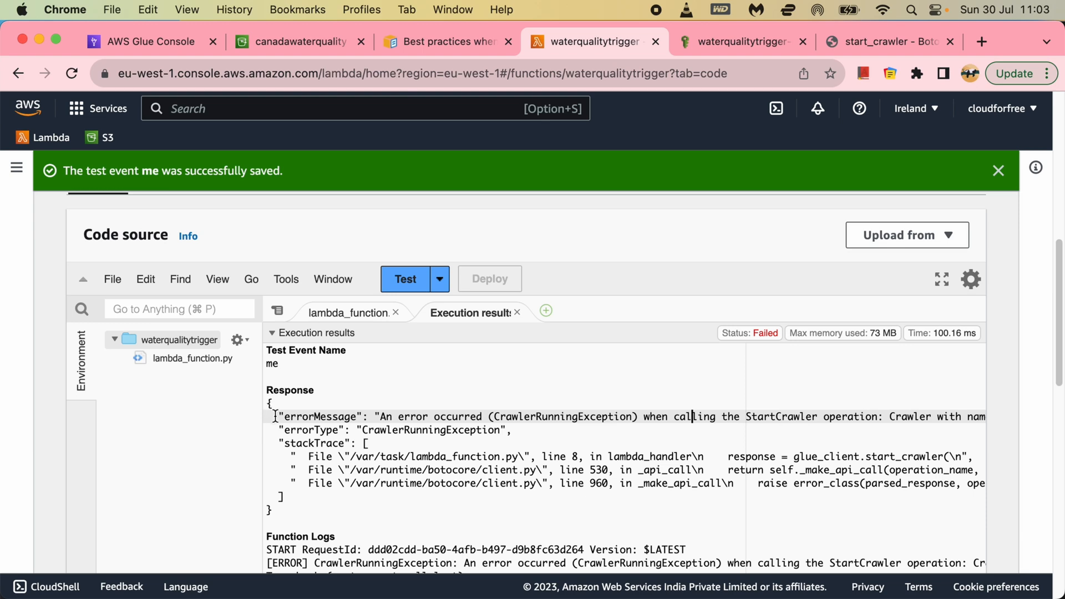
{"action": "left_click", "coordinate": [348, 313]}
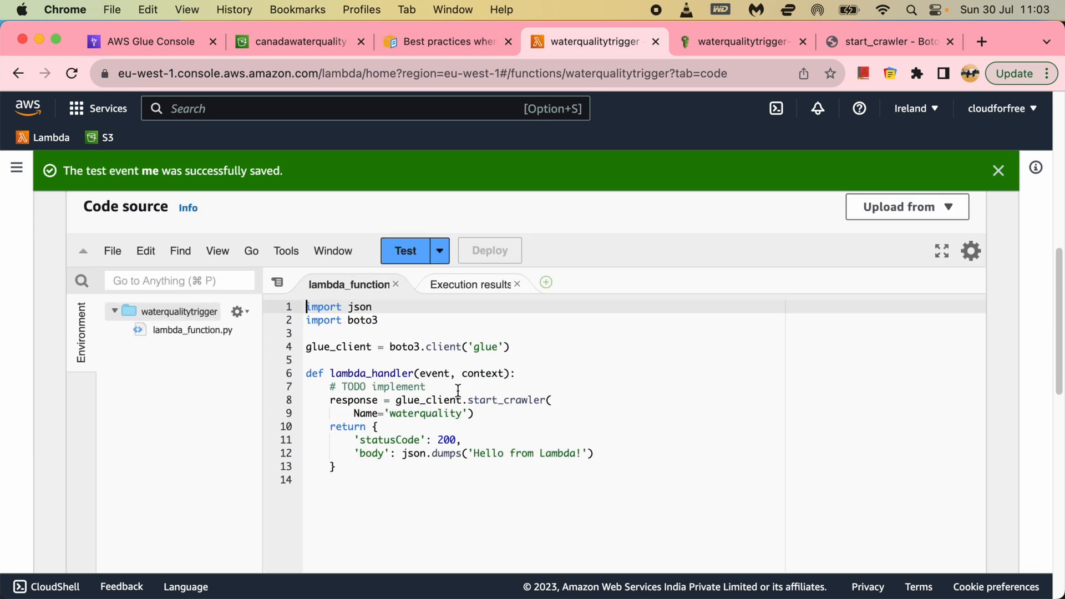
{"action": "key", "text": "Enter"}
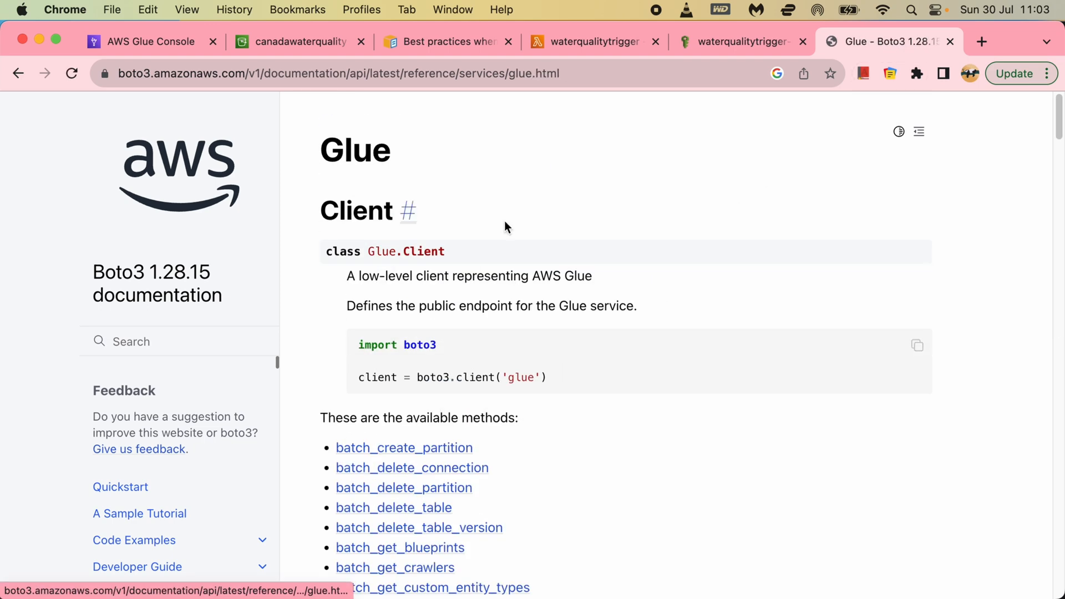
Step: In the Boto3 get_crawler Response Syntax, highlight the crawler State values READY and RUNNING
{"action": "scroll", "scroll_direction": "down", "scroll_amount": 3}
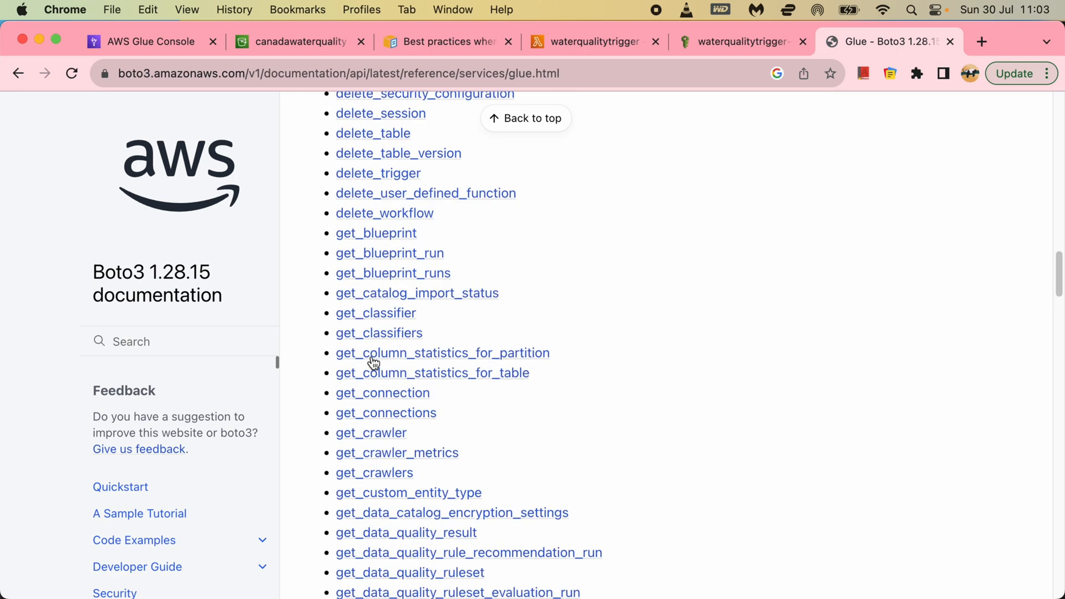
{"action": "left_click", "coordinate": [371, 432]}
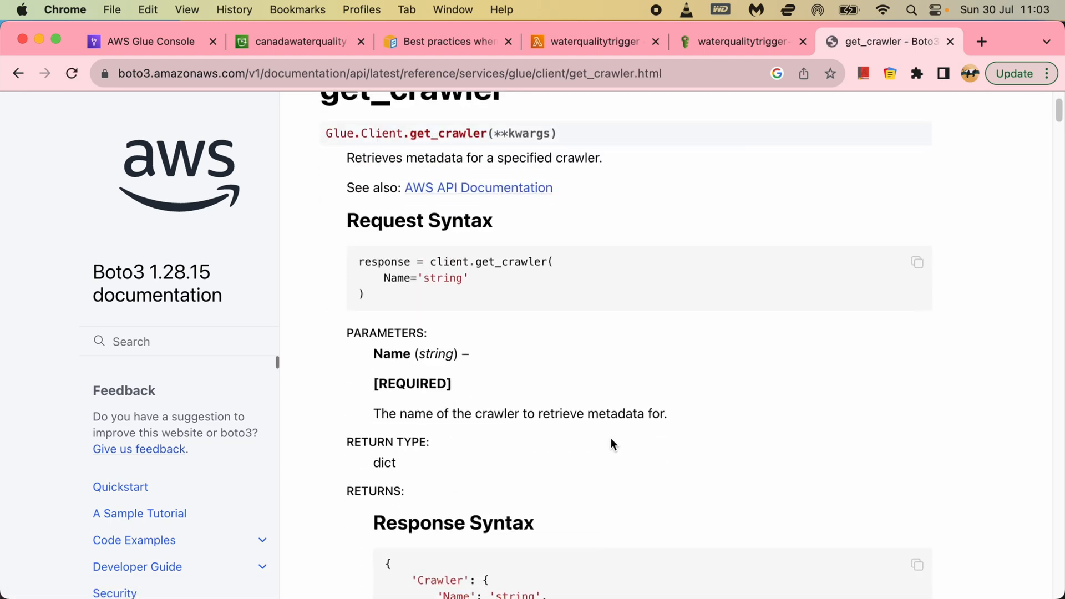
{"action": "scroll", "scroll_direction": "down", "scroll_amount": 3}
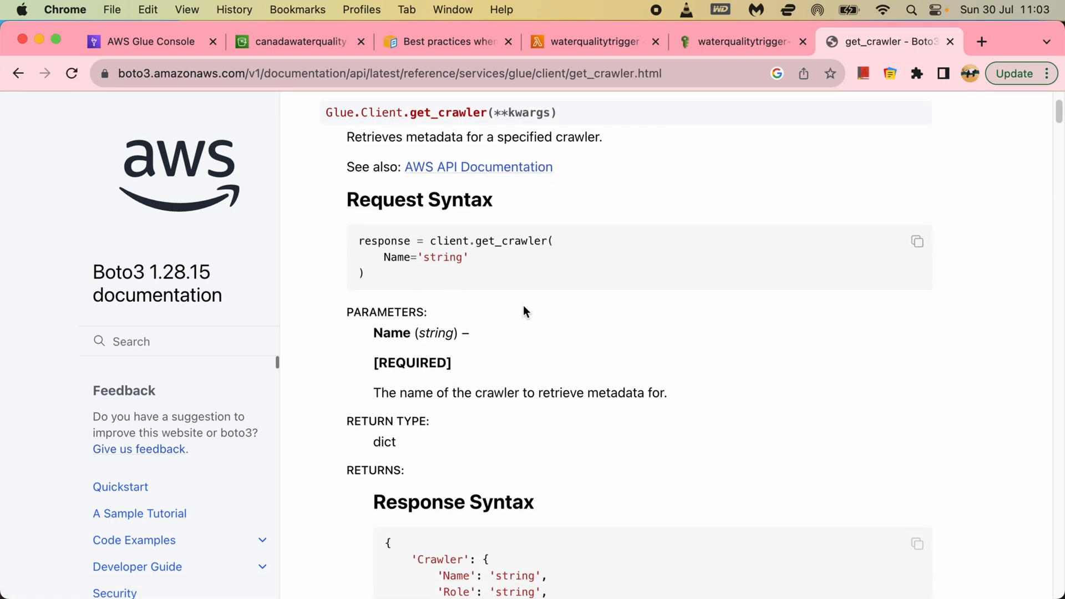
{"action": "scroll", "scroll_direction": "down", "scroll_amount": 3}
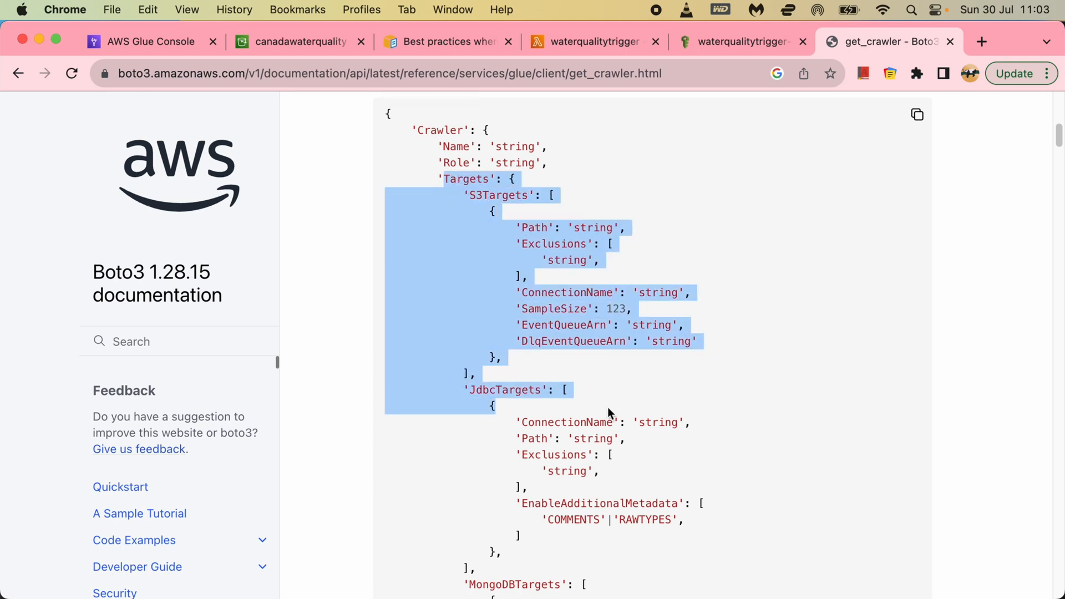
{"action": "scroll", "scroll_direction": "down", "scroll_amount": 3}
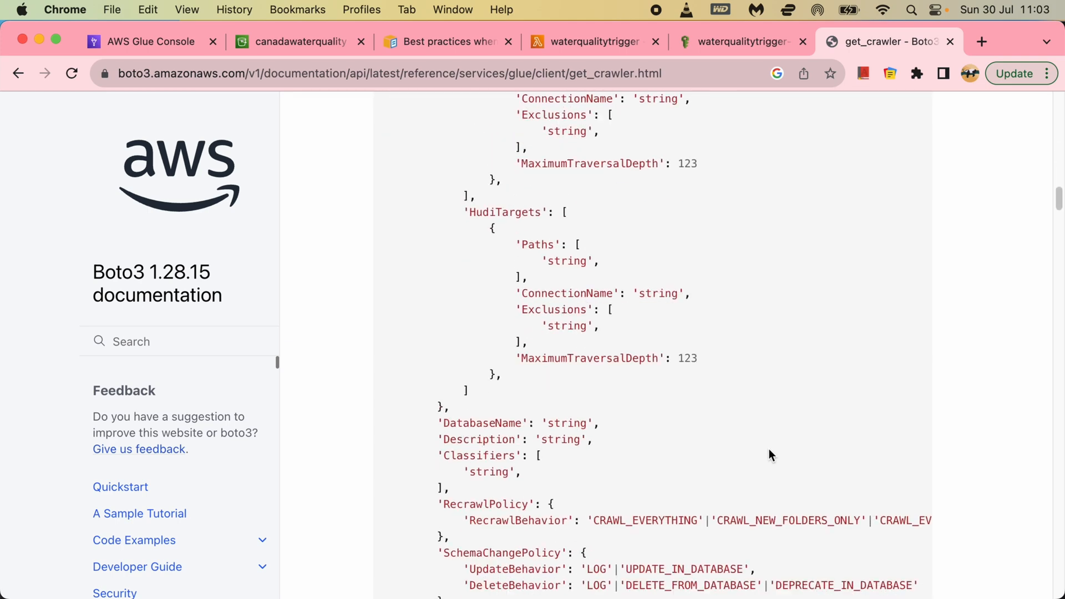
{"action": "scroll", "scroll_direction": "down", "scroll_amount": 3}
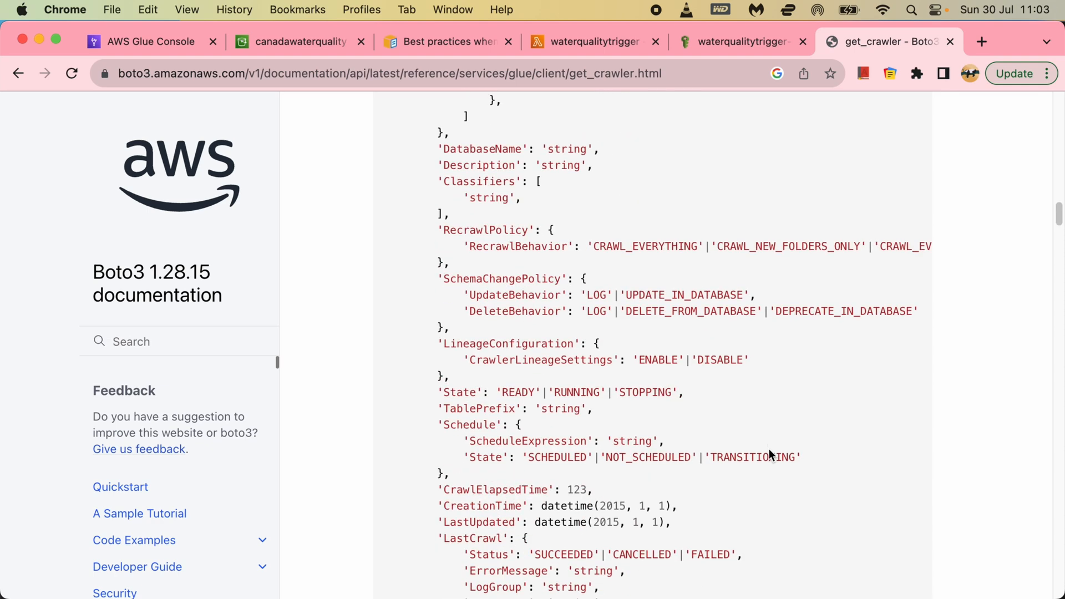
{"action": "scroll", "scroll_direction": "down", "scroll_amount": 3}
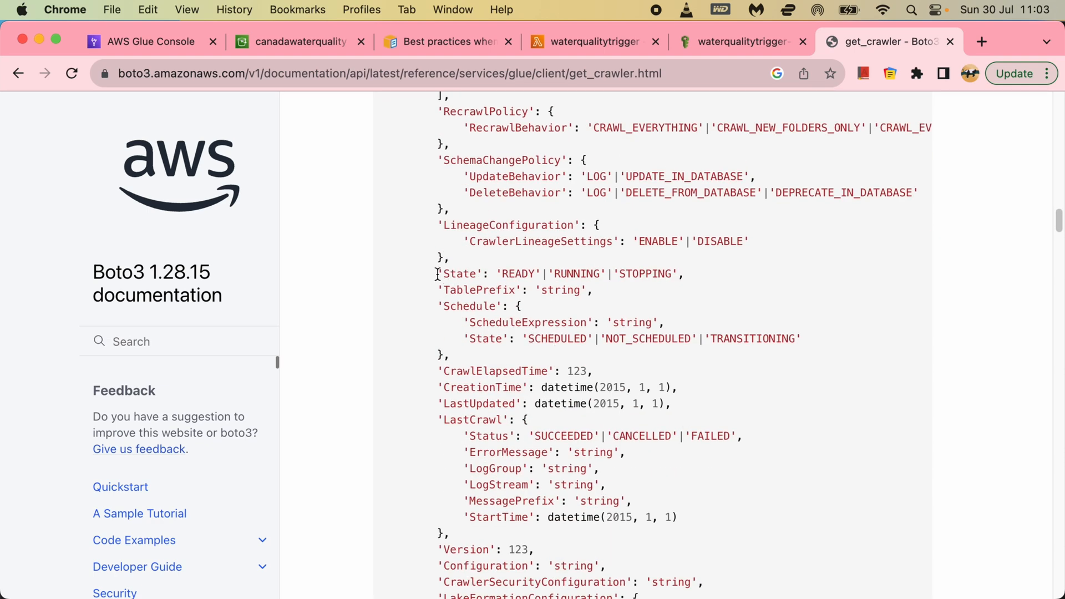
{"action": "left_click_drag", "start_coordinate": [438, 273], "coordinate": [682, 273]}
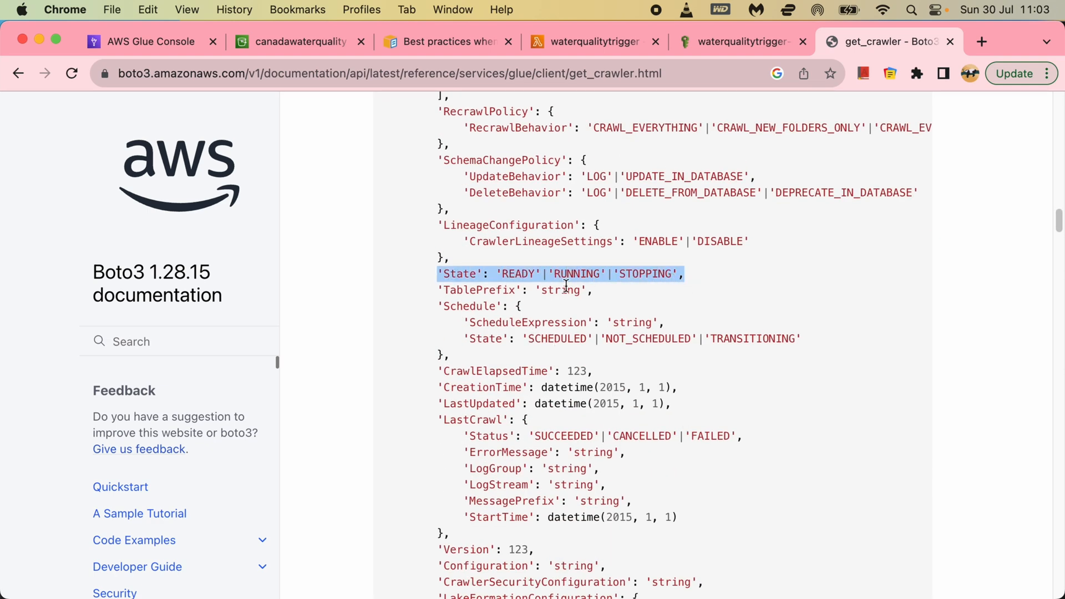
{"action": "double_click", "coordinate": [575, 273]}
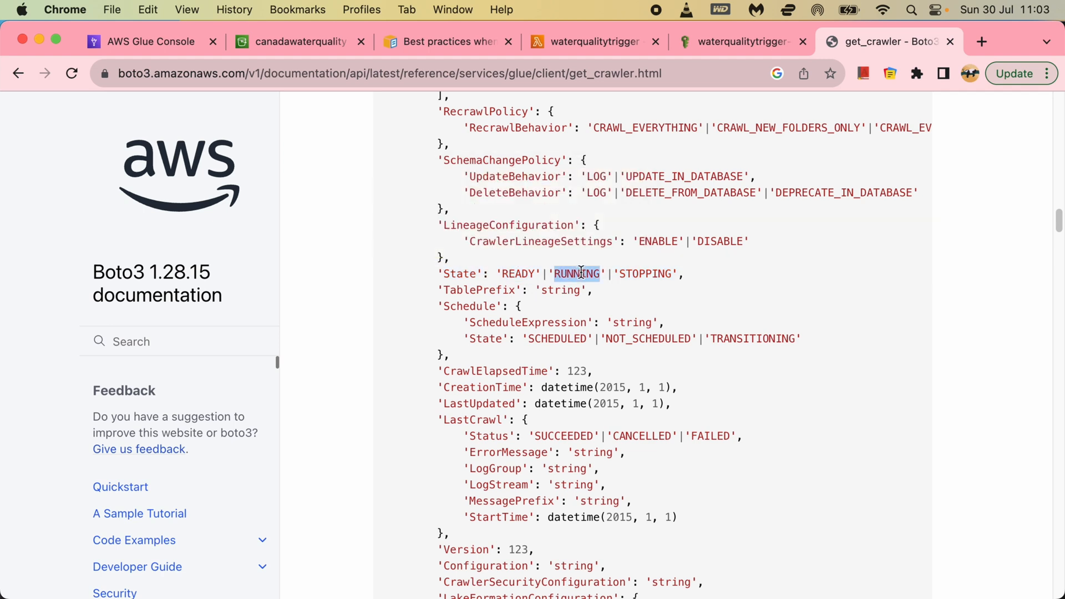
{"action": "double_click", "coordinate": [644, 273]}
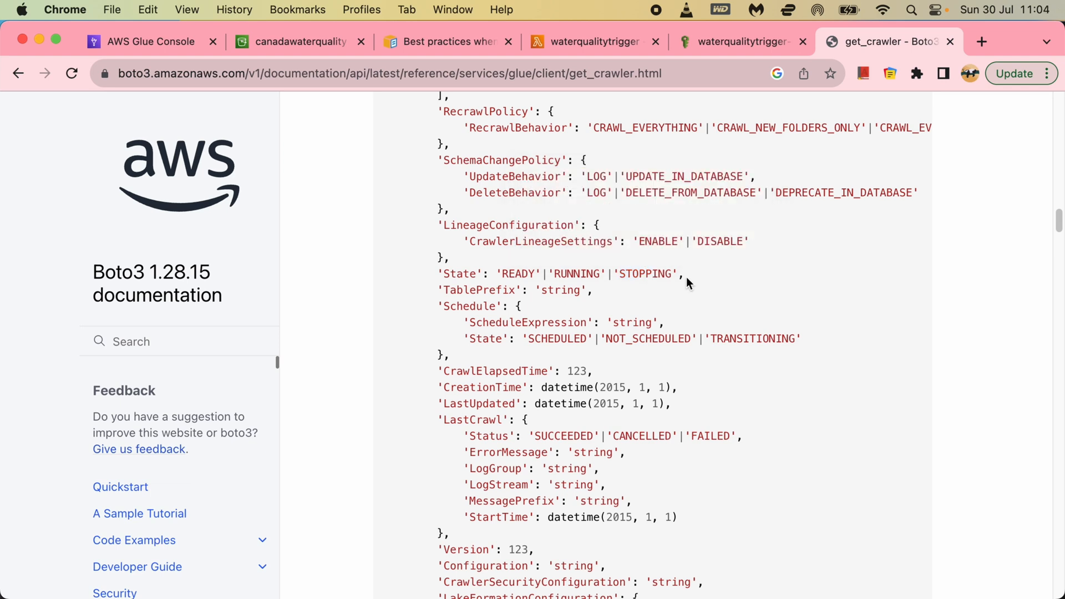
{"action": "mouse_move", "coordinate": [251, 96]}
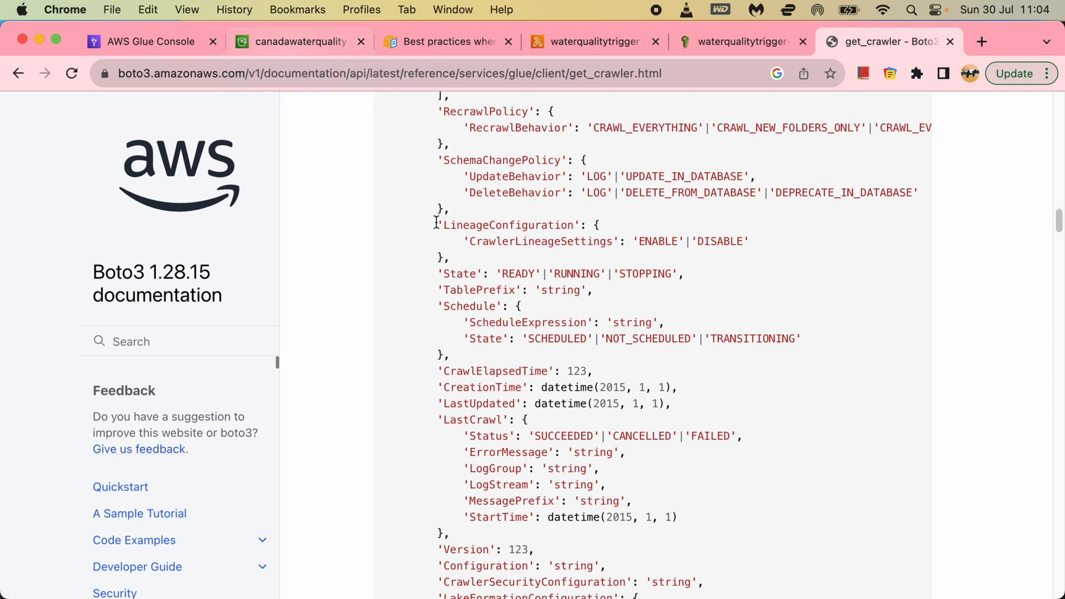
{"action": "double_click", "coordinate": [518, 272]}
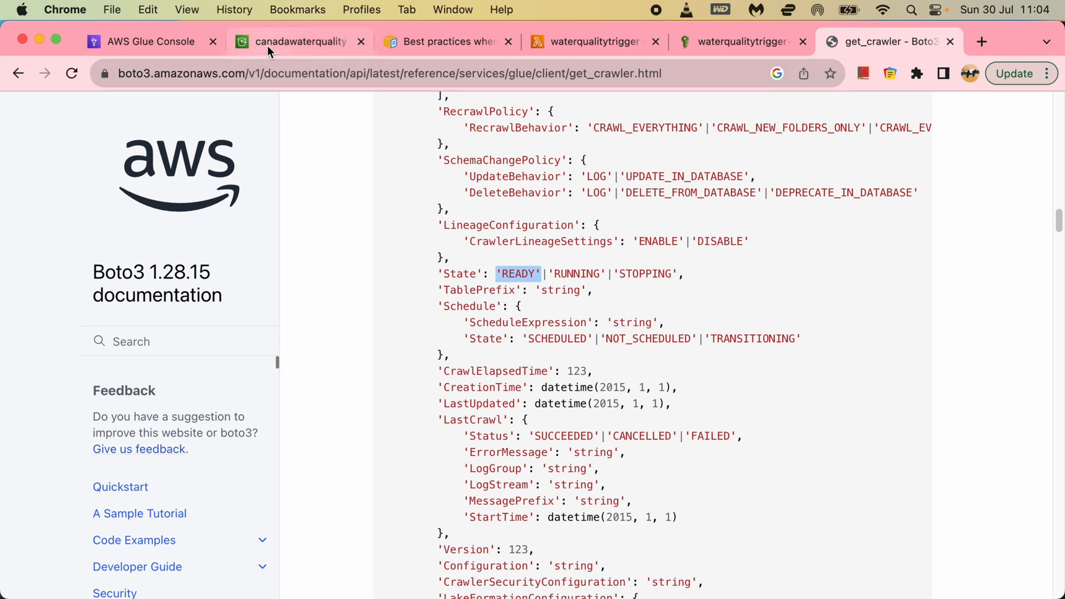
{"action": "mouse_move", "coordinate": [299, 42]}
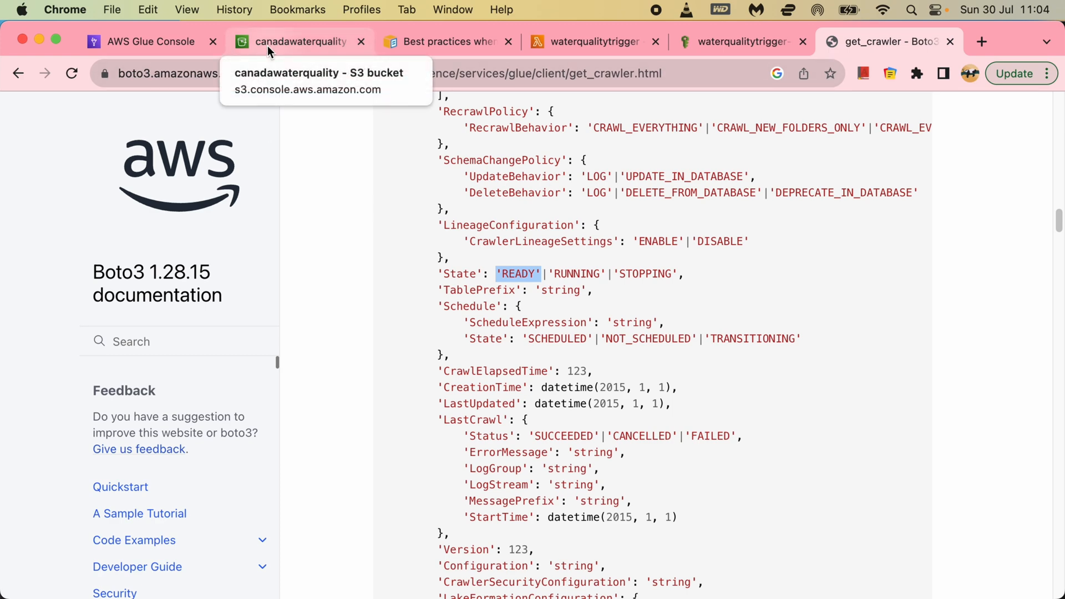
Step: Add a 'while True:' loop assigning state from glue_client.get_crawler above start_crawler
{"action": "left_click", "coordinate": [586, 42]}
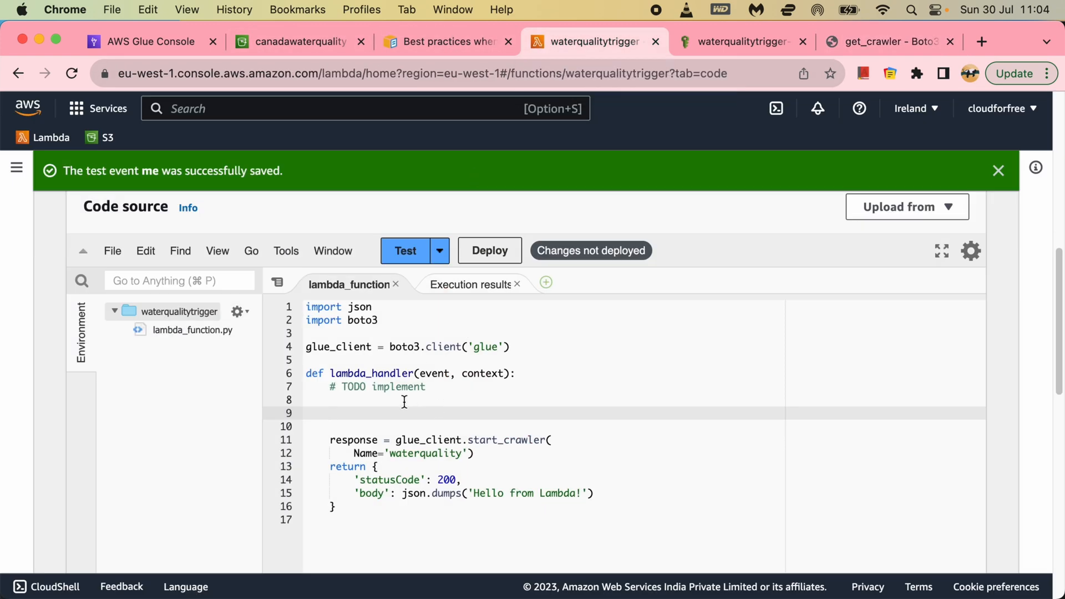
{"action": "type", "text": "while"}
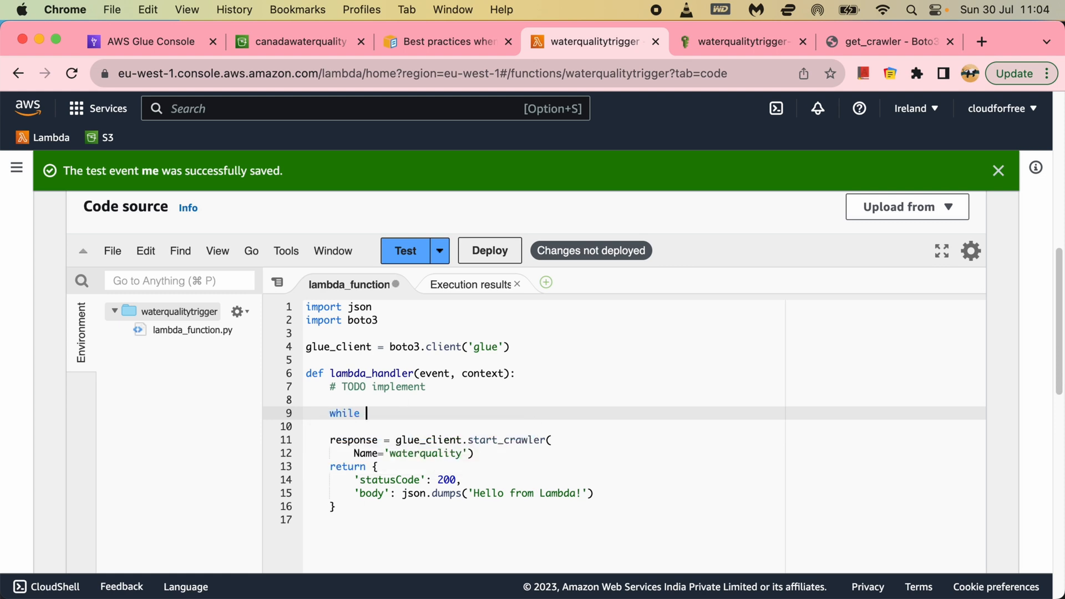
{"action": "type", "text": "True:"}
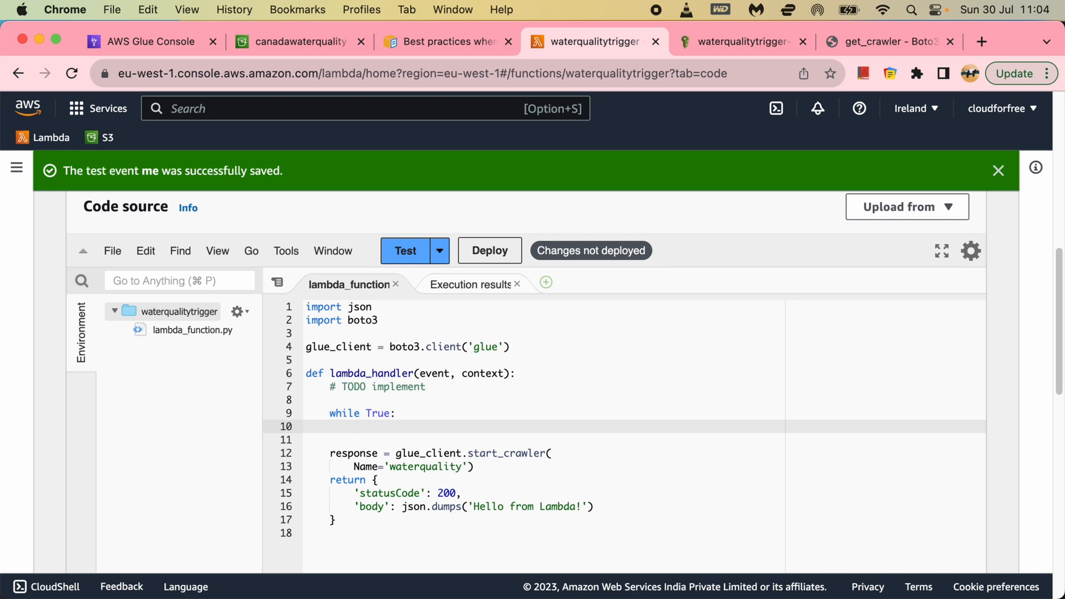
{"action": "type", "text": "state ="}
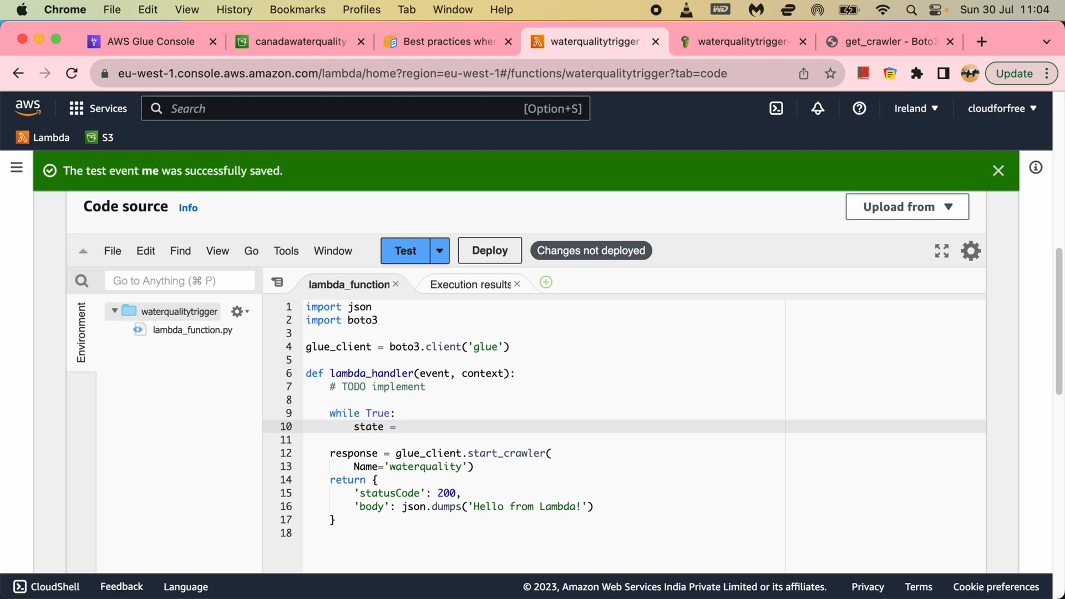
{"action": "type", "text": "g"}
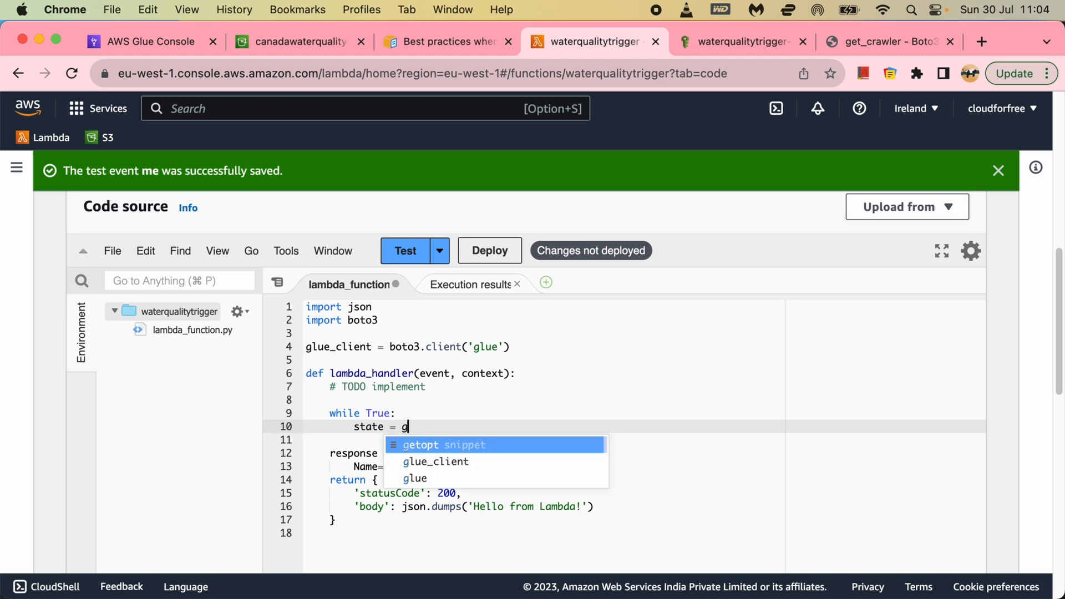
{"action": "type", "text": "lue_client."}
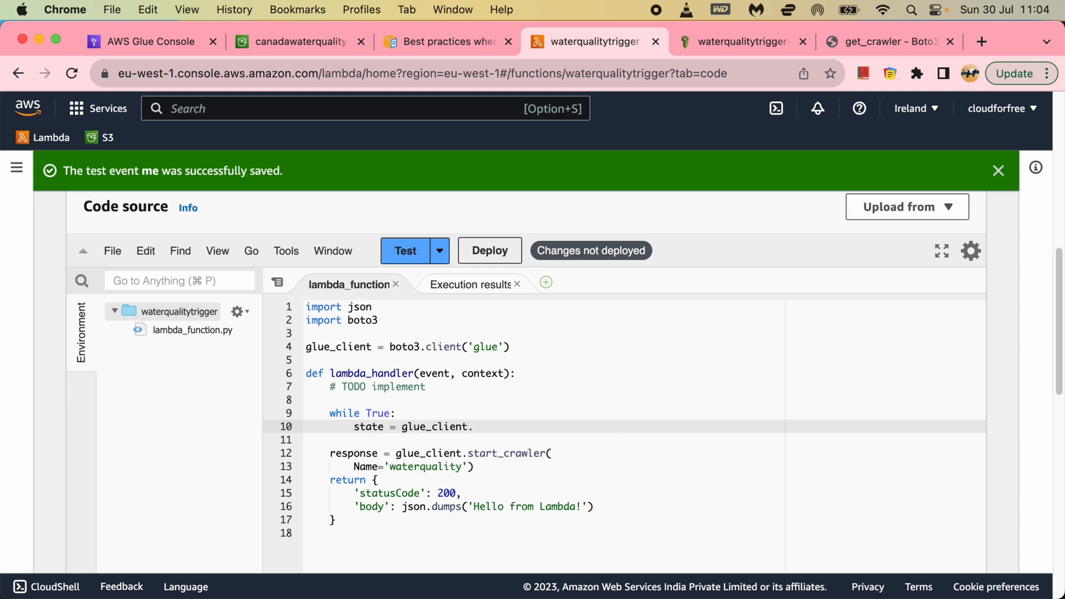
{"action": "type", "text": "get_cr"}
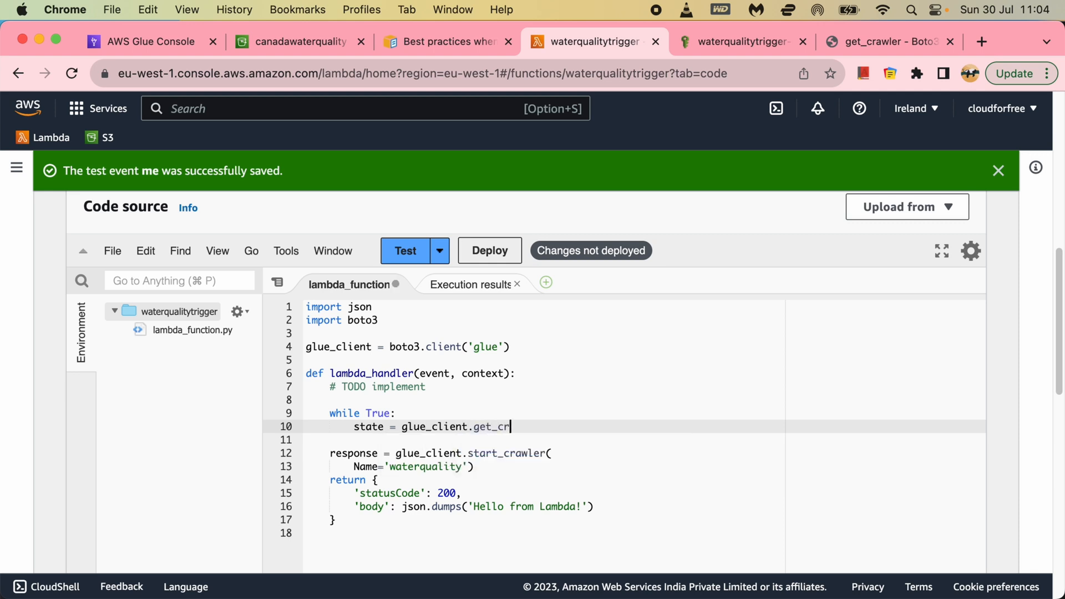
{"action": "type", "text": "awler"}
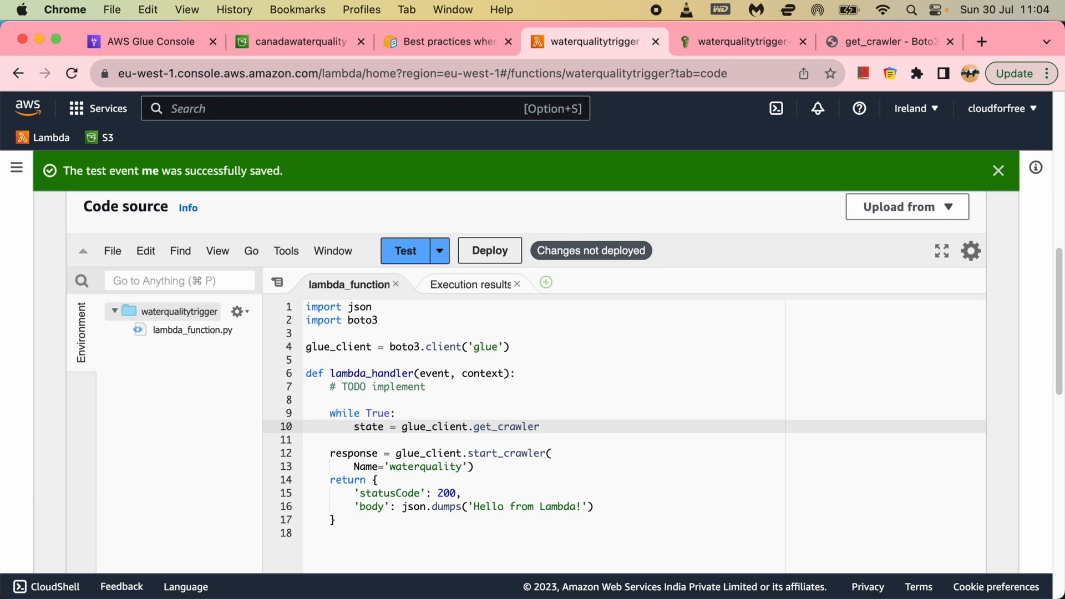
Step: Complete the call with Name='waterquality' and read ['Crawler']['State']
{"action": "type", "text": "("}
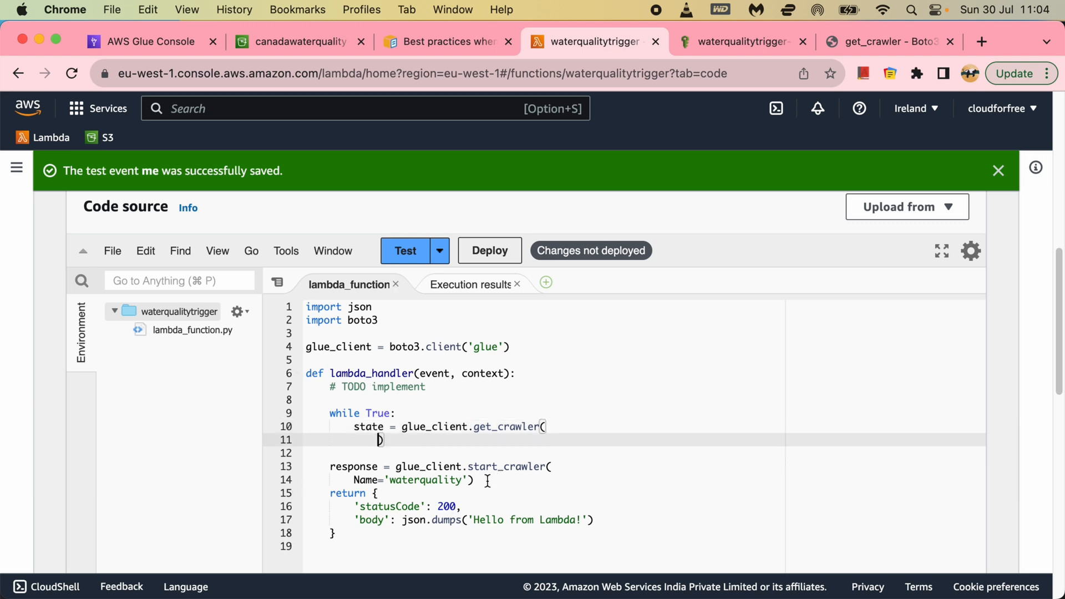
{"action": "double_click", "coordinate": [412, 479]}
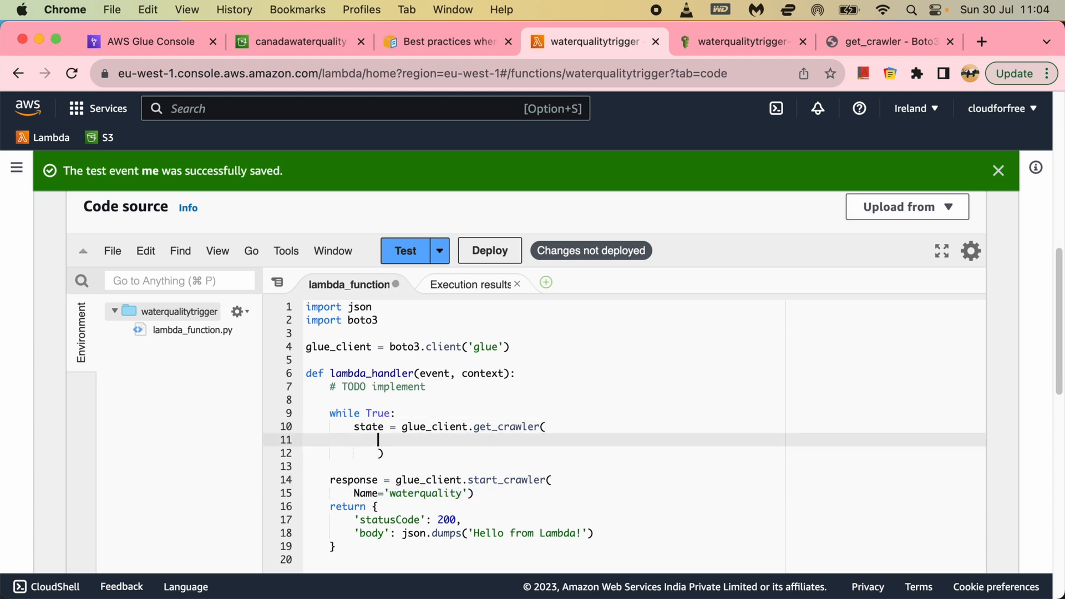
{"action": "type", "text": "Name='waterquality')['Cr"}
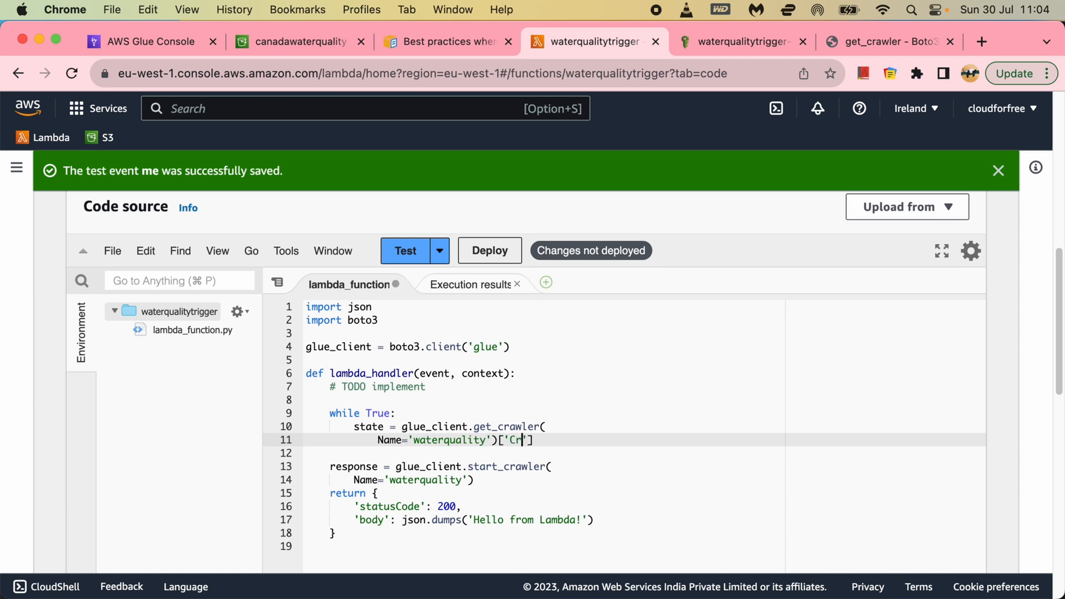
{"action": "type", "text": "awler"}
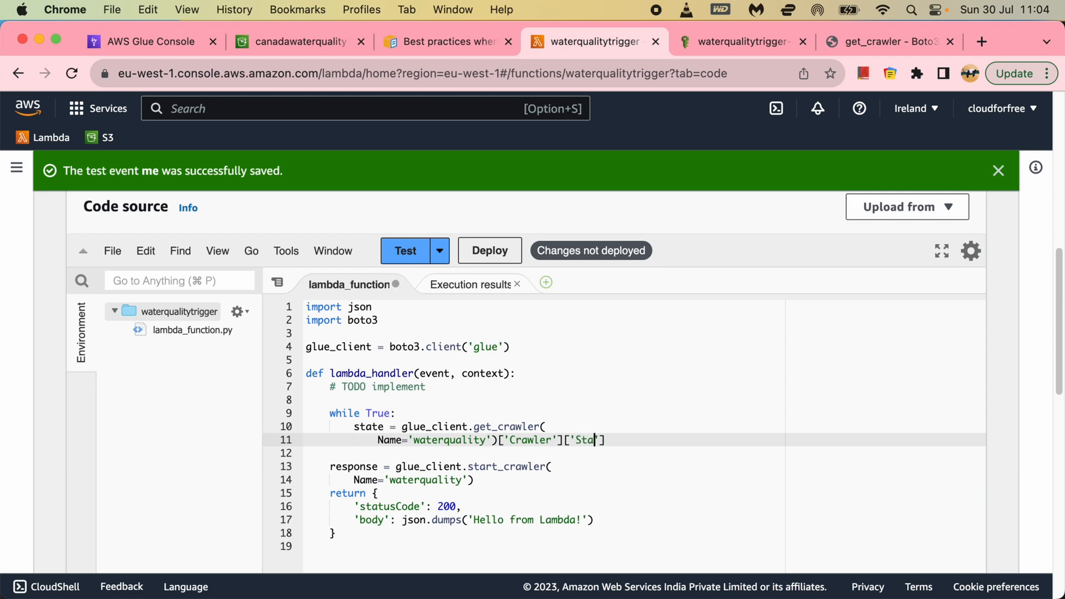
{"action": "left_click", "coordinate": [883, 42]}
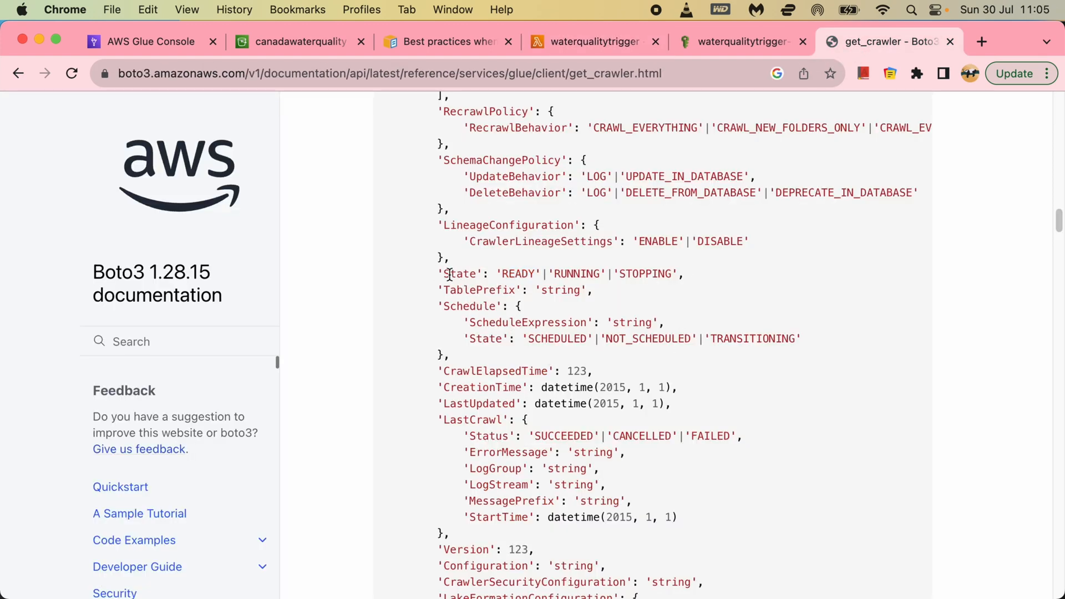
Step: Add 'if state == 'READY': break' inside the polling loop
{"action": "double_click", "coordinate": [462, 273]}
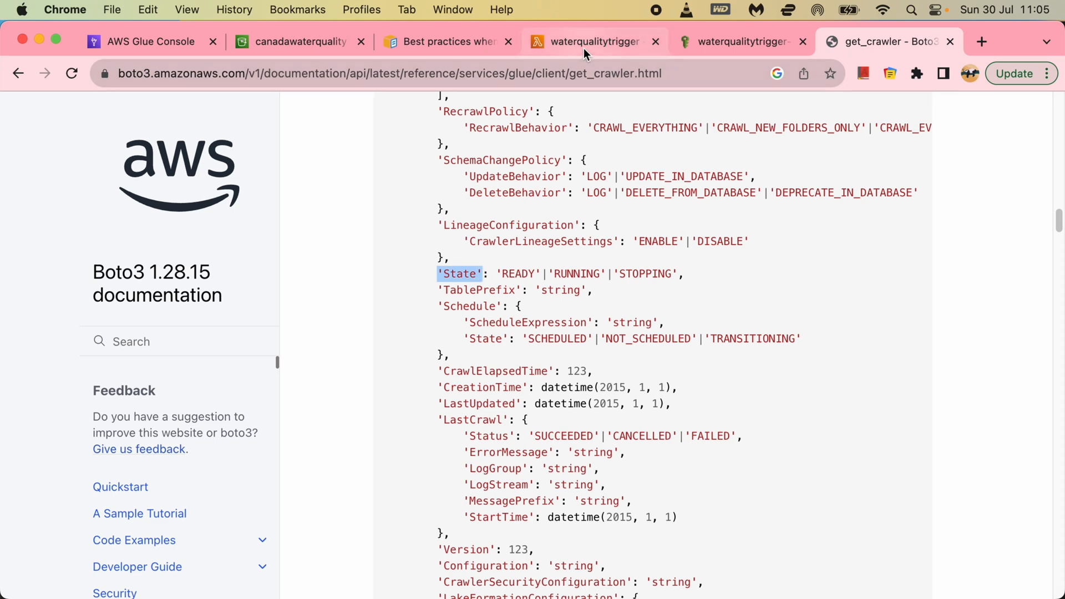
{"action": "left_click", "coordinate": [586, 41]}
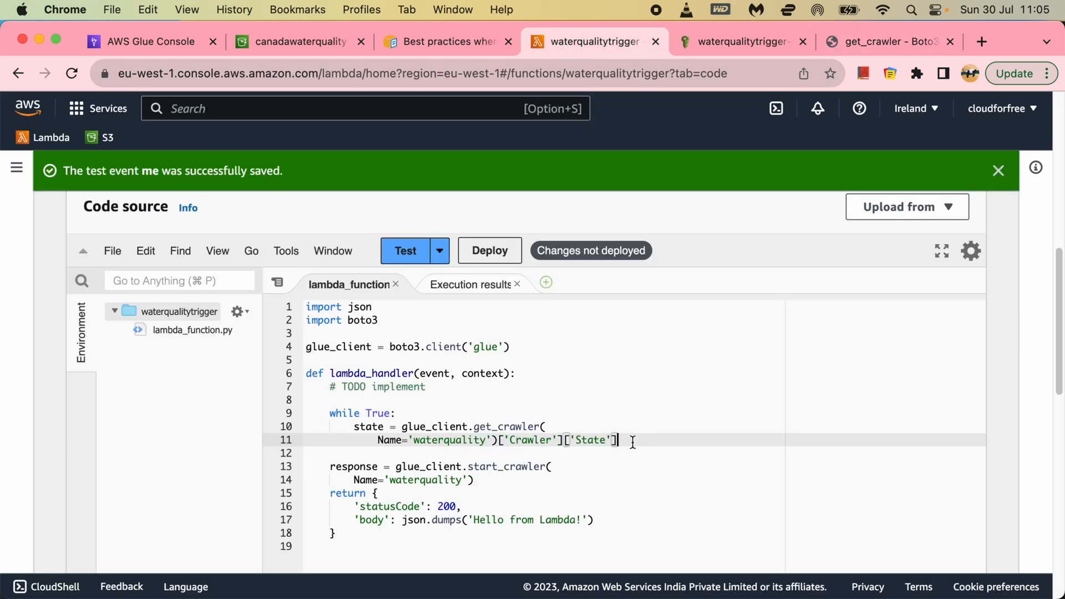
{"action": "key", "text": "enter"}
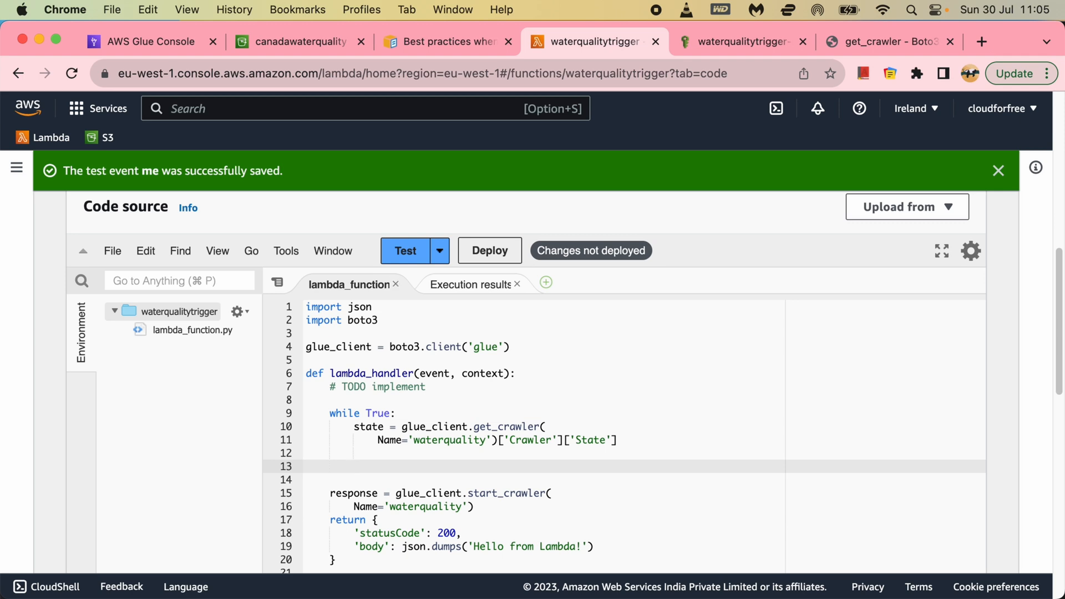
{"action": "type", "text": "if"}
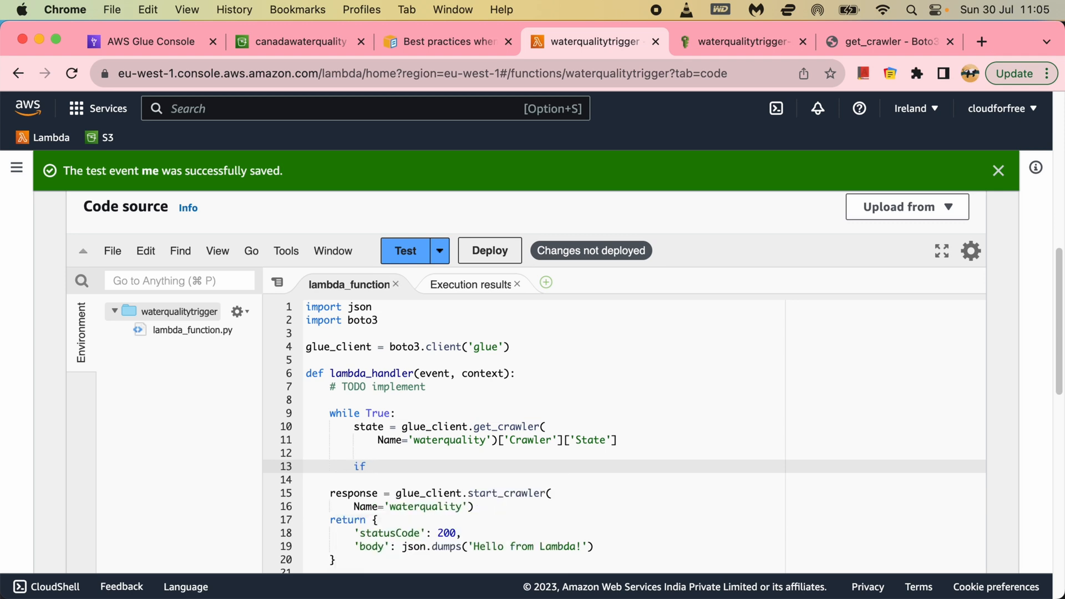
{"action": "type", "text": "state"}
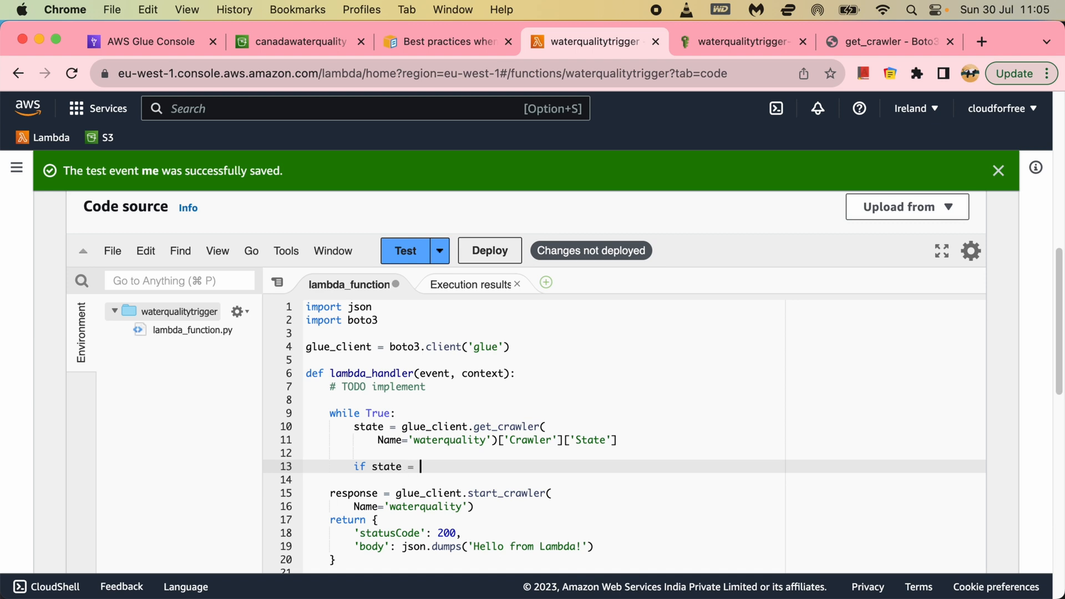
{"action": "type", "text": "= '"}
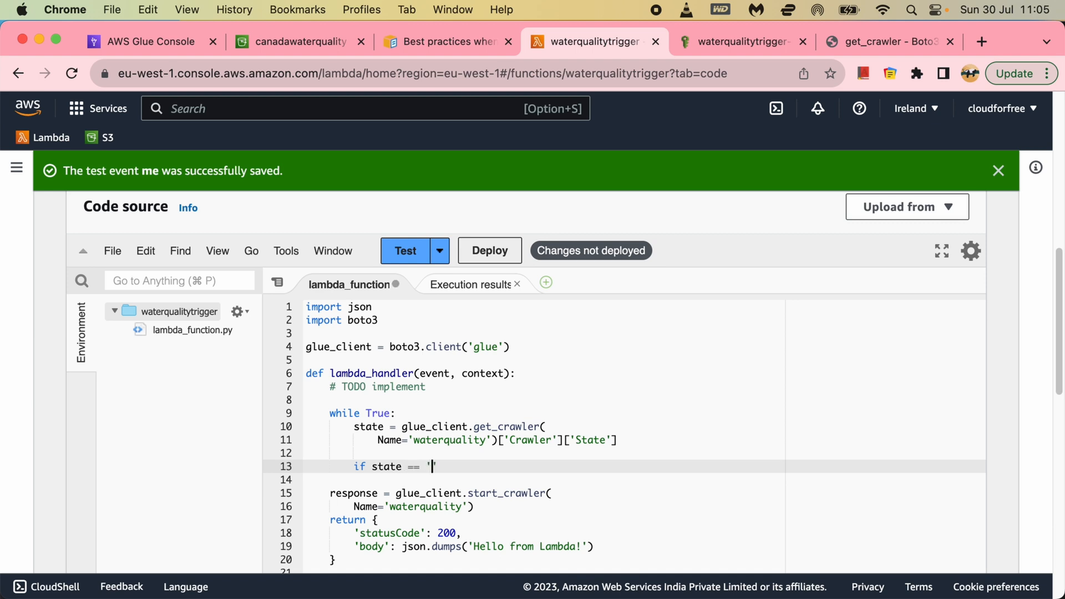
{"action": "type", "text": "READY"}
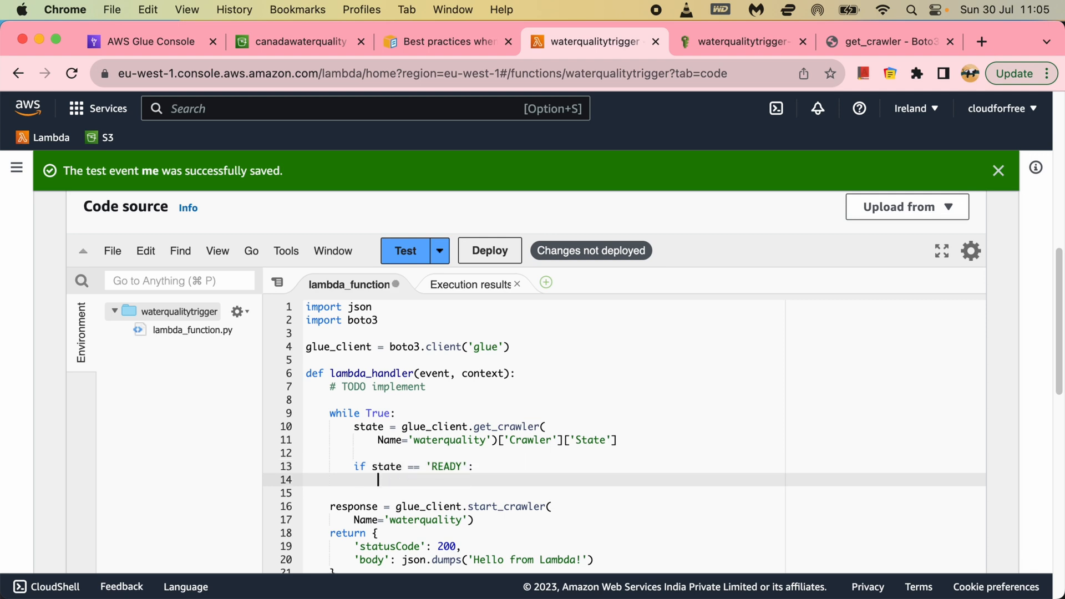
{"action": "type", "text": "break"}
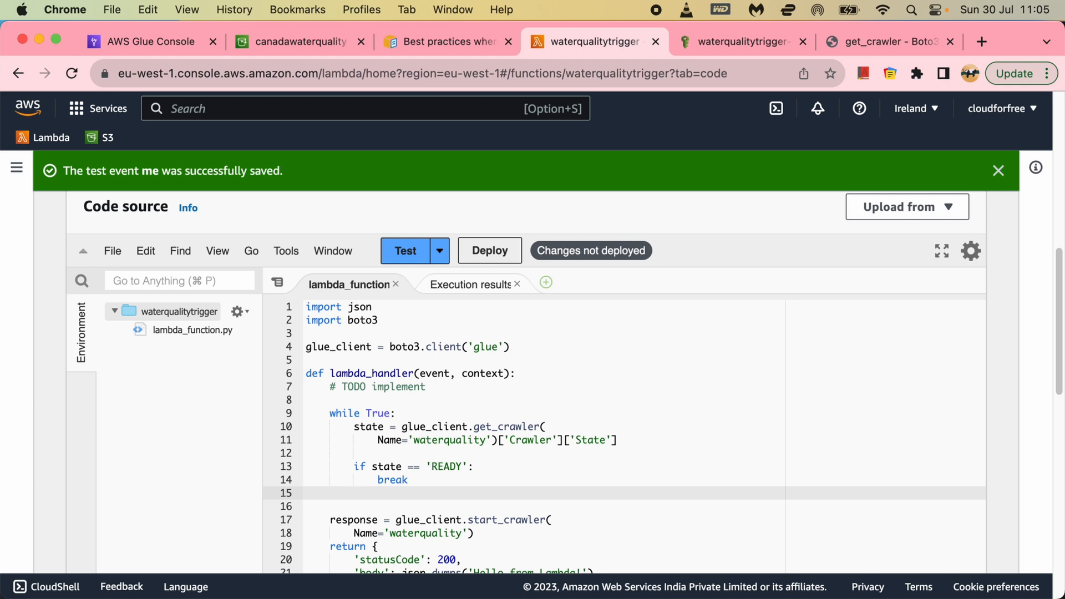
Step: Print f'The crawler waterquality is {state}' inside the loop
{"action": "type", "text": "p"}
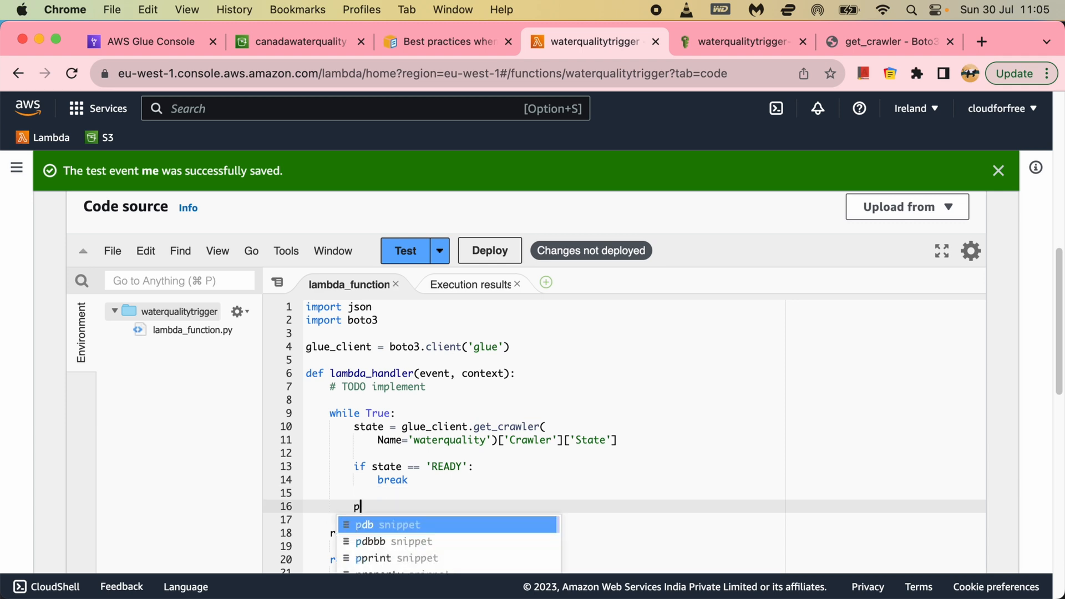
{"action": "type", "text": "rint"}
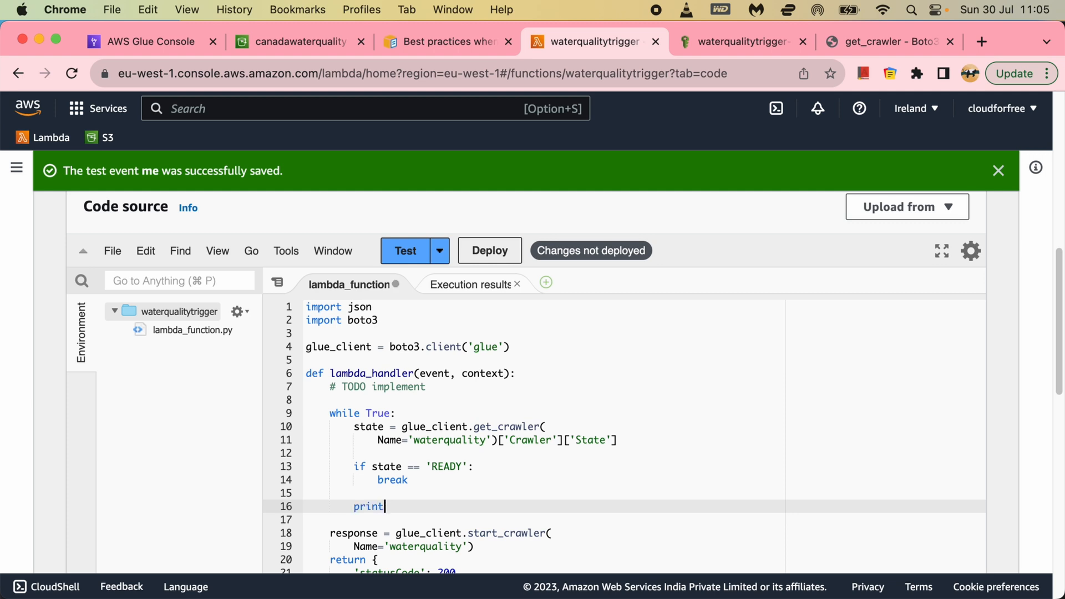
{"action": "type", "text": "()"}
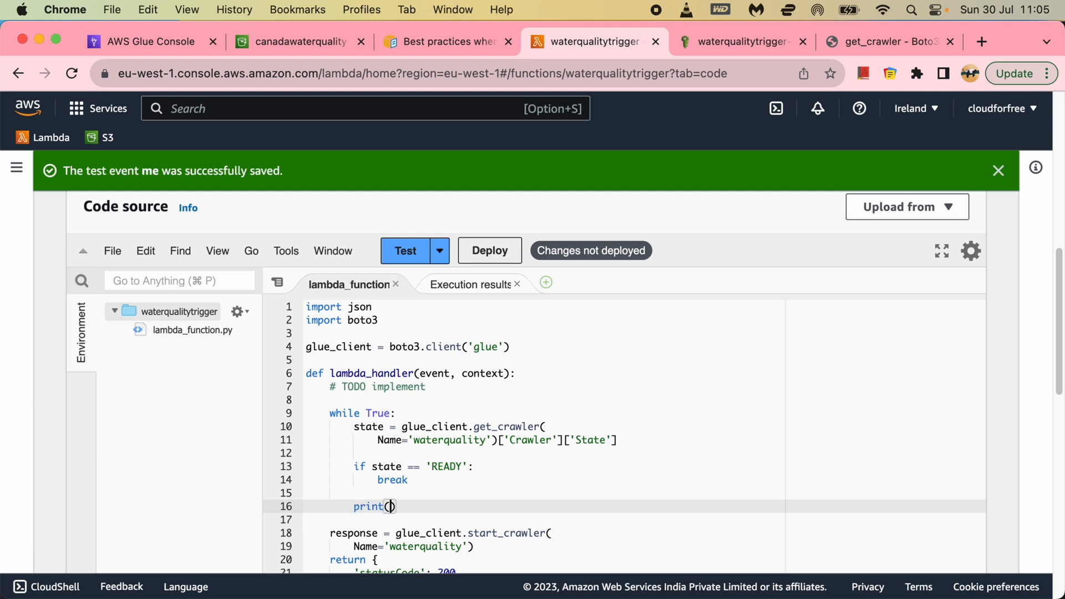
{"action": "type", "text": "\\"}
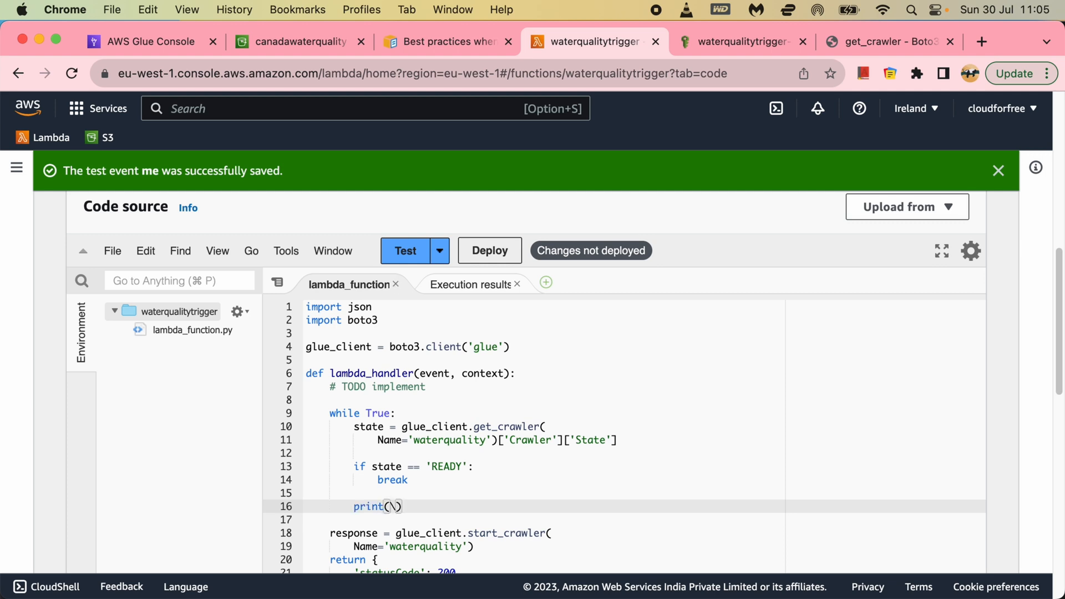
{"action": "type", "text": "'"}
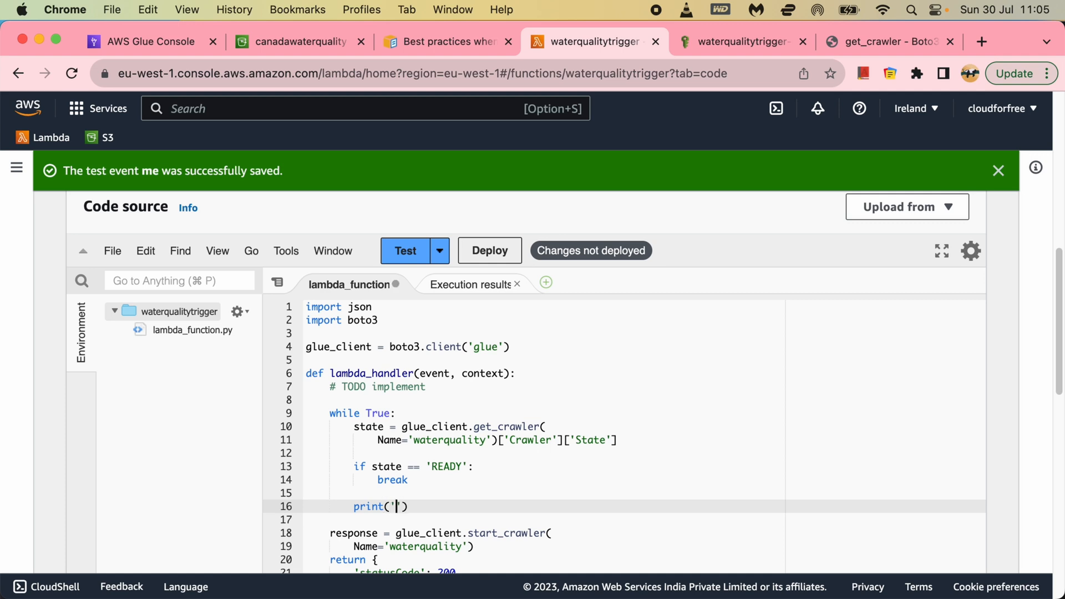
{"action": "type", "text": "The '"}
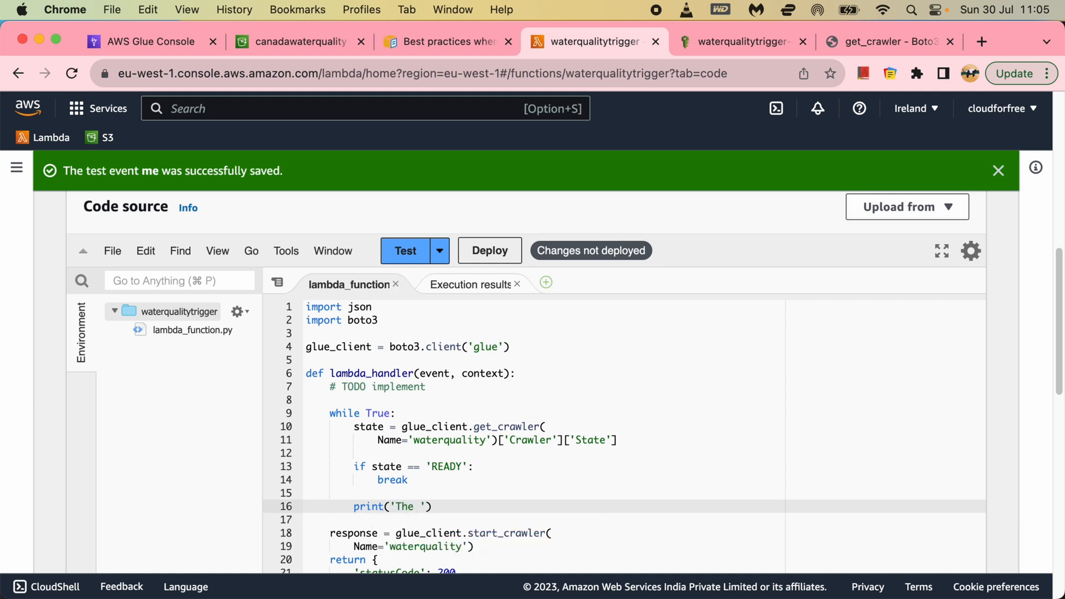
{"action": "type", "text": "crawler"}
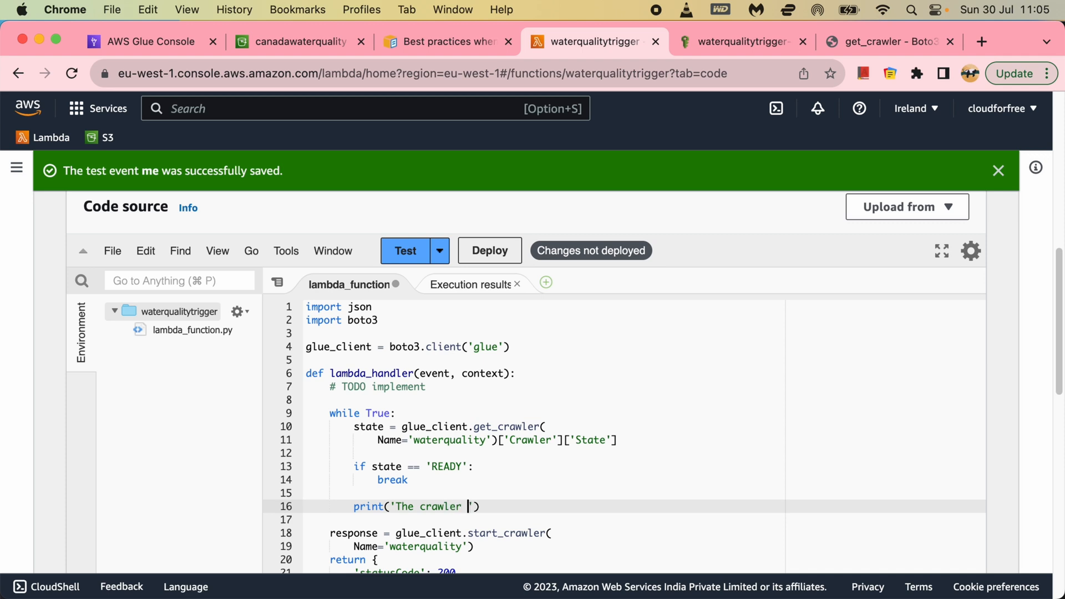
{"action": "type", "text": "wate"}
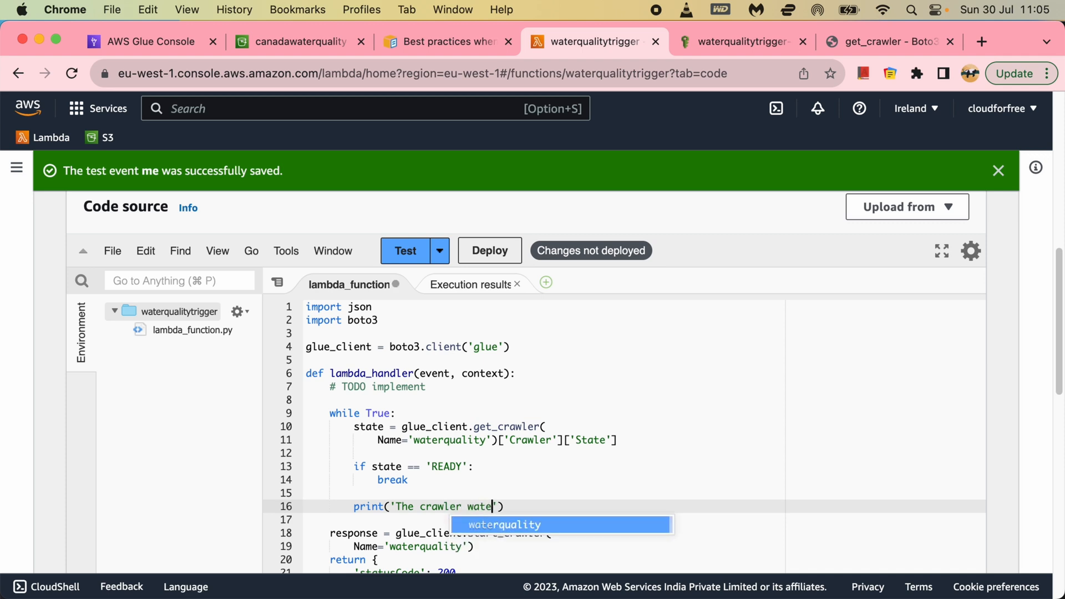
{"action": "type", "text": "rquality is"}
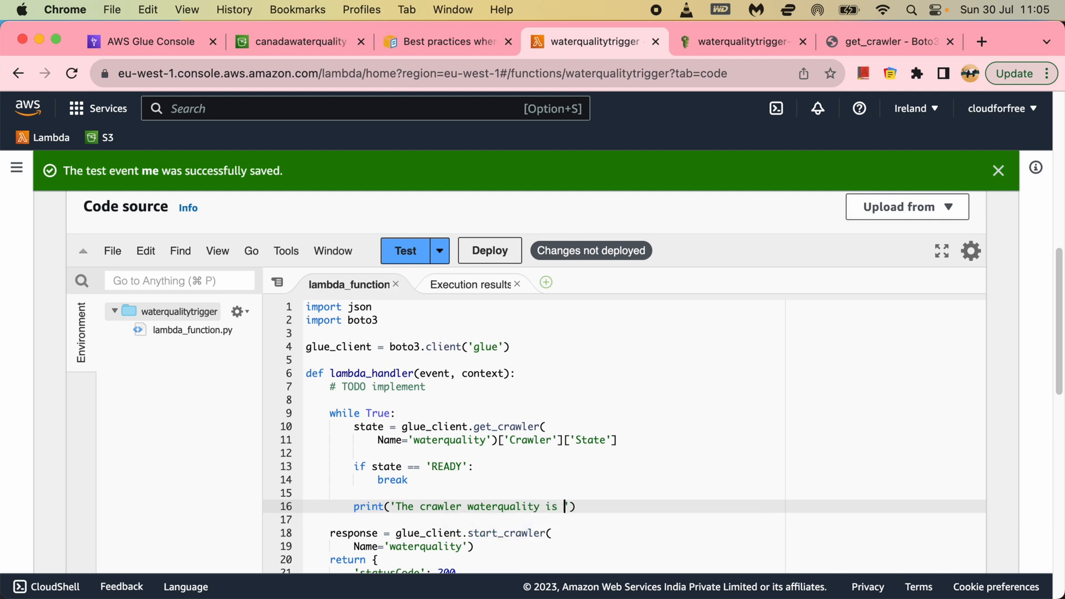
{"action": "type", "text": "{}"}
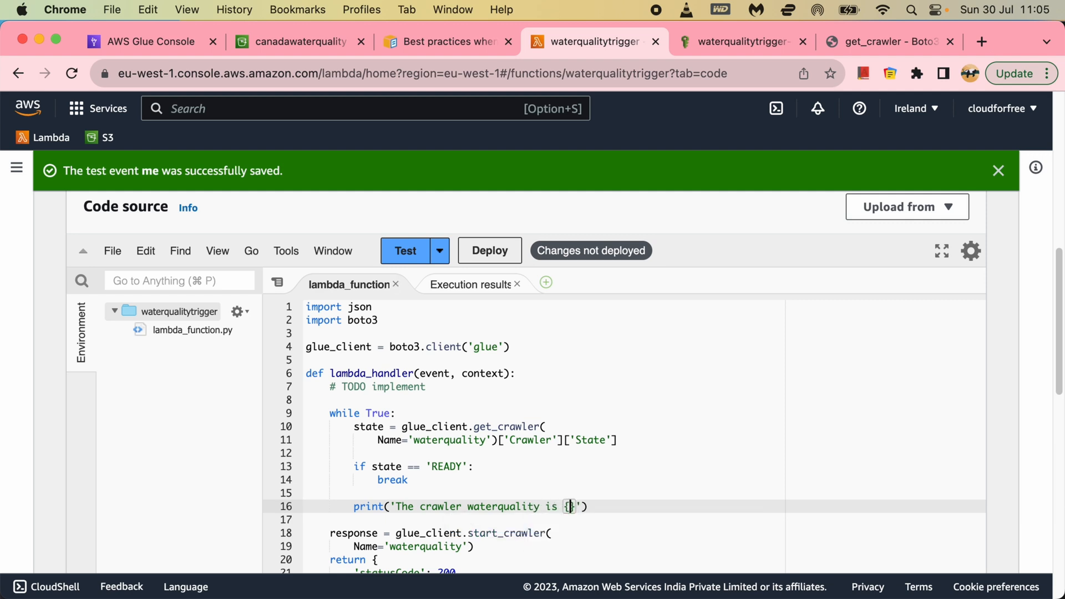
{"action": "type", "text": "state"}
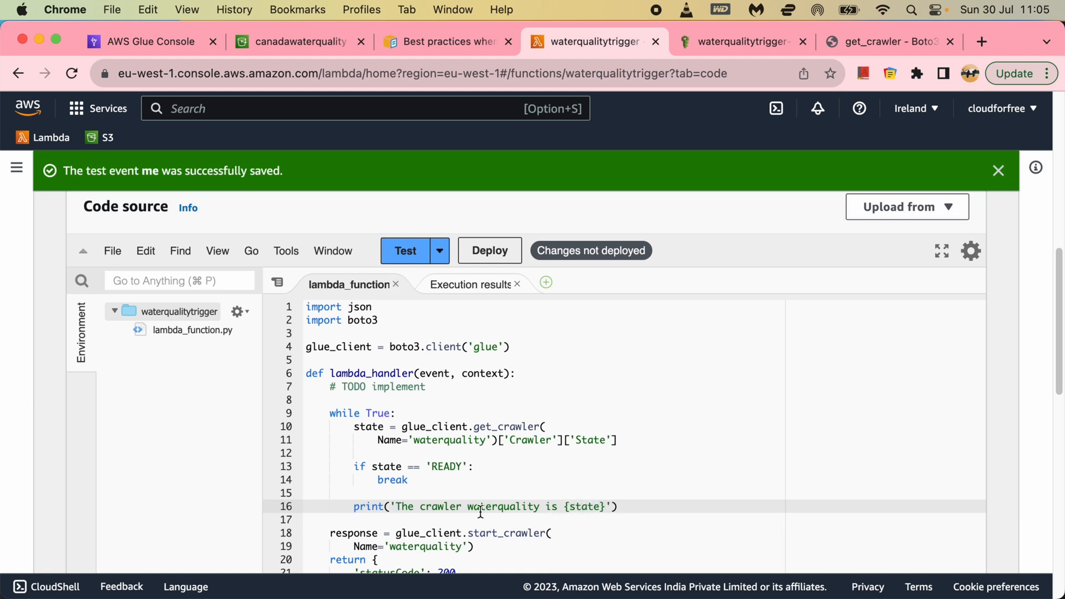
{"action": "type", "text": "f"}
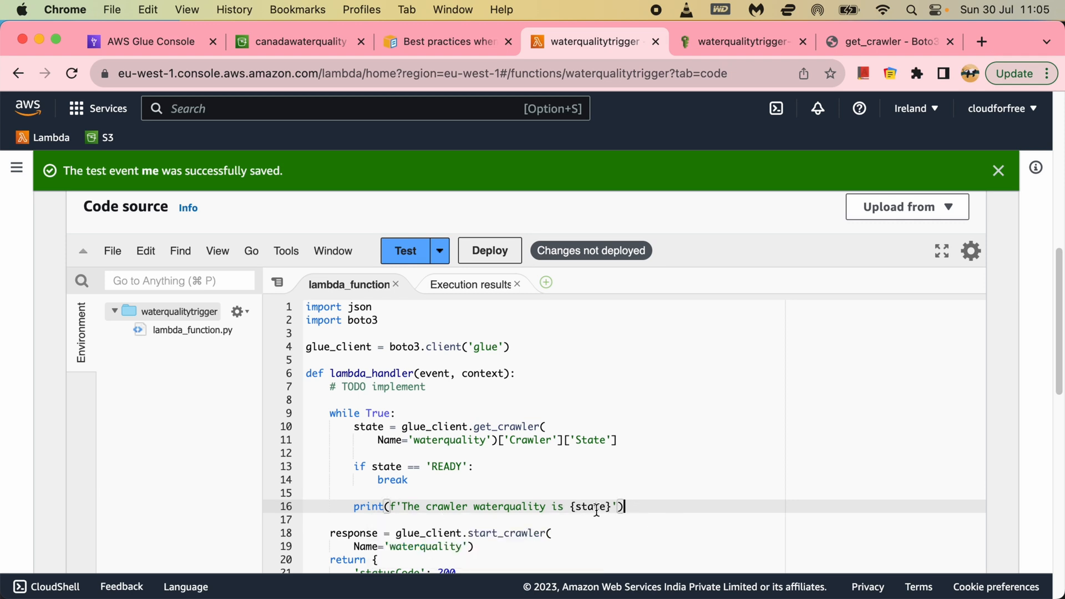
{"action": "double_click", "coordinate": [589, 506]}
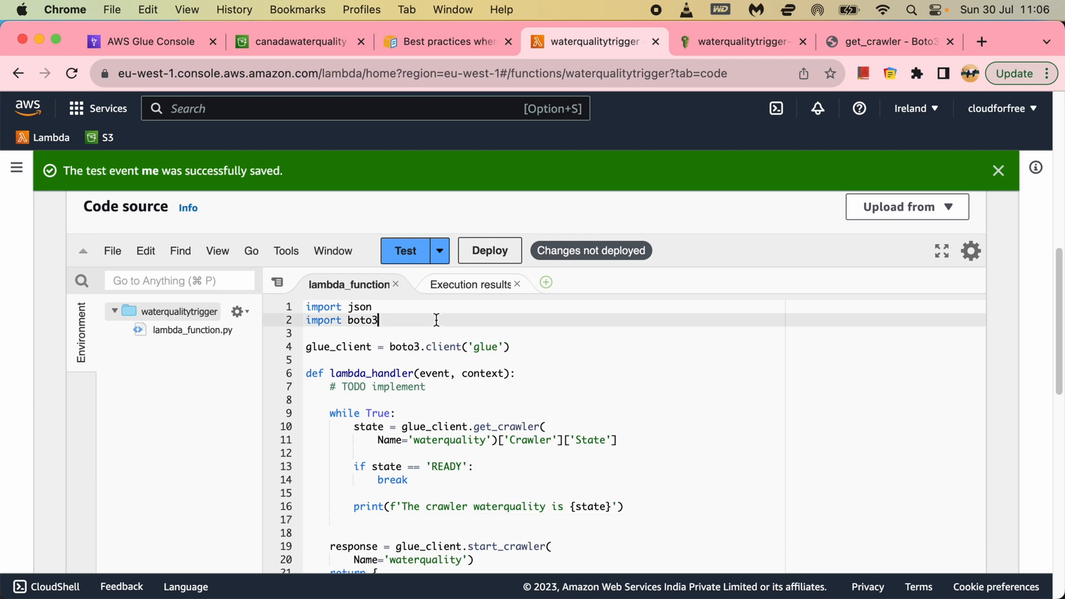
Step: Add 'import time' at the top and time.sleep(5) inside the loop
{"action": "type", "text": "impor"}
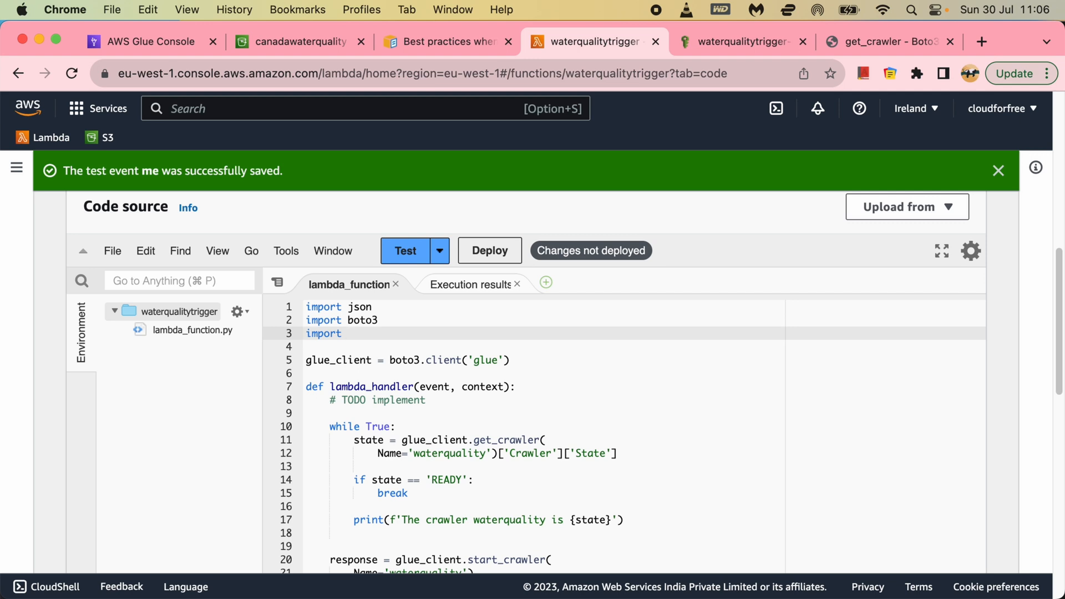
{"action": "type", "text": "time"}
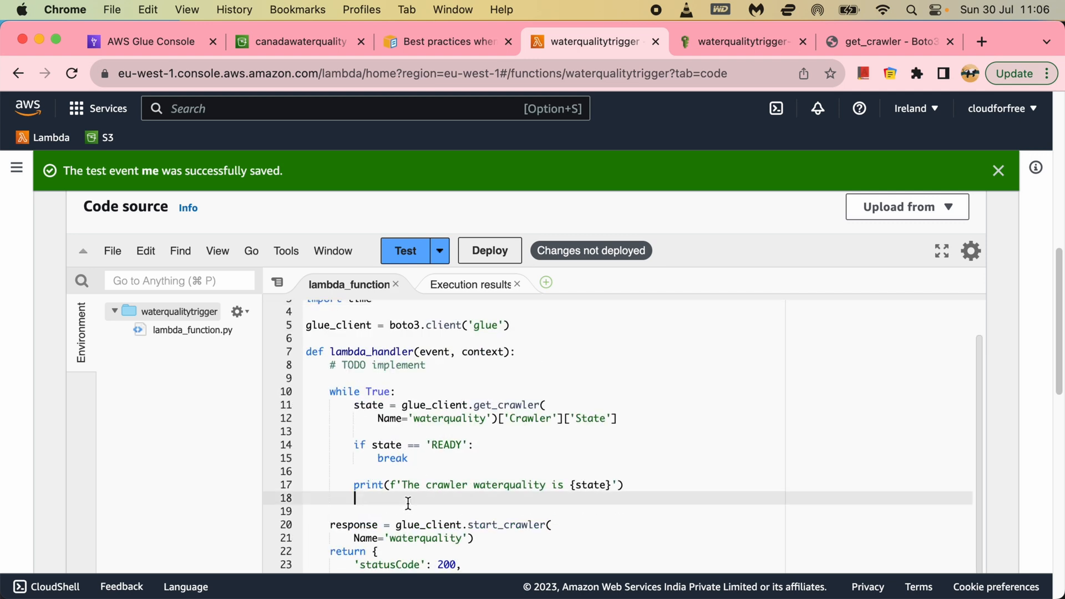
{"action": "type", "text": "time.slee"}
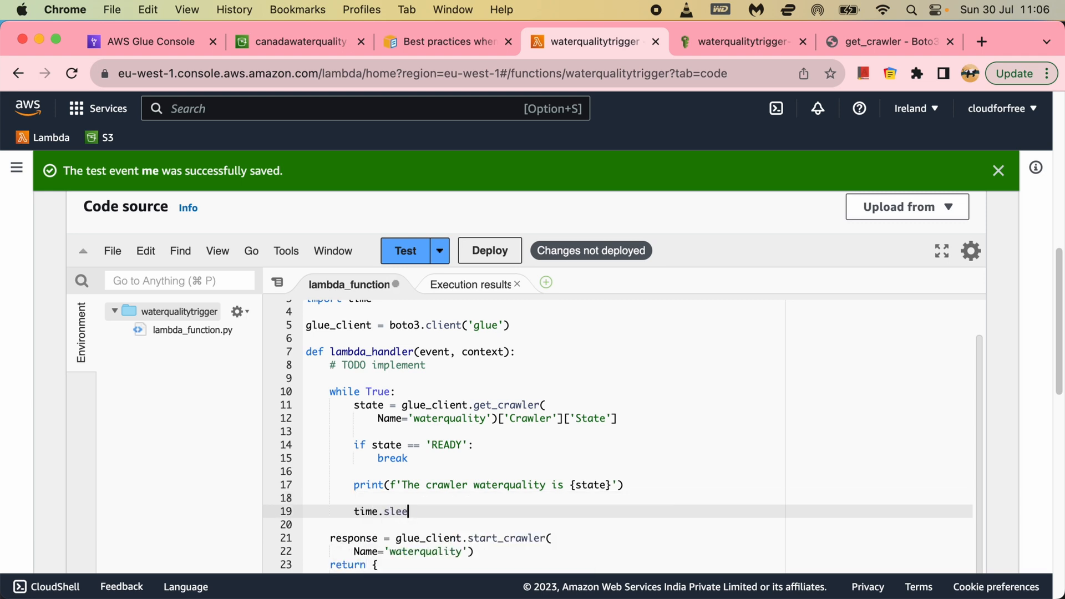
{"action": "type", "text": "p(5)"}
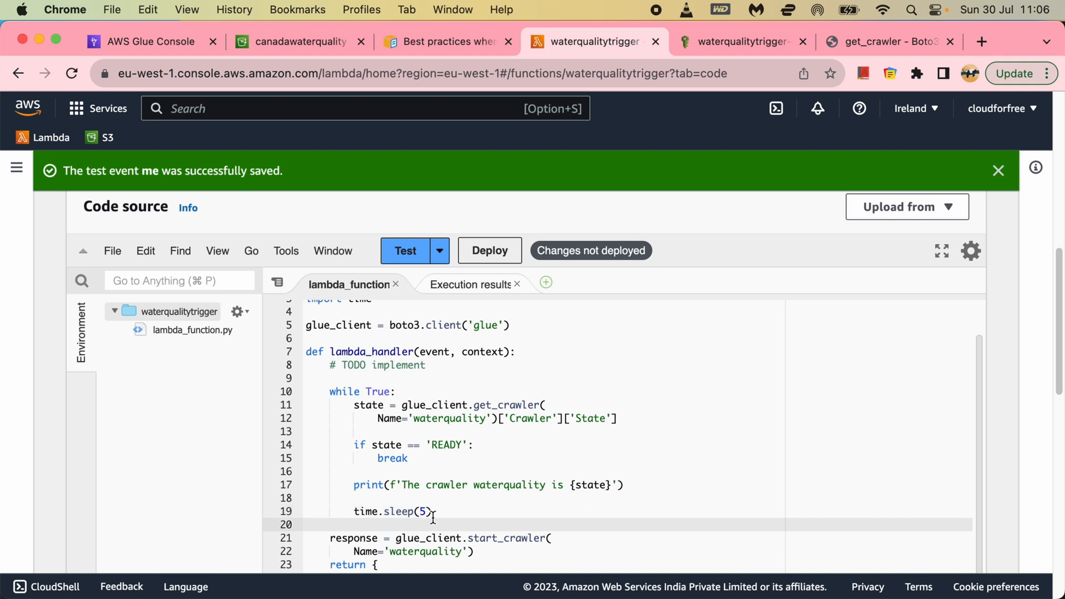
{"action": "left_click_drag", "start_coordinate": [352, 444], "coordinate": [409, 457]}
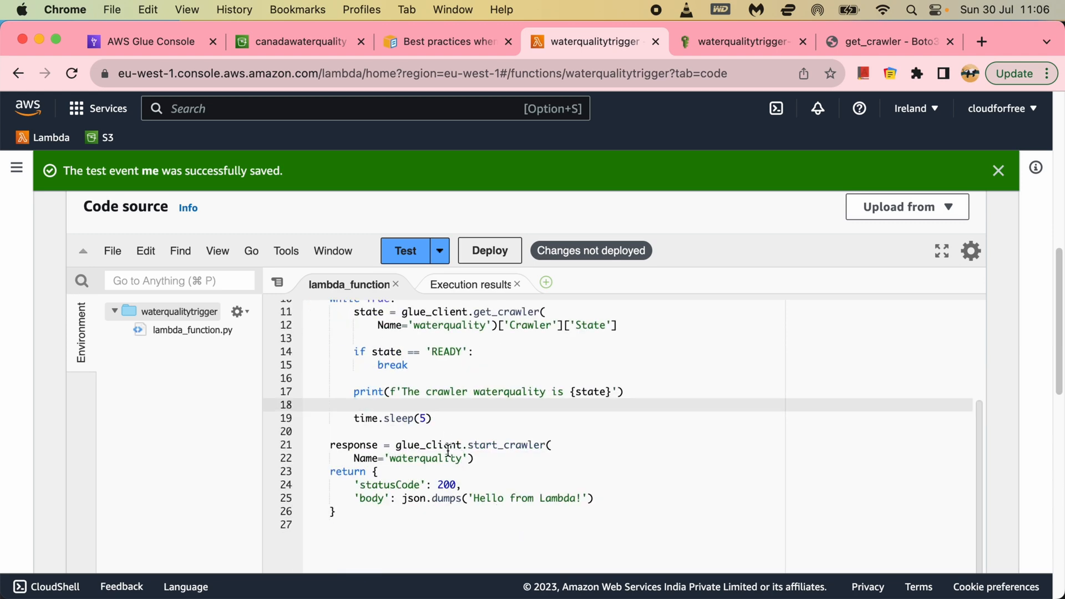
Step: Print 'The crawler waterquality is READY' before start_crawler and deploy the update
{"action": "key", "text": "Enter"}
{"action": "type", "text": "print("}
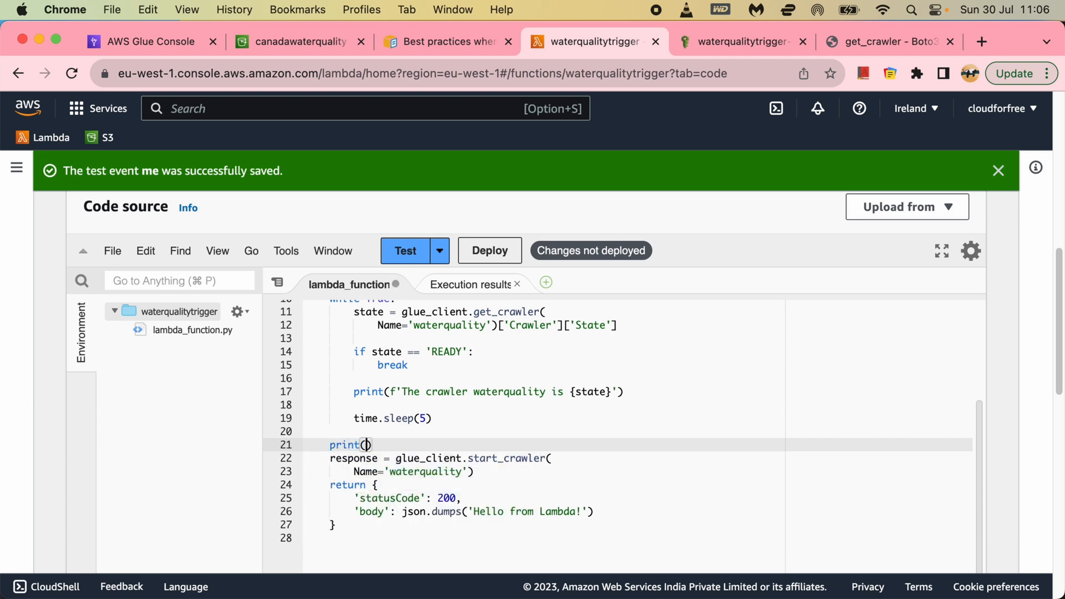
{"action": "type", "text": "The crawler is '"}
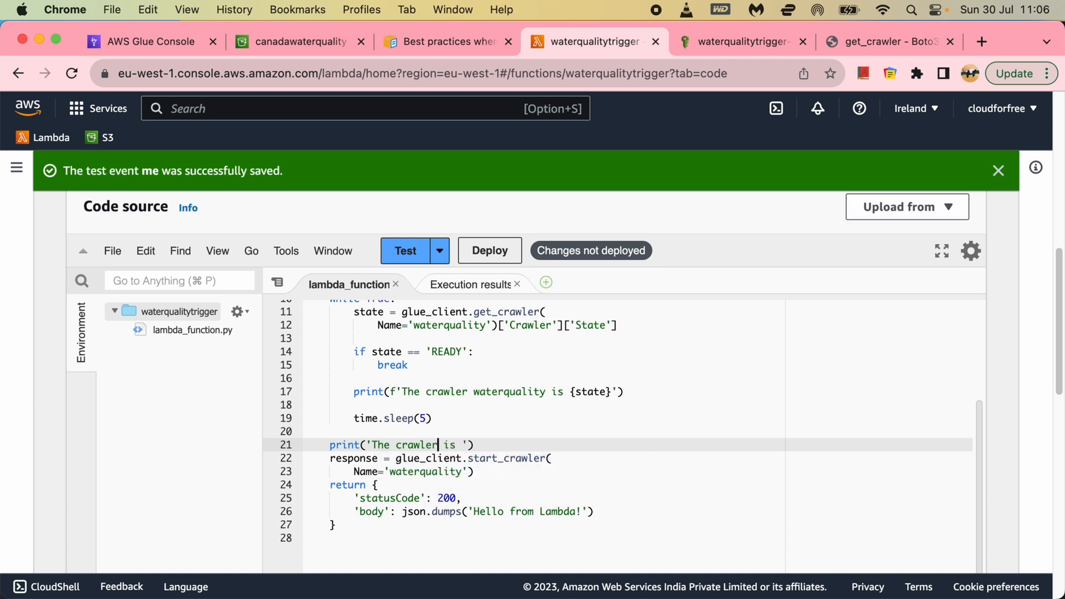
{"action": "type", "text": "waterquality"}
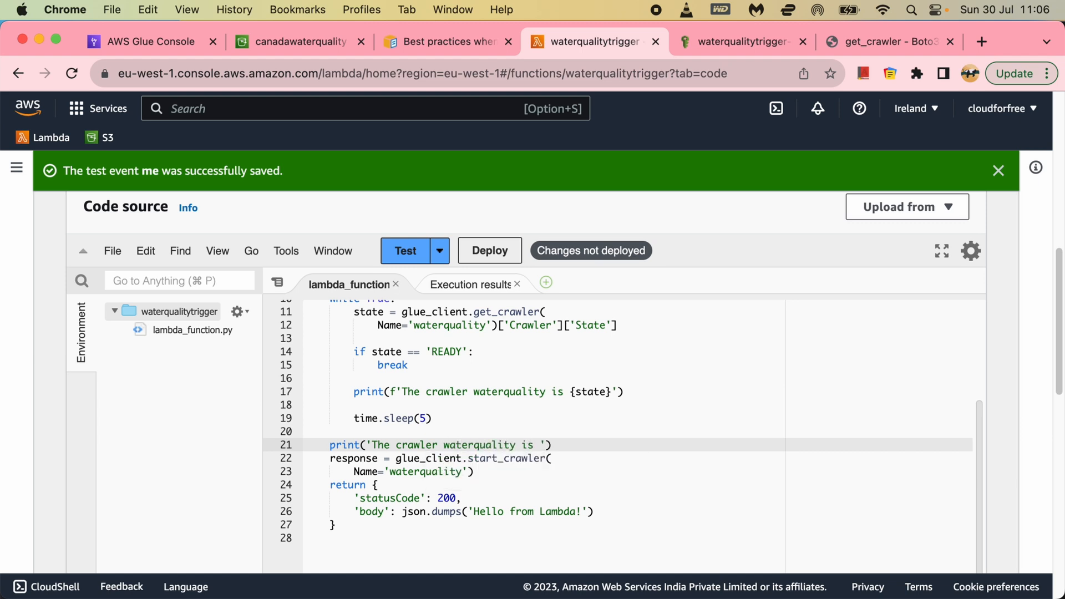
{"action": "type", "text": "READY"}
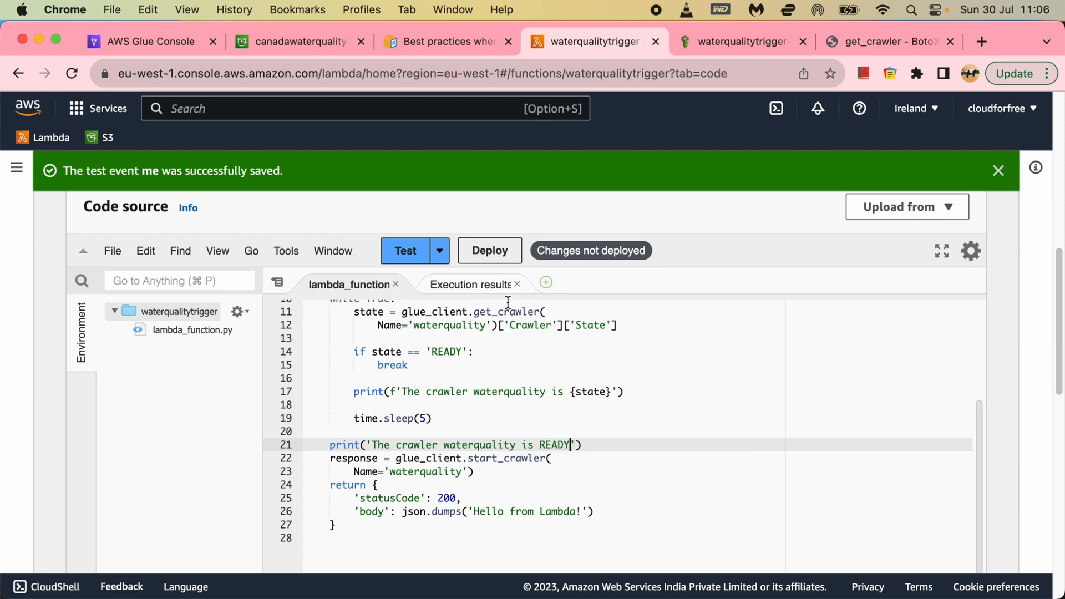
{"action": "left_click", "coordinate": [488, 250]}
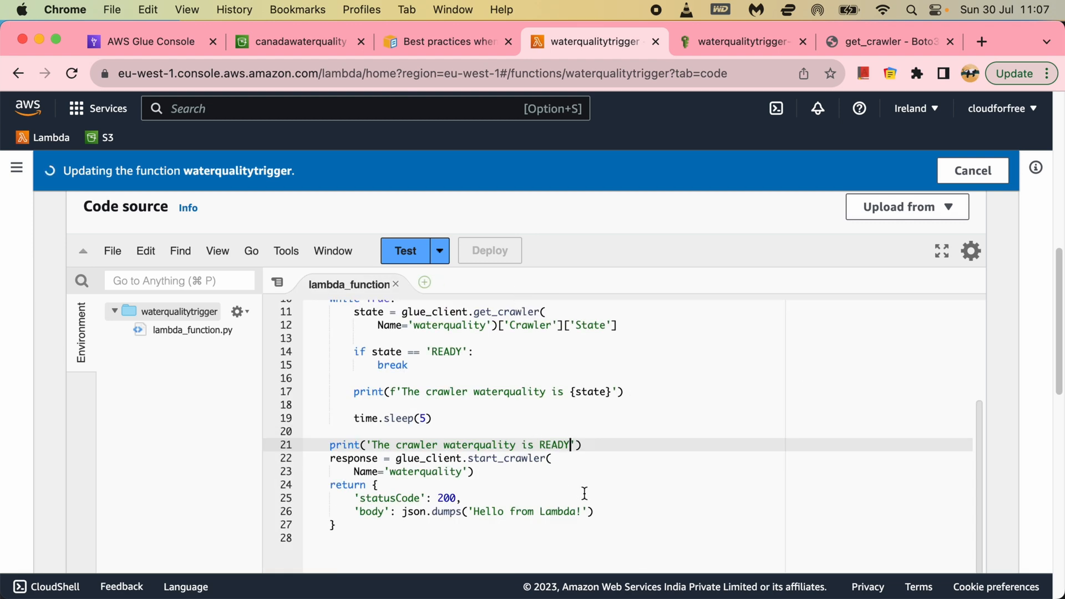
Step: Test the updated waterqualitytrigger function and review the CrawlerRunningException result
{"action": "left_click", "coordinate": [404, 250]}
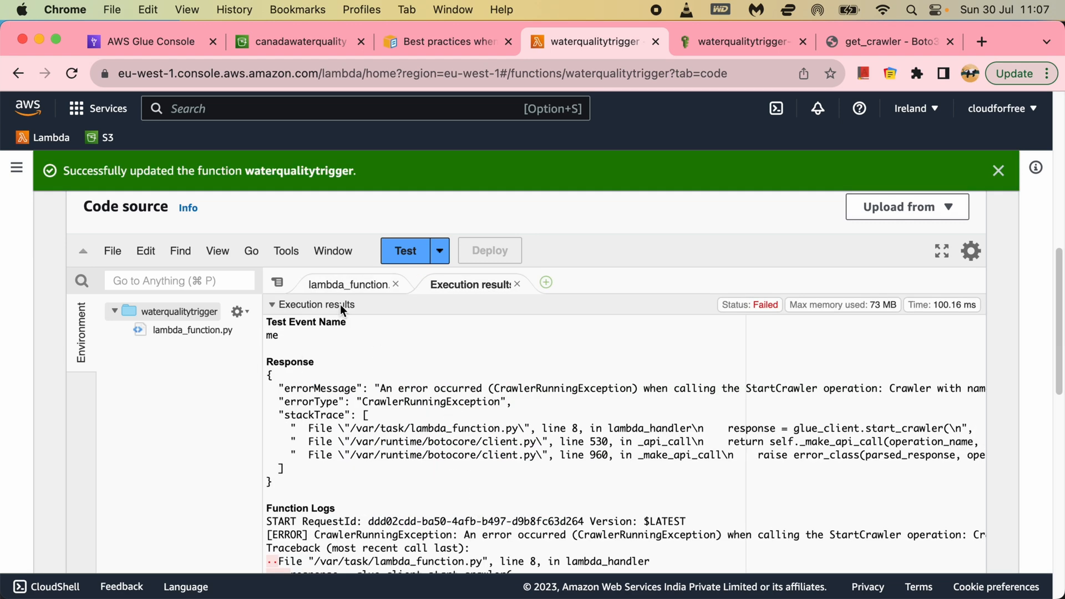
{"action": "left_click", "coordinate": [348, 284]}
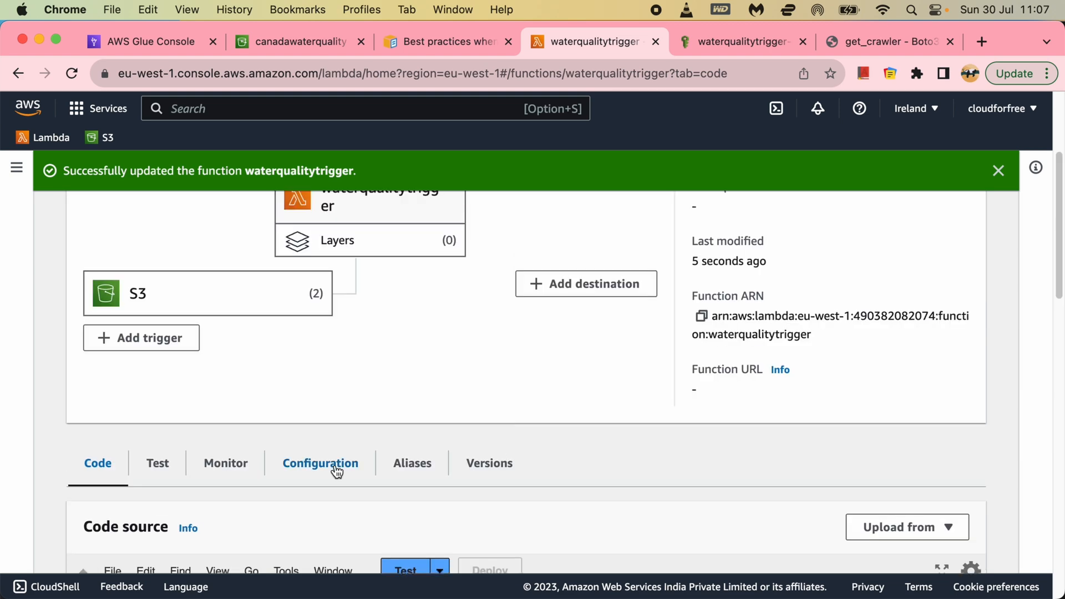
Step: Set waterqualitytrigger's timeout to 10 min 0 sec in General configuration and save
{"action": "left_click", "coordinate": [320, 463]}
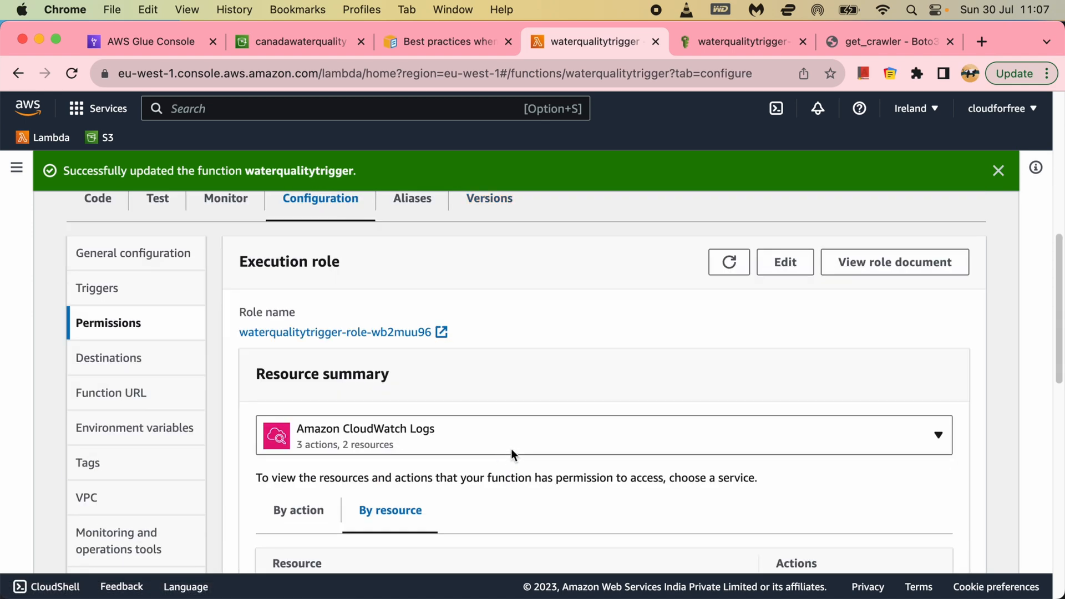
{"action": "mouse_move", "coordinate": [134, 301]}
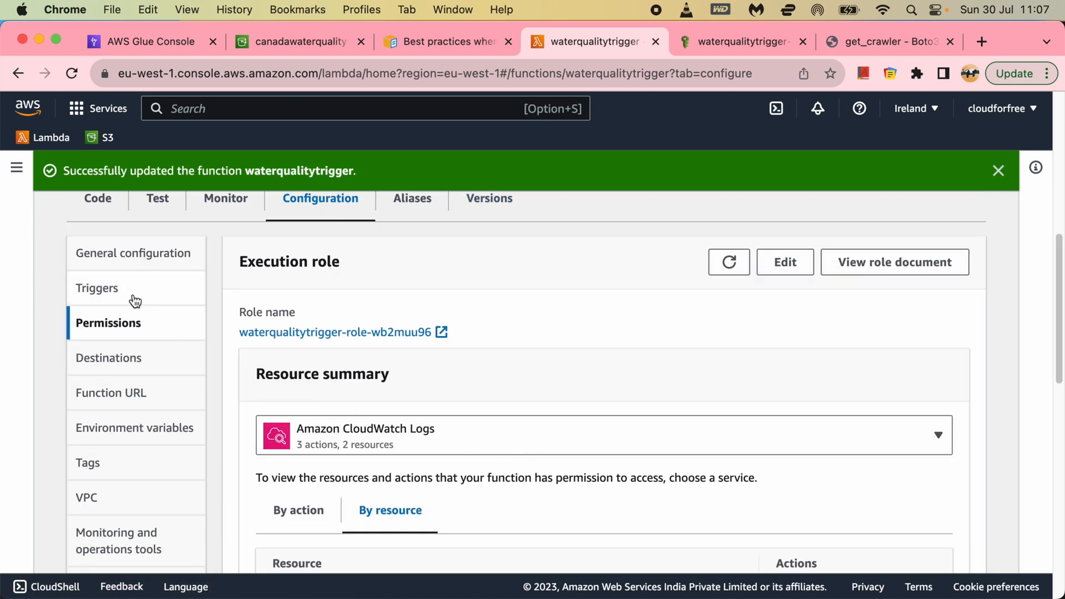
{"action": "left_click", "coordinate": [133, 253]}
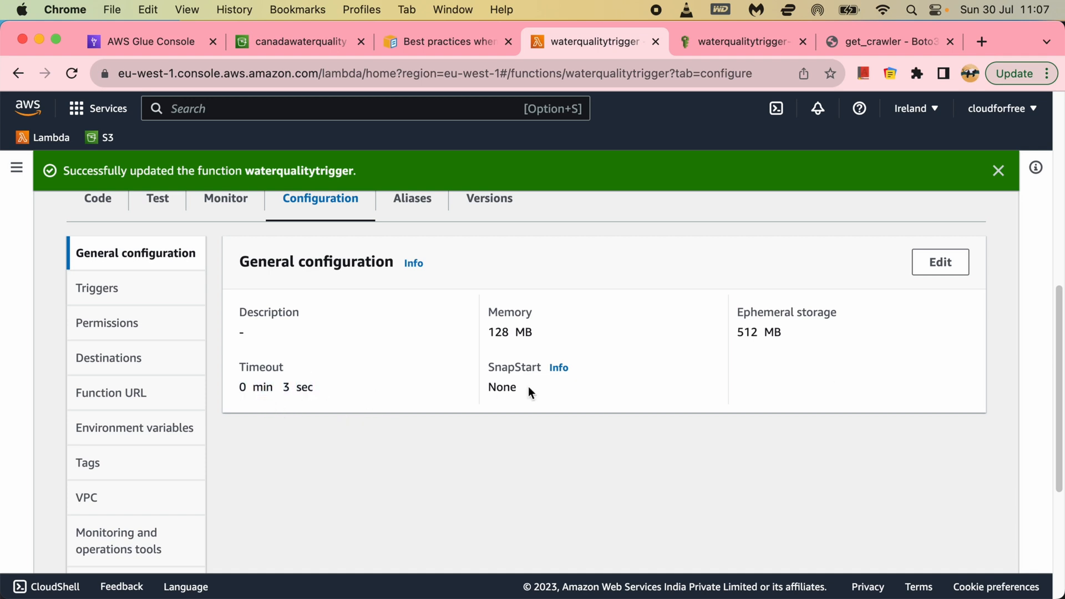
{"action": "left_click", "coordinate": [939, 261]}
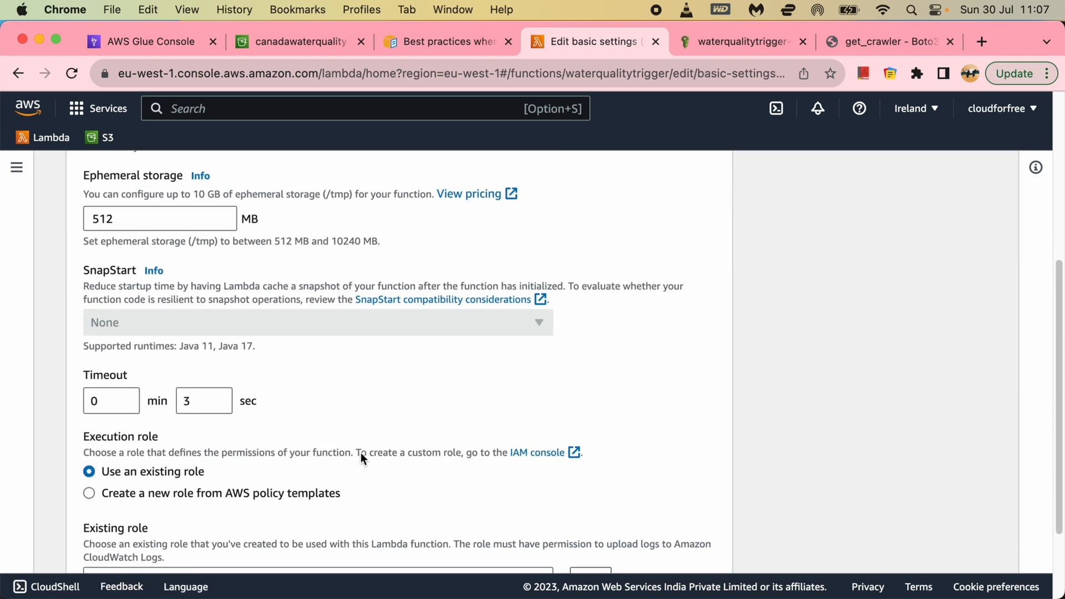
{"action": "scroll", "scroll_direction": "down", "scroll_amount": 3}
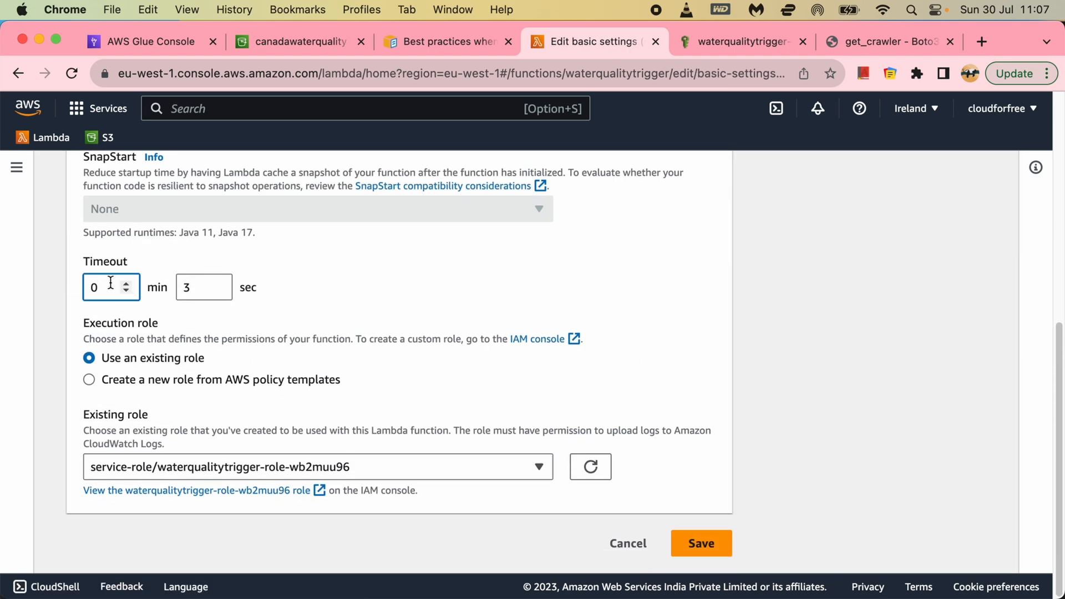
{"action": "type", "text": "10"}
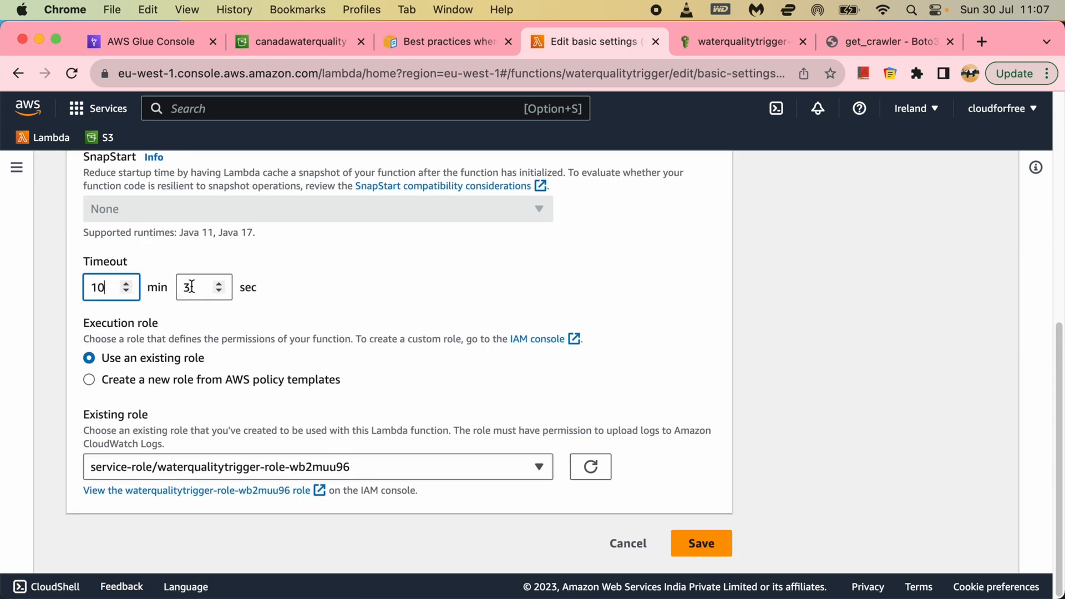
{"action": "type", "text": "0"}
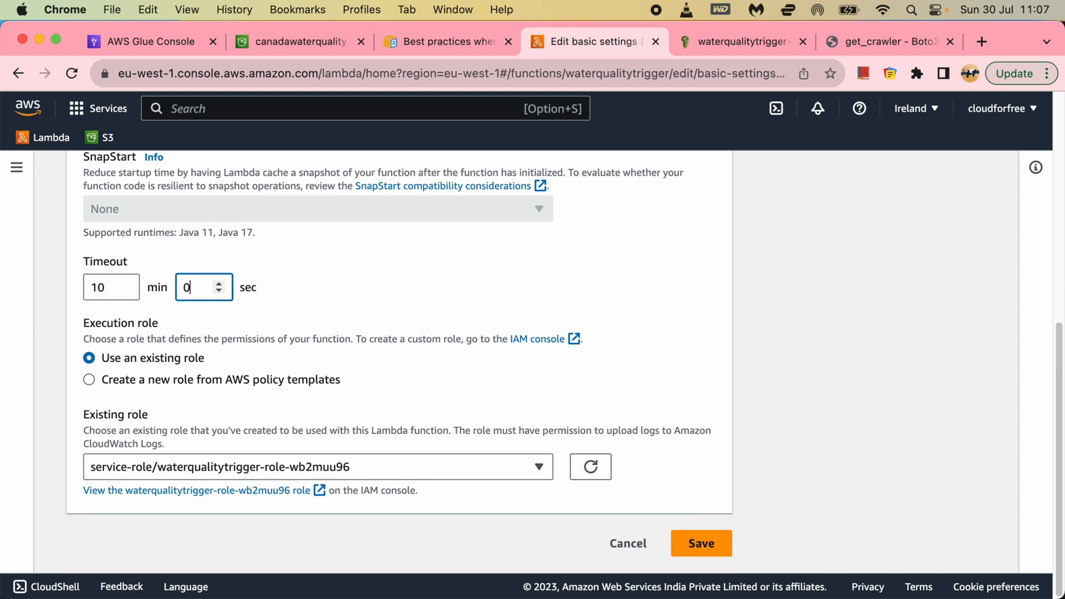
{"action": "left_click", "coordinate": [700, 543]}
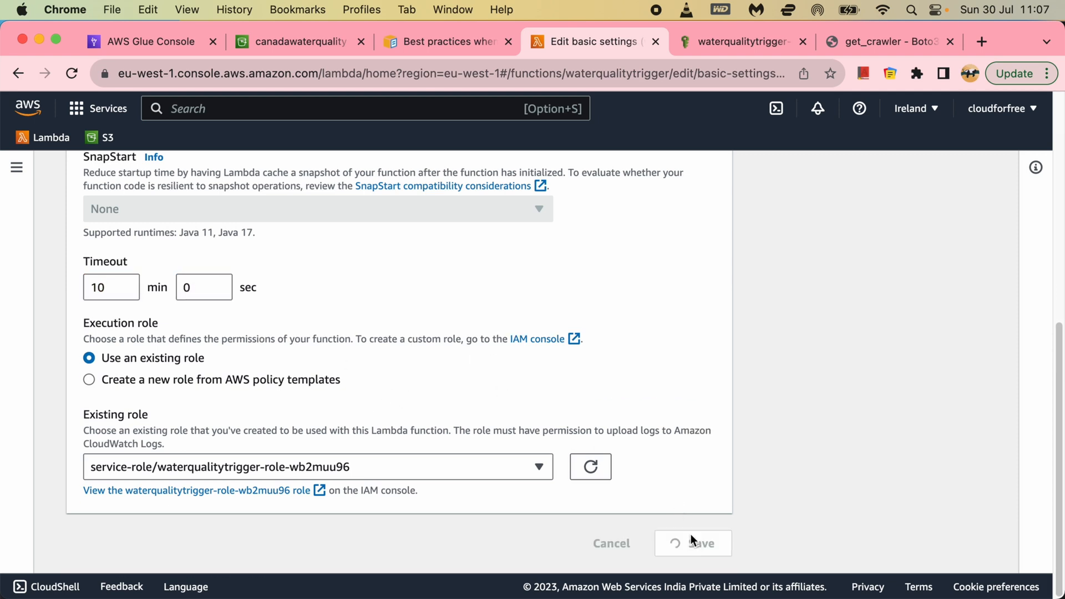
{"action": "left_click", "coordinate": [691, 543]}
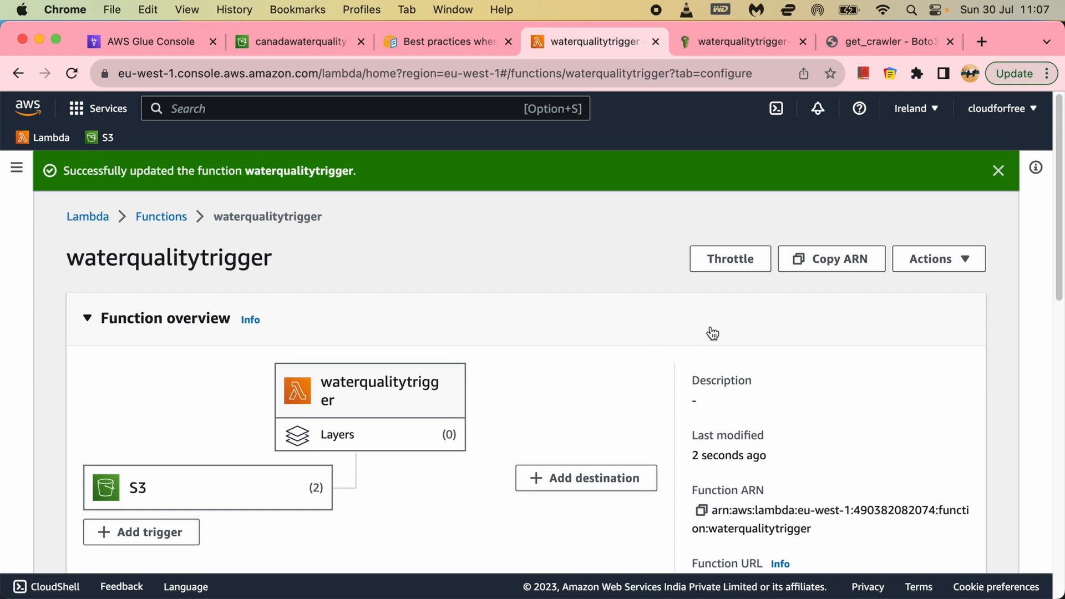
Step: Refresh the Glue crawler list twice to check waterquality's status, then return to the function
{"action": "left_click", "coordinate": [149, 41]}
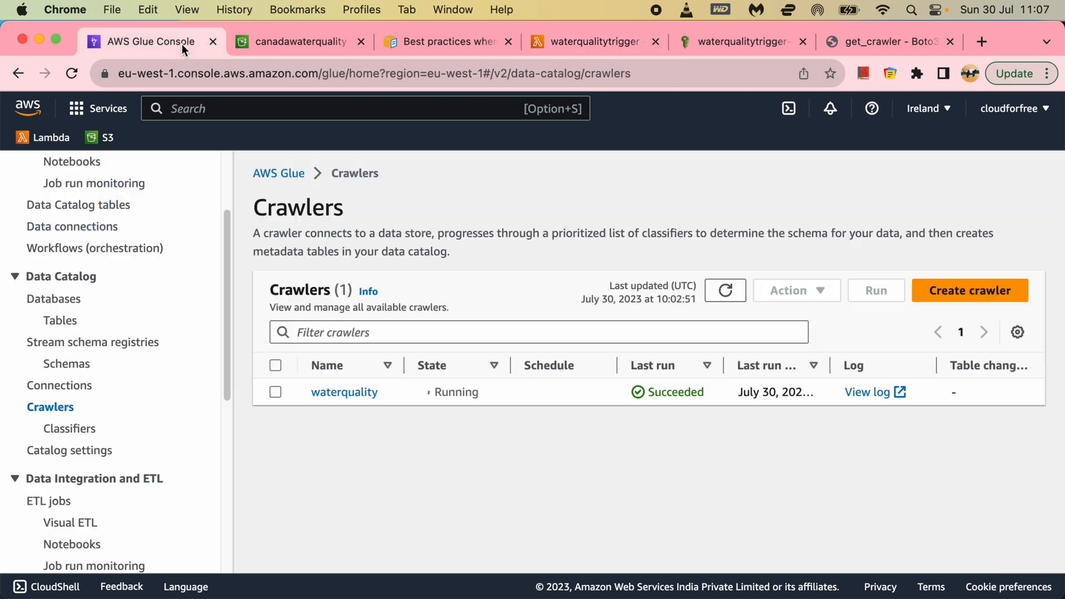
{"action": "left_click", "coordinate": [723, 290]}
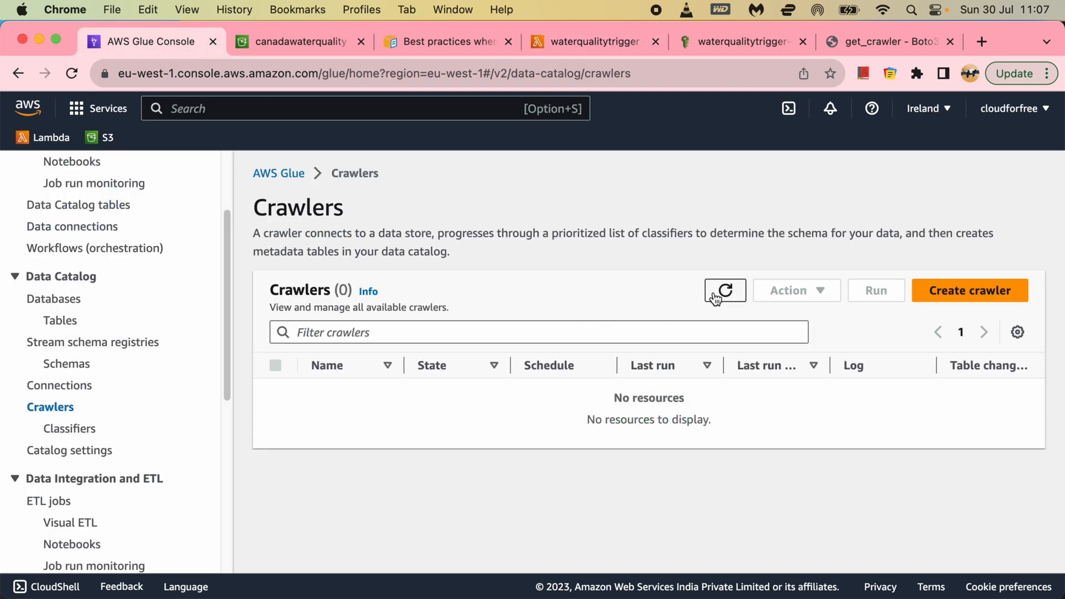
{"action": "left_click", "coordinate": [723, 290]}
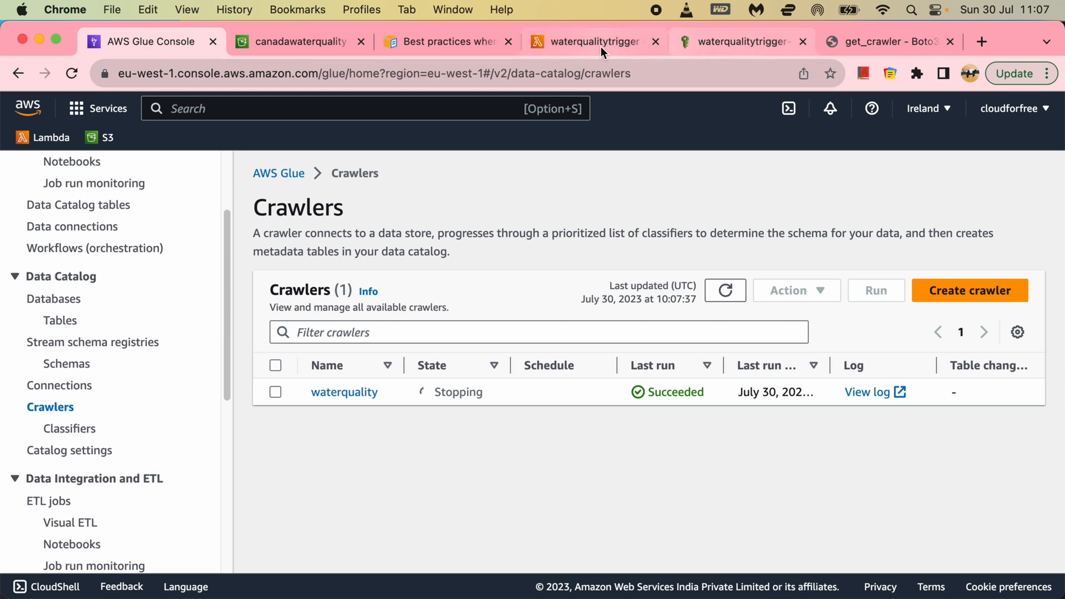
{"action": "left_click", "coordinate": [592, 42]}
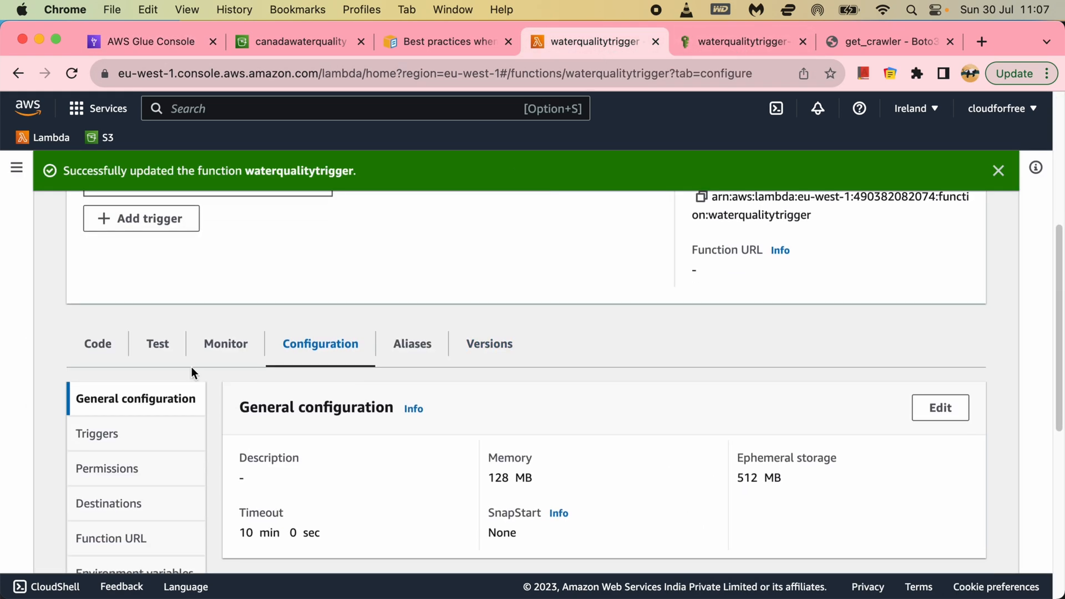
Step: Rerun the waterqualitytrigger test event from the Code tab and view its Monitor metrics
{"action": "left_click", "coordinate": [97, 343]}
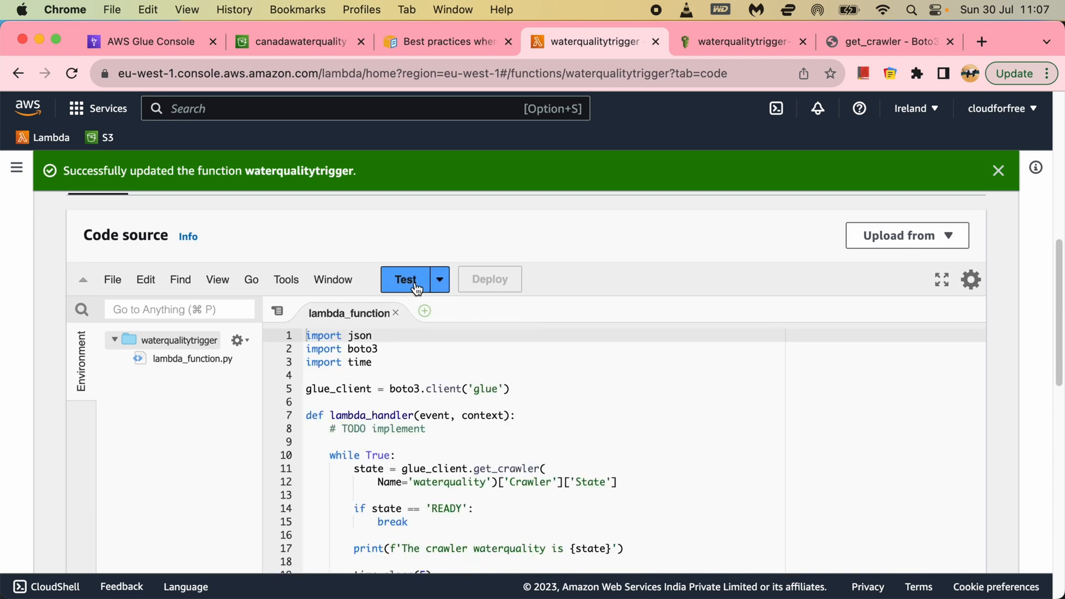
{"action": "left_click", "coordinate": [404, 279]}
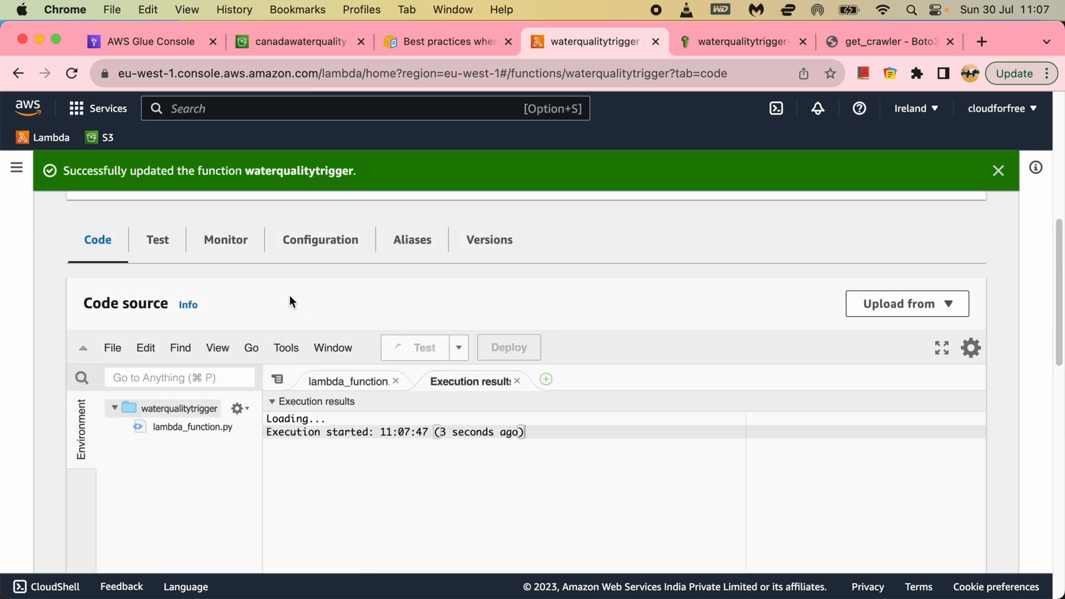
{"action": "left_click", "coordinate": [225, 239]}
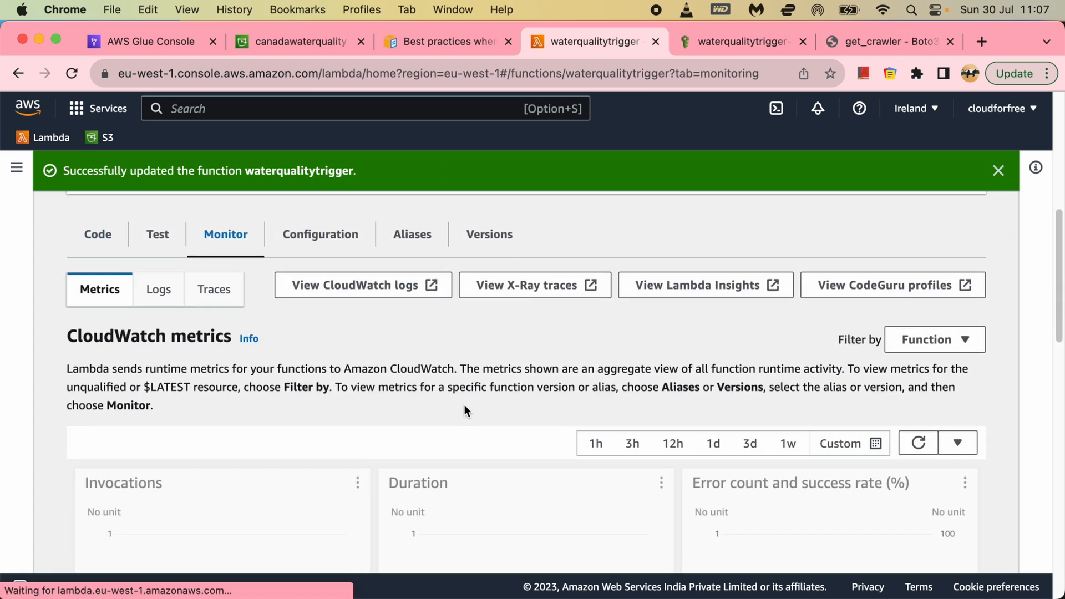
Step: Open the newest /aws/lambda/waterqualitytrigger log stream, reporting the crawler as STOPPING
{"action": "left_click", "coordinate": [980, 42]}
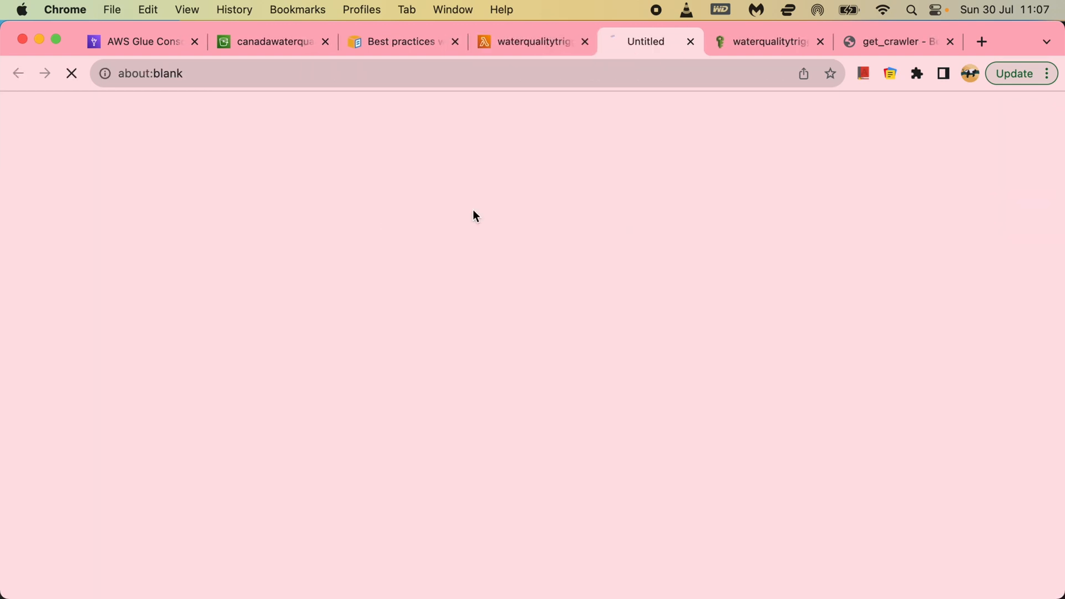
{"action": "left_click", "coordinate": [646, 41]}
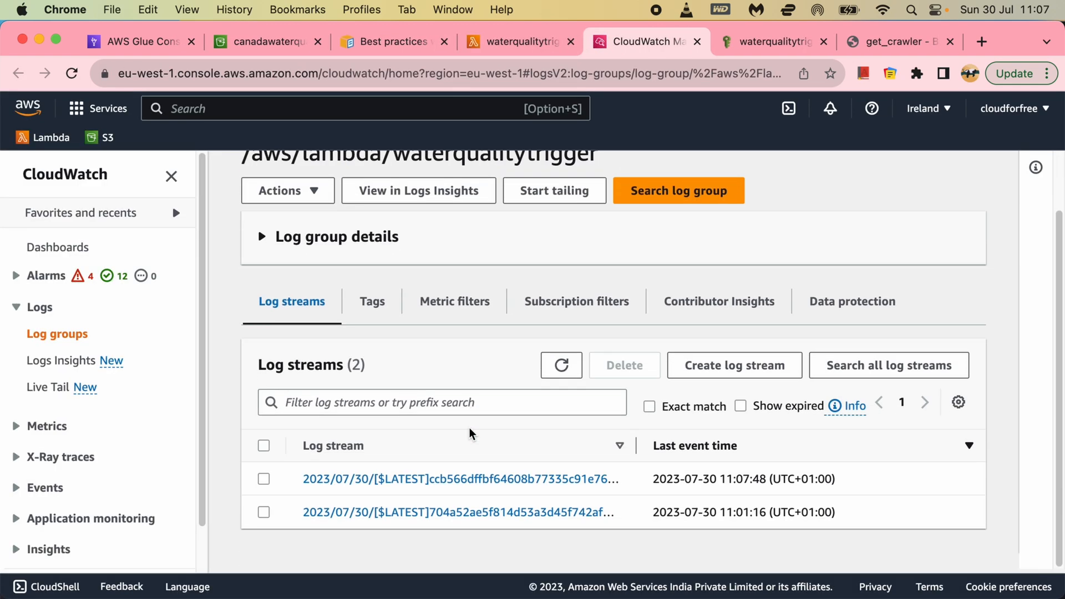
{"action": "left_click", "coordinate": [458, 479]}
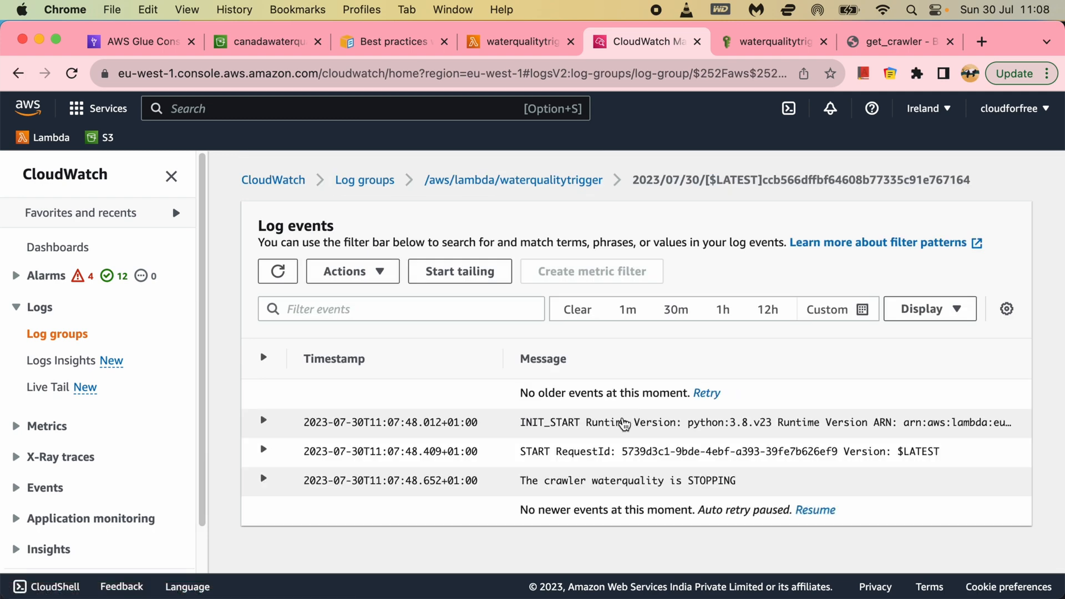
{"action": "left_click", "coordinate": [814, 511]}
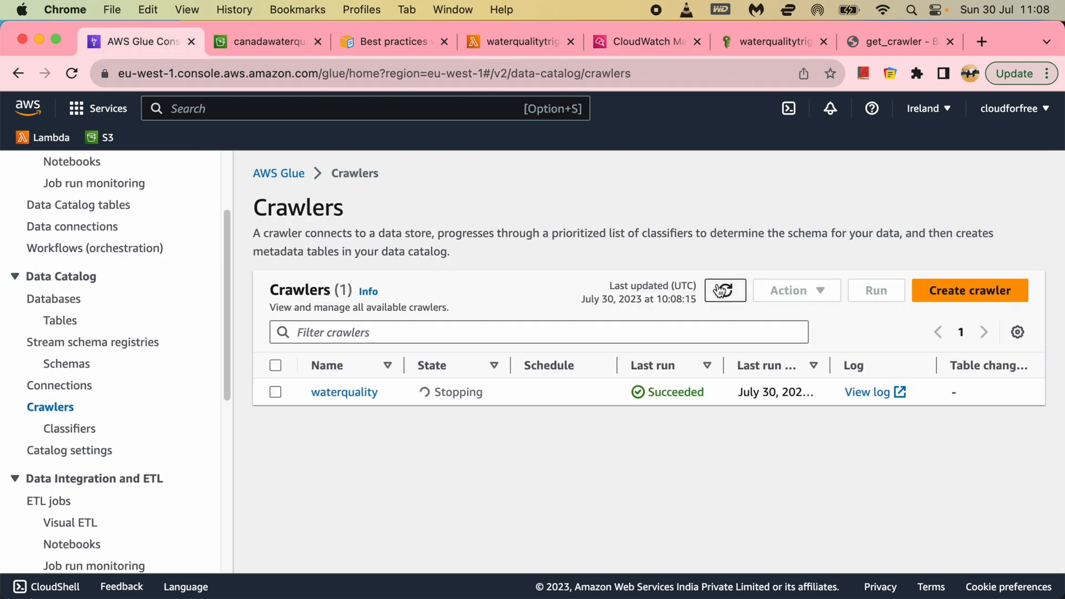
Step: Refresh the Glue crawler list three times, confirming waterquality is still Stopping
{"action": "left_click", "coordinate": [723, 291]}
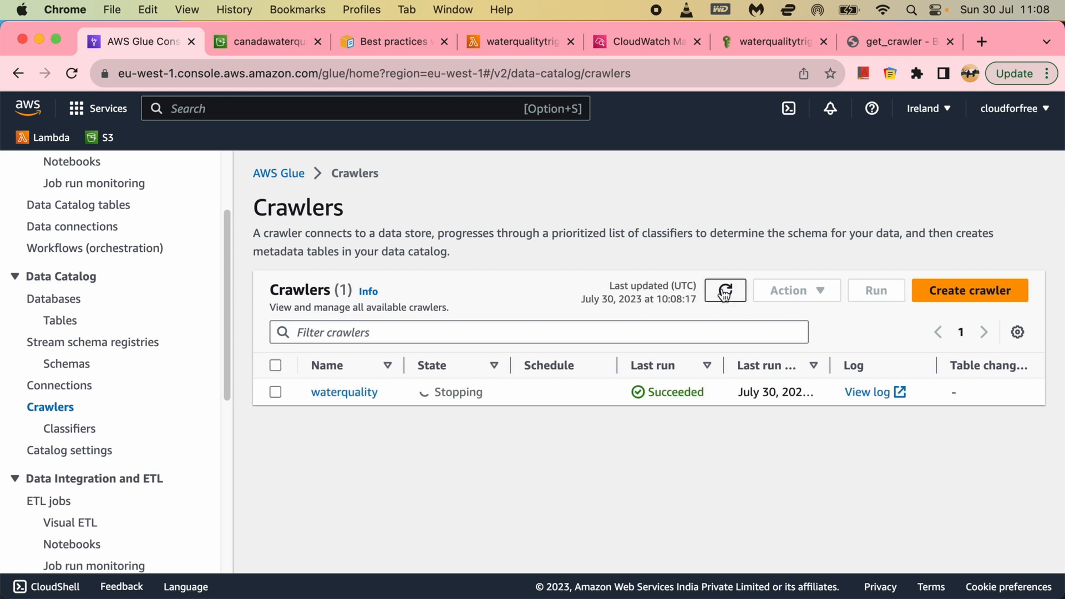
{"action": "left_click", "coordinate": [725, 291]}
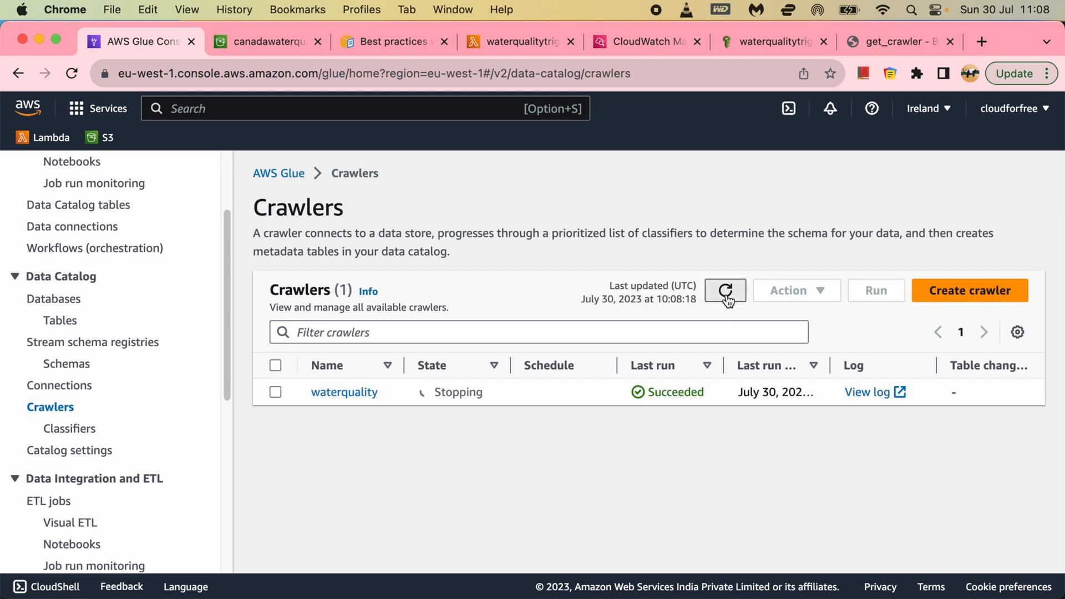
{"action": "left_click", "coordinate": [725, 290]}
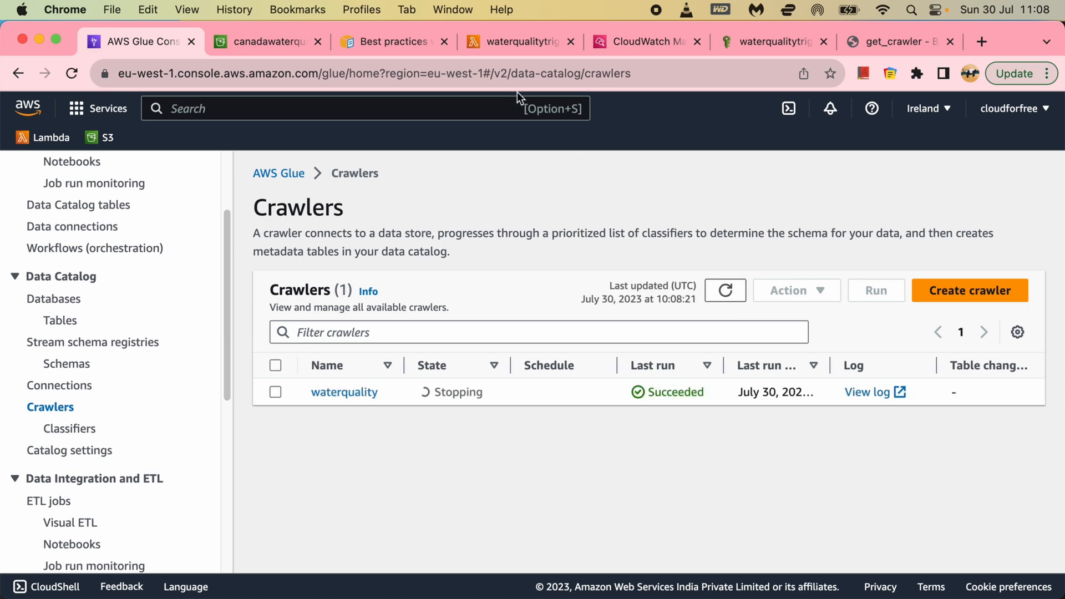
{"action": "mouse_move", "coordinate": [520, 41]}
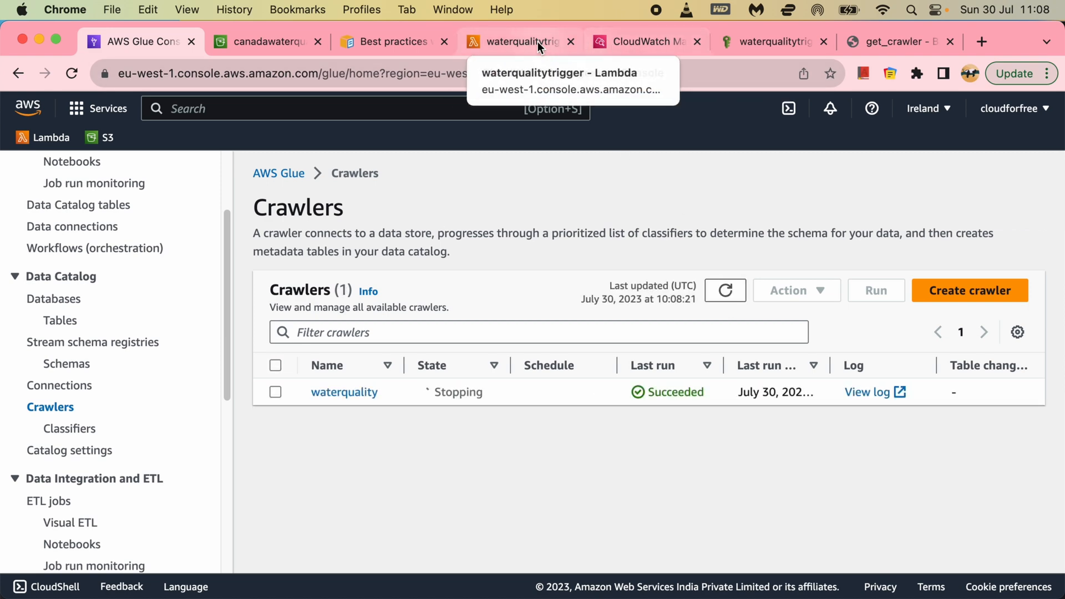
Step: Watch CloudWatch log repeated STOPPING messages, then check the crawler in Glue again
{"action": "left_click", "coordinate": [644, 42]}
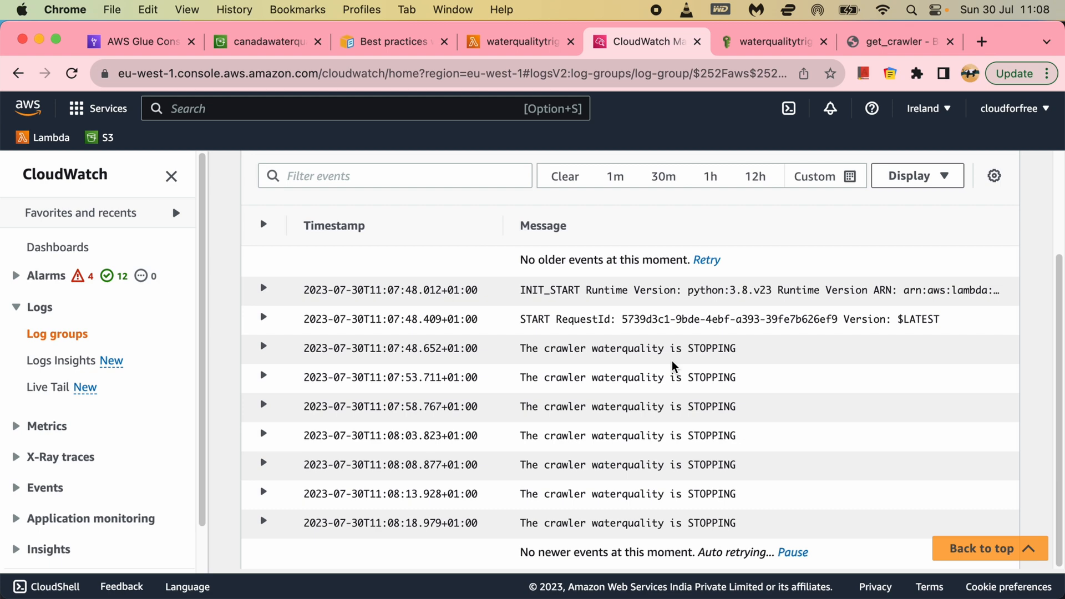
{"action": "mouse_move", "coordinate": [57, 74]}
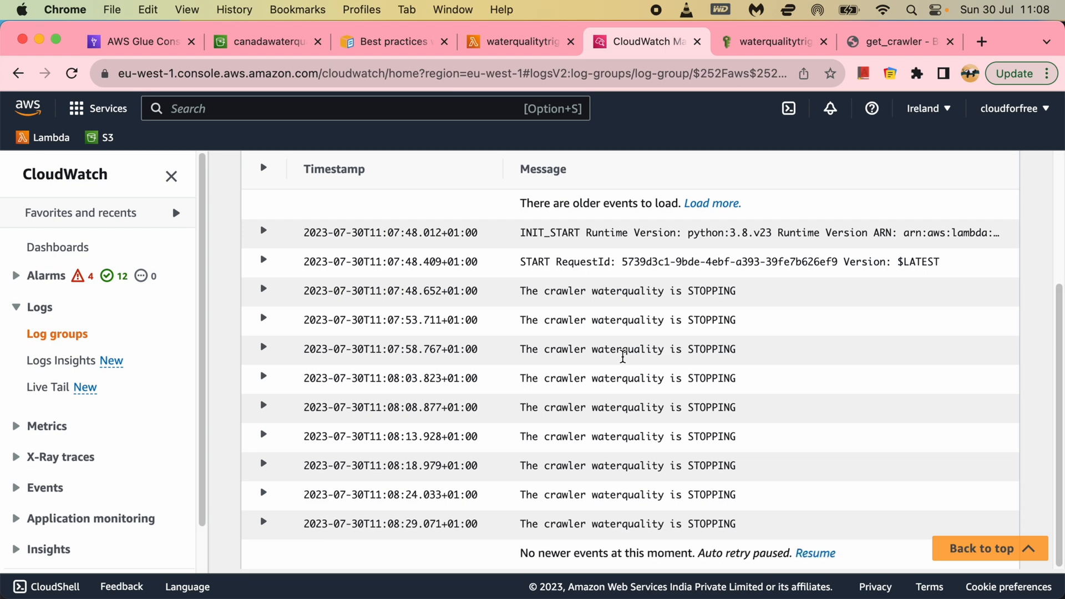
{"action": "left_click", "coordinate": [140, 42]}
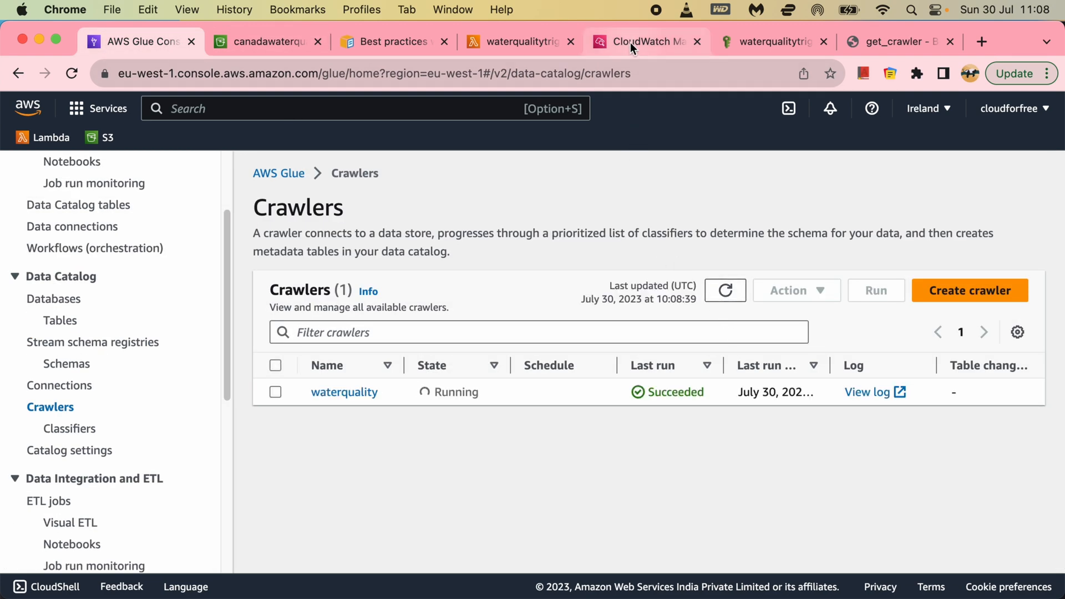
Step: Resume CloudWatch log events to see waterquality READY, then view the Glue crawlers list
{"action": "left_click", "coordinate": [645, 42]}
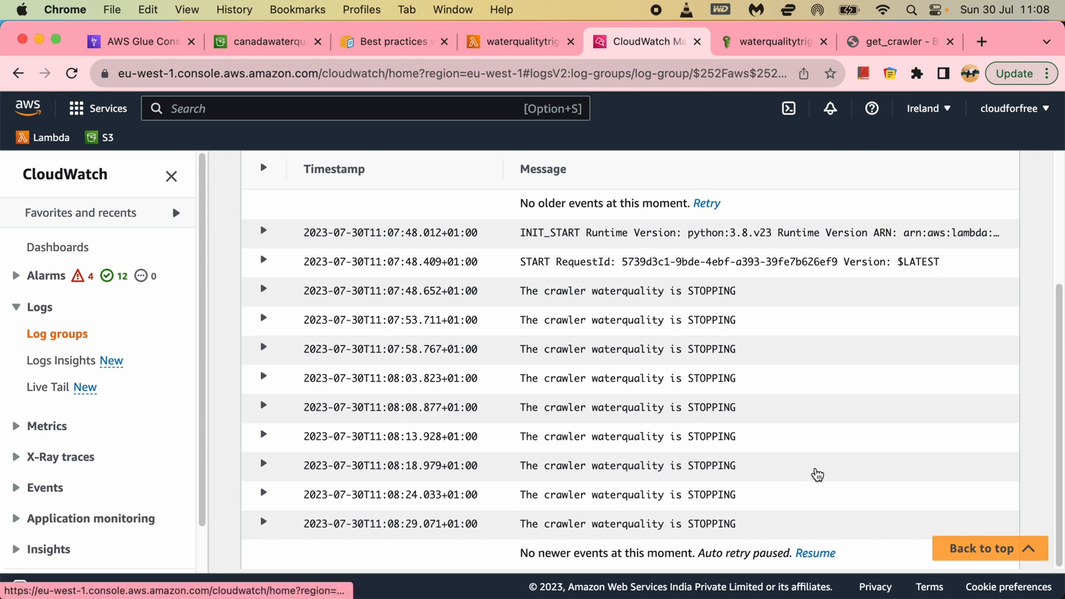
{"action": "scroll", "scroll_direction": "down", "scroll_amount": 3}
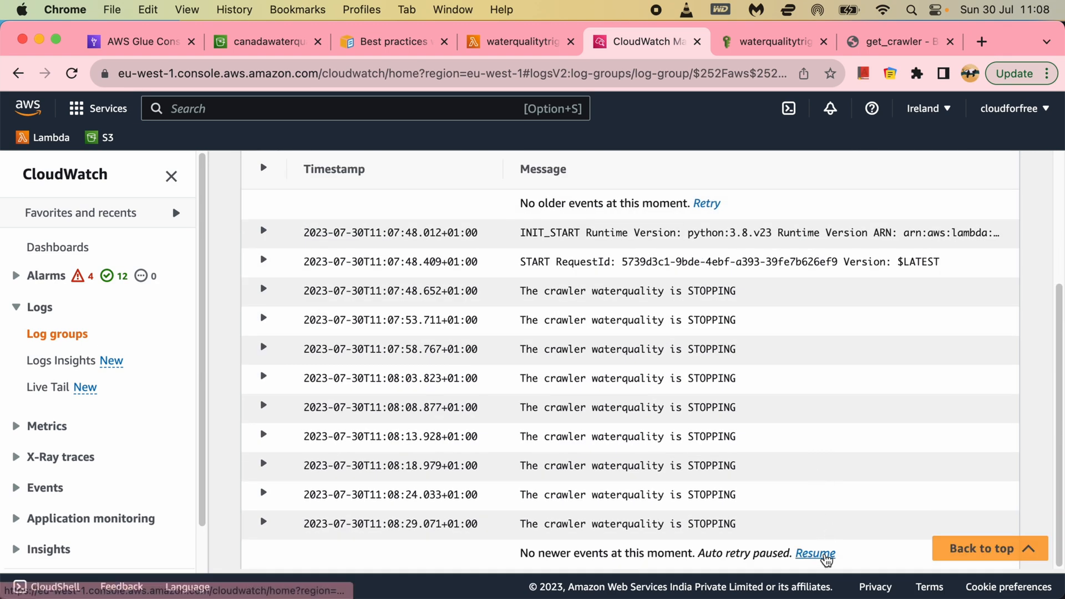
{"action": "left_click", "coordinate": [264, 465]}
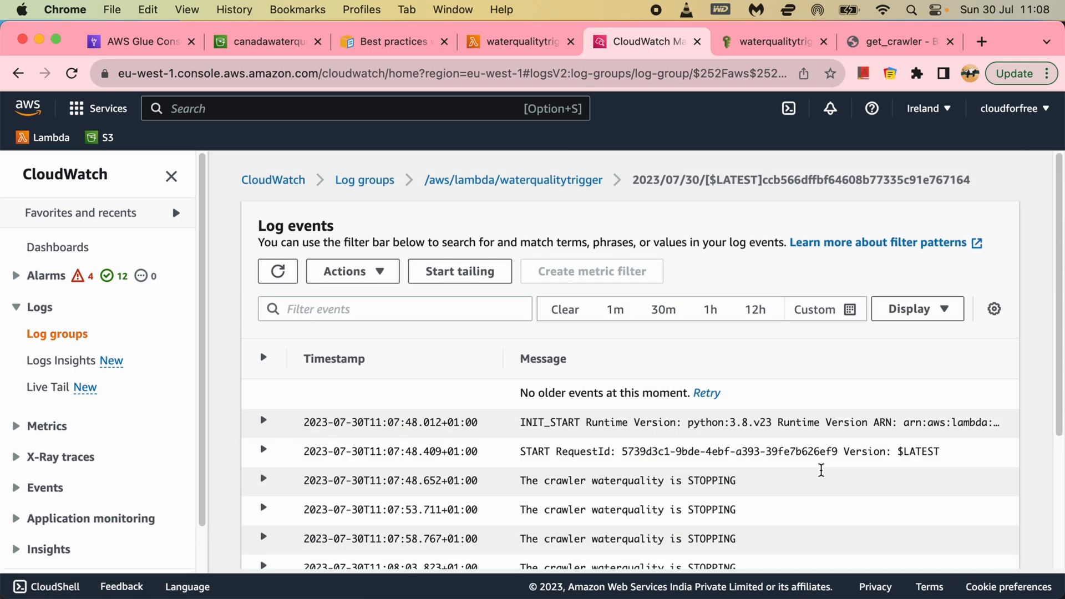
{"action": "scroll", "scroll_direction": "down", "scroll_amount": 3}
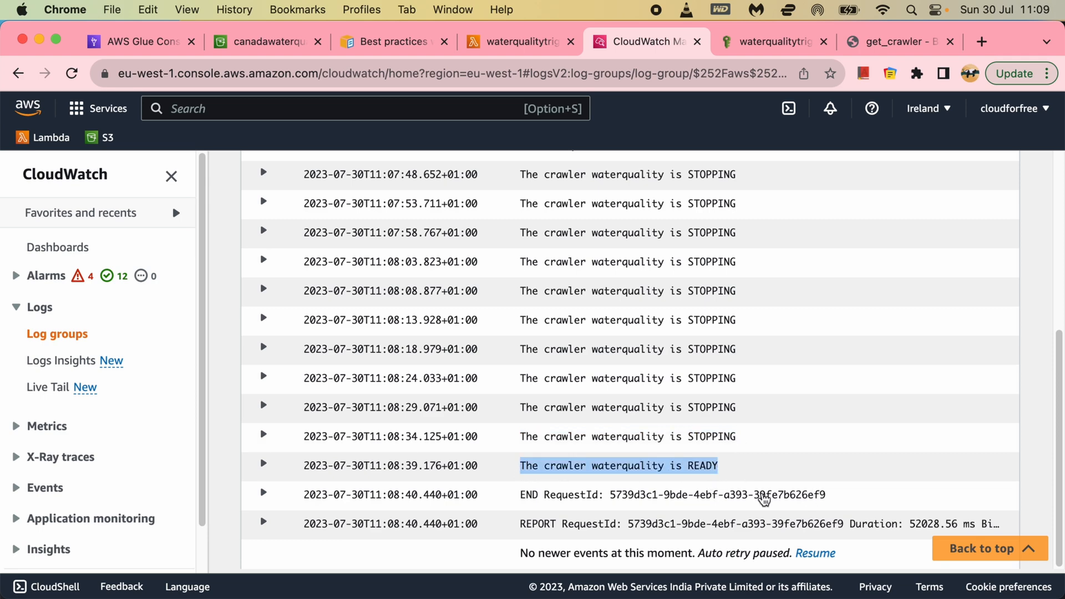
{"action": "left_click", "coordinate": [140, 42]}
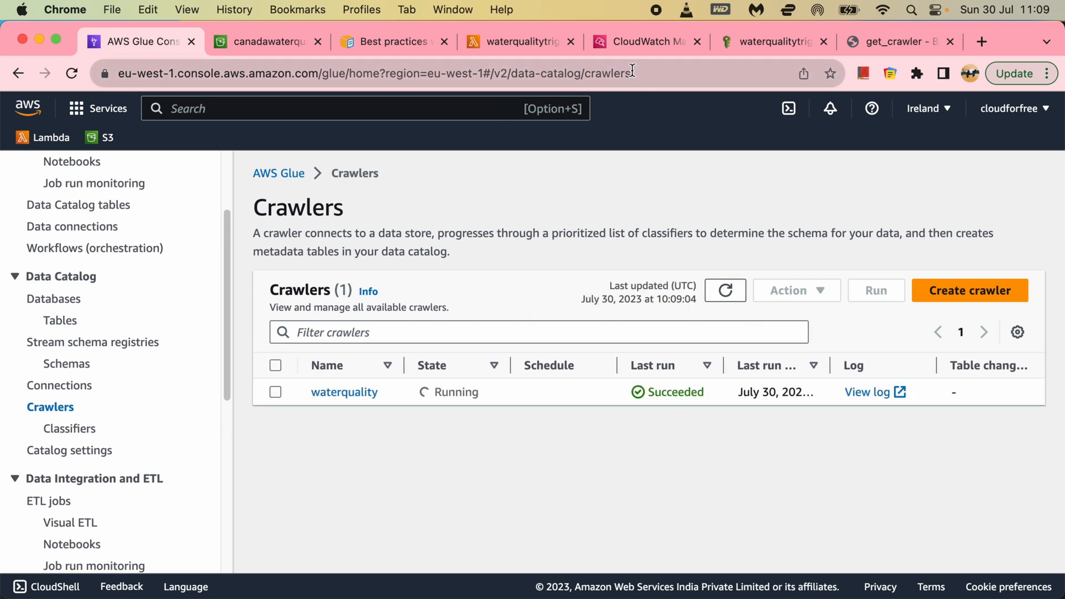
Step: Review the status 200 test result in the Code tab and close the environment variables editor
{"action": "left_click", "coordinate": [519, 42]}
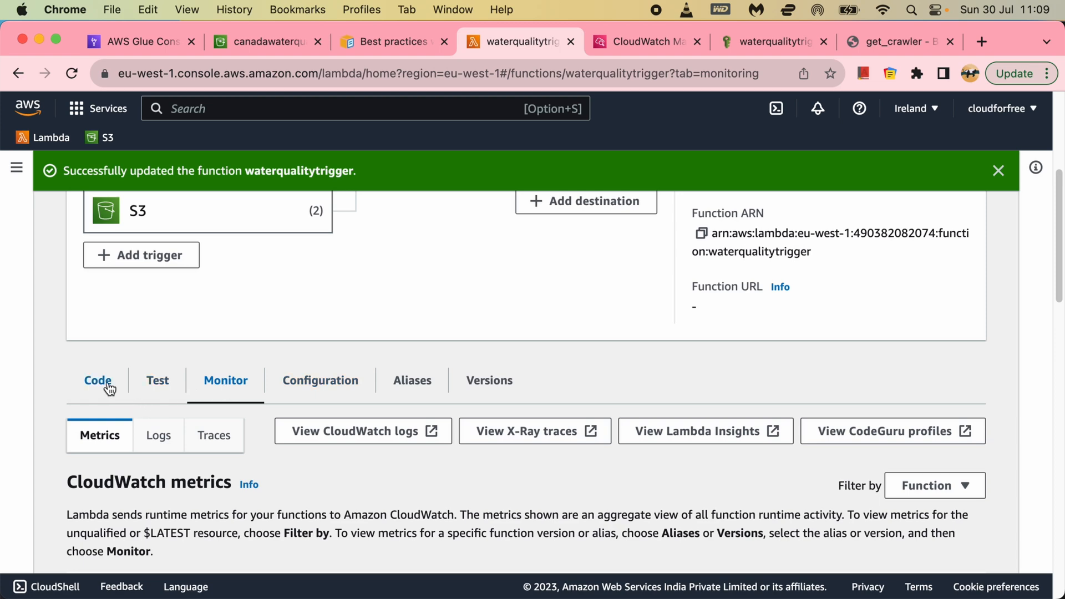
{"action": "left_click", "coordinate": [97, 380]}
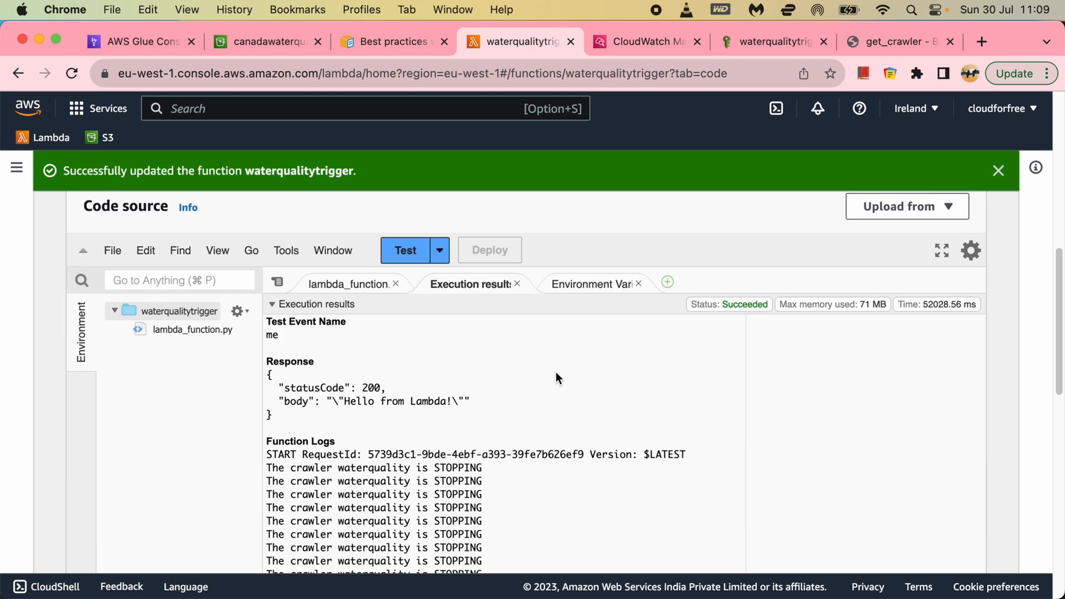
{"action": "scroll", "scroll_direction": "down", "scroll_amount": 3}
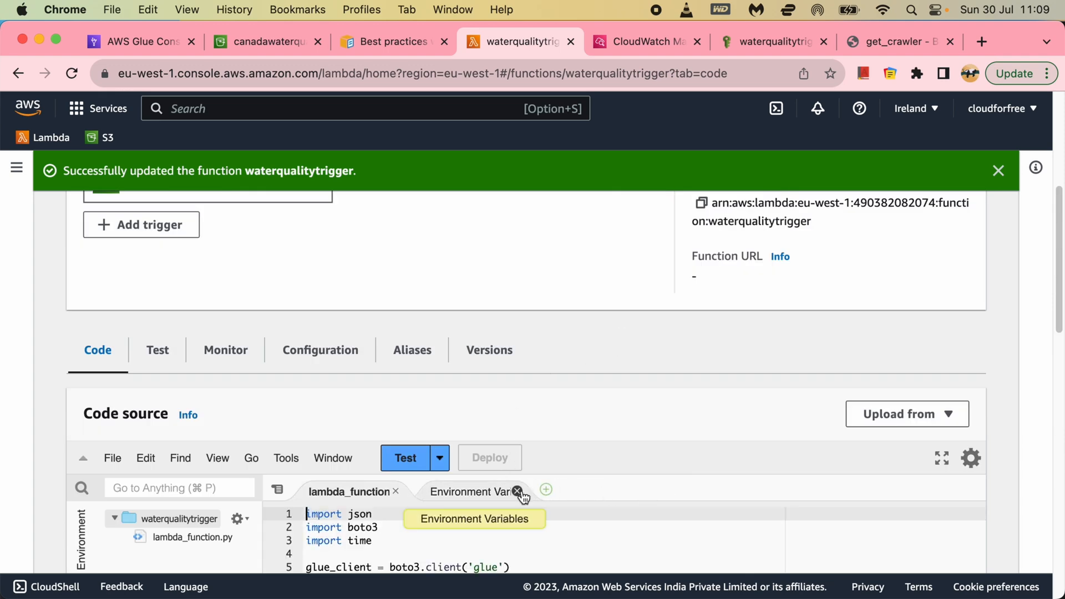
{"action": "left_click", "coordinate": [265, 42]}
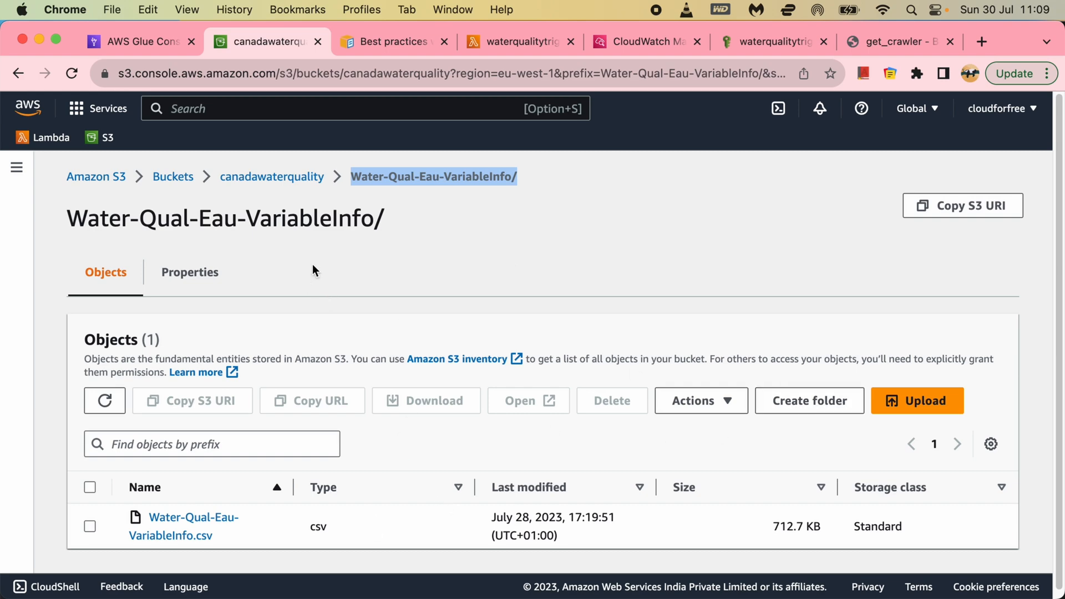
Step: Browse to the Water-Qual-Eau-Sites-National folder in S3, then view the function's S3 triggers
{"action": "left_click", "coordinate": [272, 176]}
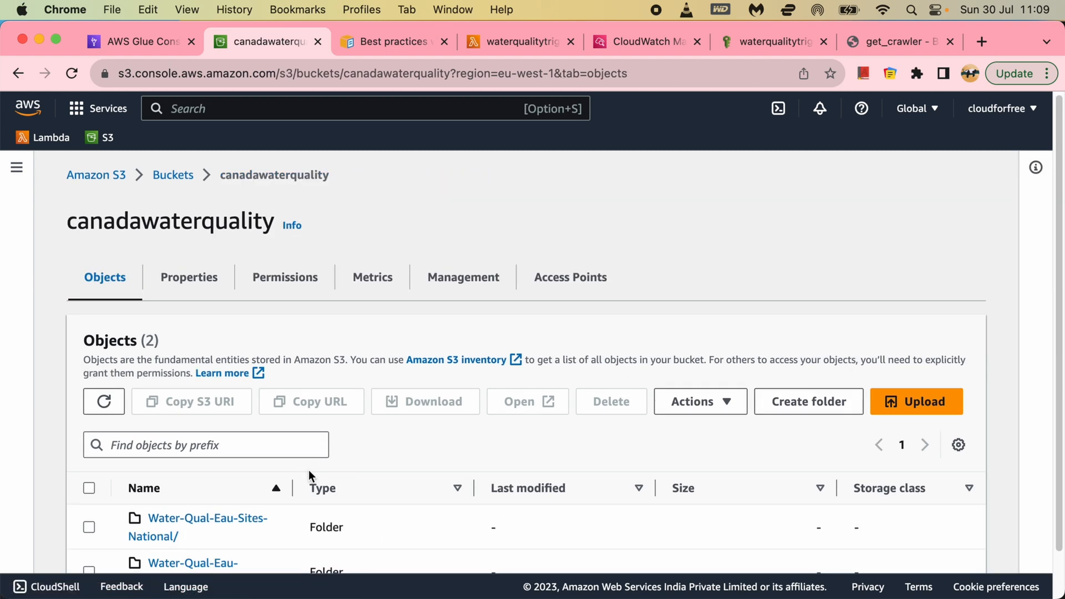
{"action": "left_click", "coordinate": [207, 526]}
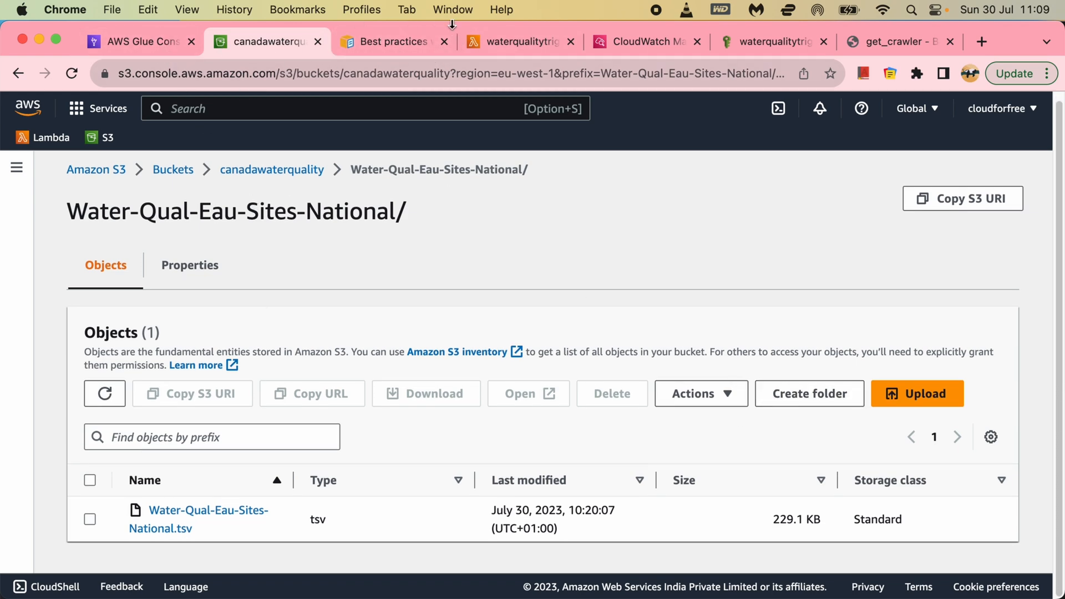
{"action": "left_click", "coordinate": [519, 42]}
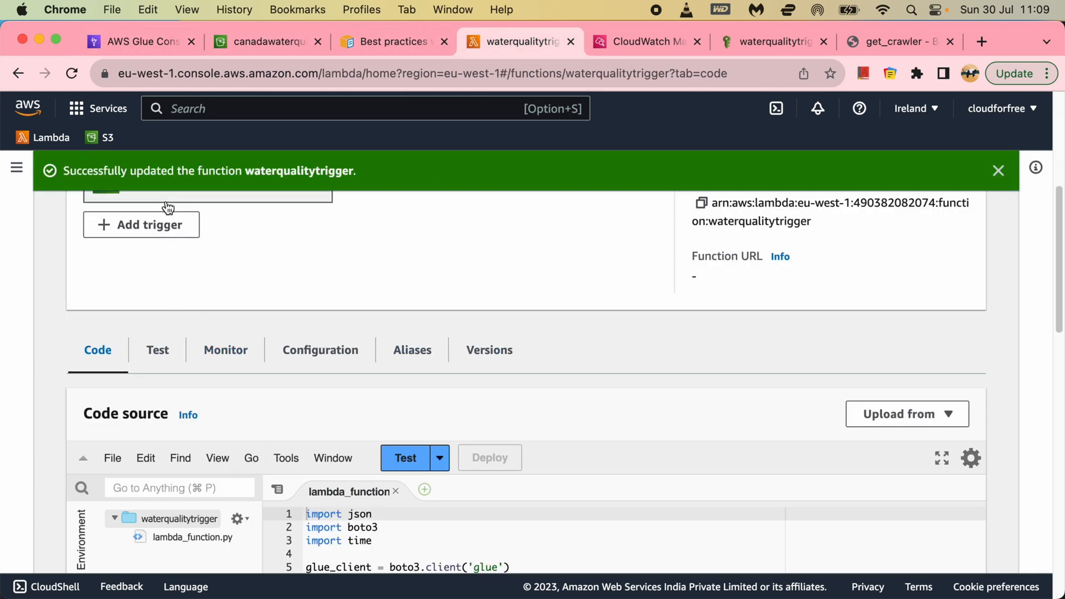
{"action": "left_click", "coordinate": [320, 350]}
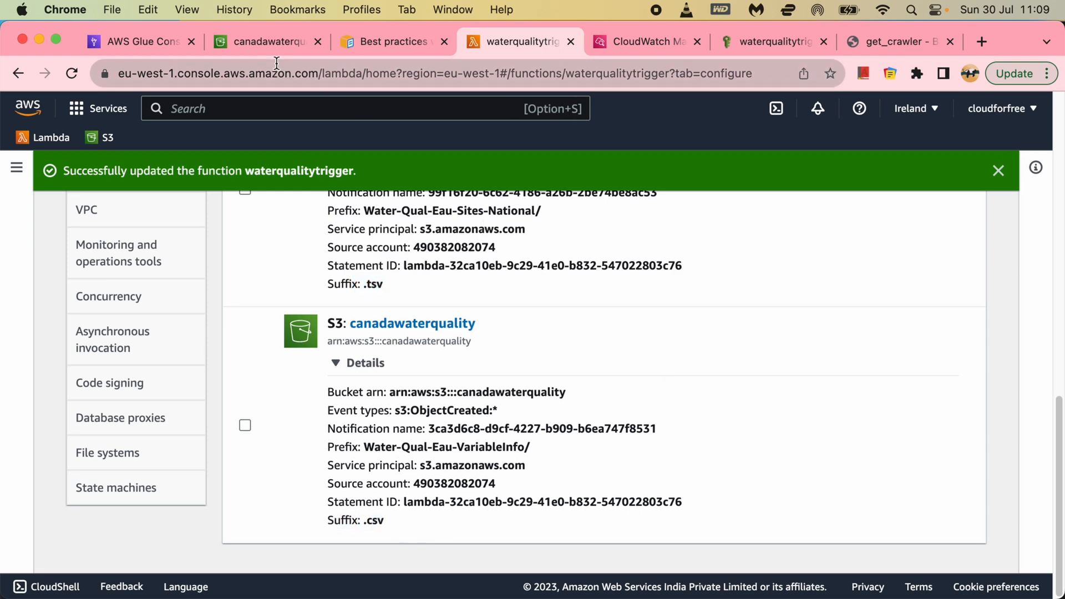
Step: Upload Water-Qual-Eau-Sites-National.tsv into the canadawaterquality Water-Qual-Eau-Sites-National folder
{"action": "left_click", "coordinate": [265, 42]}
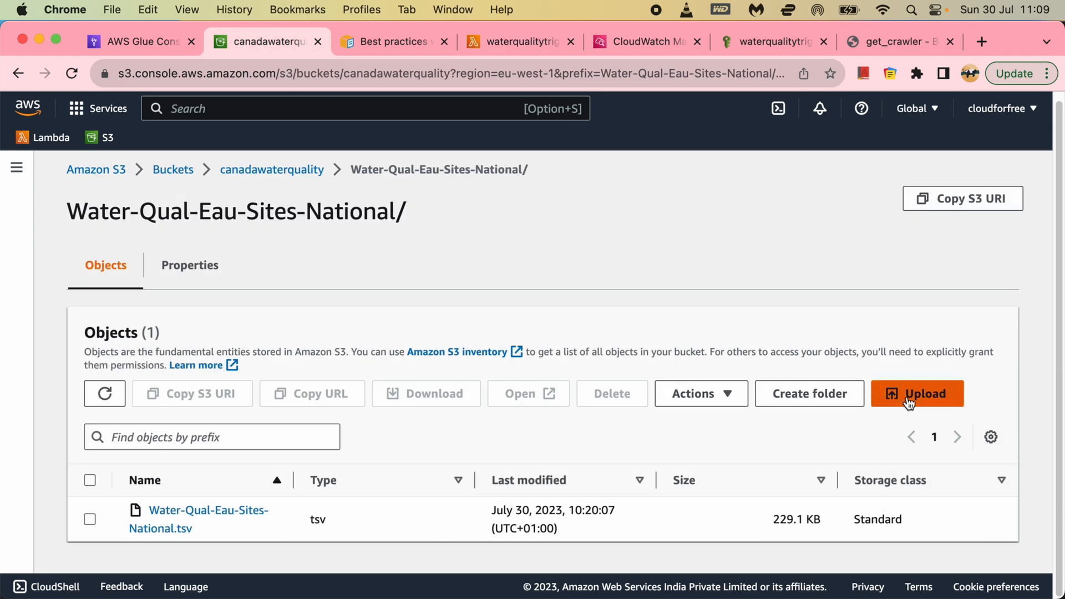
{"action": "left_click", "coordinate": [916, 393]}
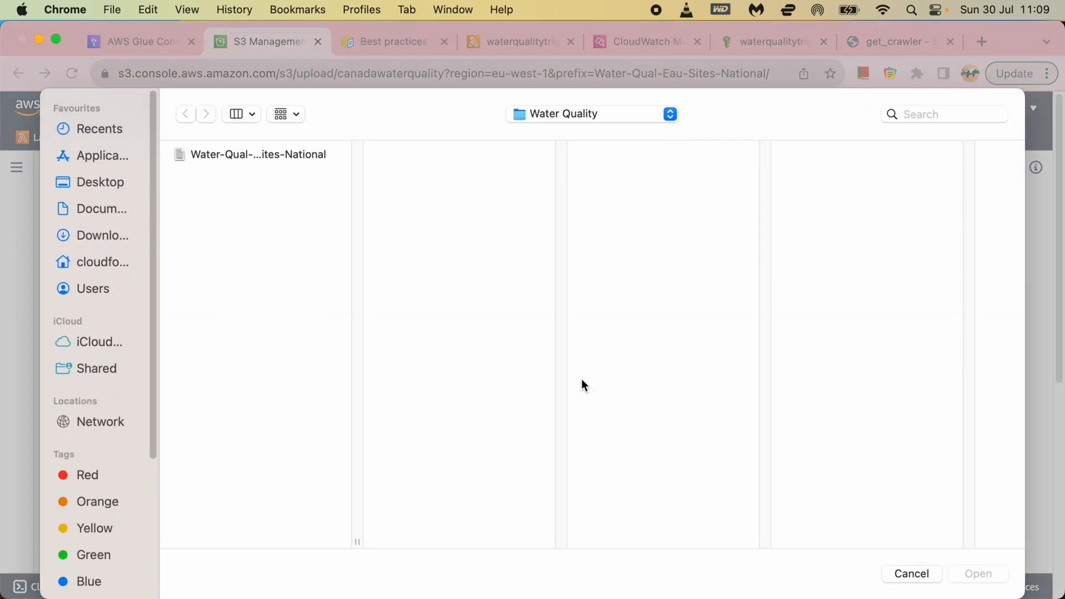
{"action": "left_click", "coordinate": [257, 154]}
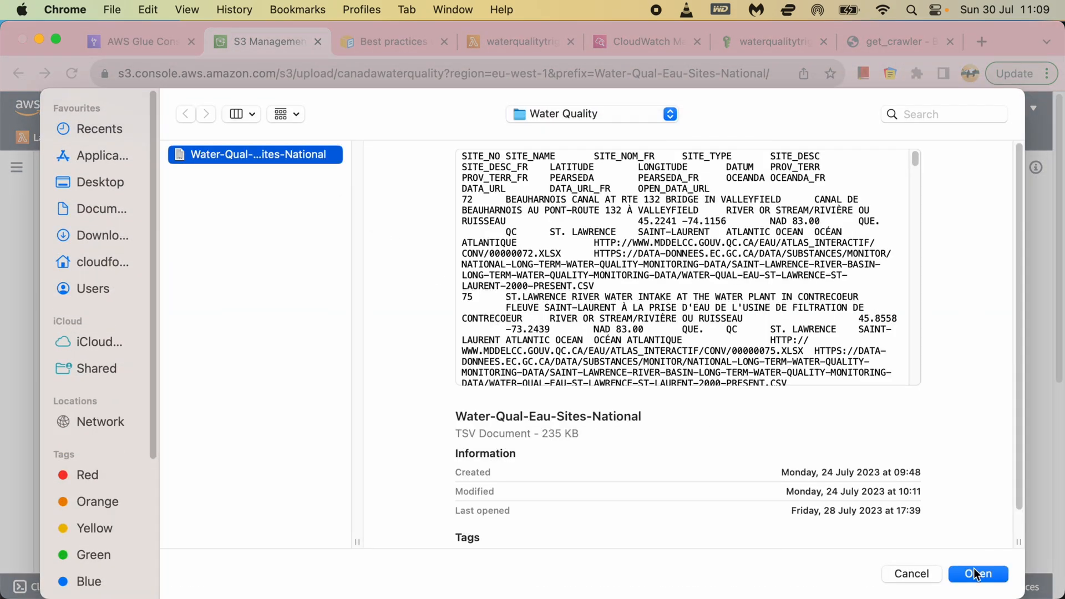
{"action": "left_click", "coordinate": [976, 573]}
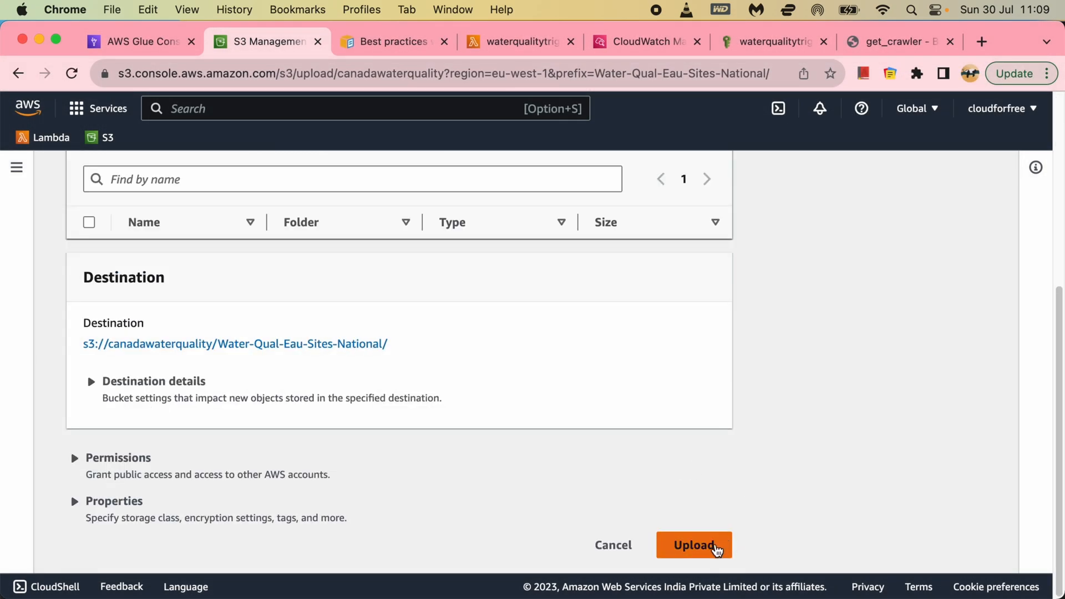
{"action": "left_click", "coordinate": [693, 544]}
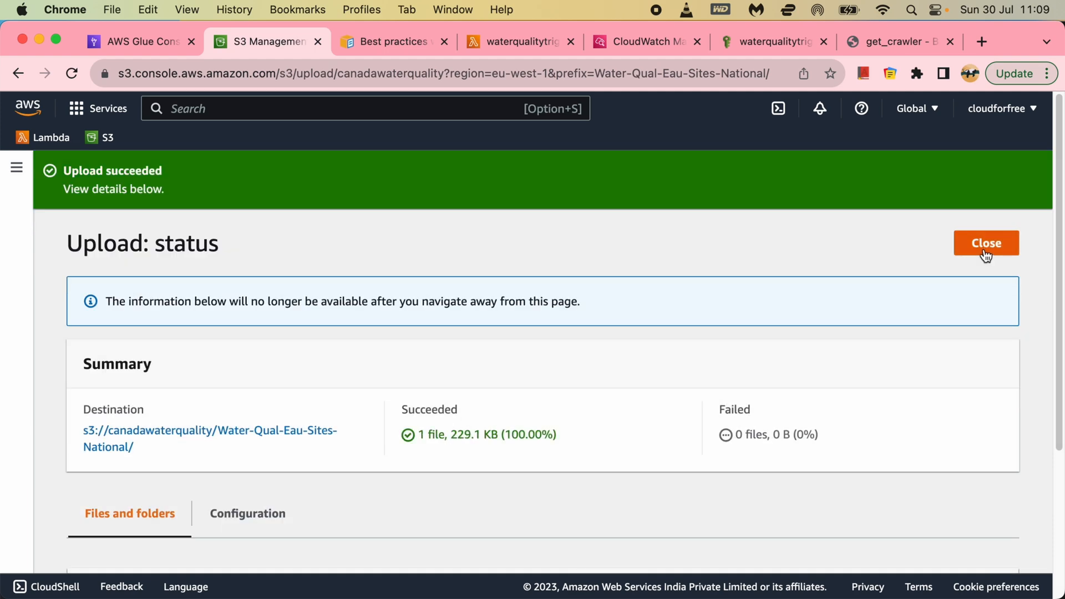
{"action": "left_click", "coordinate": [985, 242]}
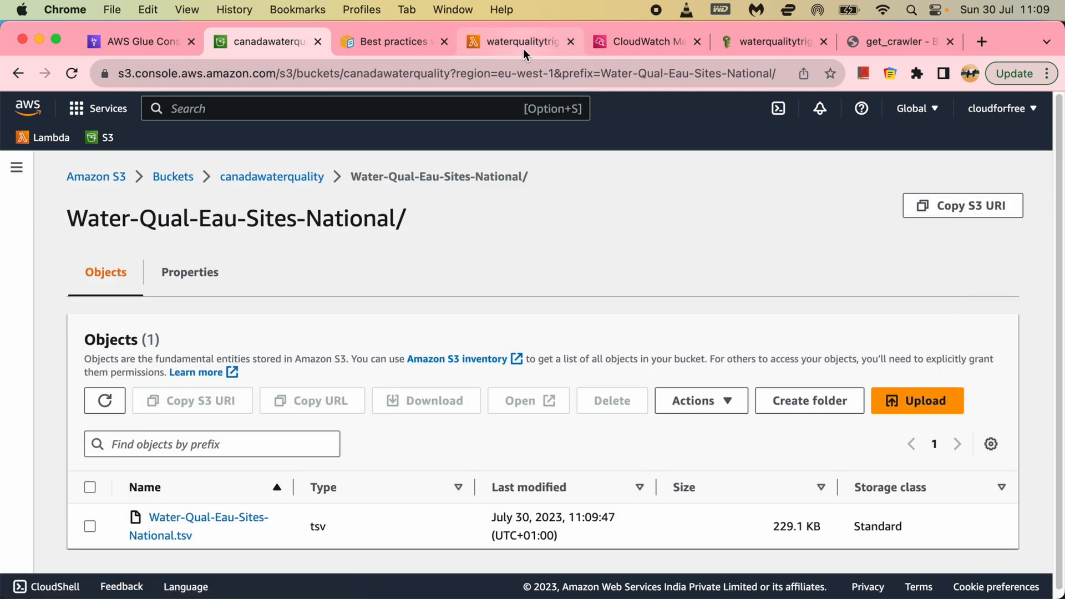
{"action": "left_click", "coordinate": [644, 42]}
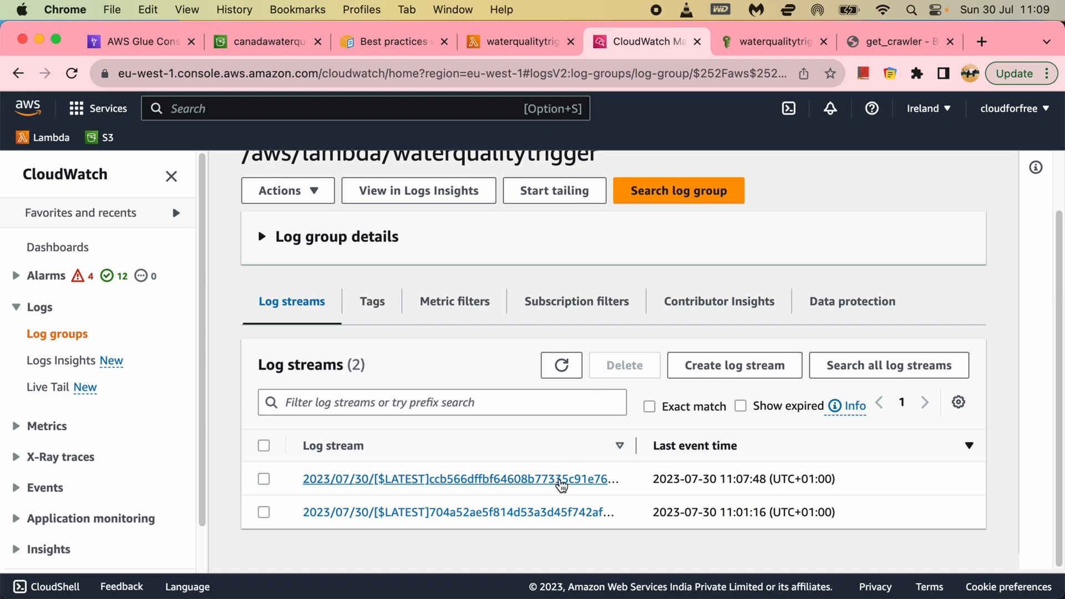
Step: Compare the earlier run's end time with the new 11:09:47 invocation start in the latest stream
{"action": "left_click", "coordinate": [457, 479]}
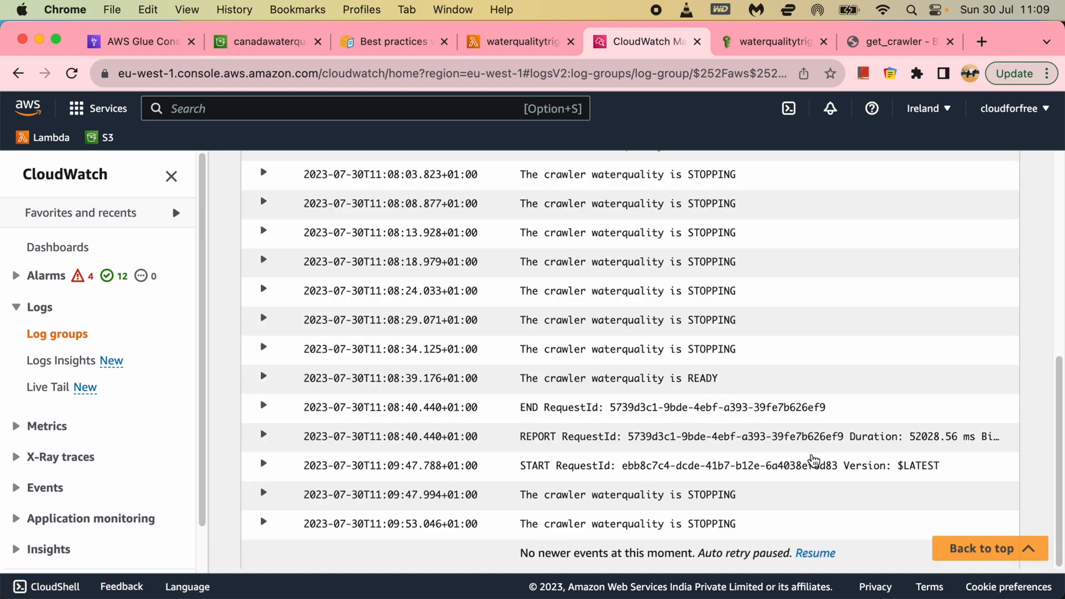
{"action": "mouse_move", "coordinate": [305, 482]}
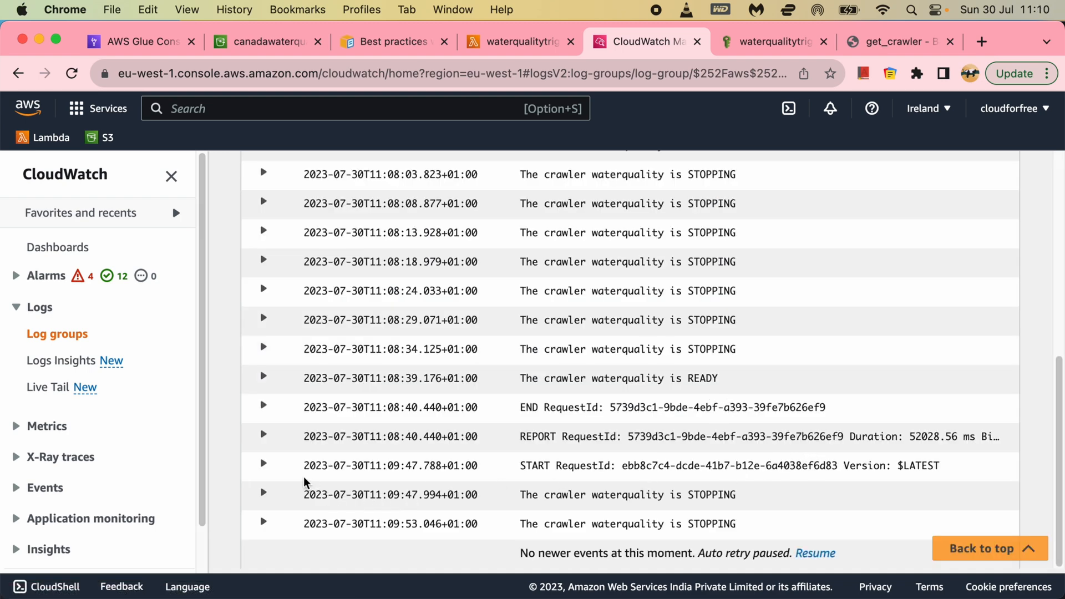
{"action": "left_click_drag", "start_coordinate": [304, 482], "coordinate": [489, 524]}
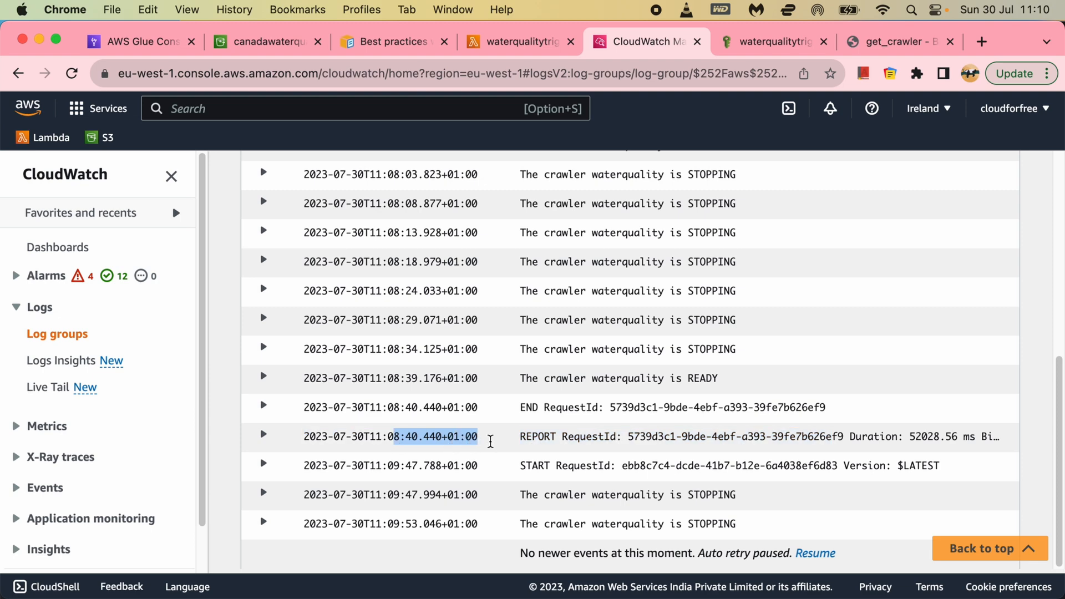
{"action": "left_click", "coordinate": [566, 484]}
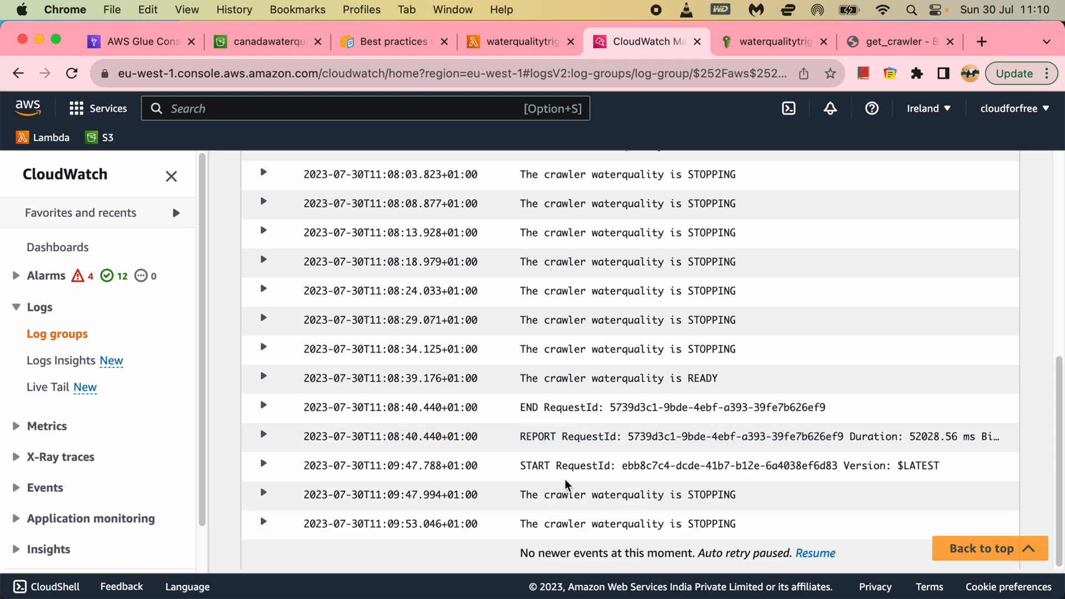
{"action": "mouse_move", "coordinate": [643, 497]}
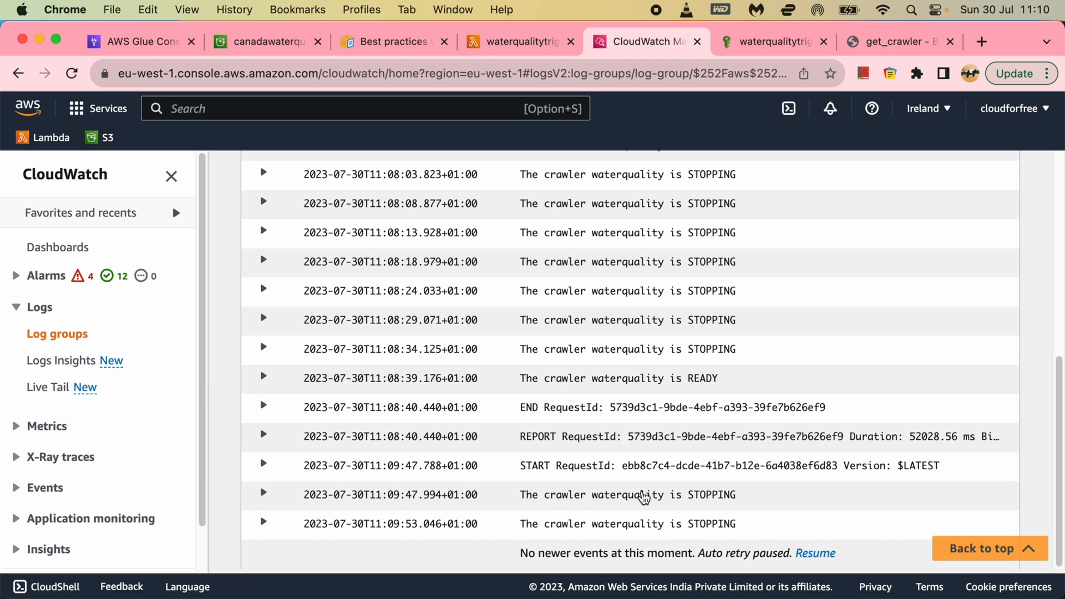
{"action": "left_click_drag", "start_coordinate": [369, 466], "coordinate": [477, 465]}
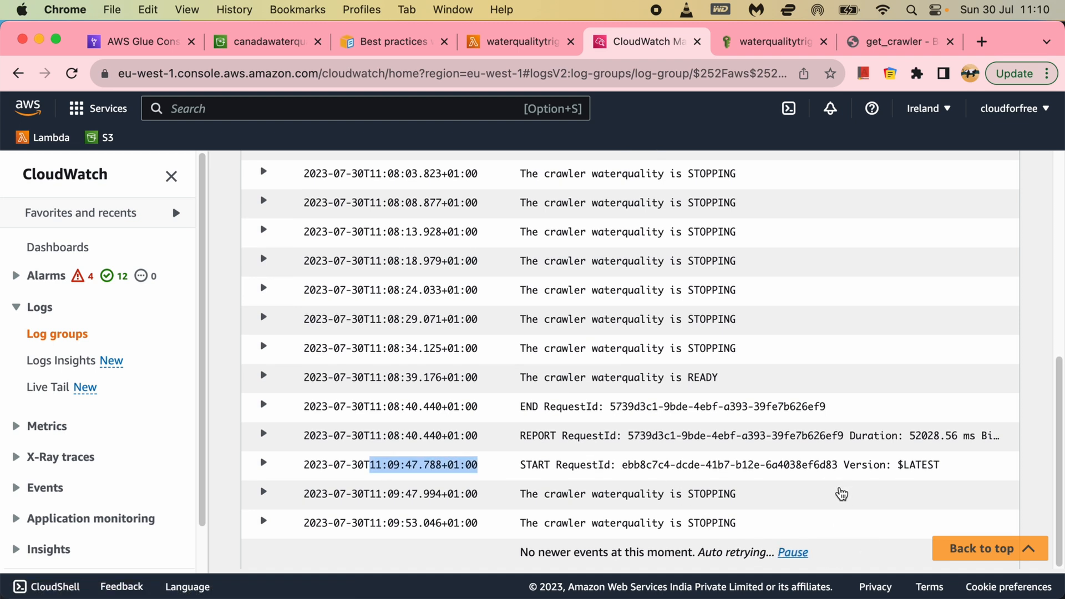
{"action": "scroll", "scroll_direction": "down", "scroll_amount": 3}
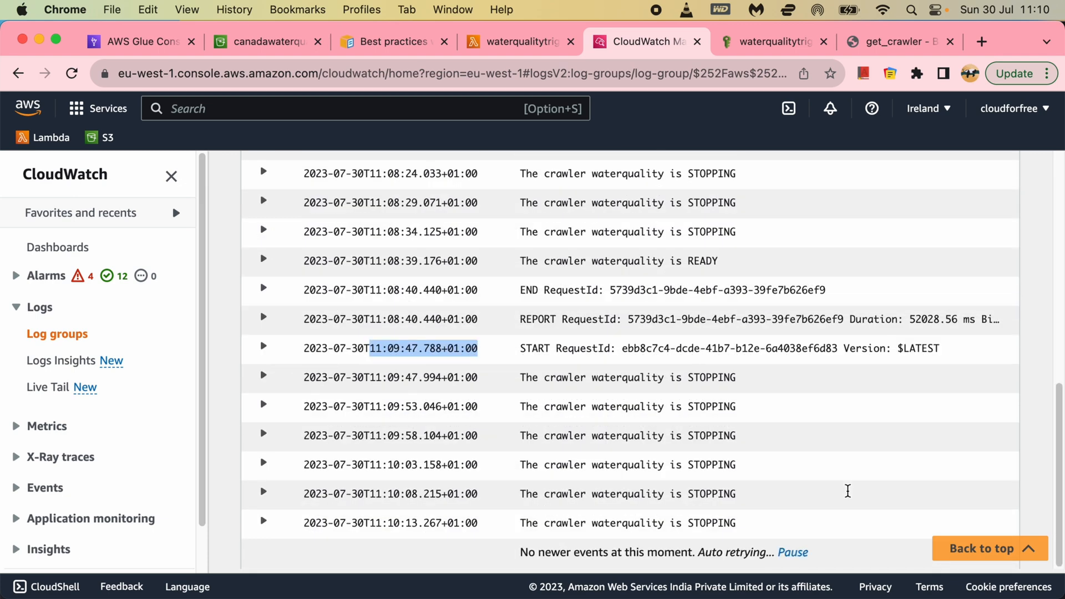
Step: Refresh the Glue crawler state and recheck the uploaded Water-Qual-Eau-Sites-National file in S3
{"action": "left_click", "coordinate": [135, 42]}
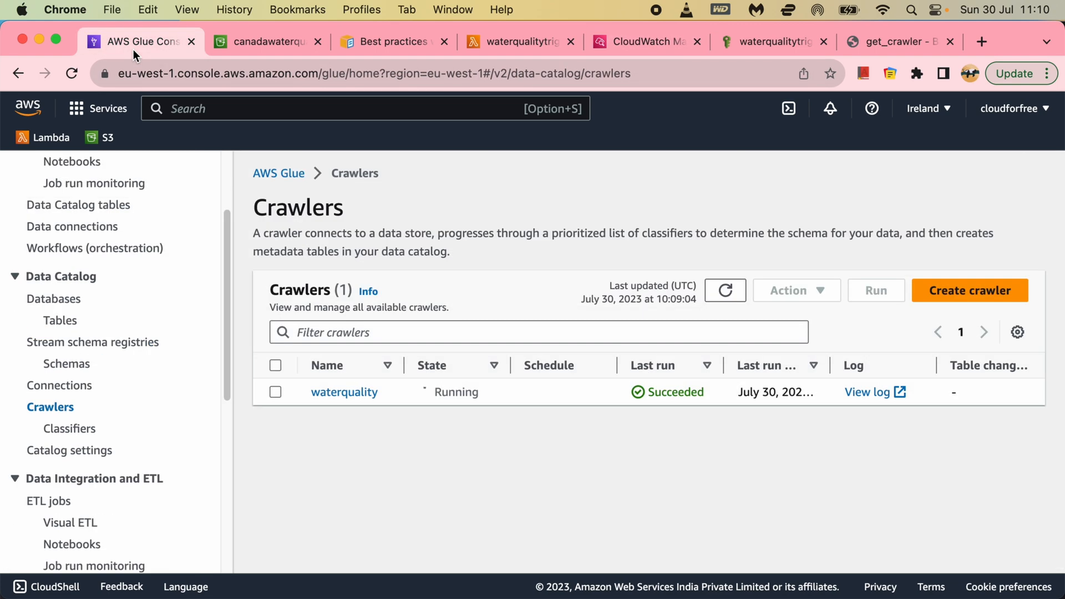
{"action": "left_click", "coordinate": [723, 290]}
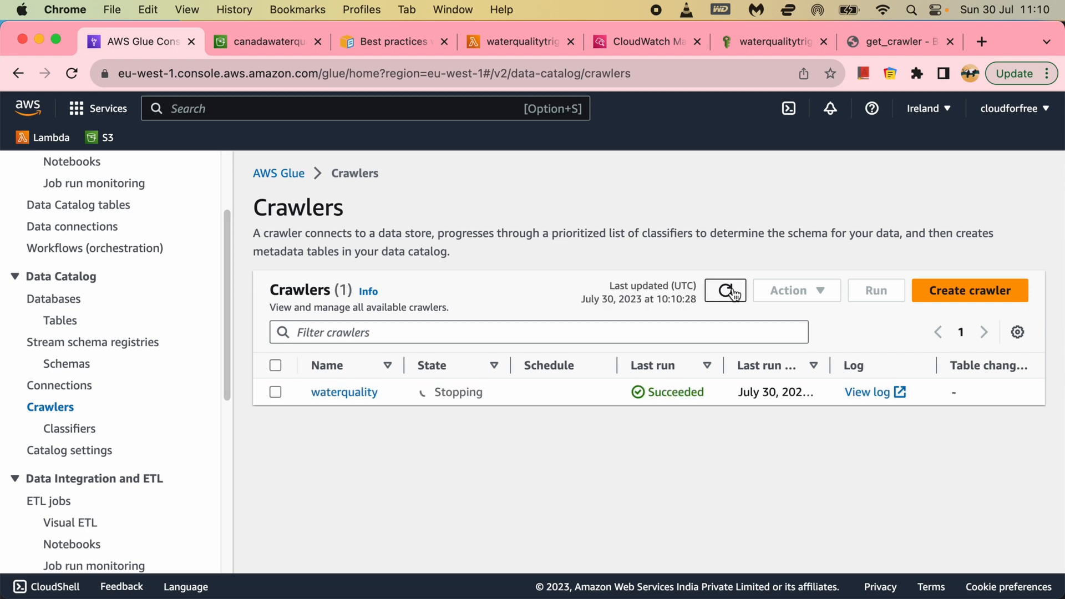
{"action": "left_click", "coordinate": [266, 41]}
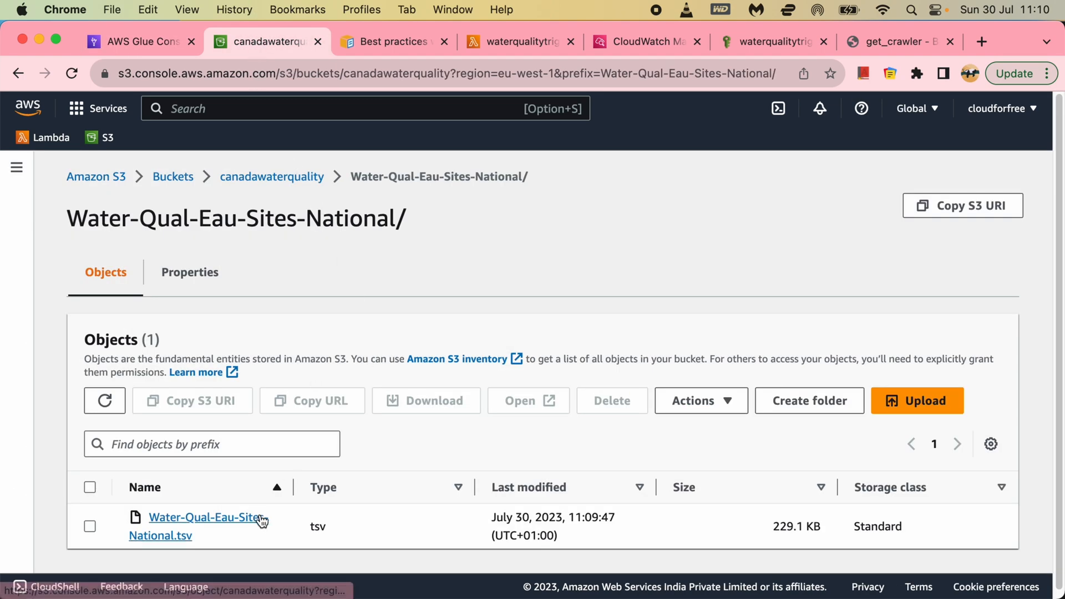
{"action": "mouse_move", "coordinate": [241, 474]}
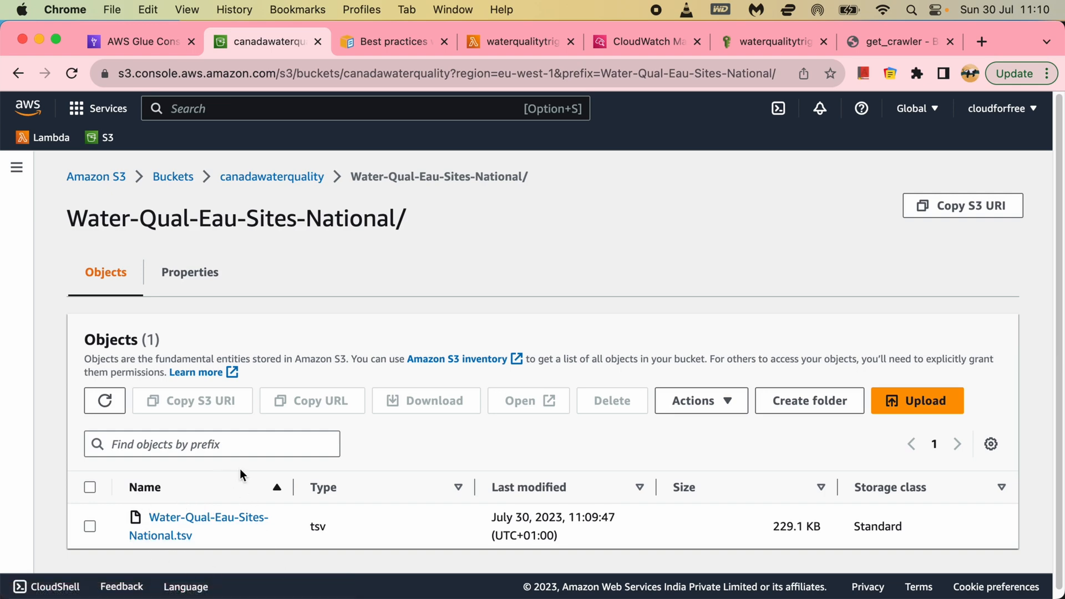
{"action": "triple_click", "coordinate": [235, 218]}
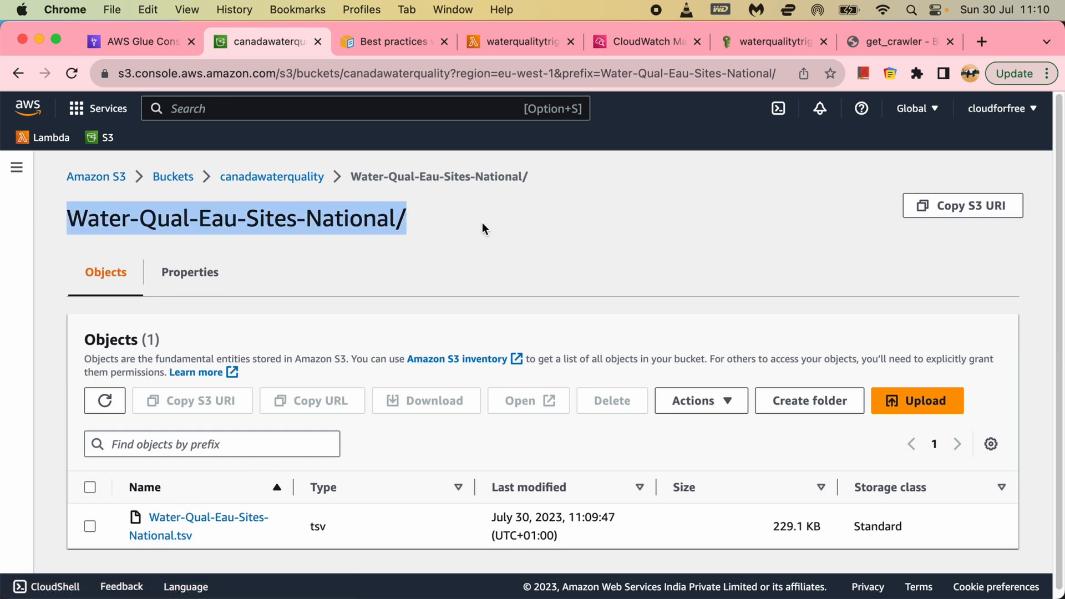
Step: Scroll through the function's S3 triggers, then move to the Athena best-practices documentation
{"action": "left_click", "coordinate": [517, 41]}
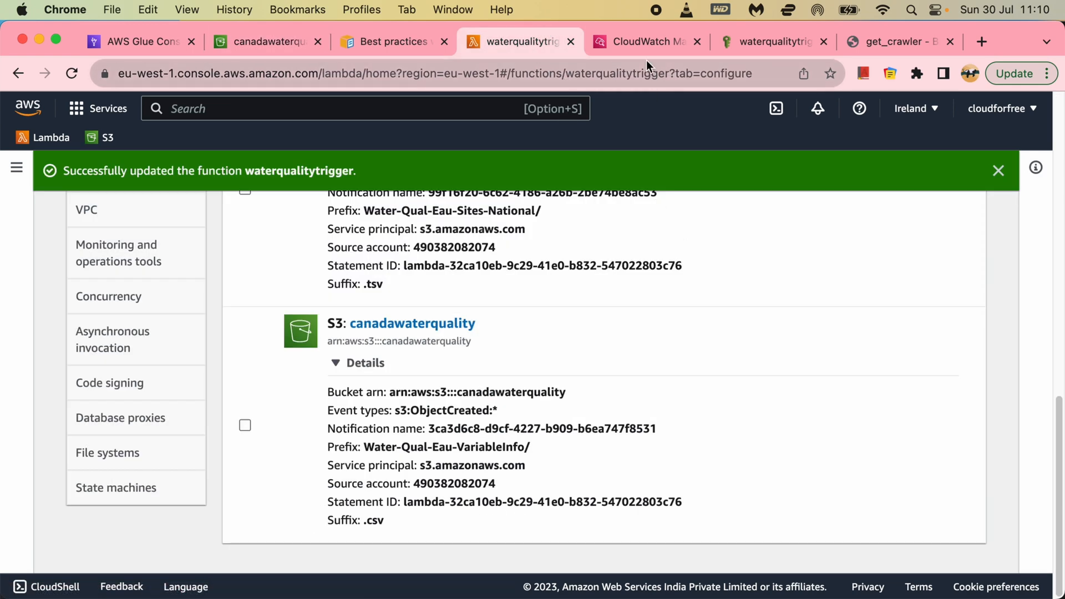
{"action": "scroll", "scroll_direction": "up", "scroll_amount": 3}
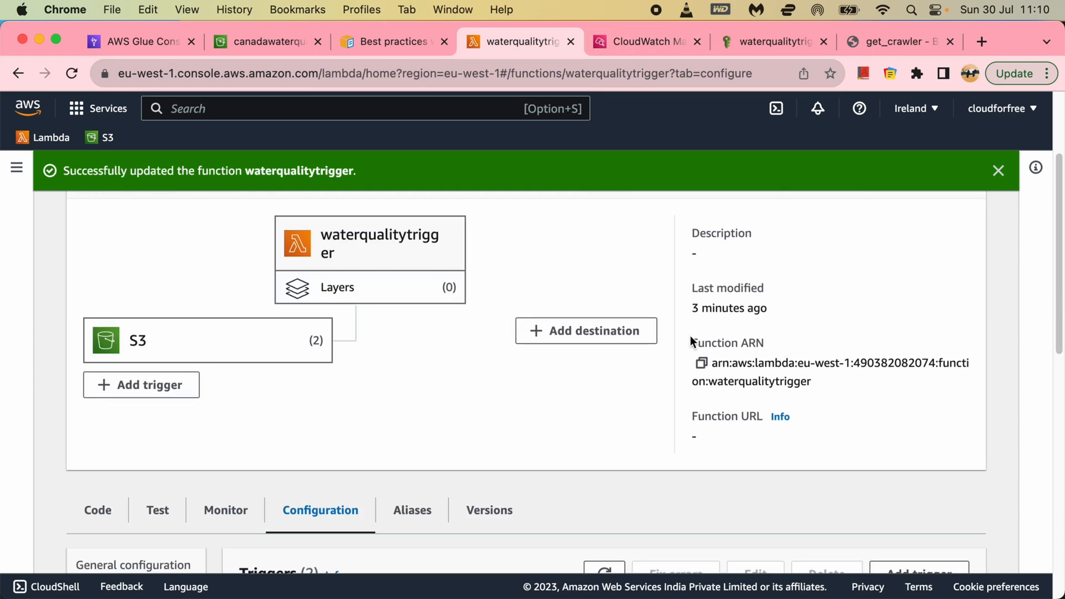
{"action": "scroll", "scroll_direction": "down", "scroll_amount": 3}
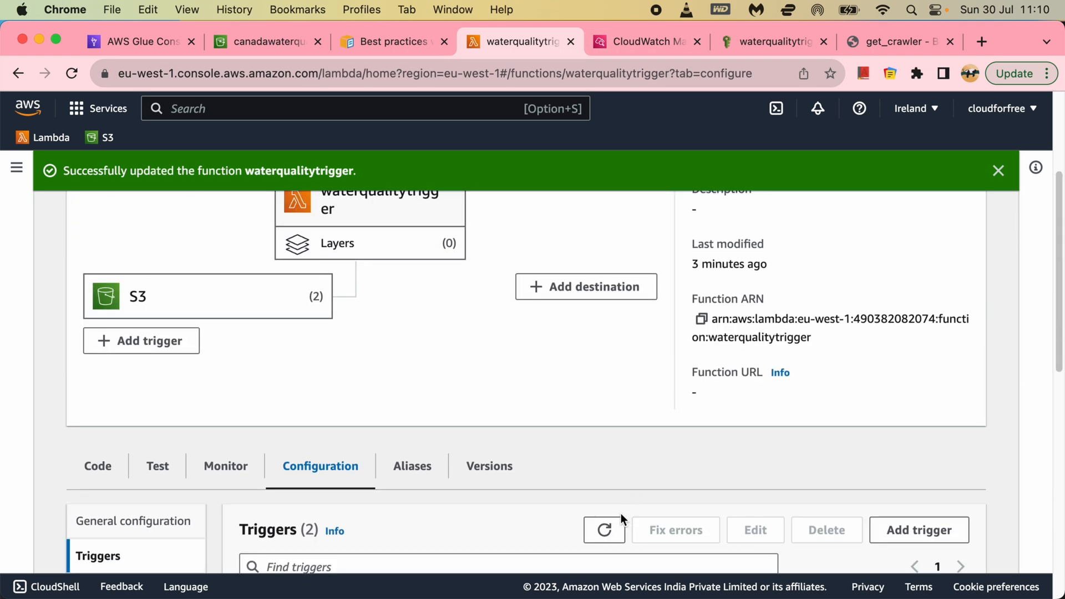
{"action": "mouse_move", "coordinate": [462, 97]}
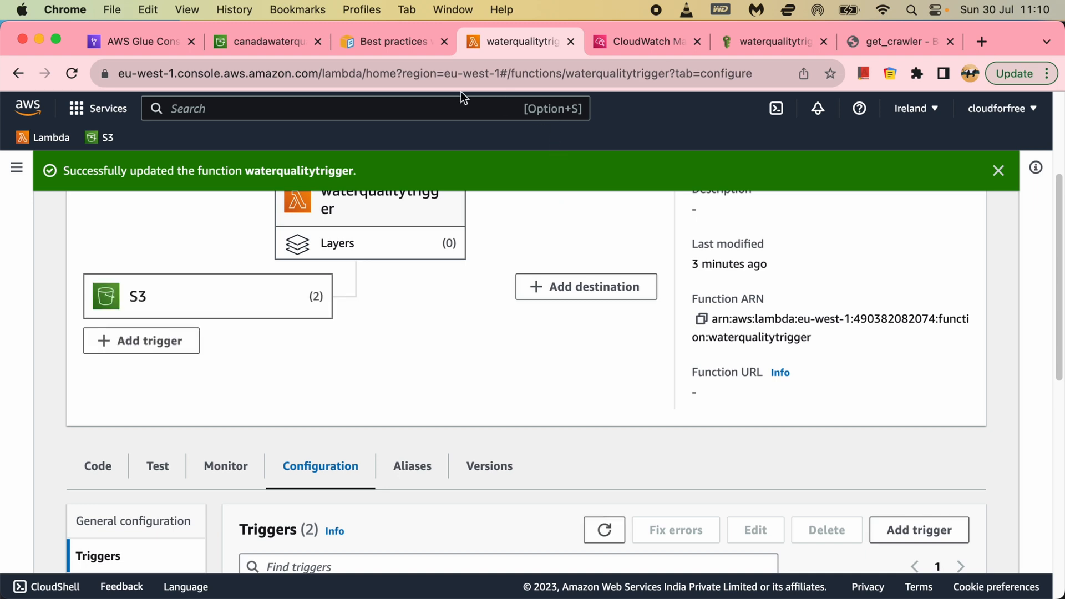
{"action": "mouse_move", "coordinate": [214, 305]}
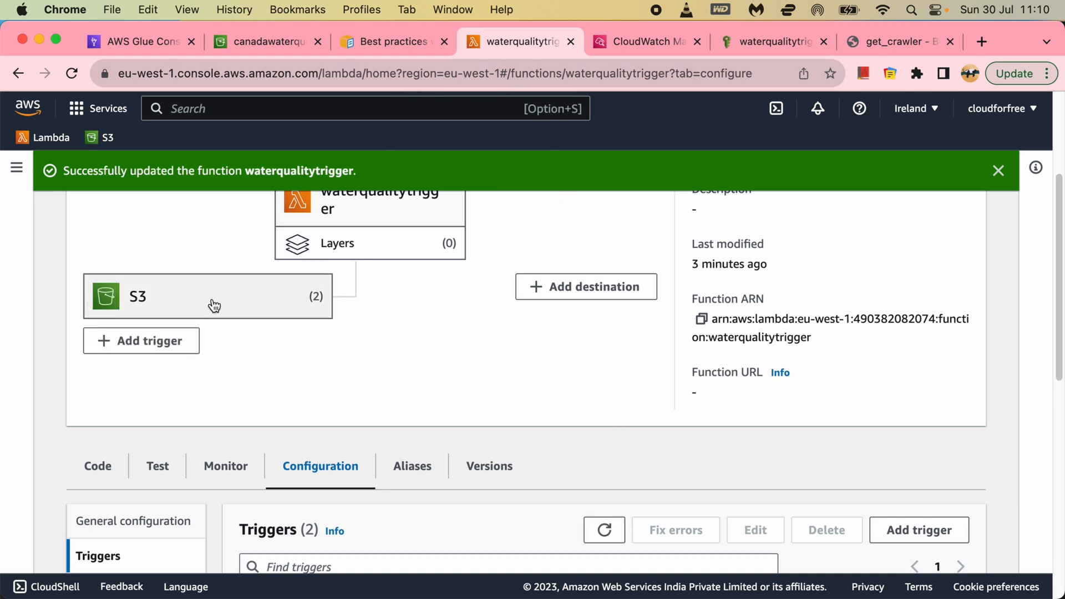
{"action": "left_click", "coordinate": [997, 170]}
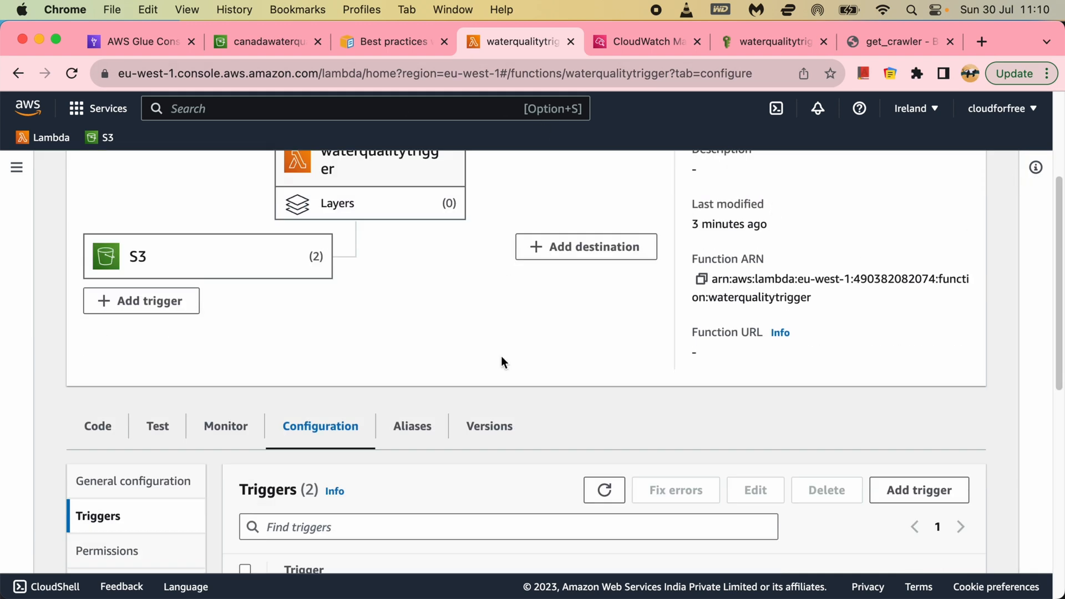
{"action": "left_click", "coordinate": [387, 42]}
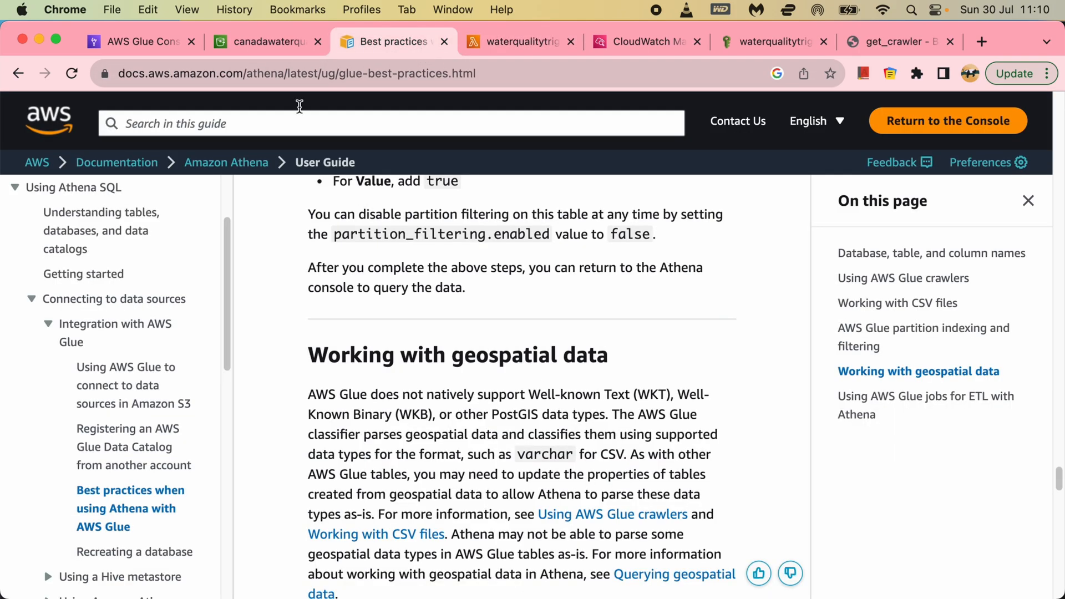
Step: Review the latest log showing waterquality STOPPING, then open the S3 Water-Qual-Eau-VariableInfo folder
{"action": "left_click", "coordinate": [643, 42]}
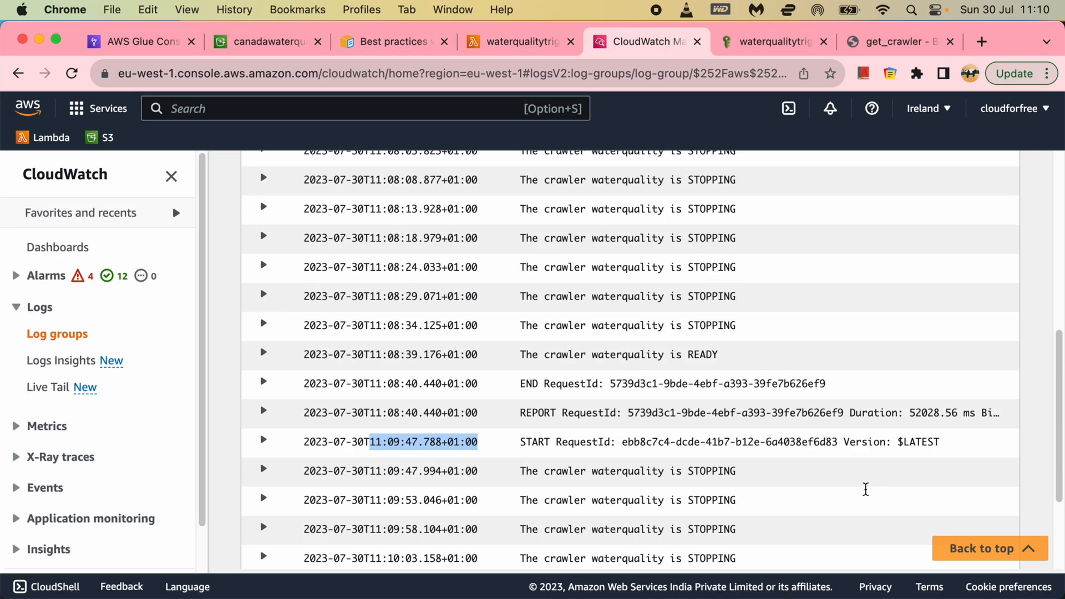
{"action": "scroll", "scroll_direction": "down", "scroll_amount": 3}
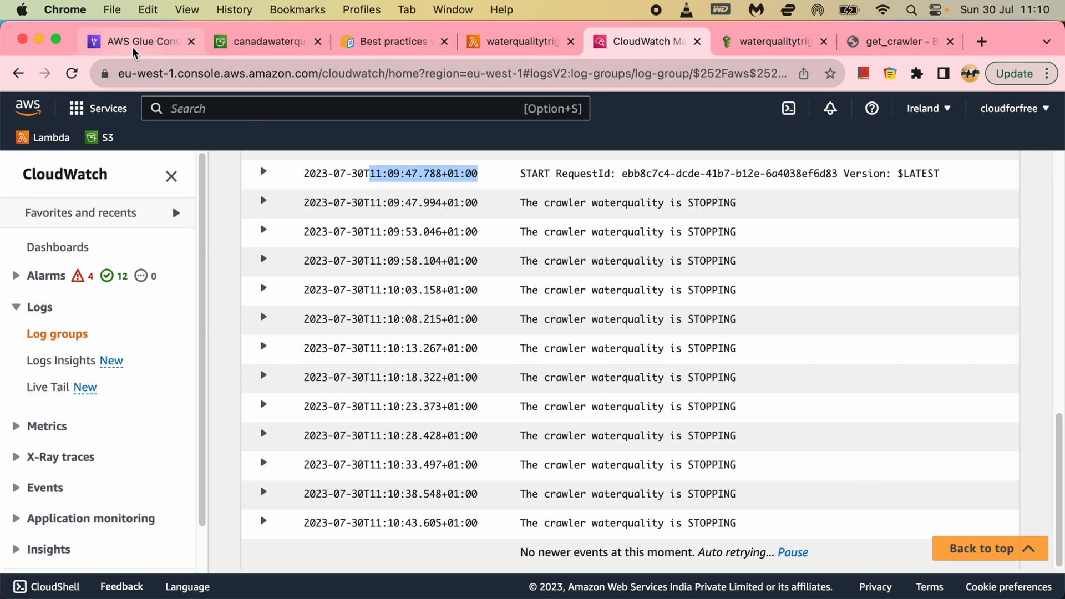
{"action": "left_click", "coordinate": [267, 42]}
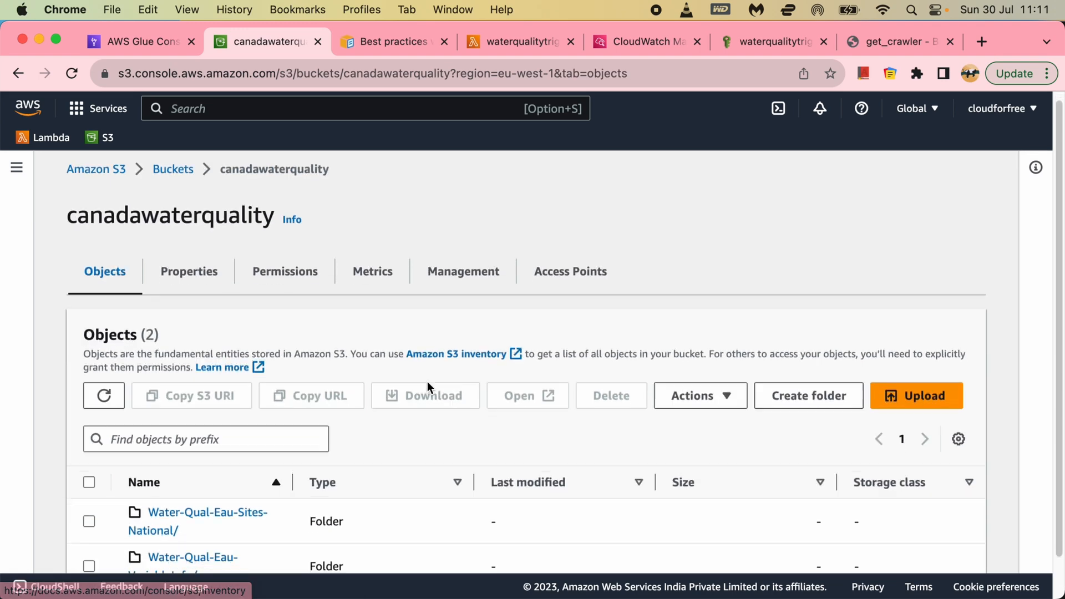
{"action": "left_click", "coordinate": [182, 557]}
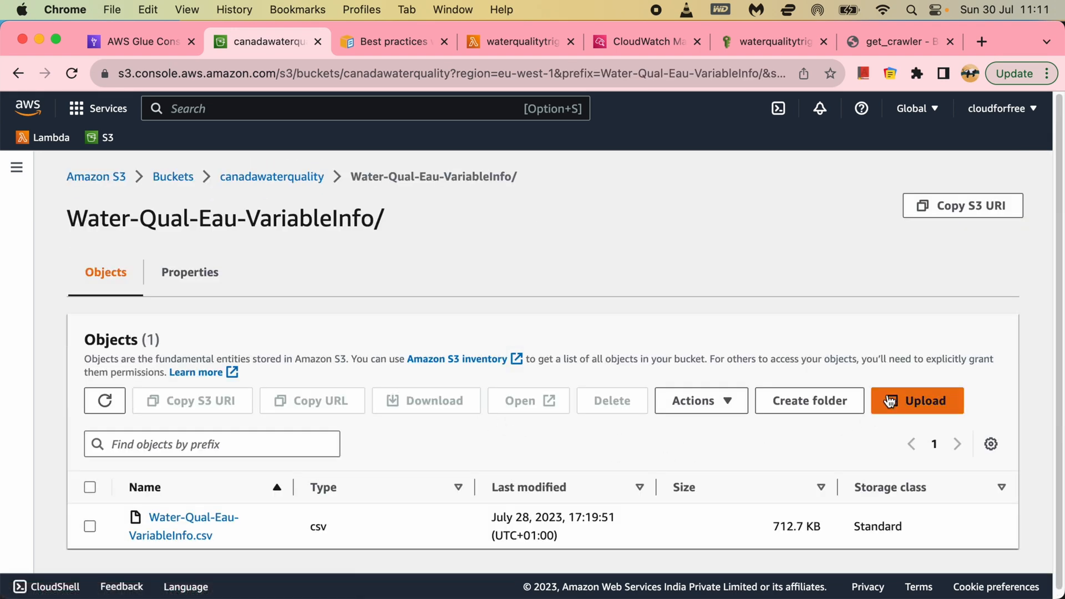
Step: Upload Water-Qual-Eau-VariableInfo.csv from Documents > Athena Data into the VariableInfo folder
{"action": "left_click", "coordinate": [916, 400]}
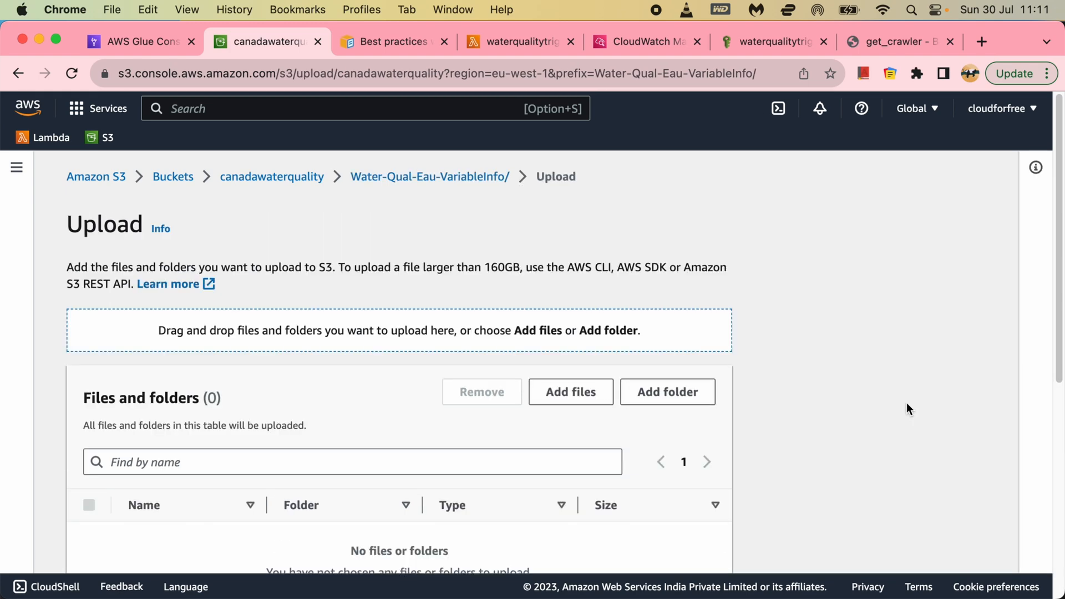
{"action": "left_click", "coordinate": [571, 392]}
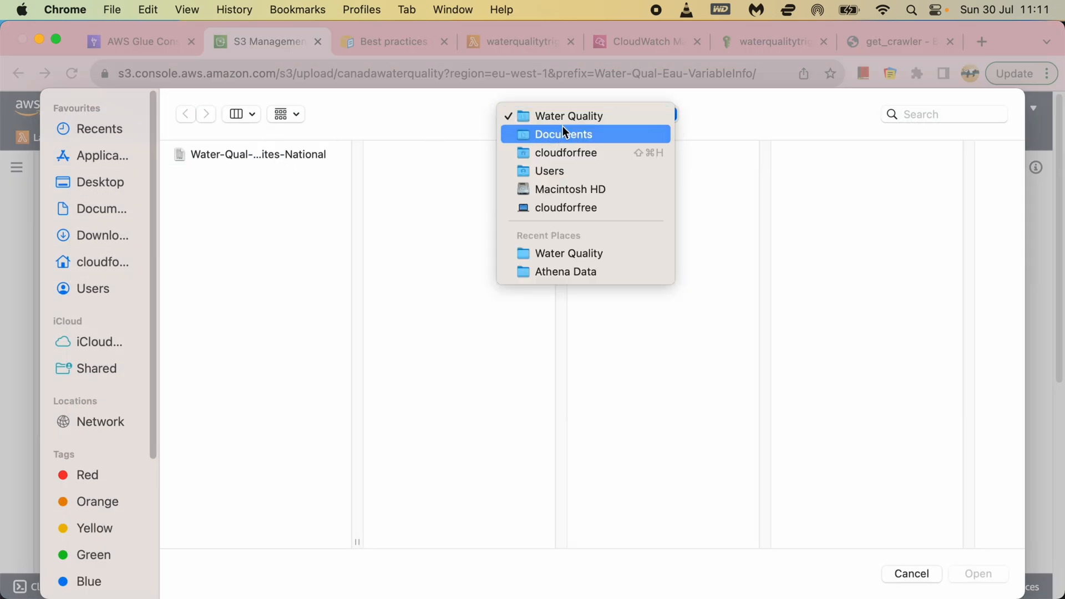
{"action": "left_click", "coordinate": [562, 134]}
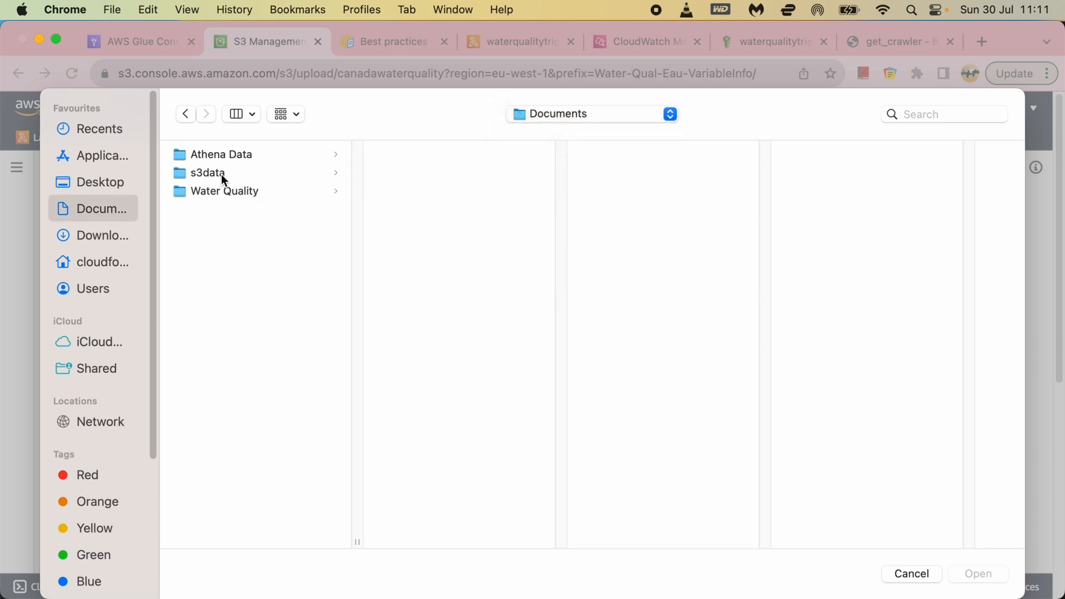
{"action": "left_click", "coordinate": [220, 154]}
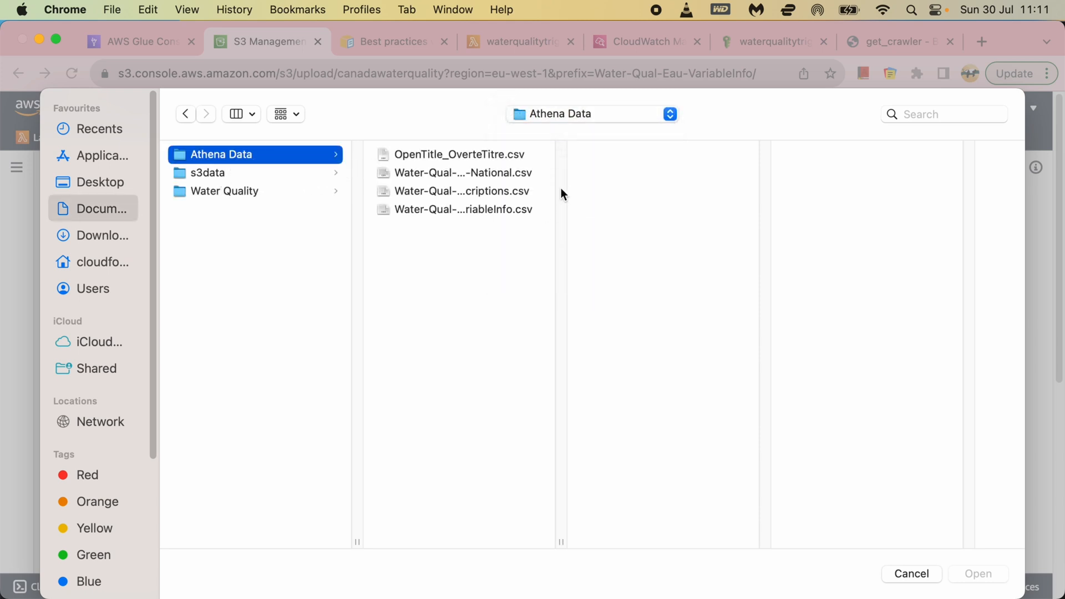
{"action": "left_click", "coordinate": [463, 209]}
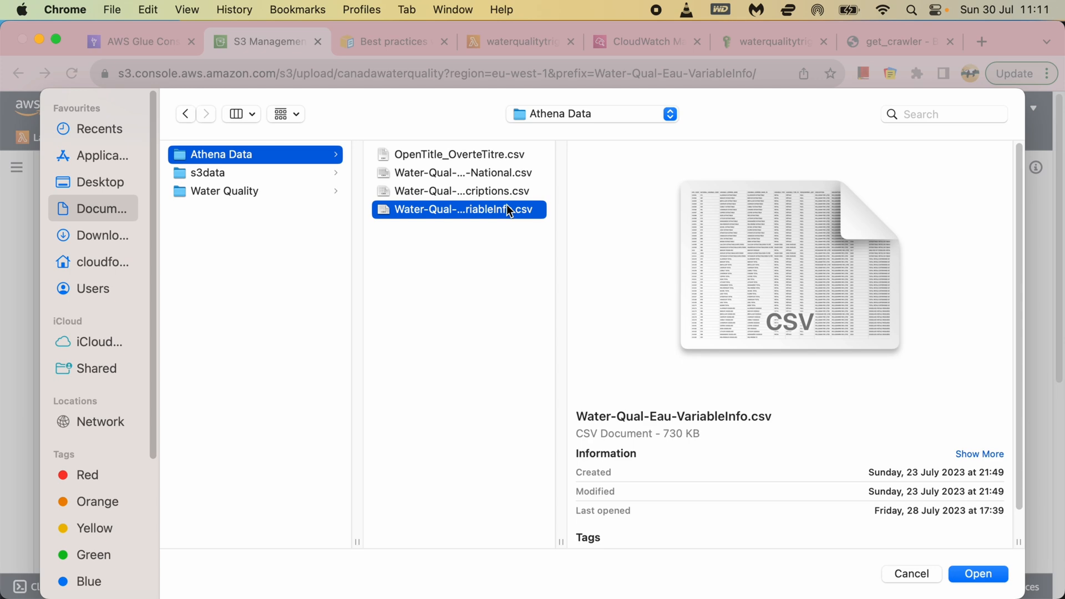
{"action": "left_click", "coordinate": [977, 574]}
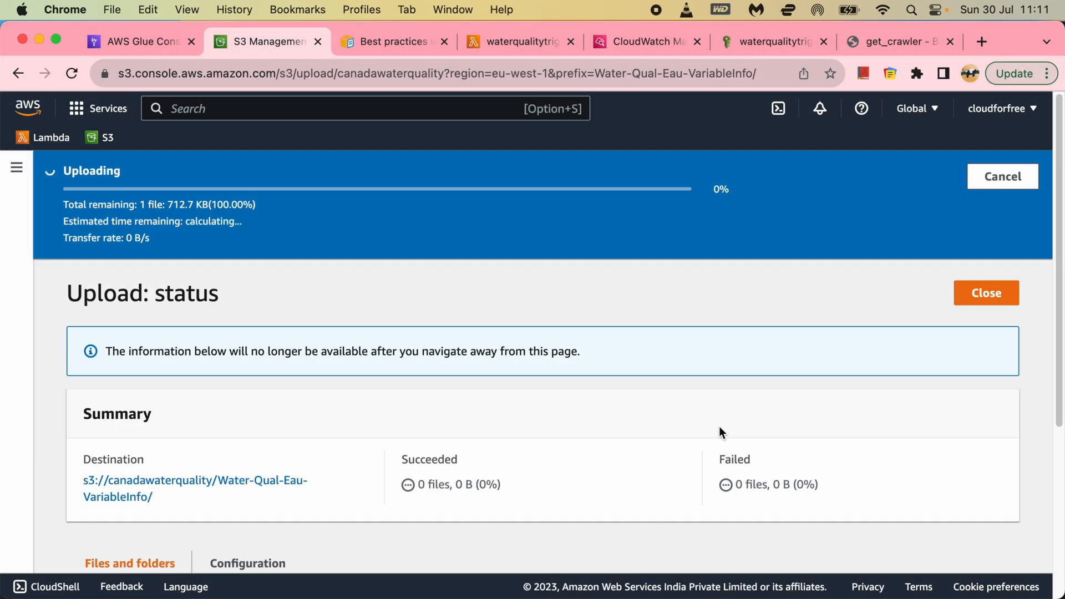
{"action": "left_click", "coordinate": [986, 292]}
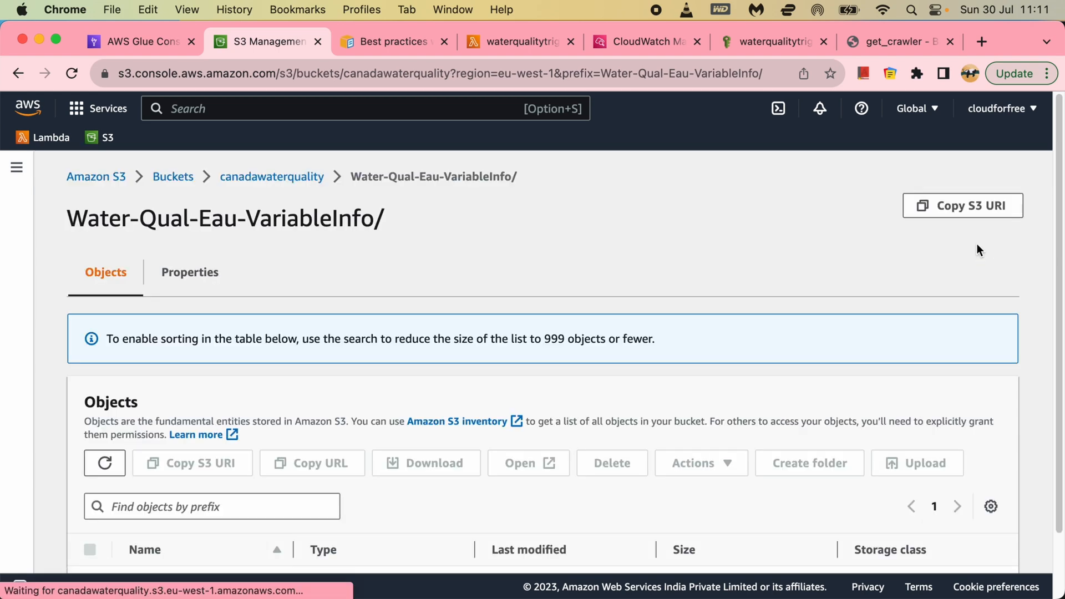
Step: Open the new 11:11:29 log stream reporting waterquality STOPPING, then check Glue's crawler list
{"action": "left_click", "coordinate": [645, 42]}
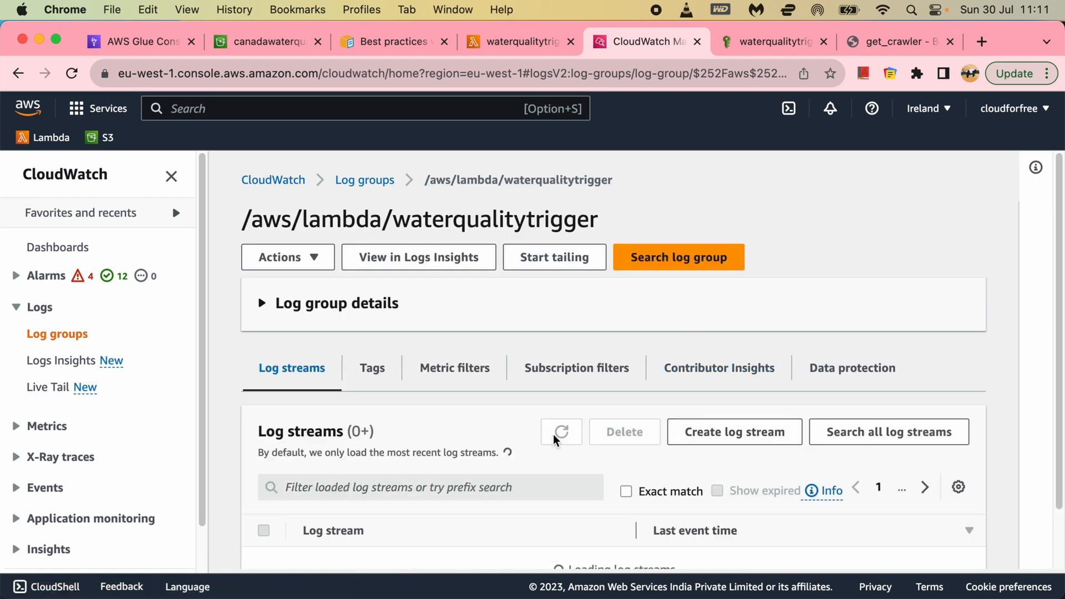
{"action": "left_click", "coordinate": [561, 432]}
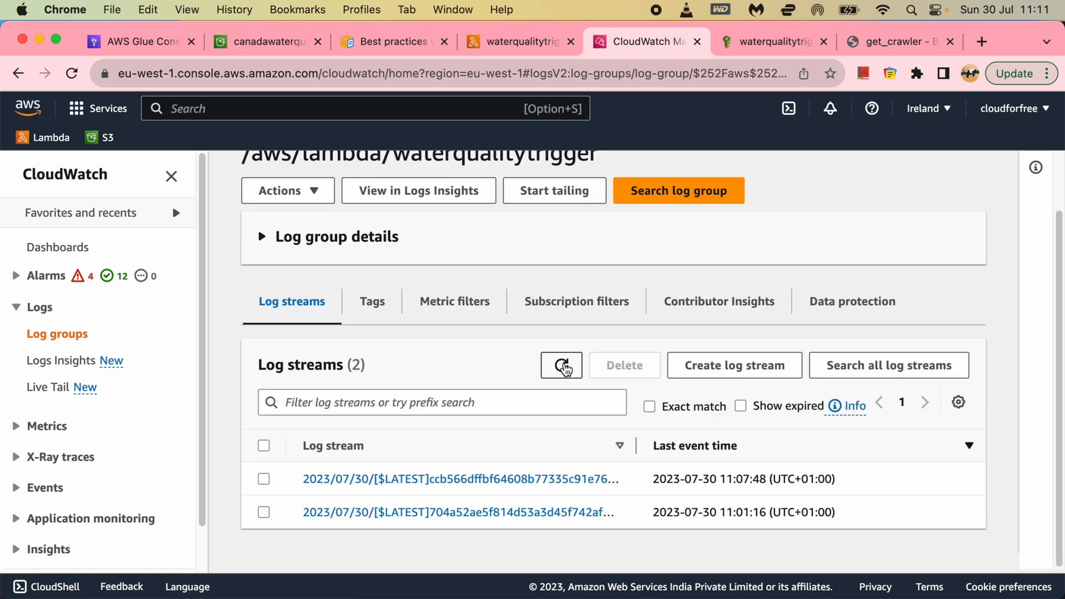
{"action": "left_click", "coordinate": [561, 365]}
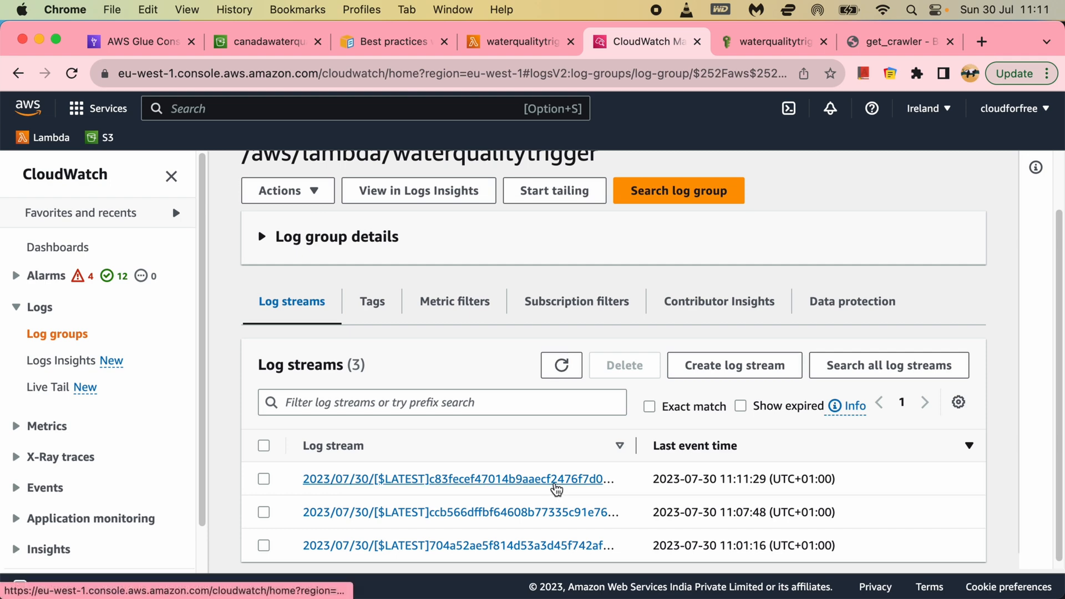
{"action": "left_click", "coordinate": [453, 479]}
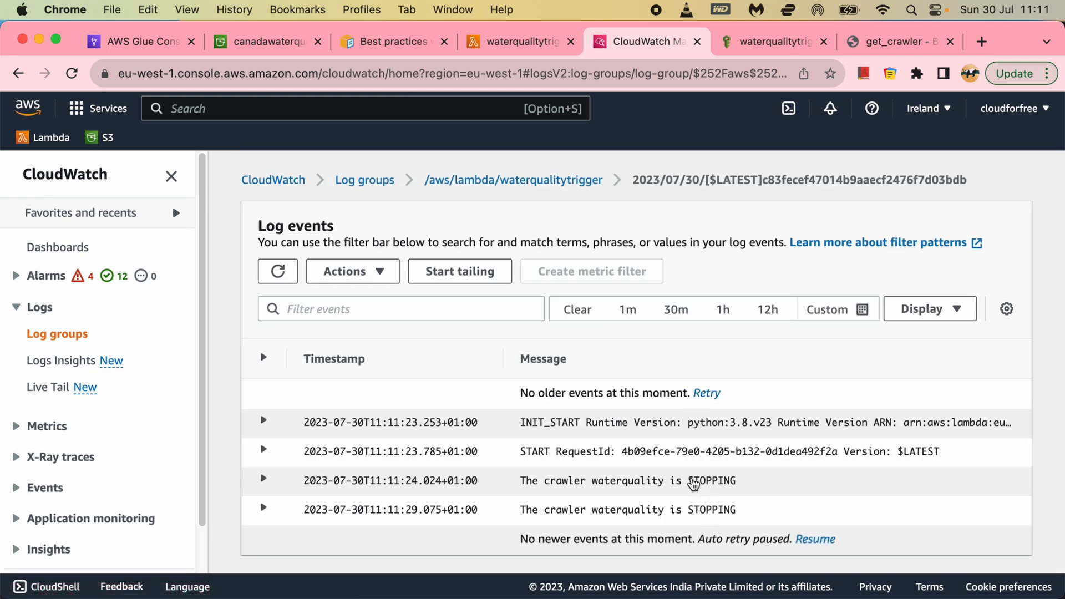
{"action": "left_click", "coordinate": [277, 272]}
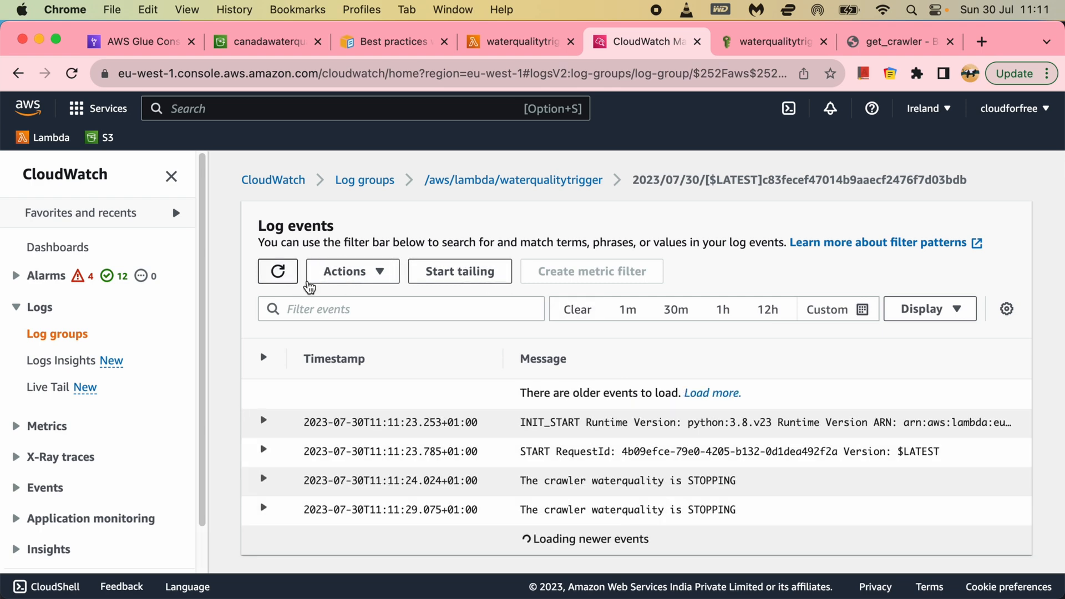
{"action": "left_click", "coordinate": [139, 42]}
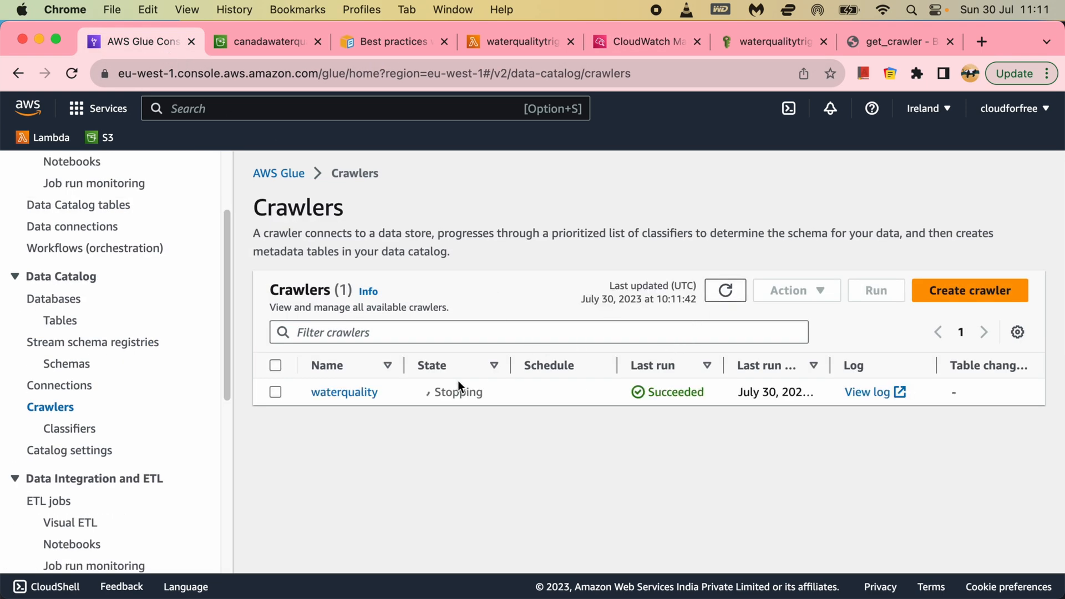
Step: Refresh the log streams and resume live events showing STOPPING polls through 11:11:54
{"action": "left_click", "coordinate": [519, 41]}
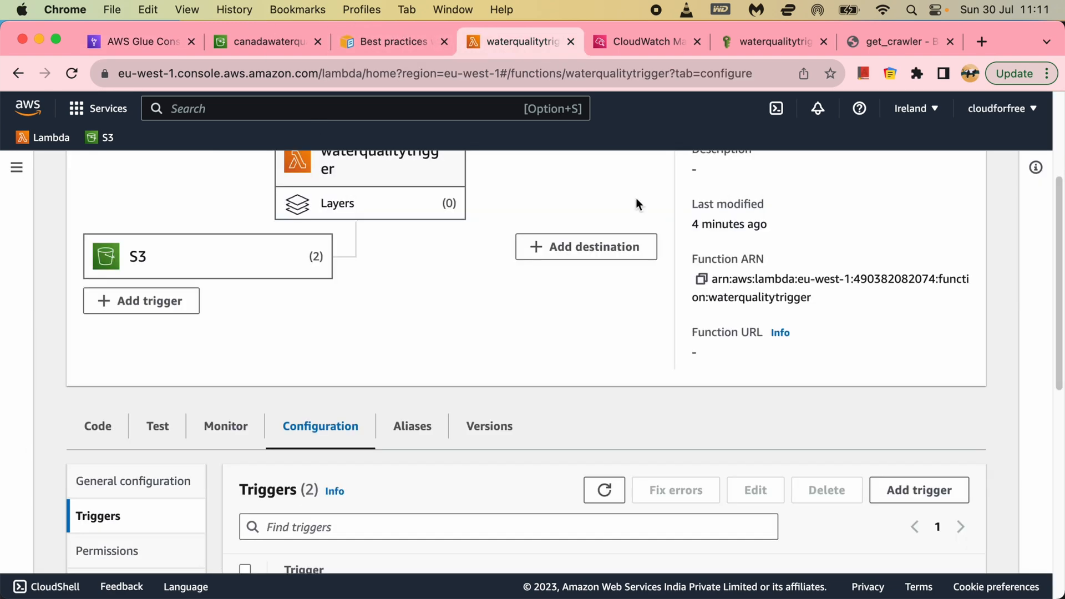
{"action": "scroll", "scroll_direction": "down", "scroll_amount": 3}
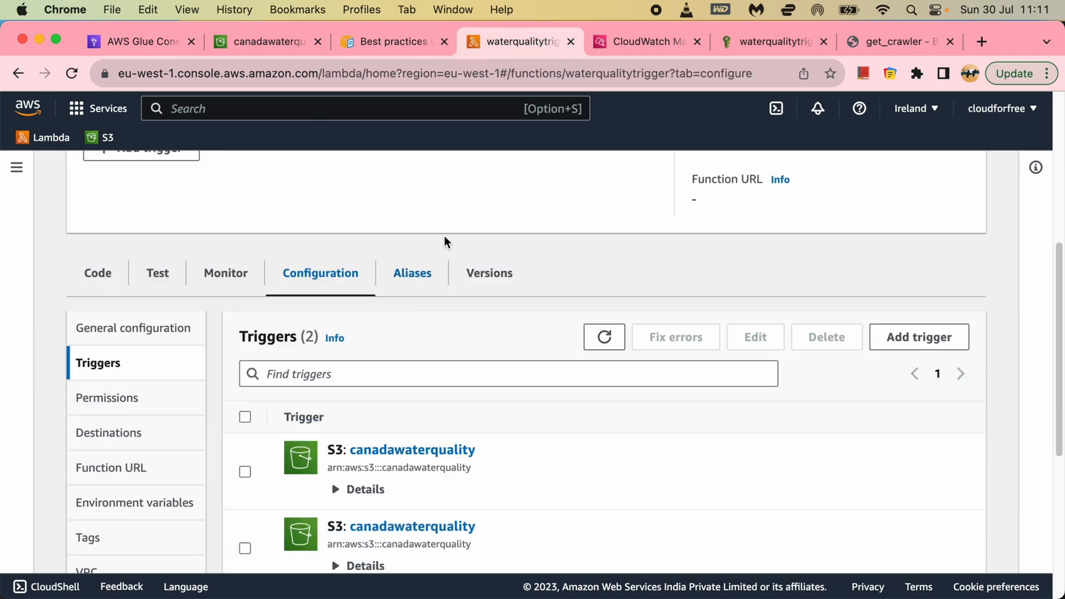
{"action": "left_click", "coordinate": [641, 41]}
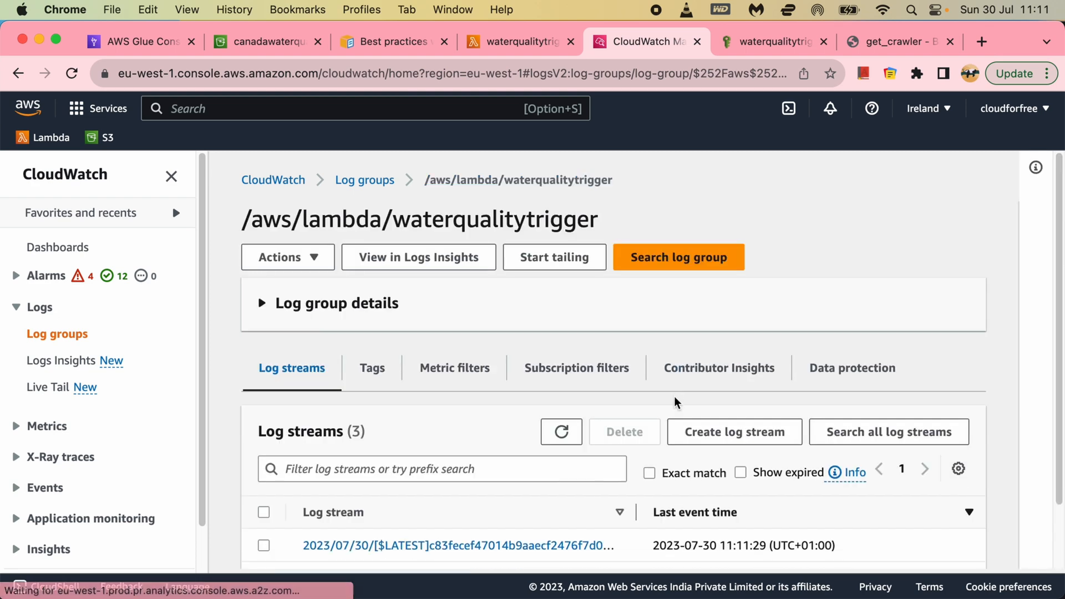
{"action": "left_click", "coordinate": [457, 545]}
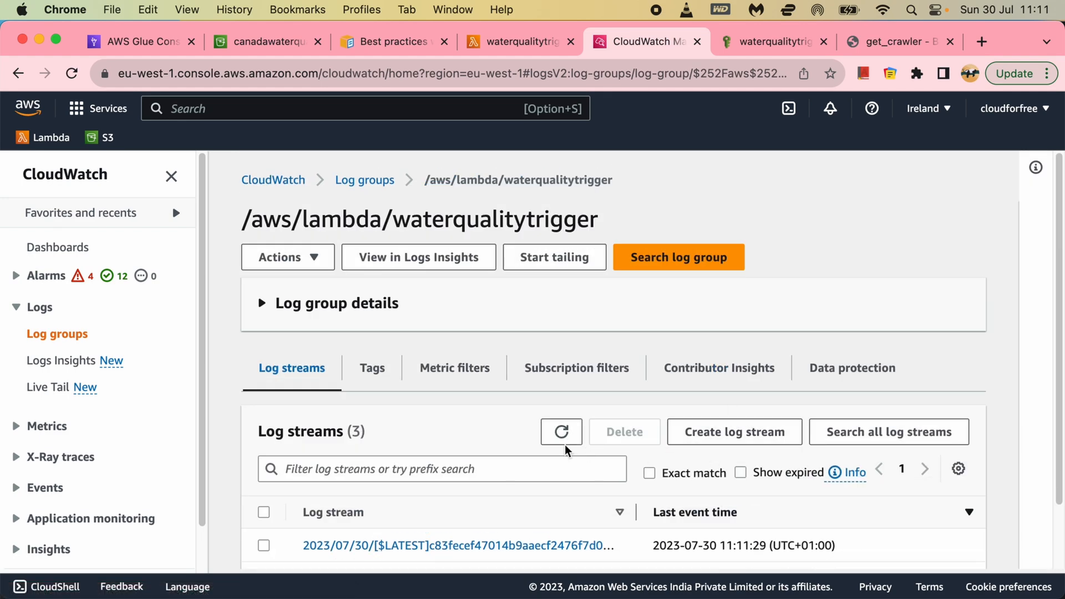
{"action": "scroll", "scroll_direction": "down", "scroll_amount": 3}
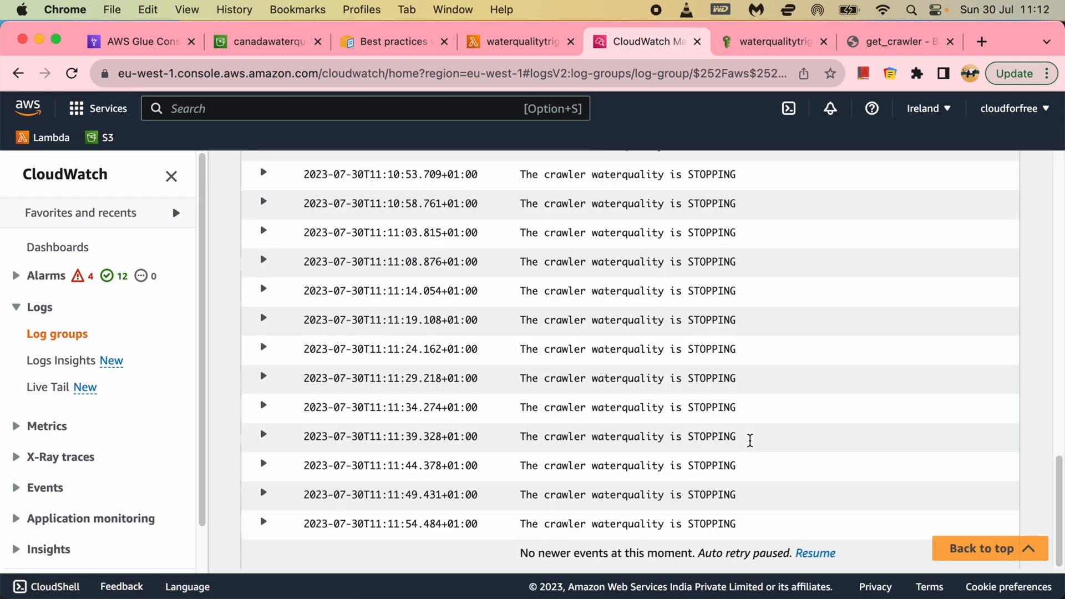
{"action": "mouse_move", "coordinate": [807, 518]}
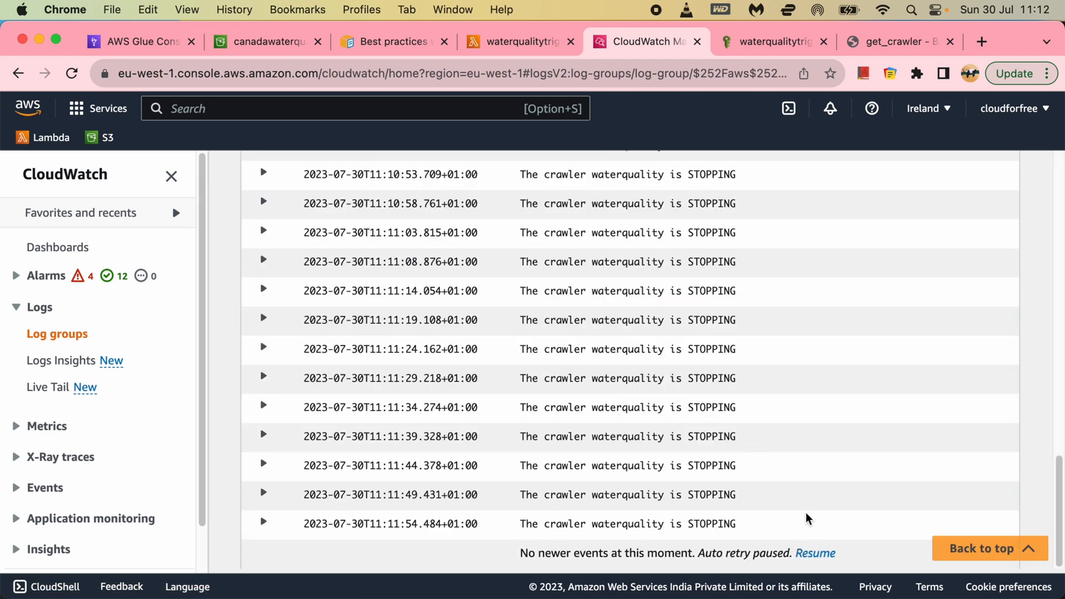
{"action": "left_click", "coordinate": [815, 553]}
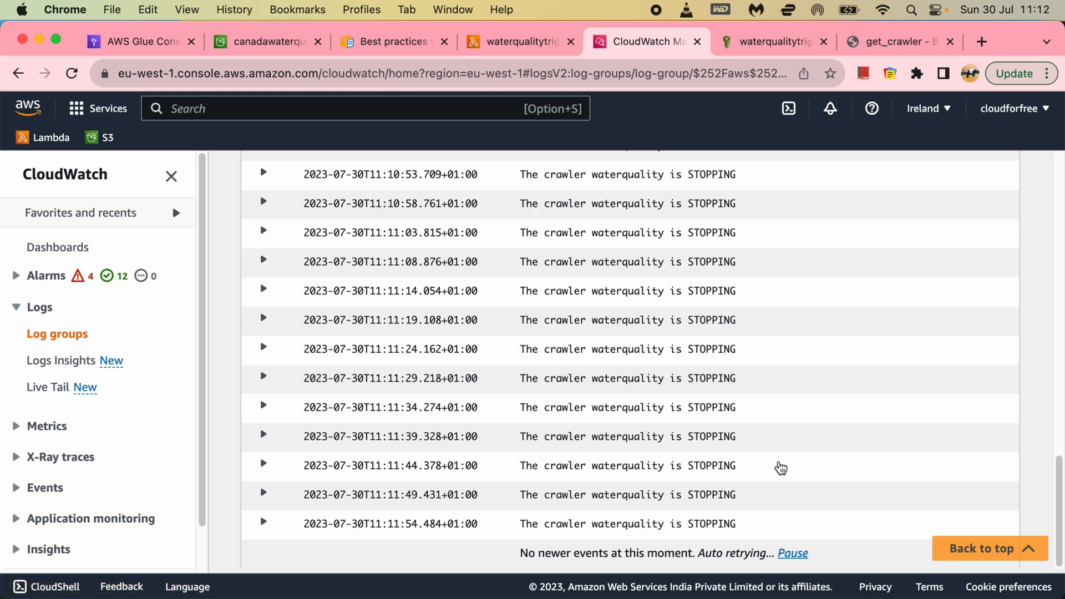
{"action": "left_click", "coordinate": [136, 42]}
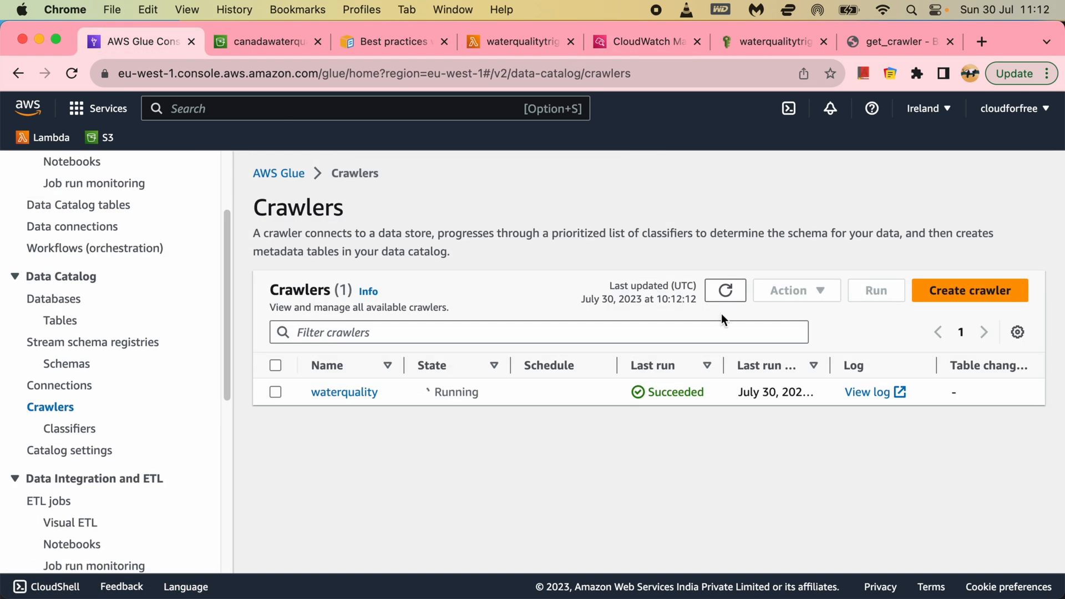
Step: Confirm waterquality moves to RUNNING and READY at 11:12:04 by refreshing the Glue crawler list
{"action": "left_click", "coordinate": [267, 42]}
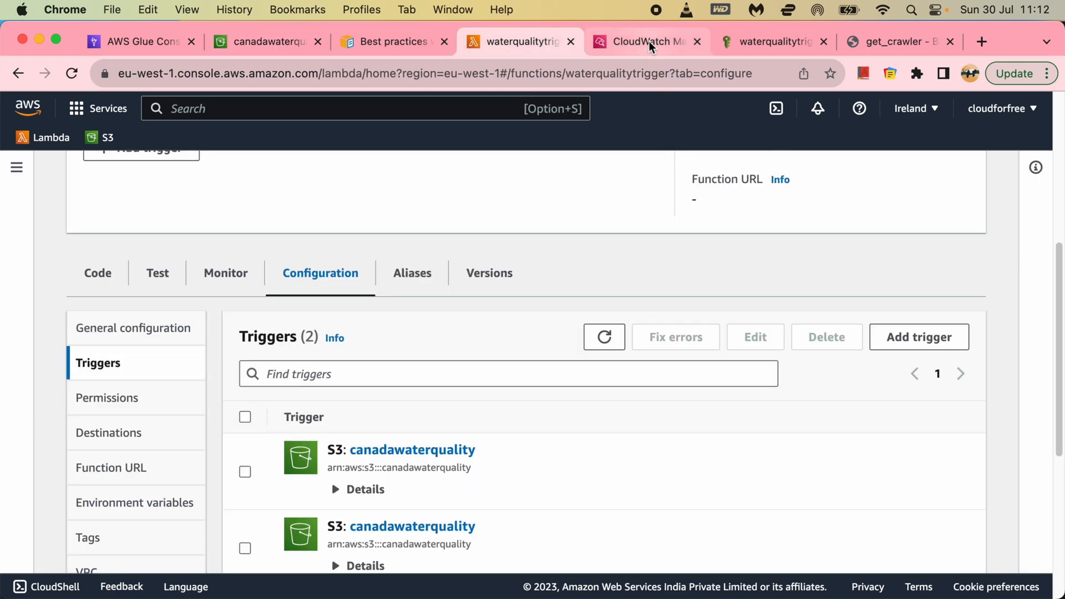
{"action": "left_click", "coordinate": [644, 42]}
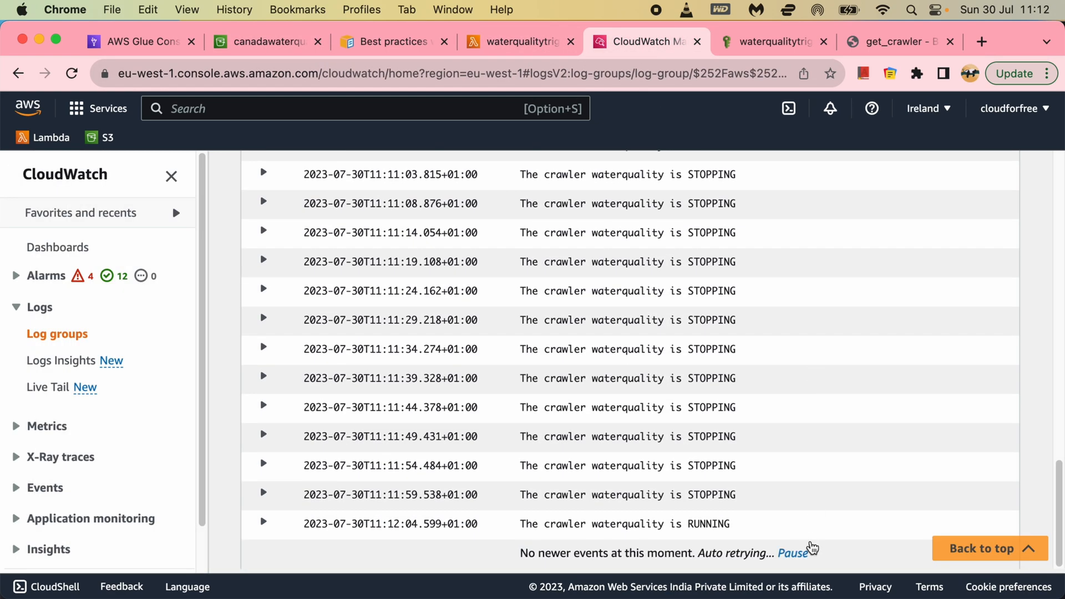
{"action": "mouse_move", "coordinate": [750, 459]}
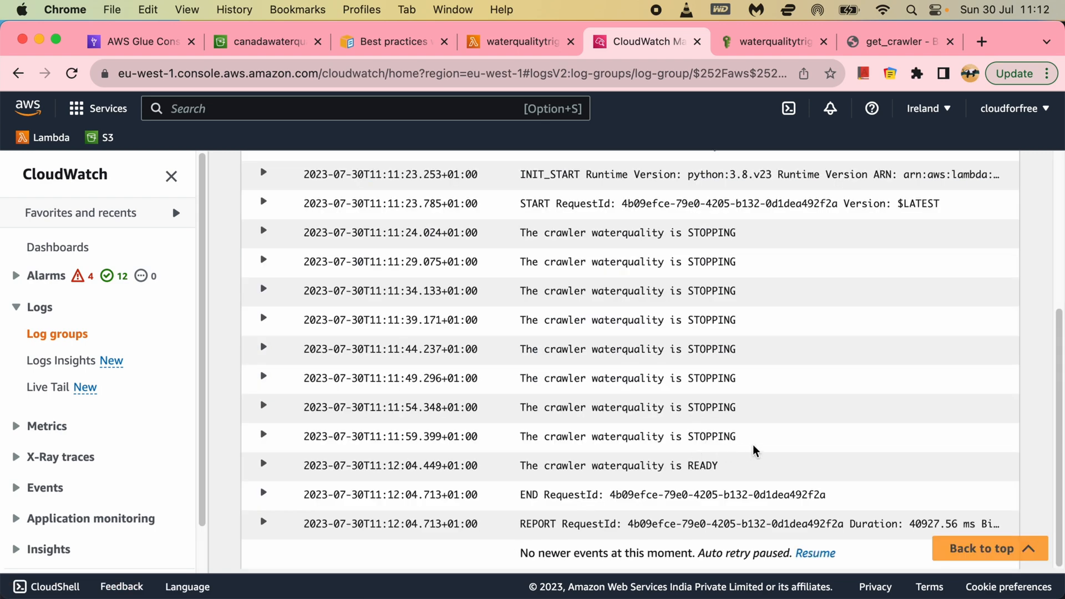
{"action": "double_click", "coordinate": [618, 465]}
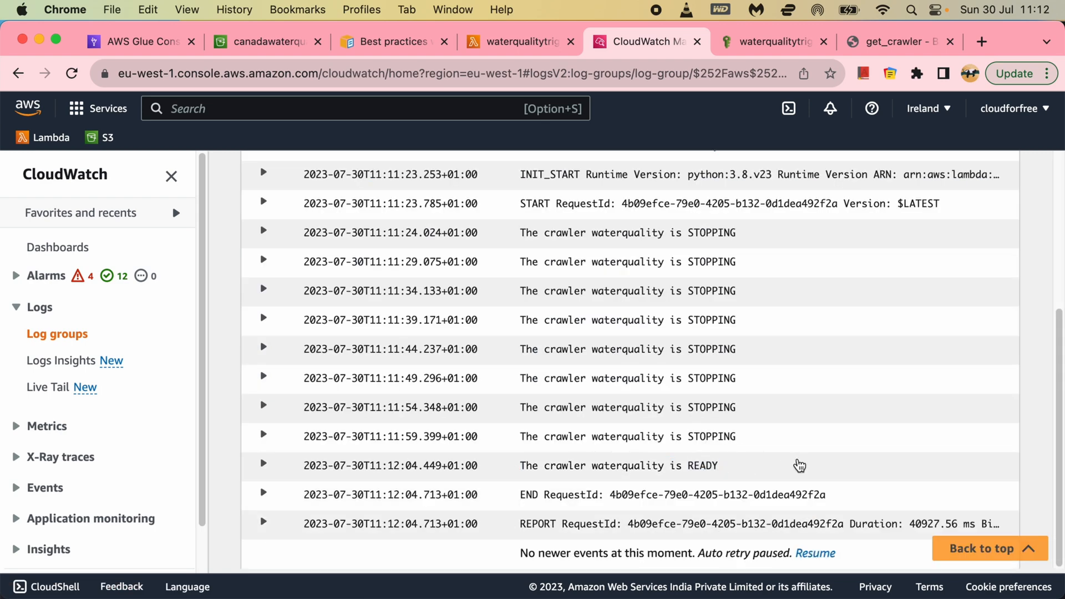
{"action": "left_click", "coordinate": [136, 41]}
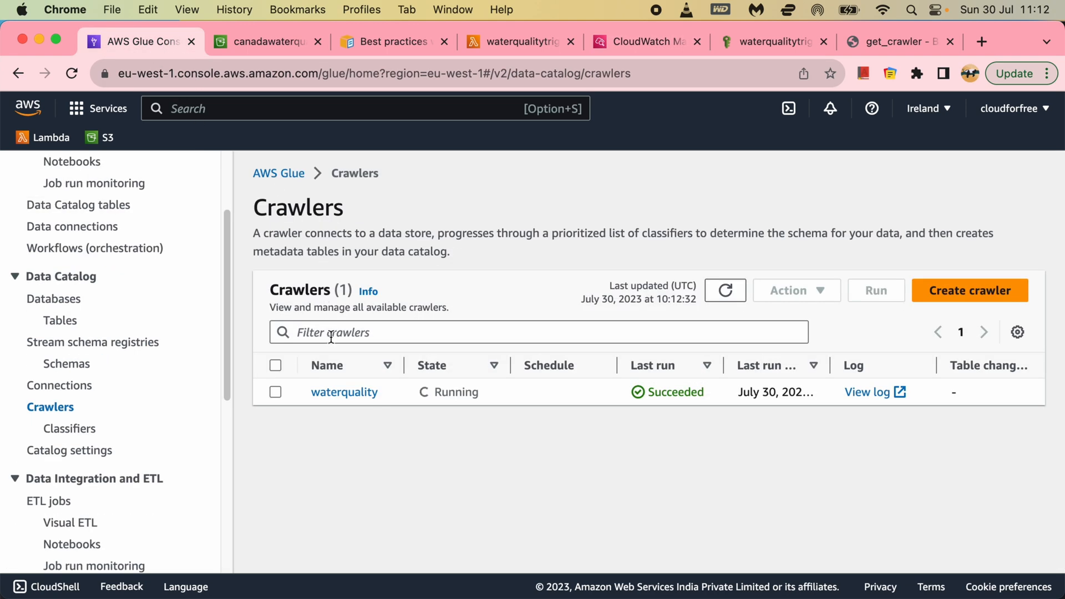
{"action": "left_click", "coordinate": [725, 290]}
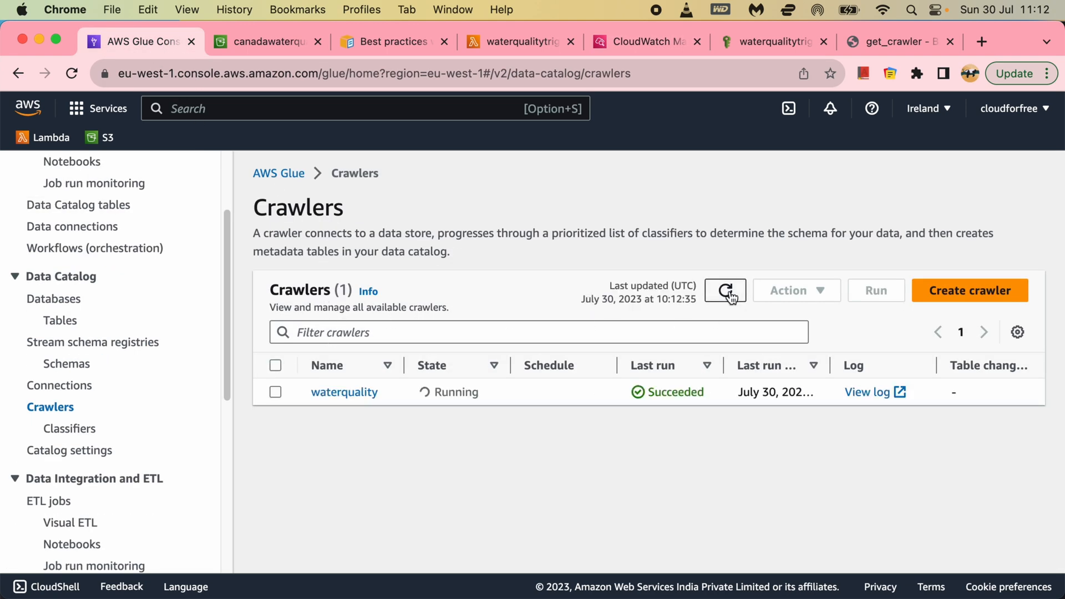
{"action": "left_click", "coordinate": [520, 42]}
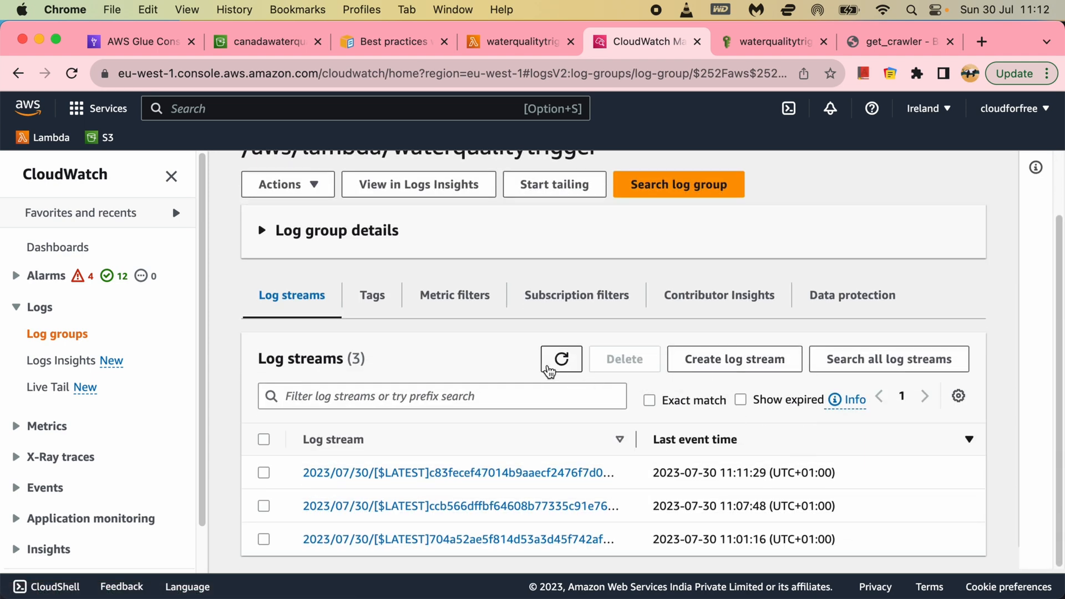
Step: Open the most recent log stream, with RUNNING polls through 11:12:34, then check Glue again
{"action": "left_click", "coordinate": [456, 472]}
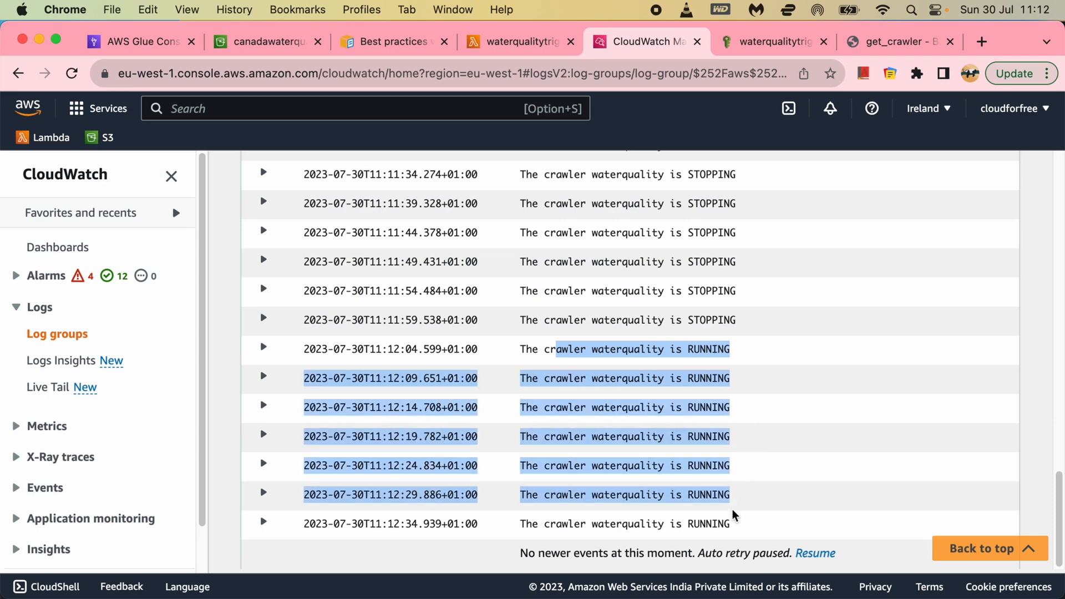
{"action": "left_click", "coordinate": [263, 406]}
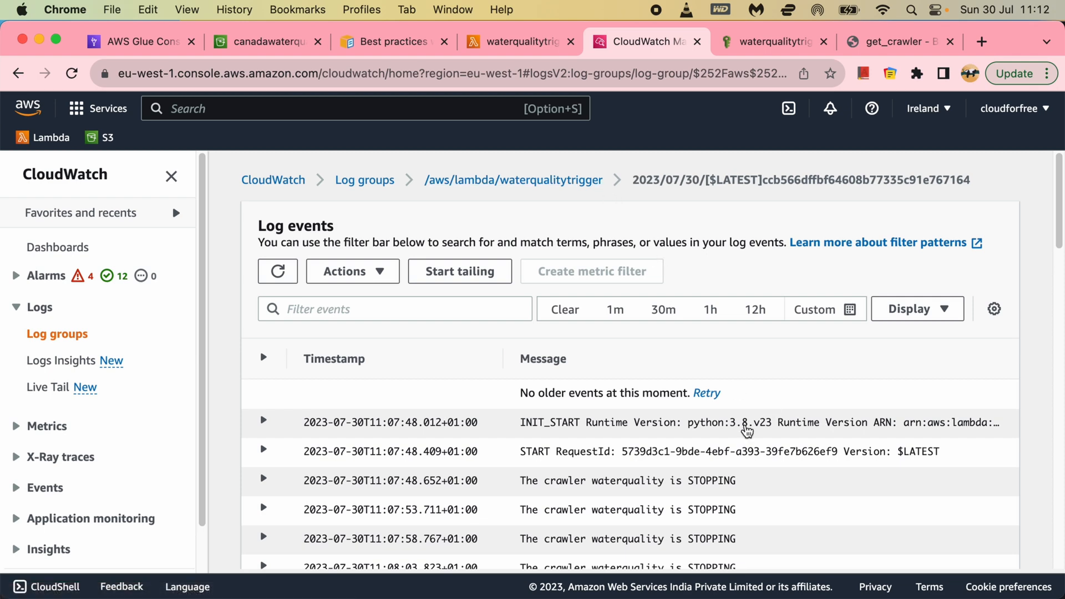
{"action": "scroll", "scroll_direction": "down", "scroll_amount": 3}
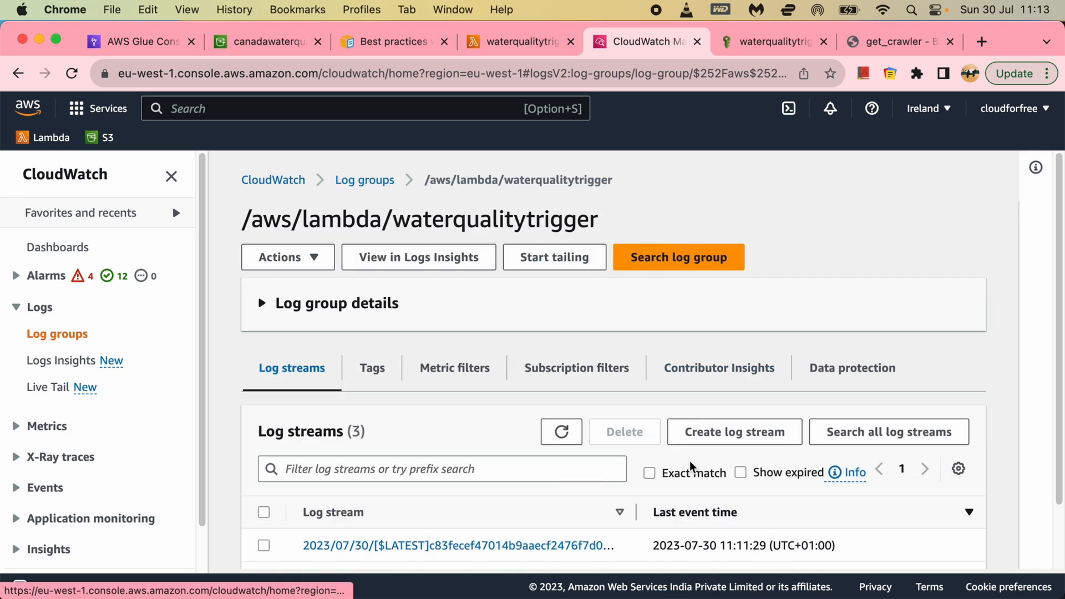
{"action": "left_click", "coordinate": [456, 545]}
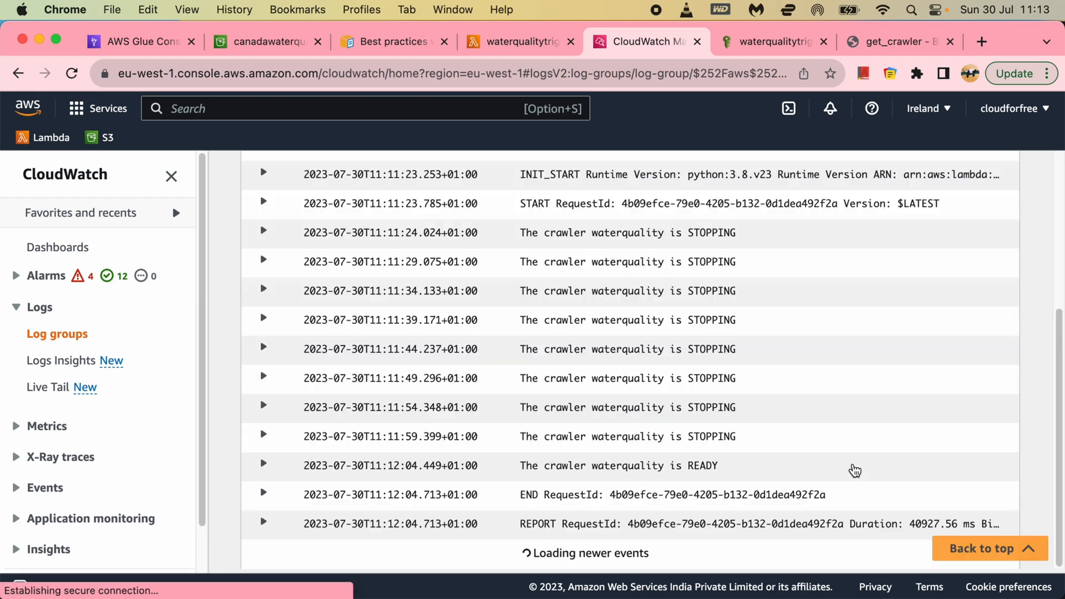
{"action": "scroll", "scroll_direction": "up", "scroll_amount": 3}
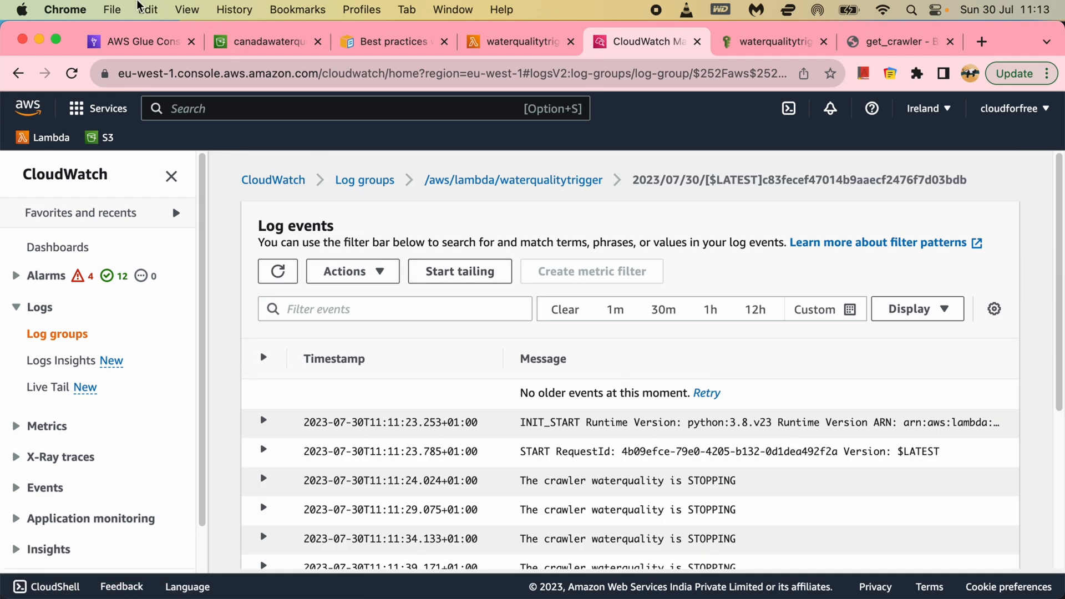
{"action": "left_click", "coordinate": [139, 42]}
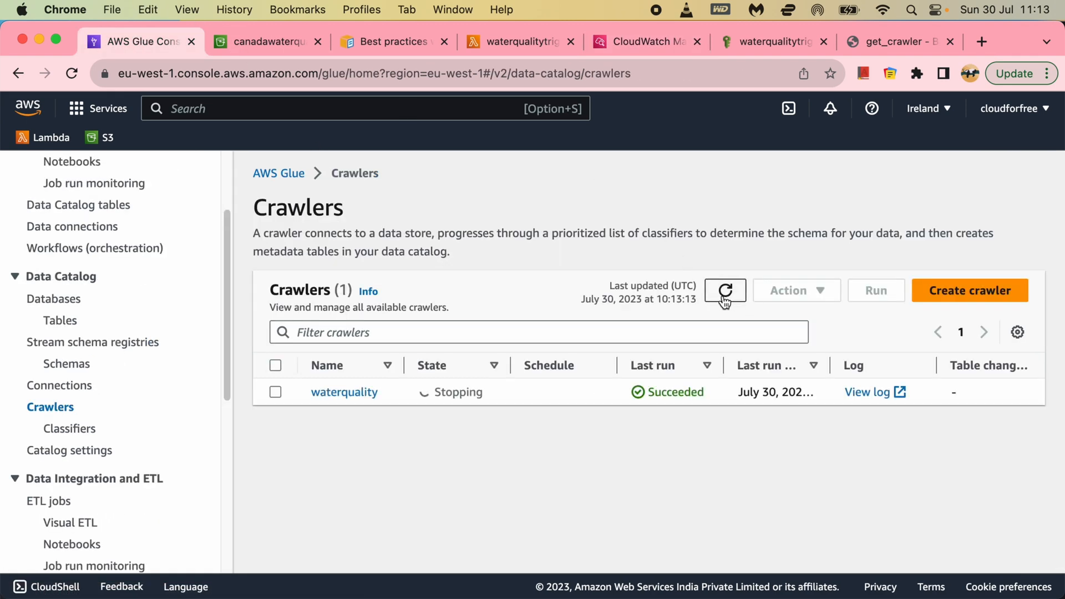
Step: Refresh the Glue crawler list repeatedly, waterquality still Stopping, then return to the S3 VariableInfo folder
{"action": "left_click", "coordinate": [724, 290]}
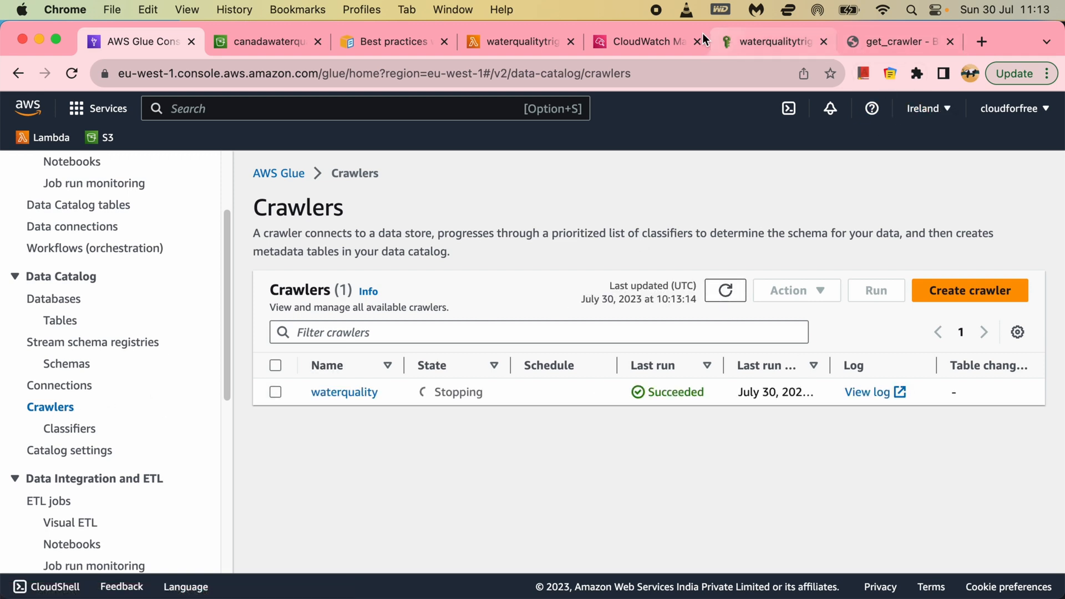
{"action": "left_click", "coordinate": [518, 41]}
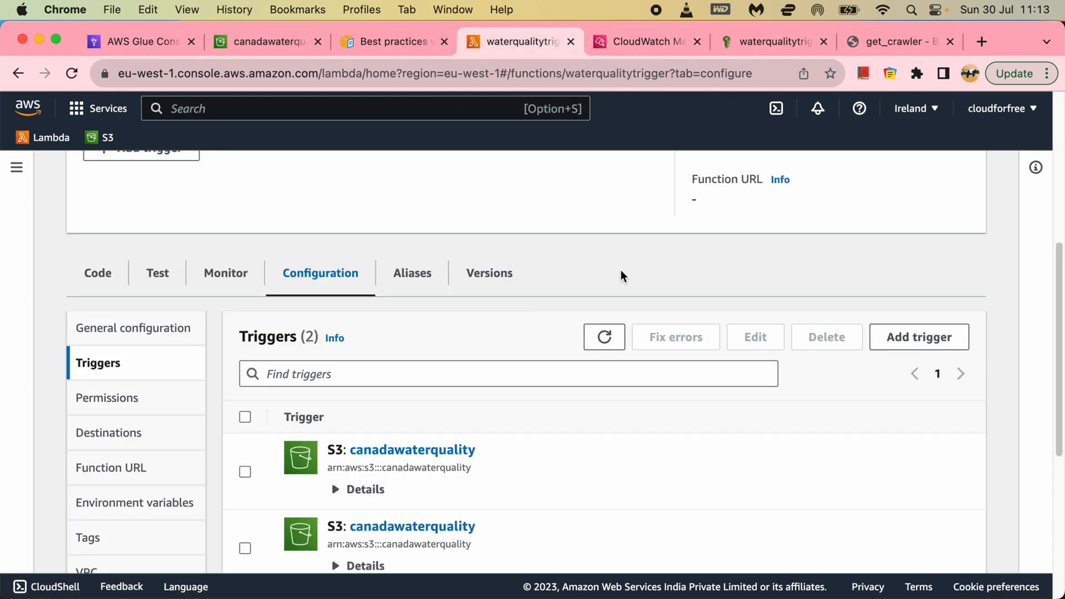
{"action": "mouse_move", "coordinate": [692, 309]}
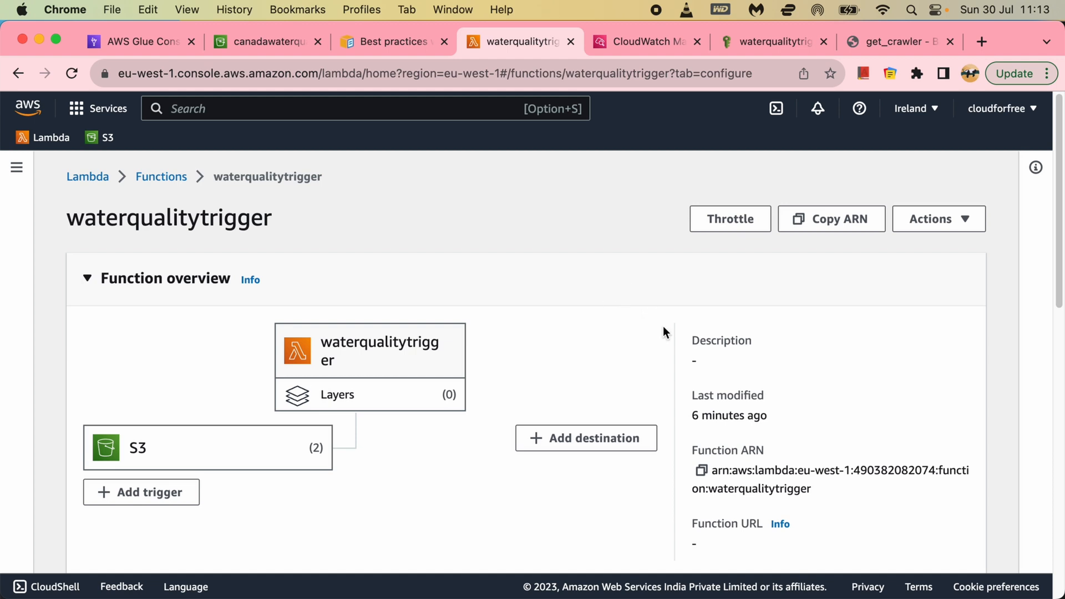
{"action": "left_click", "coordinate": [136, 41]}
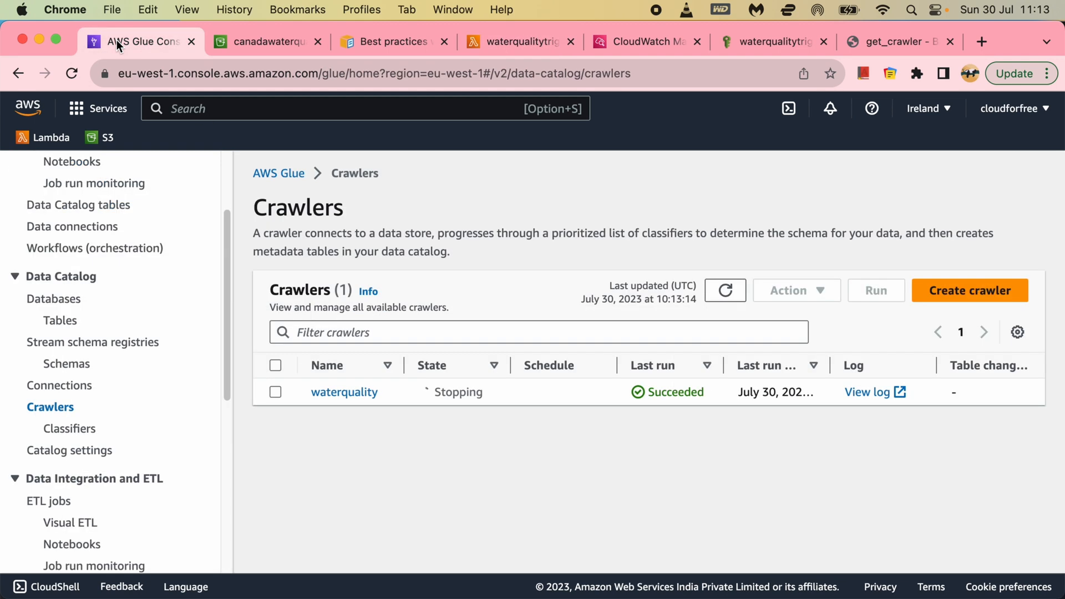
{"action": "left_click", "coordinate": [725, 290]}
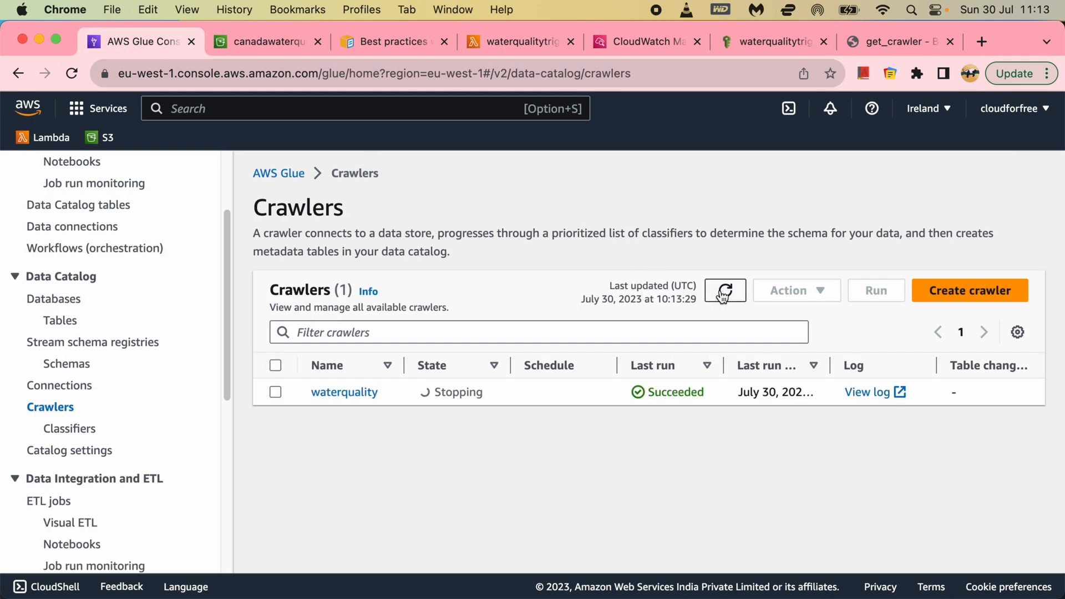
{"action": "left_click", "coordinate": [724, 290]}
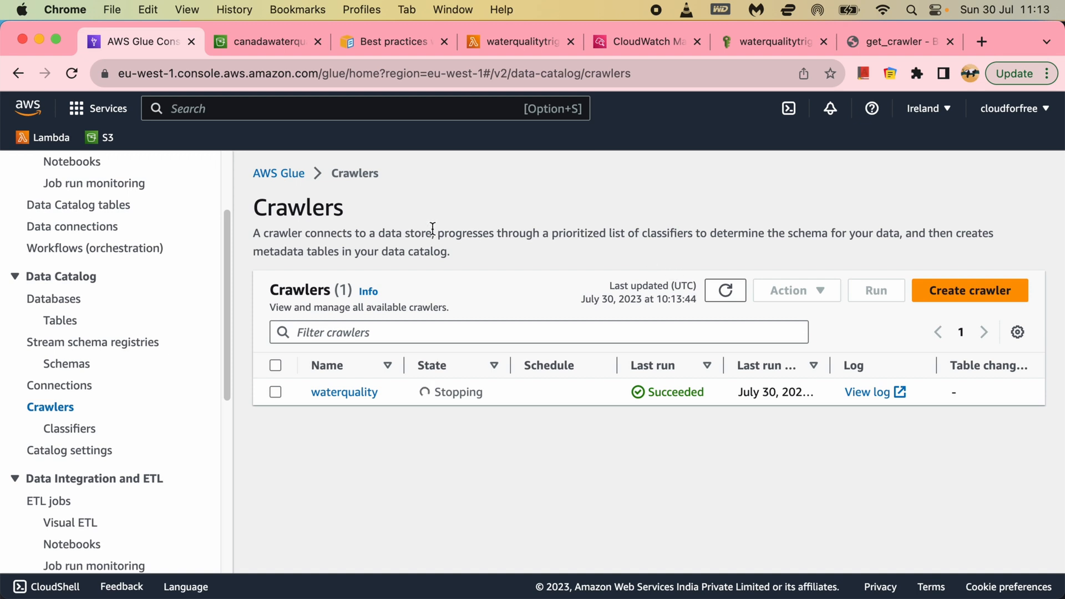
{"action": "left_click", "coordinate": [266, 42]}
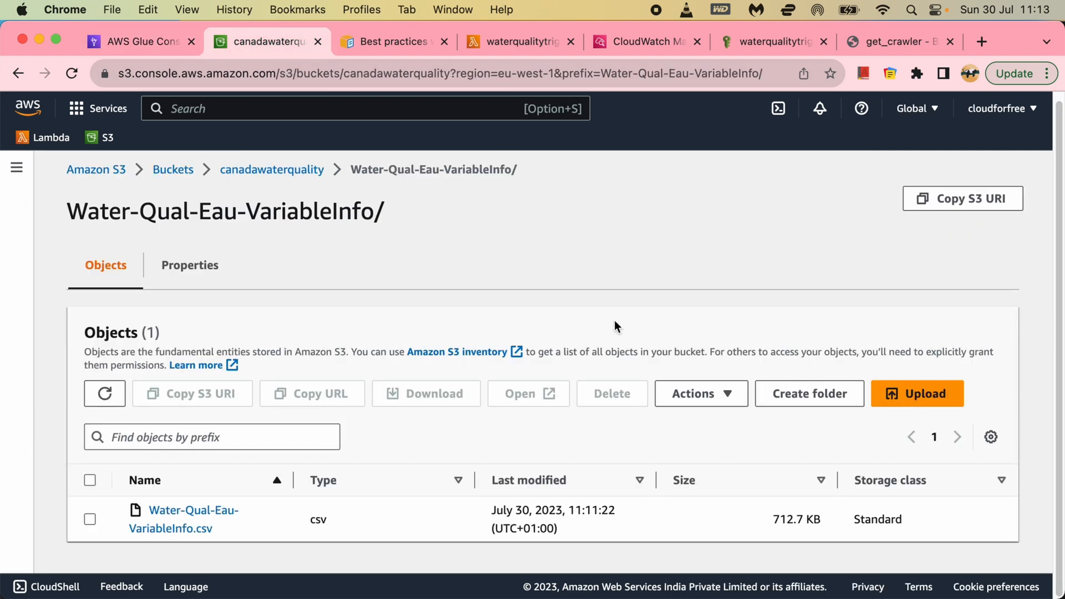